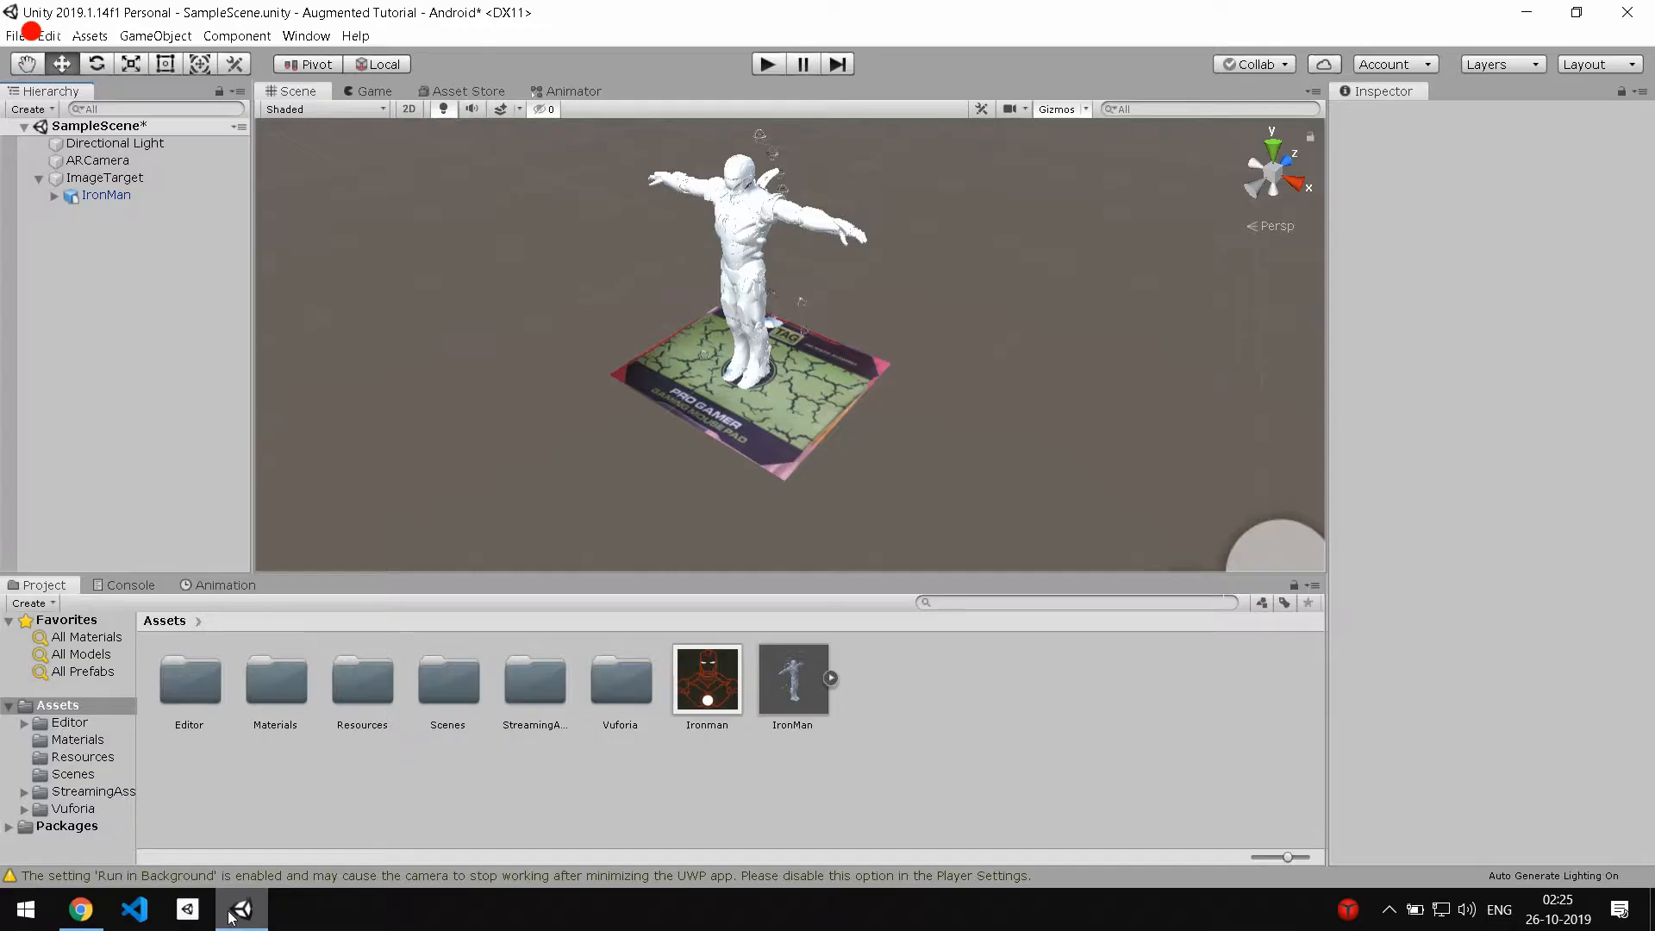
{"action": "mouse_move", "coordinate": [167, 323]}
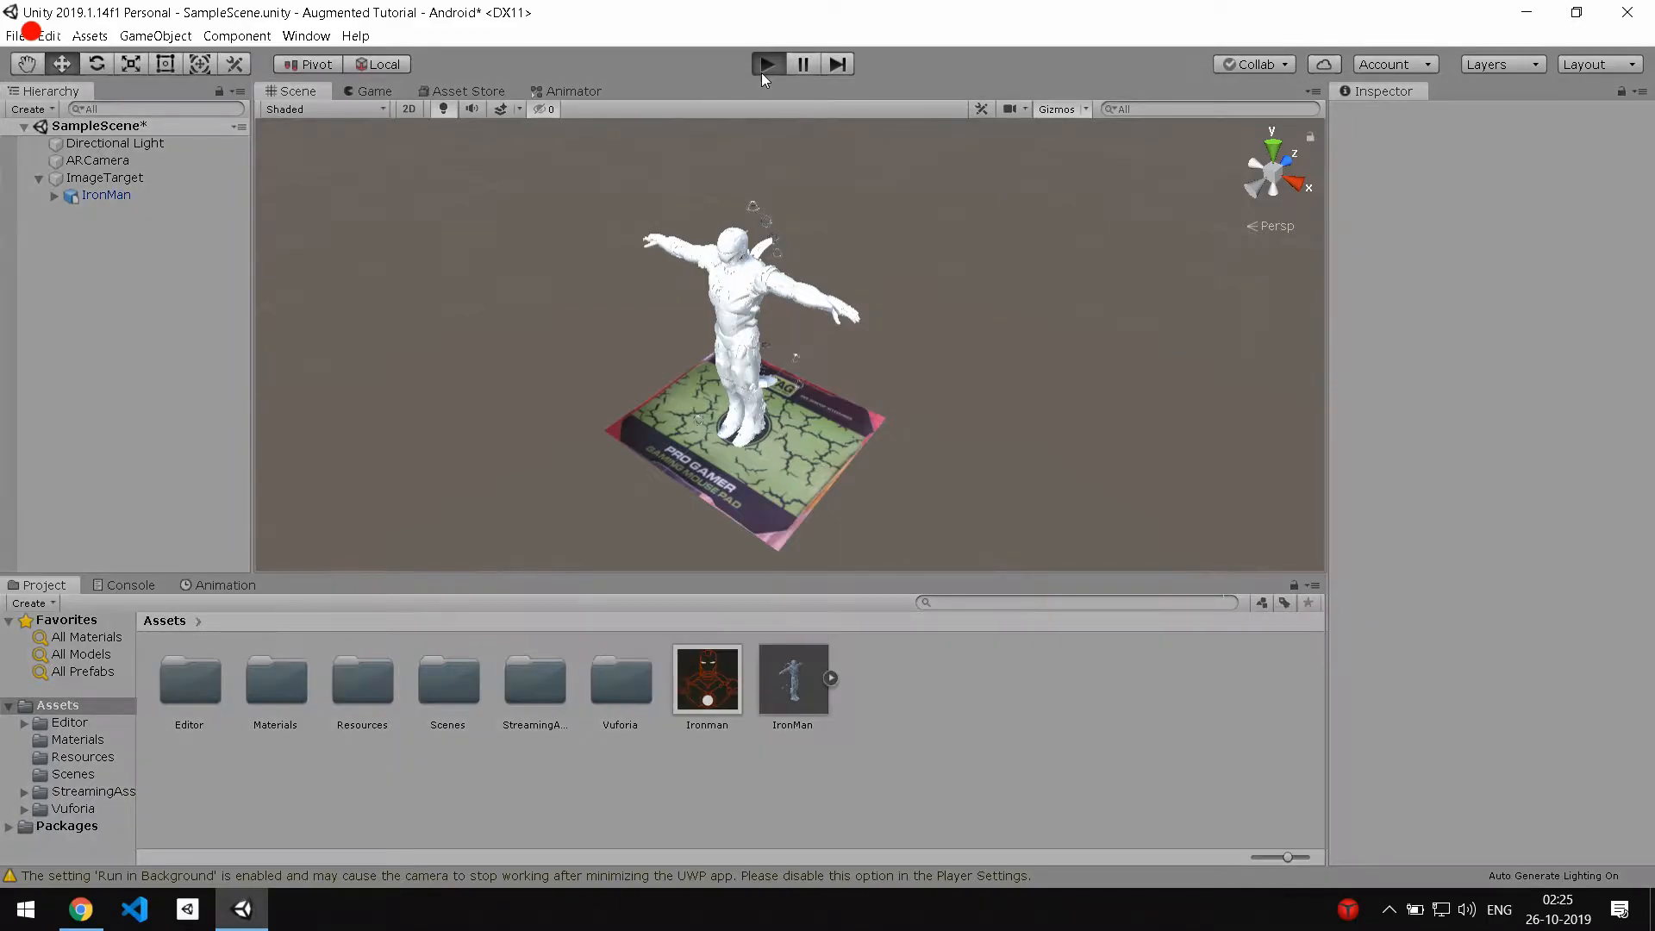
Run a play-mode test, then select IronMan and move it back along Z on the target.
{"action": "left_click", "coordinate": [766, 63]}
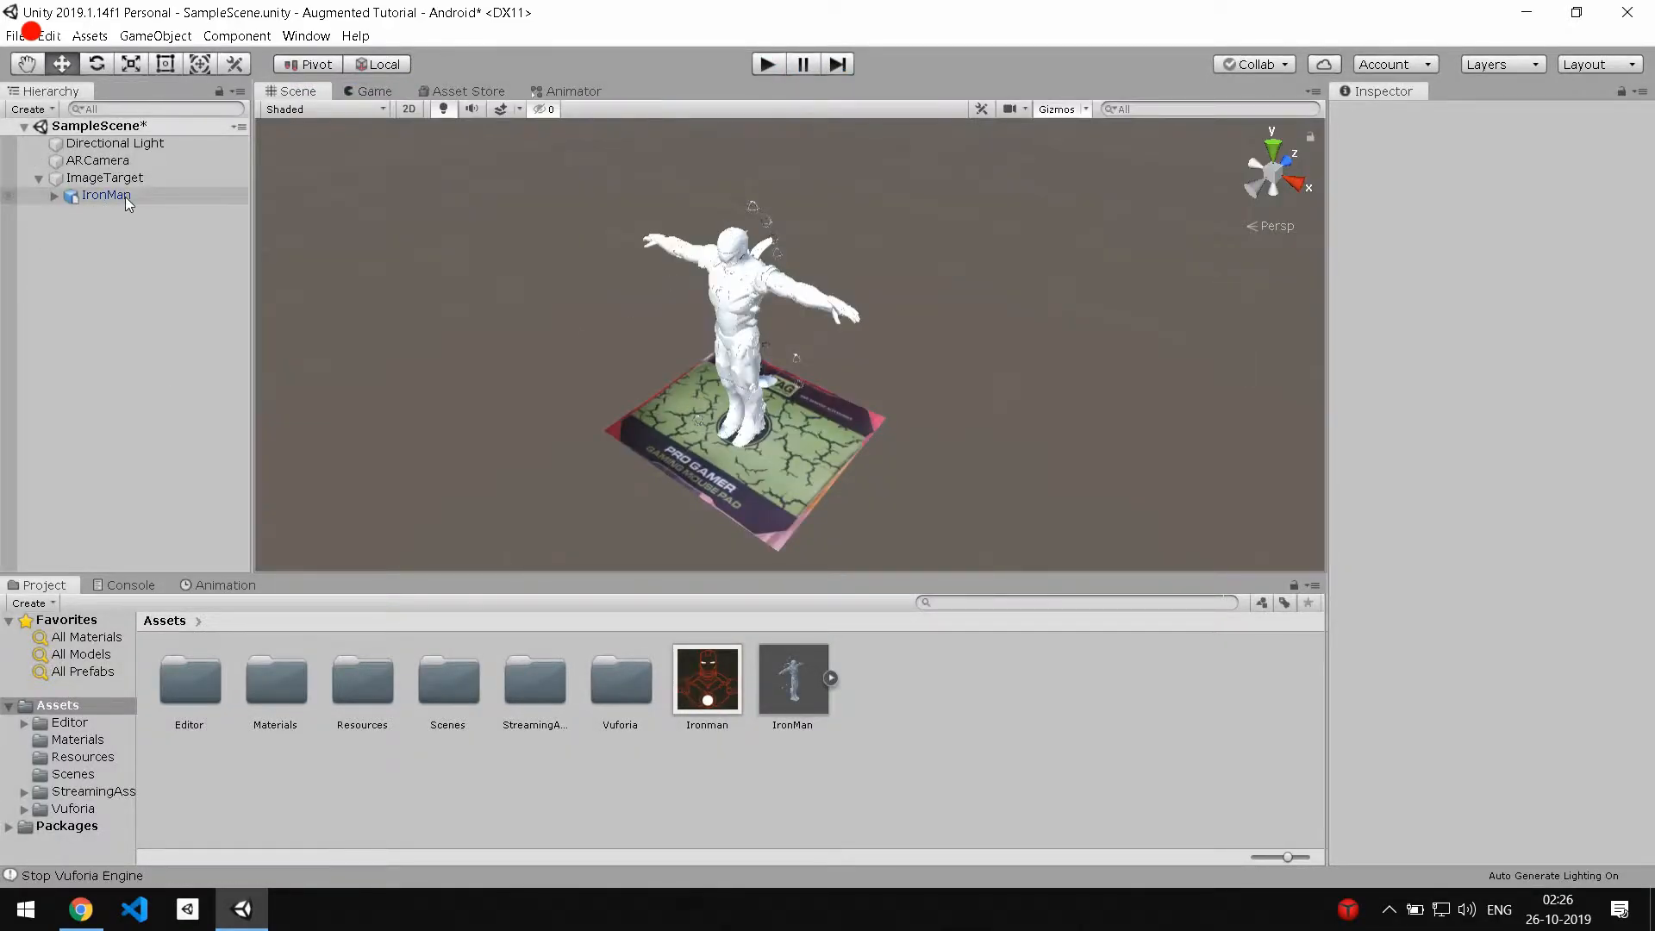
{"action": "left_click", "coordinate": [105, 195]}
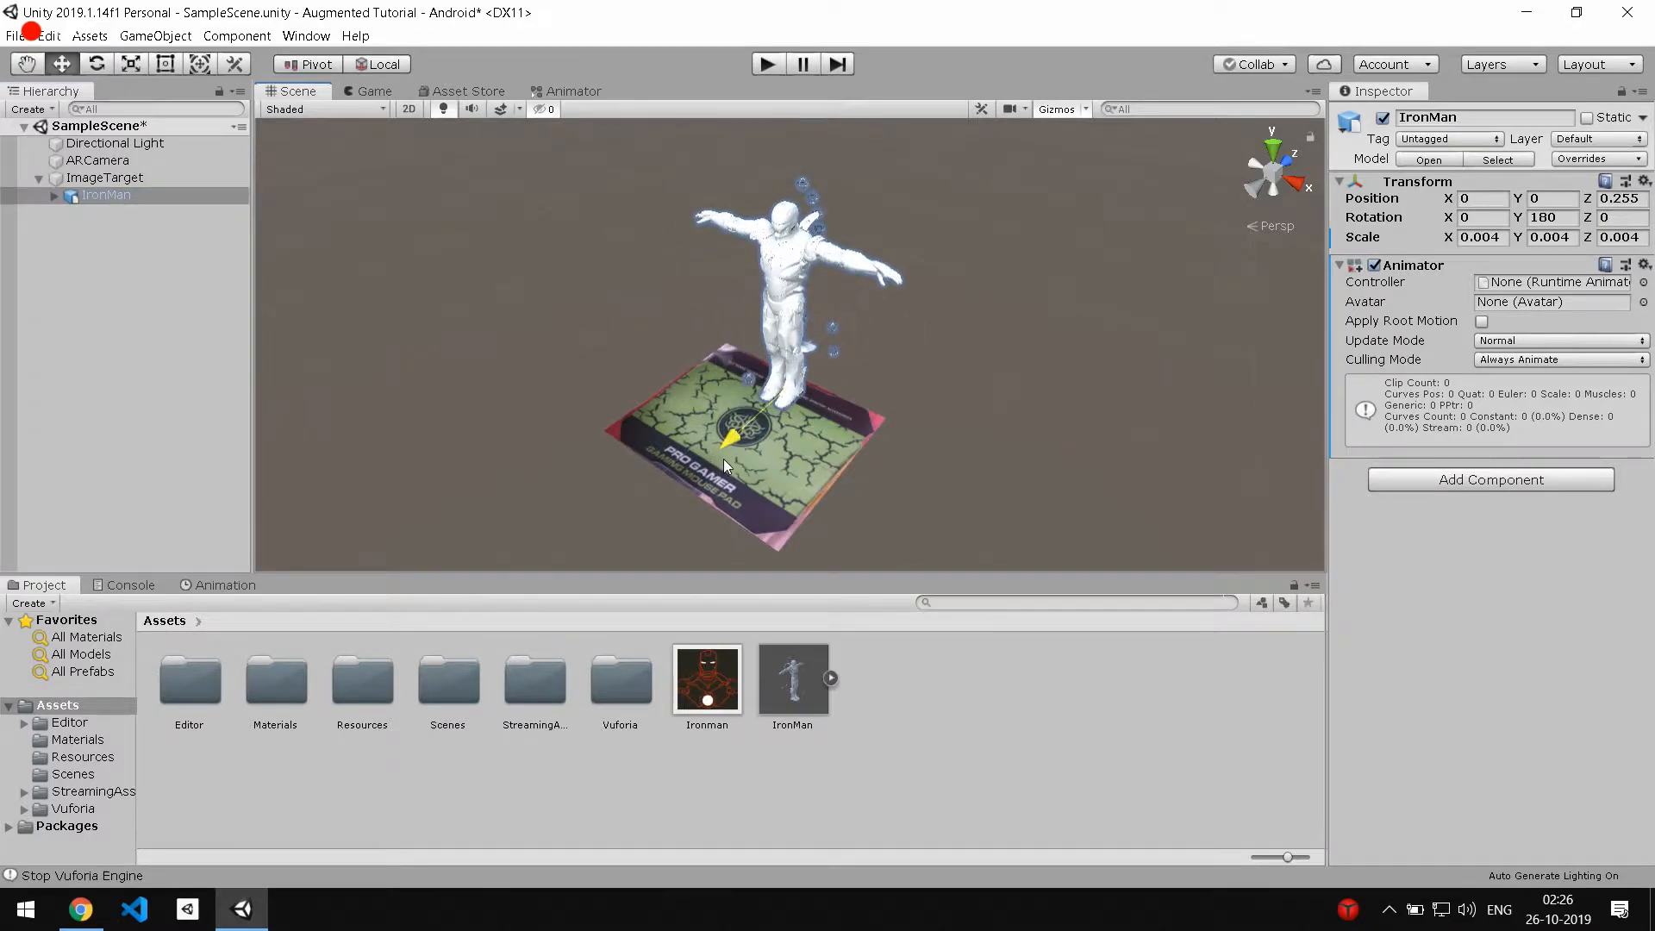
{"action": "left_click", "coordinate": [119, 243]}
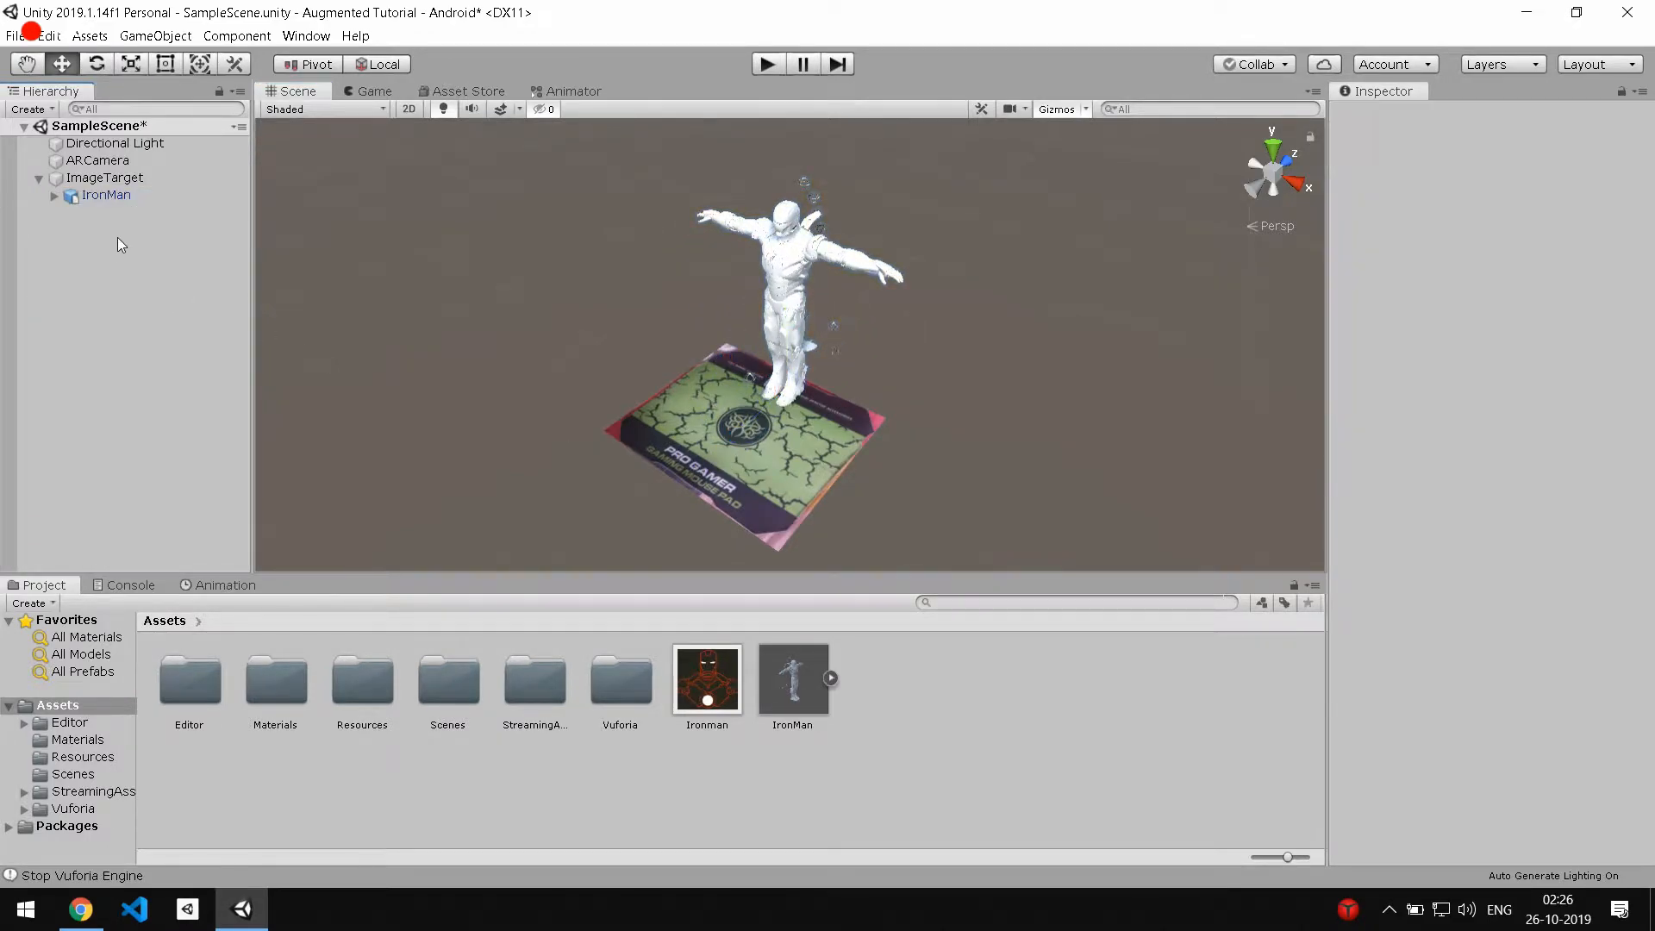
Create a new animation clip for IronMan and save it as 'rotation'.
{"action": "left_click", "coordinate": [105, 195]}
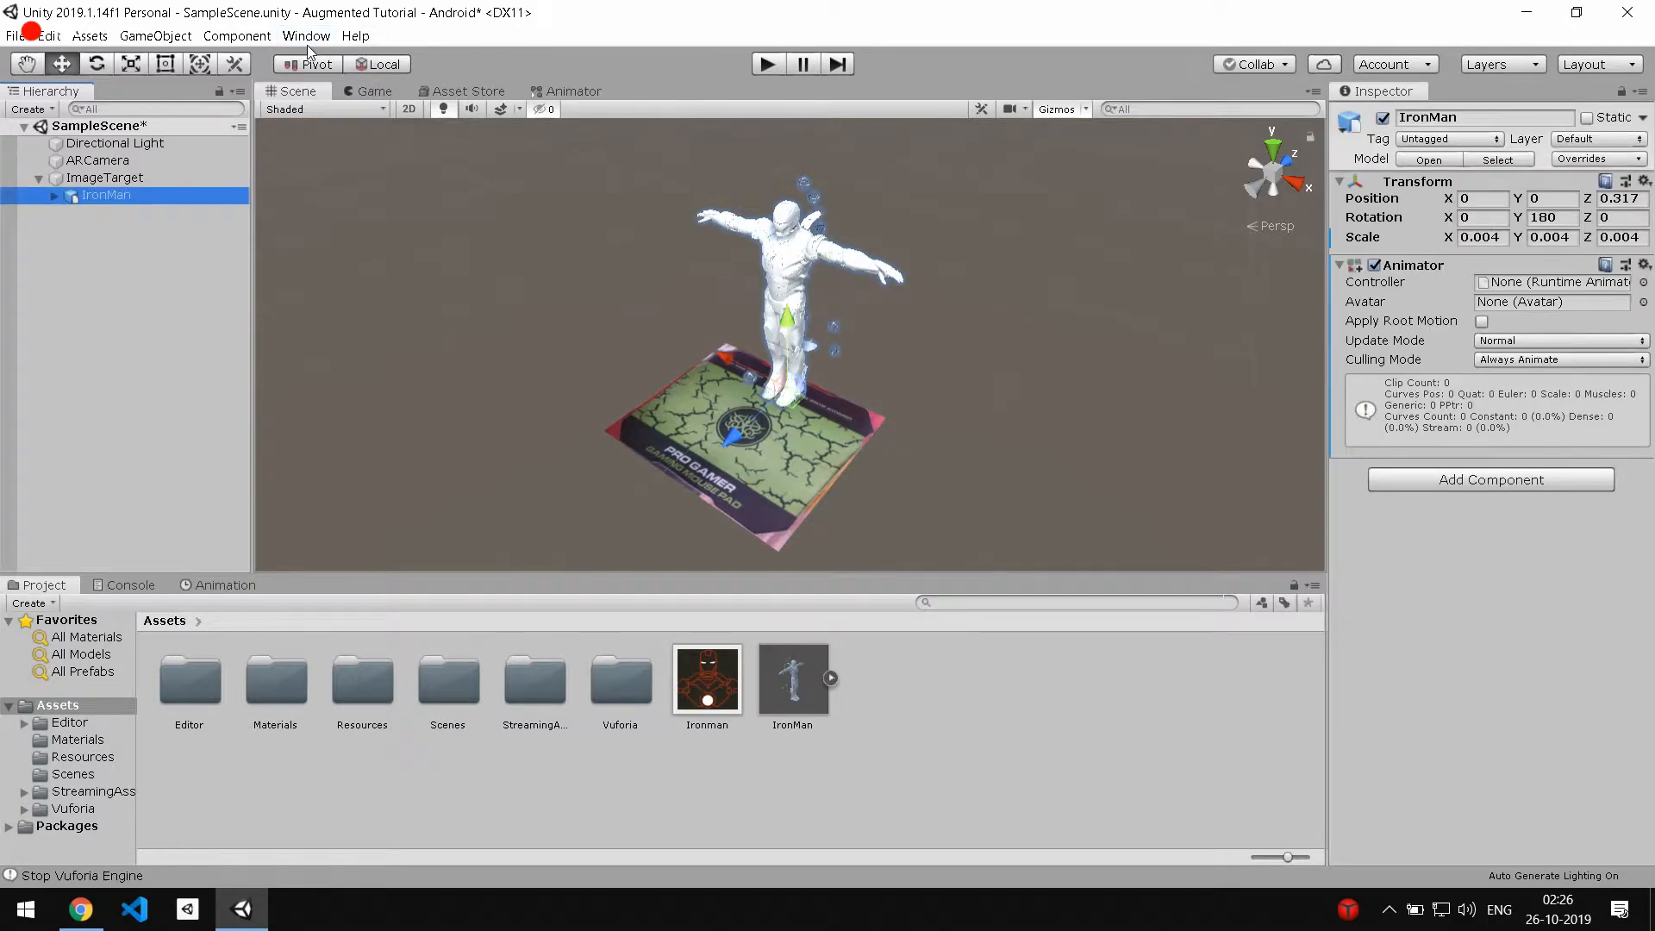
{"action": "left_click", "coordinate": [307, 34]}
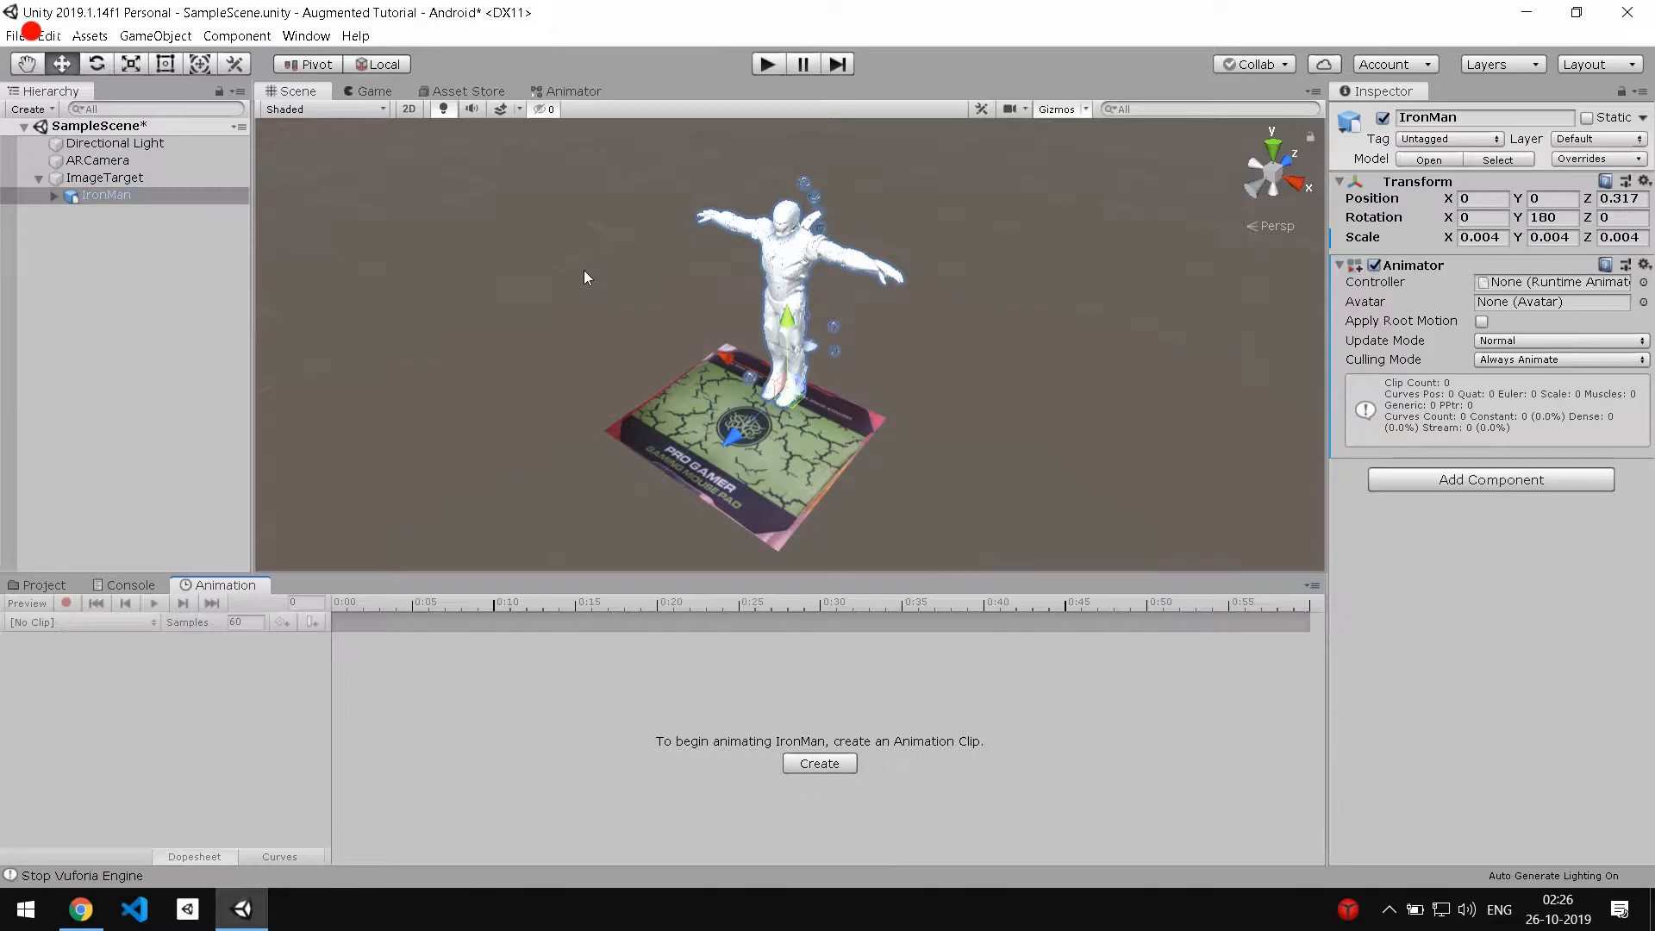
{"action": "left_click", "coordinate": [819, 763]}
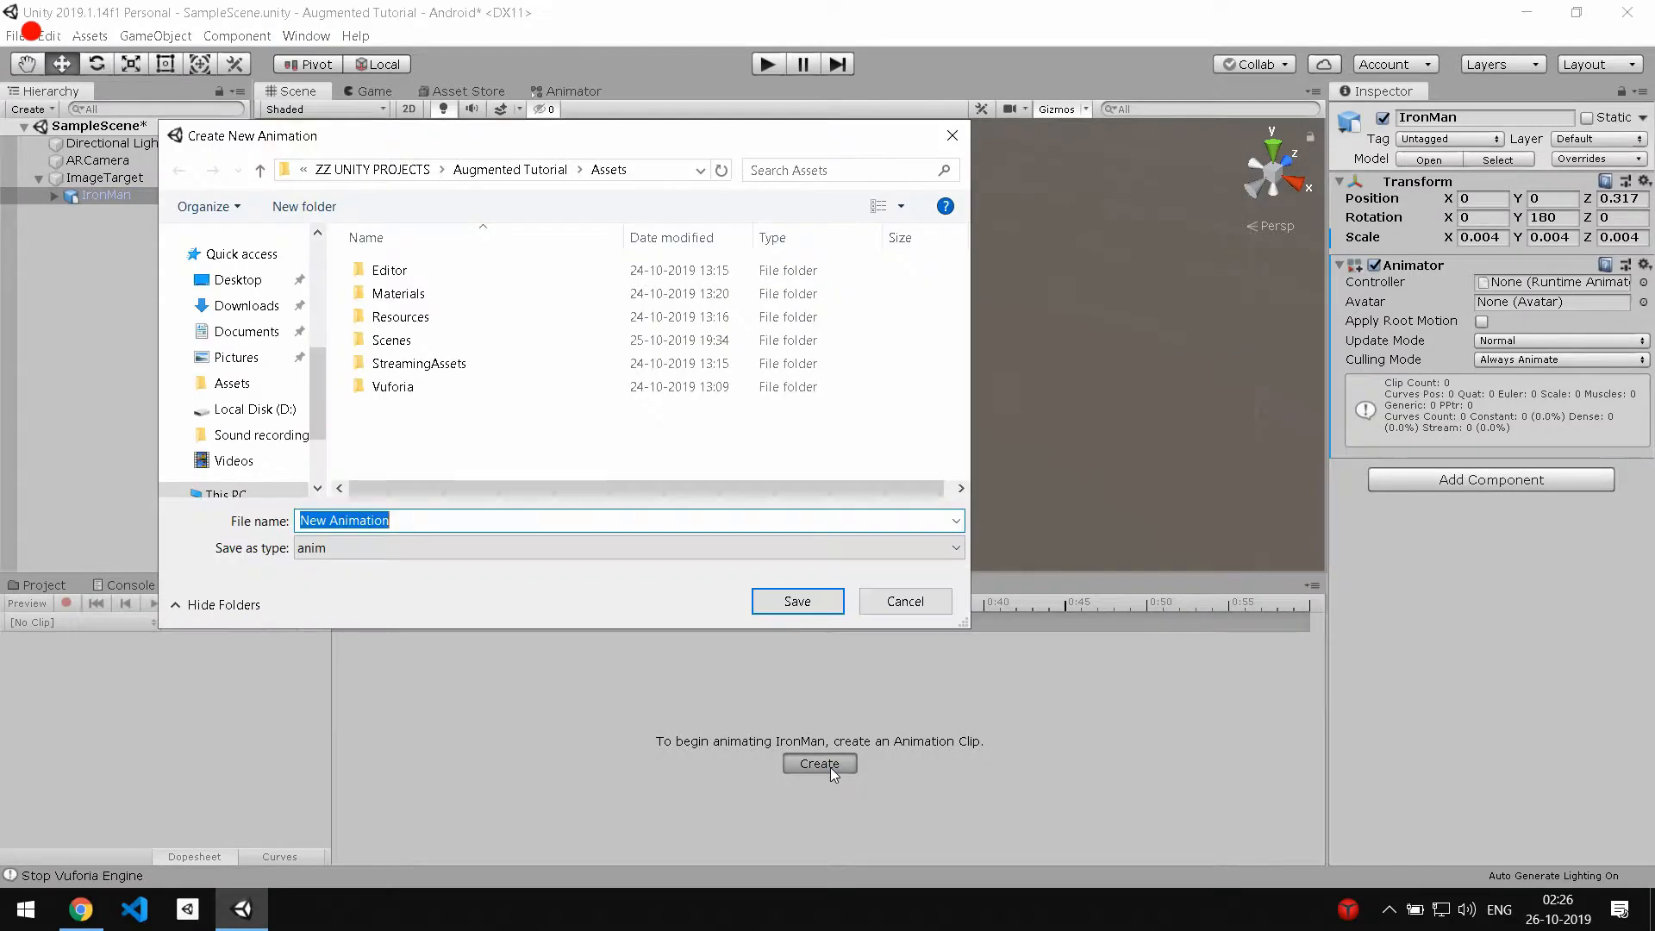
{"action": "type", "text": "rot"}
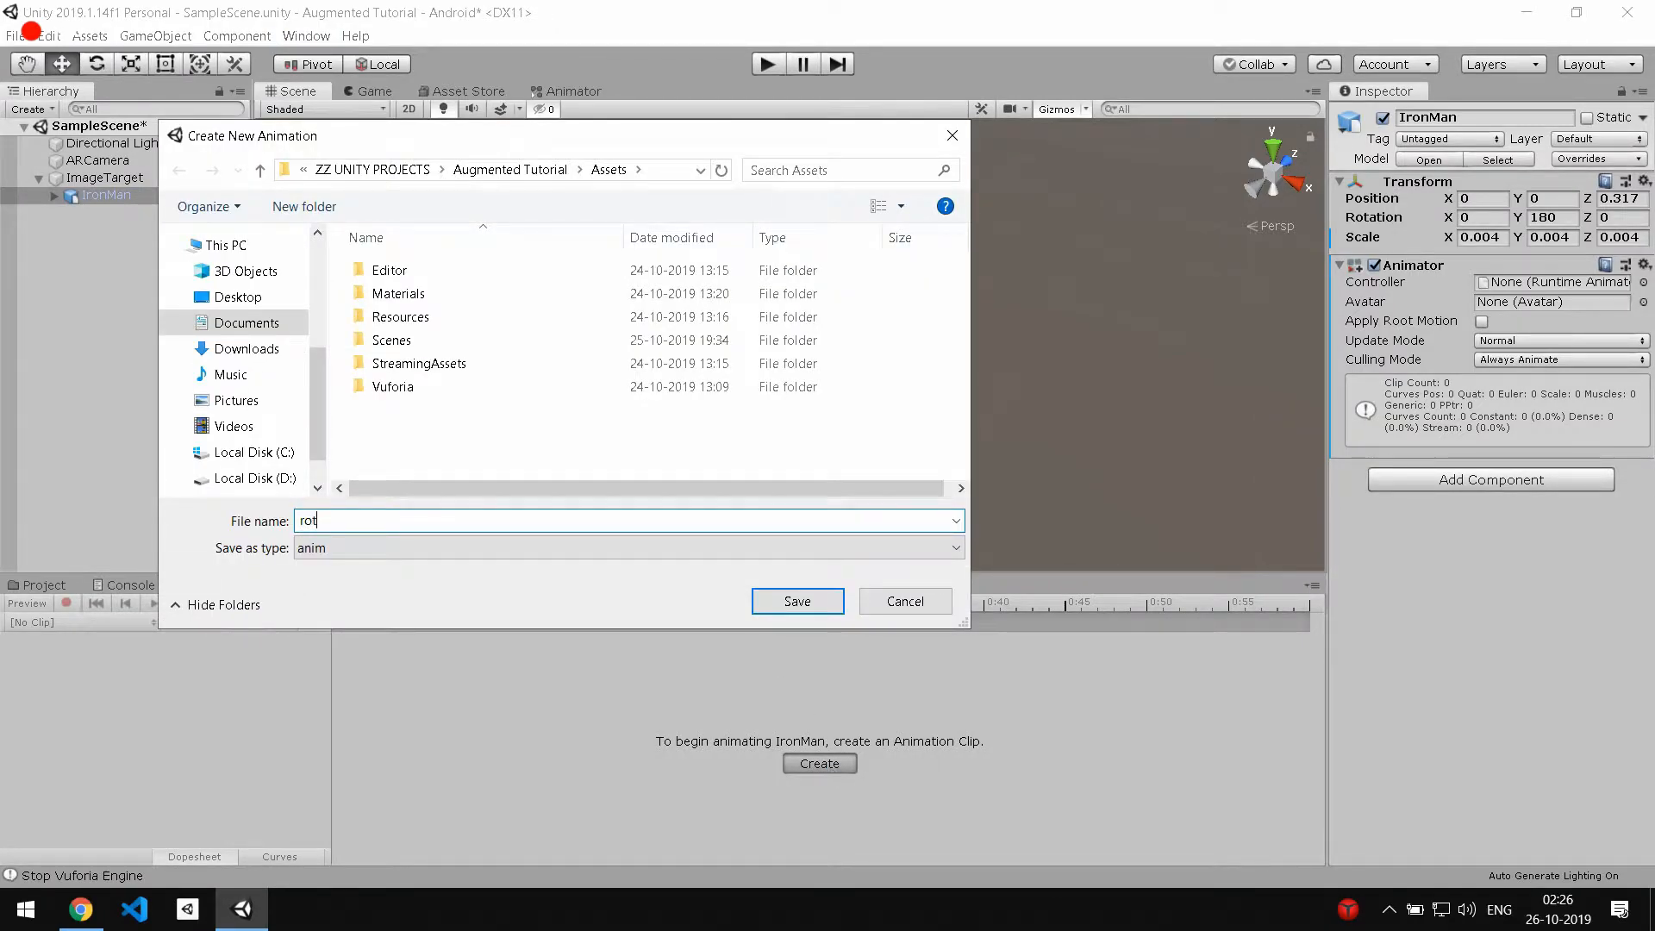
{"action": "type", "text": "atio"}
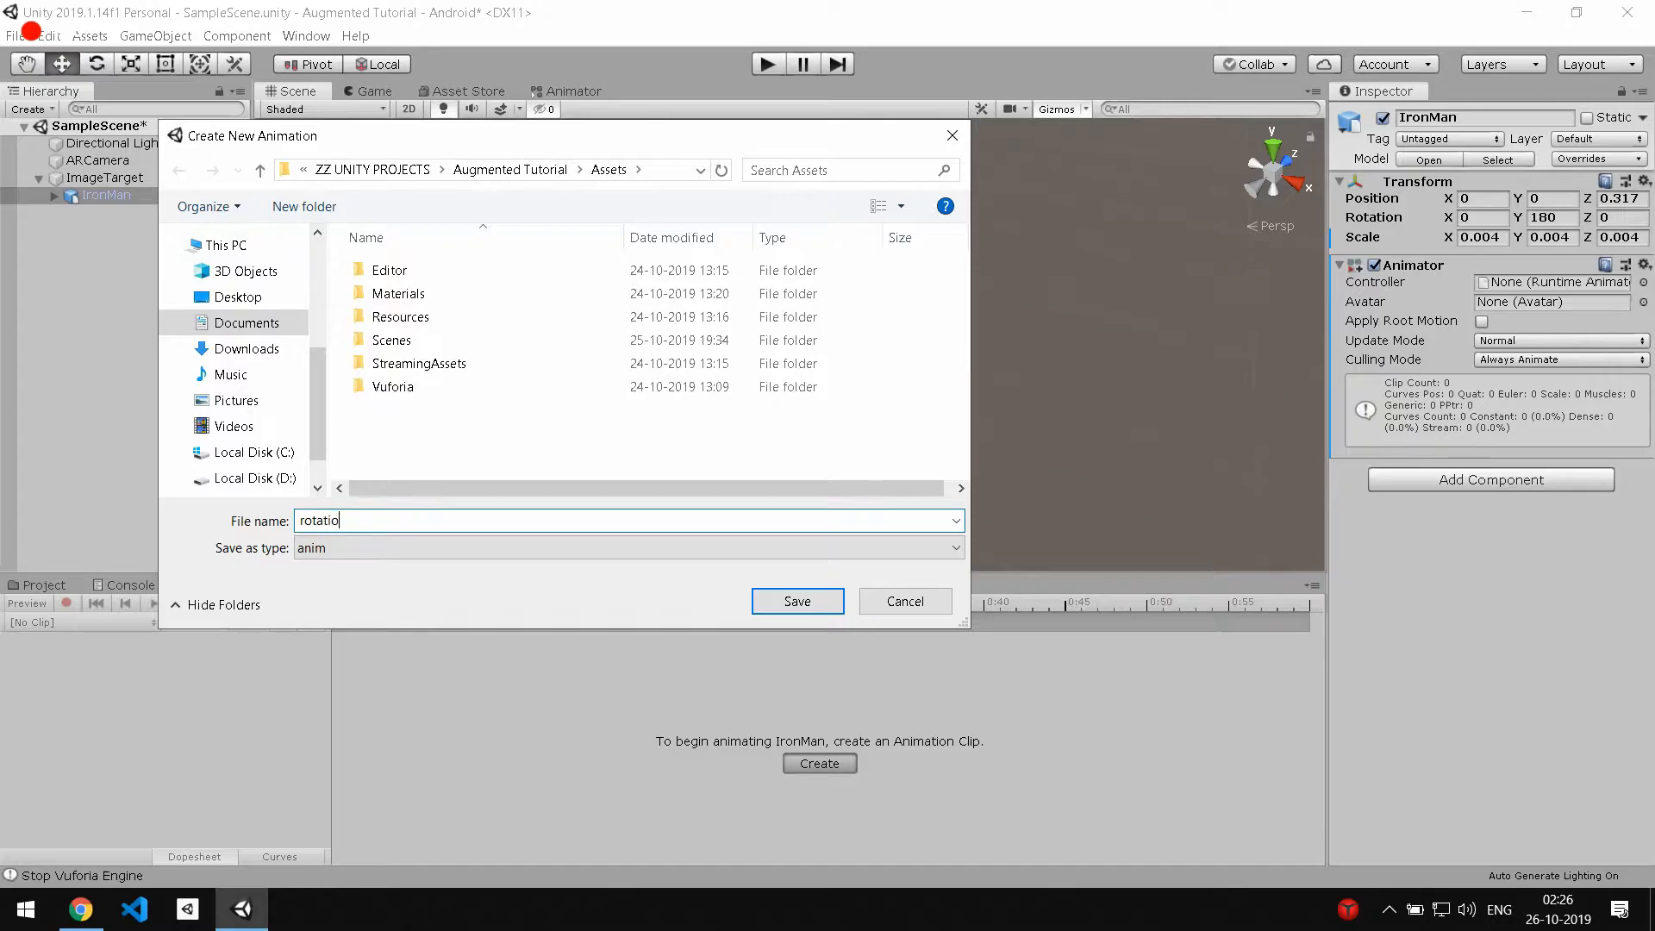
{"action": "left_click", "coordinate": [796, 600]}
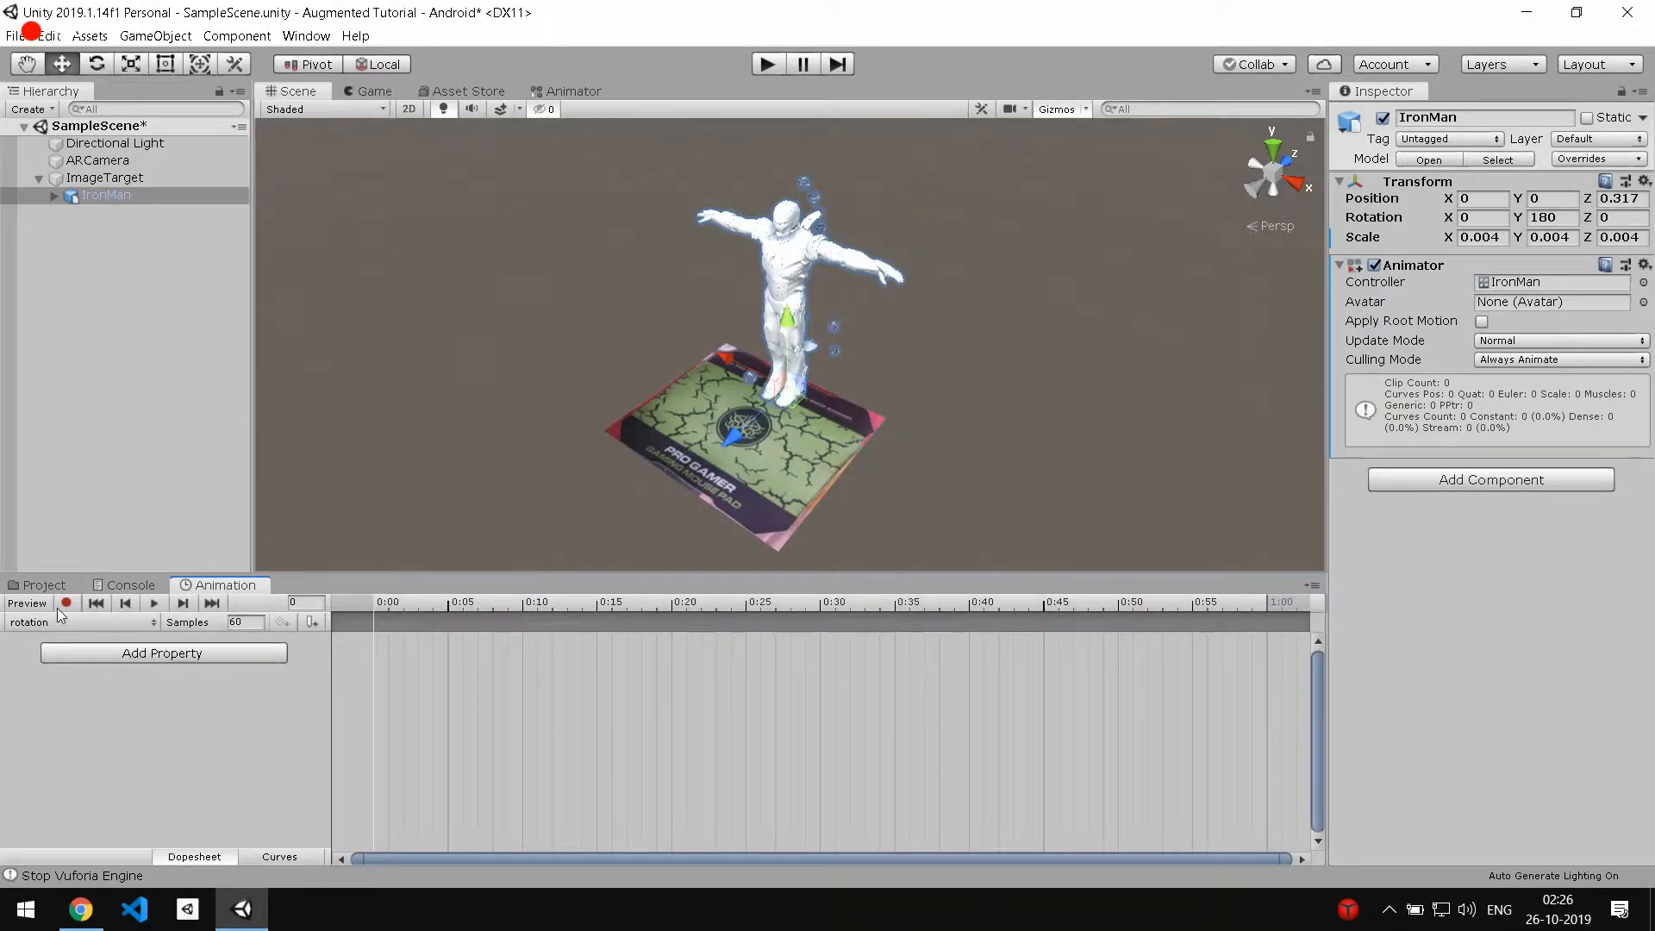
Record Y-rotation keyframes at 0:00 and 5:00 and preview the spin.
{"action": "left_click", "coordinate": [66, 603]}
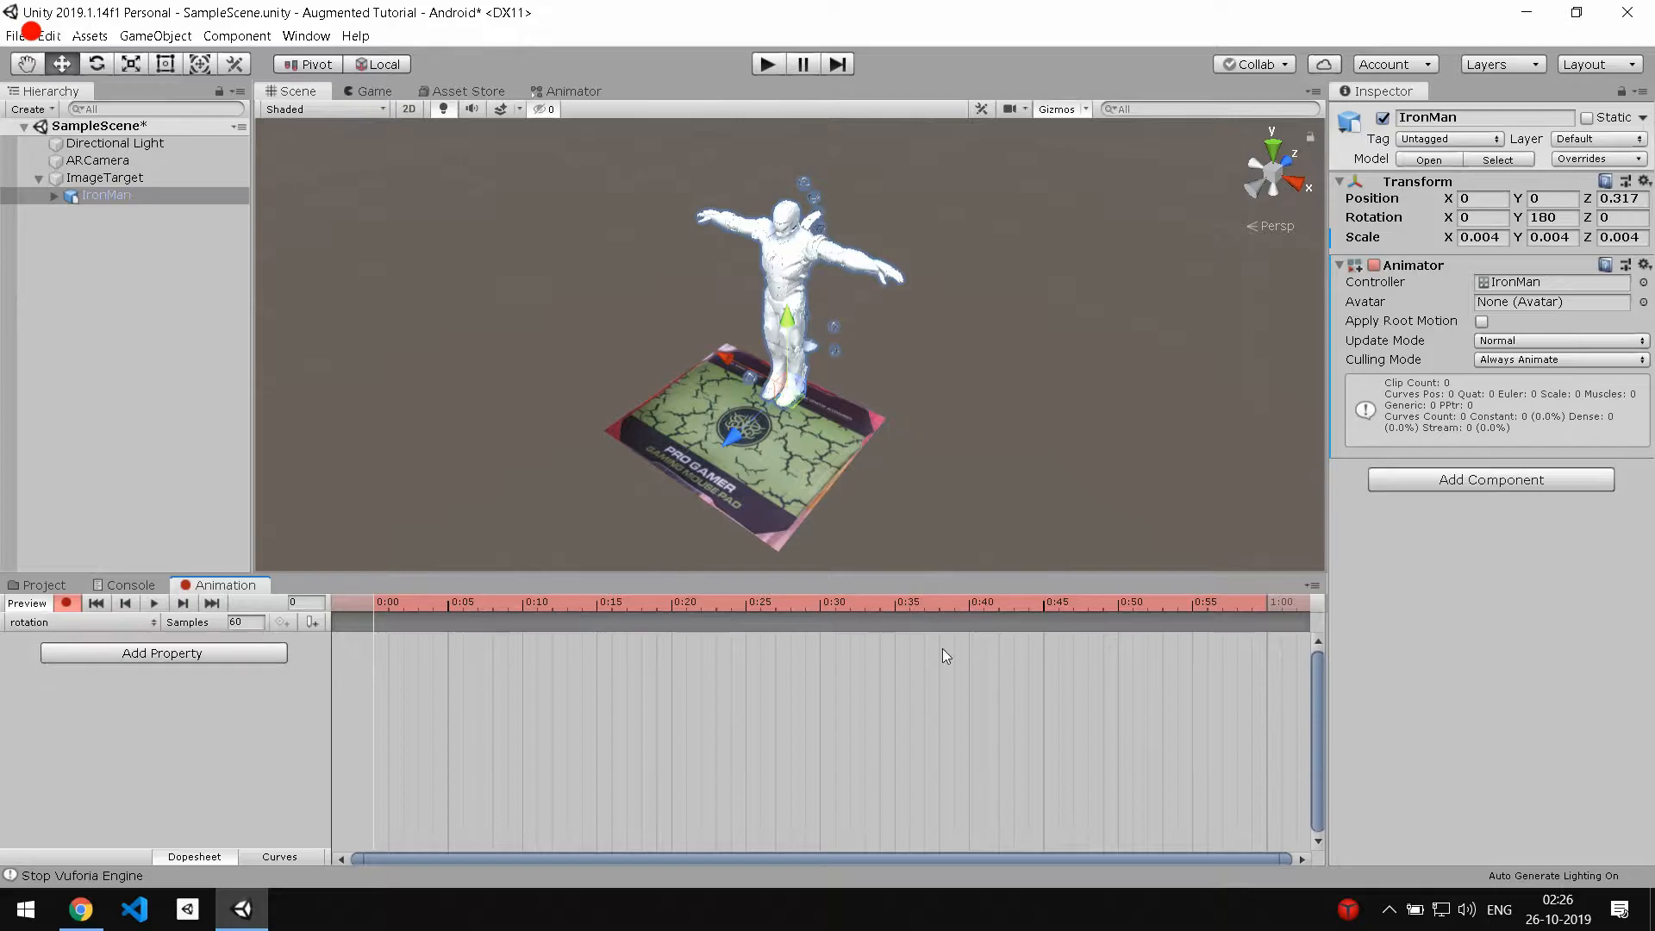
{"action": "scroll", "scroll_direction": "down", "scroll_amount": 3}
{"action": "type", "text": "-180"}
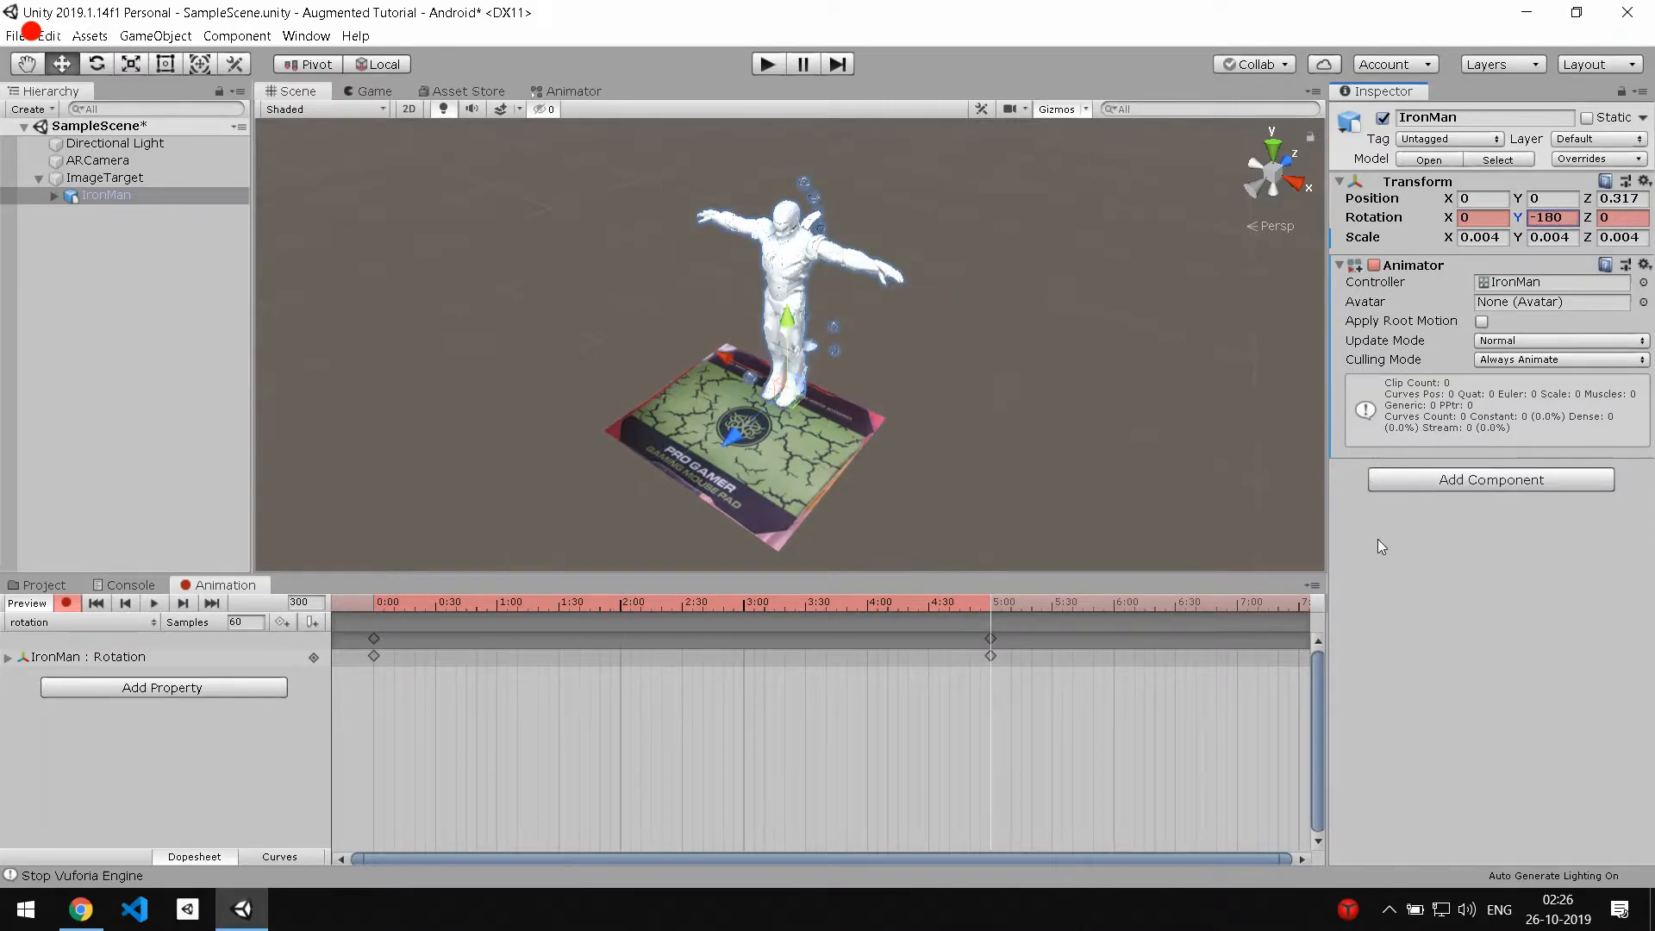
{"action": "left_click", "coordinate": [154, 603]}
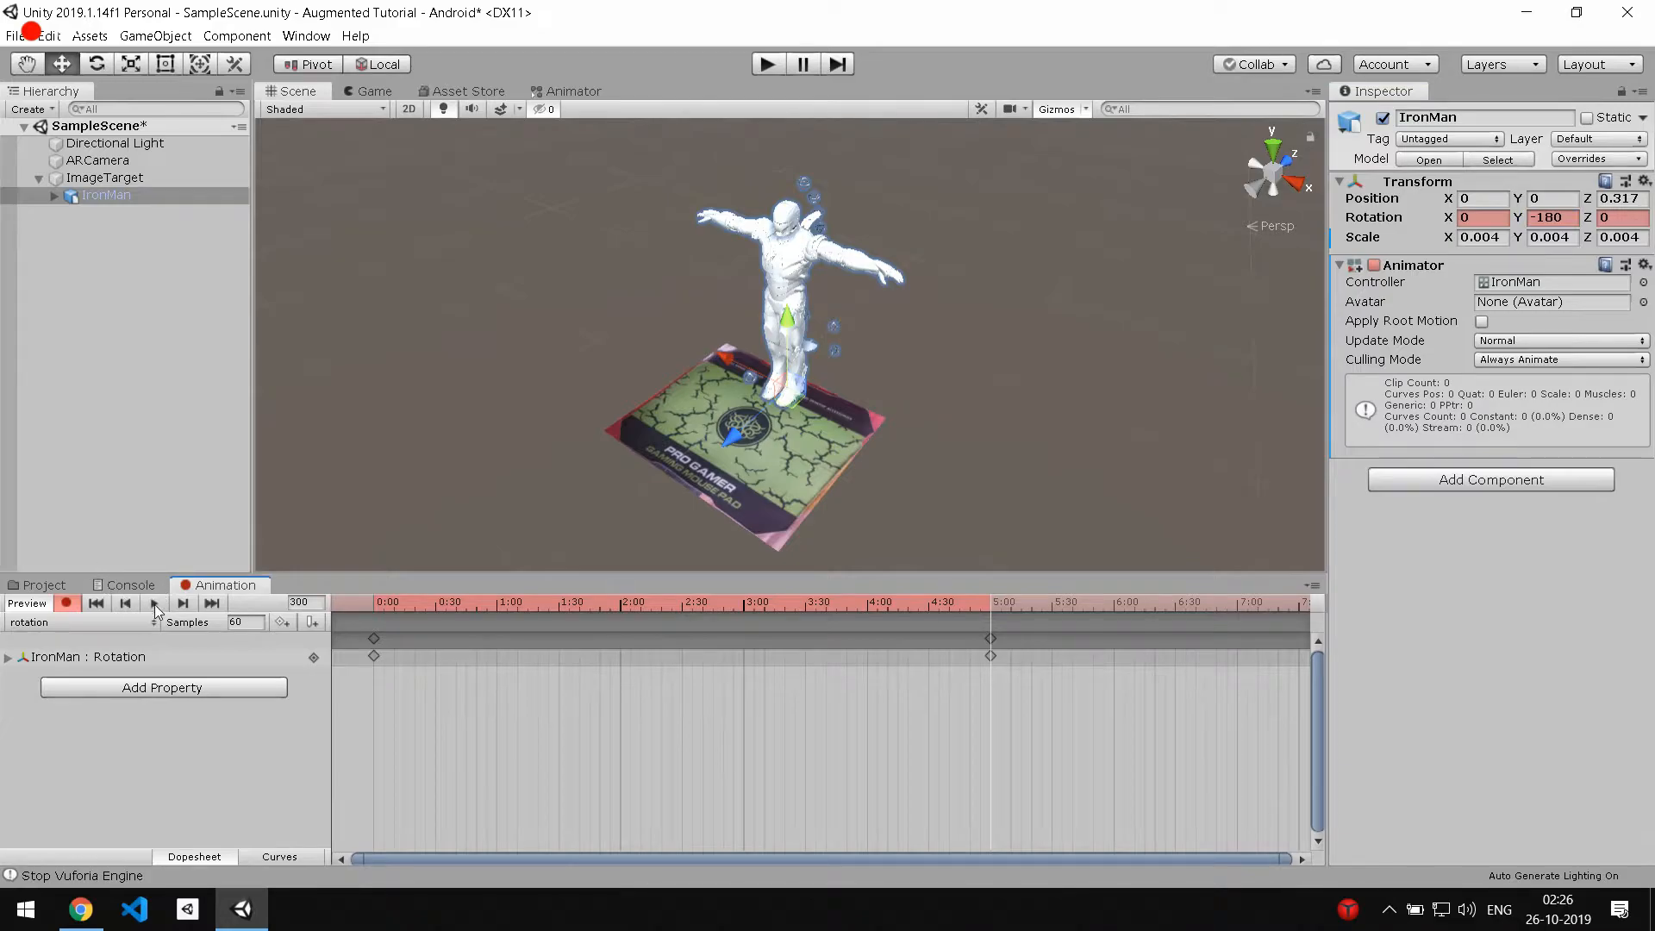
{"action": "left_click", "coordinate": [154, 603]}
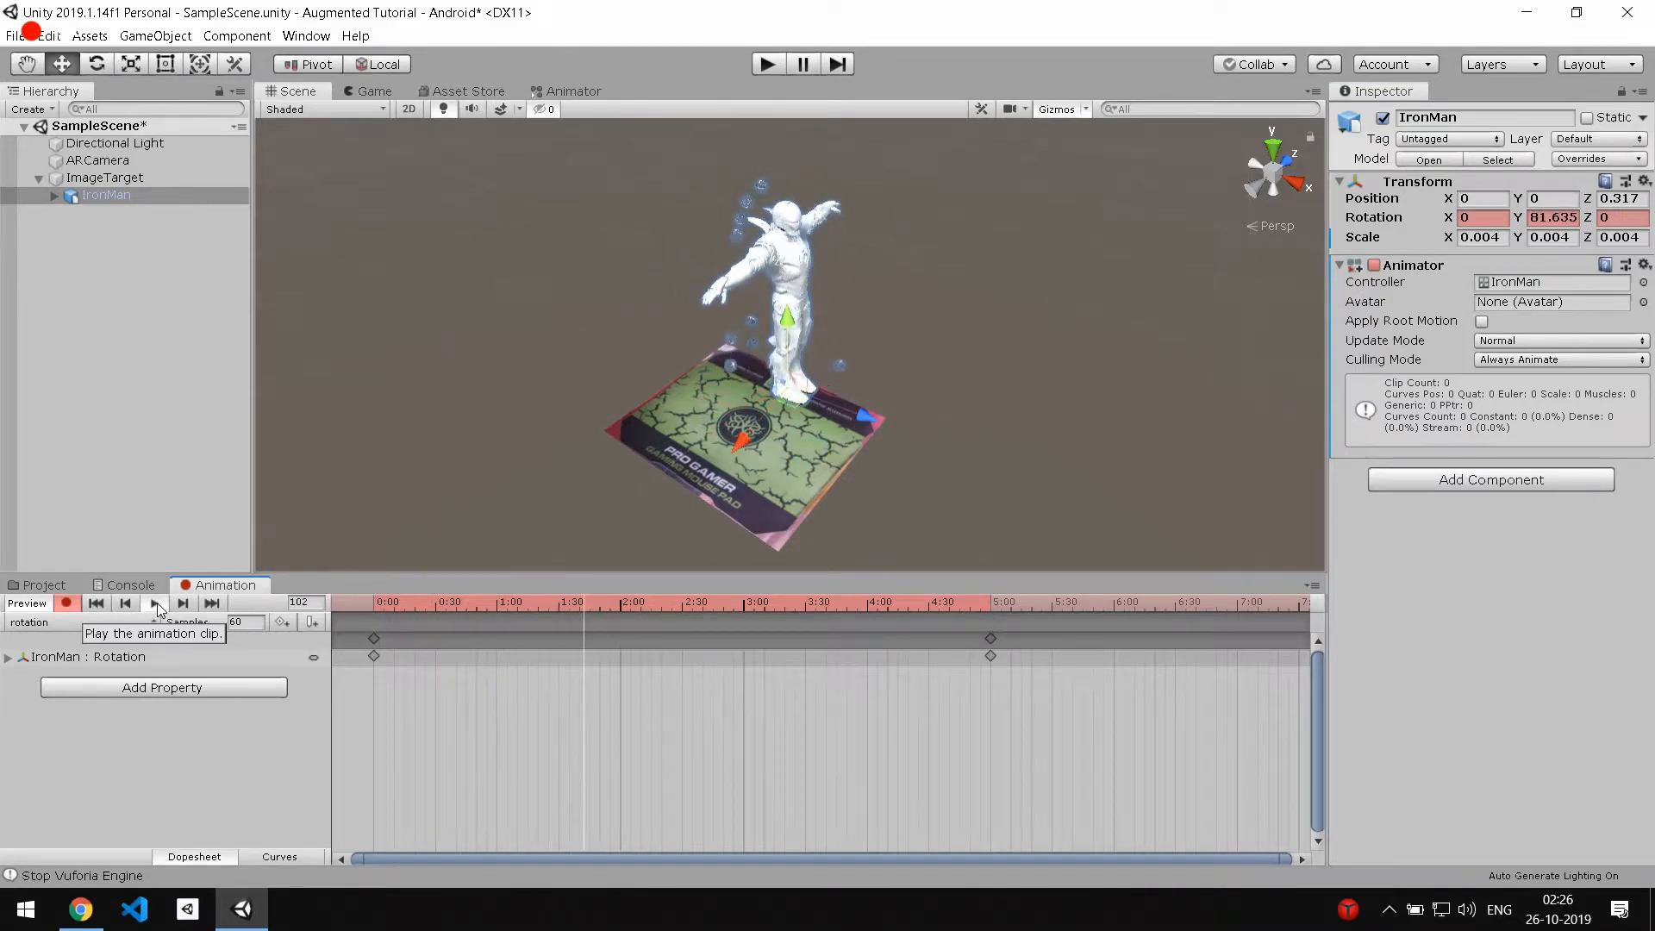
{"action": "left_click", "coordinate": [153, 604]}
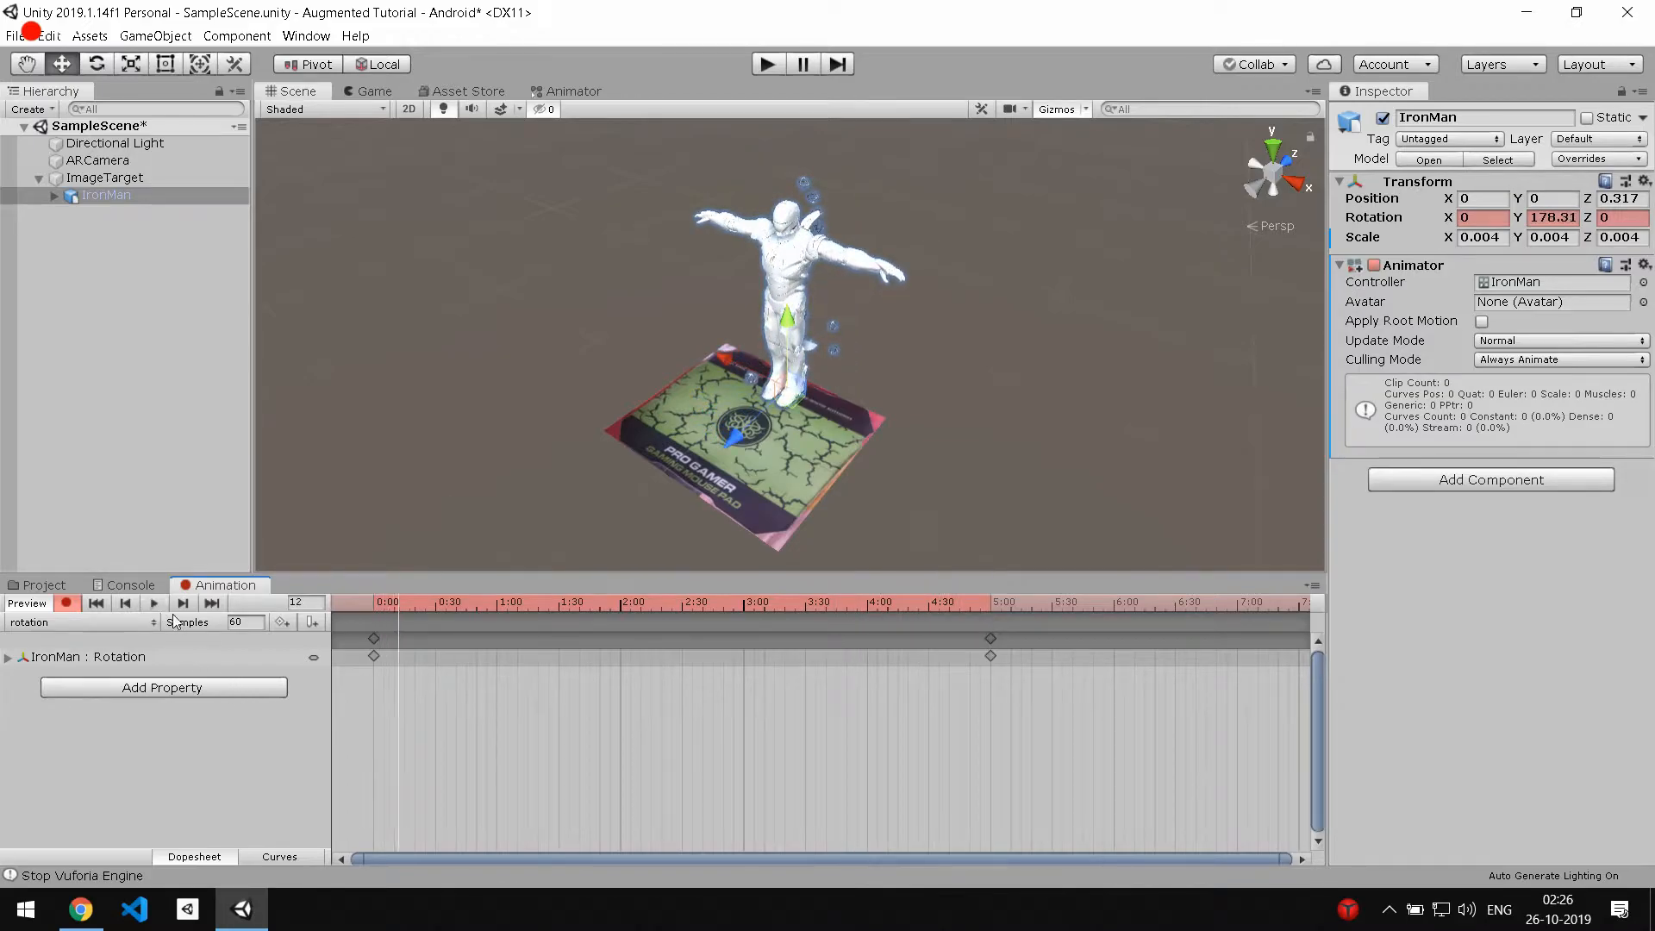
In Curves view, set both keyframes' tangents to Linear for a constant-speed spin.
{"action": "left_click", "coordinate": [279, 857]}
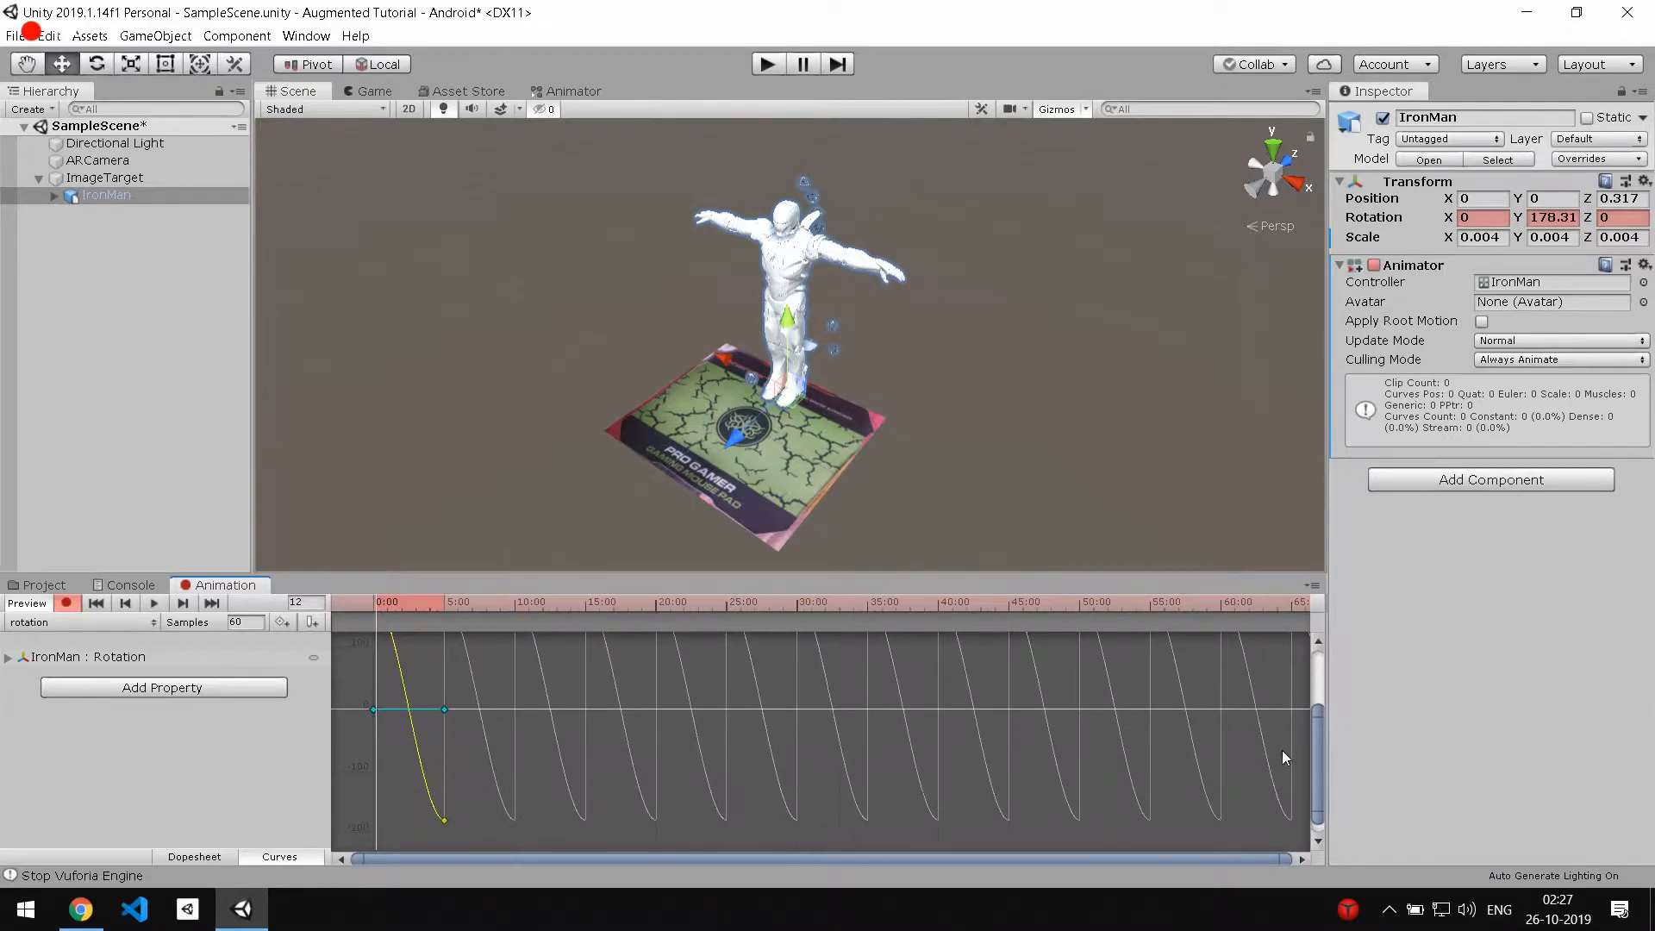
{"action": "right_click", "coordinate": [372, 709]}
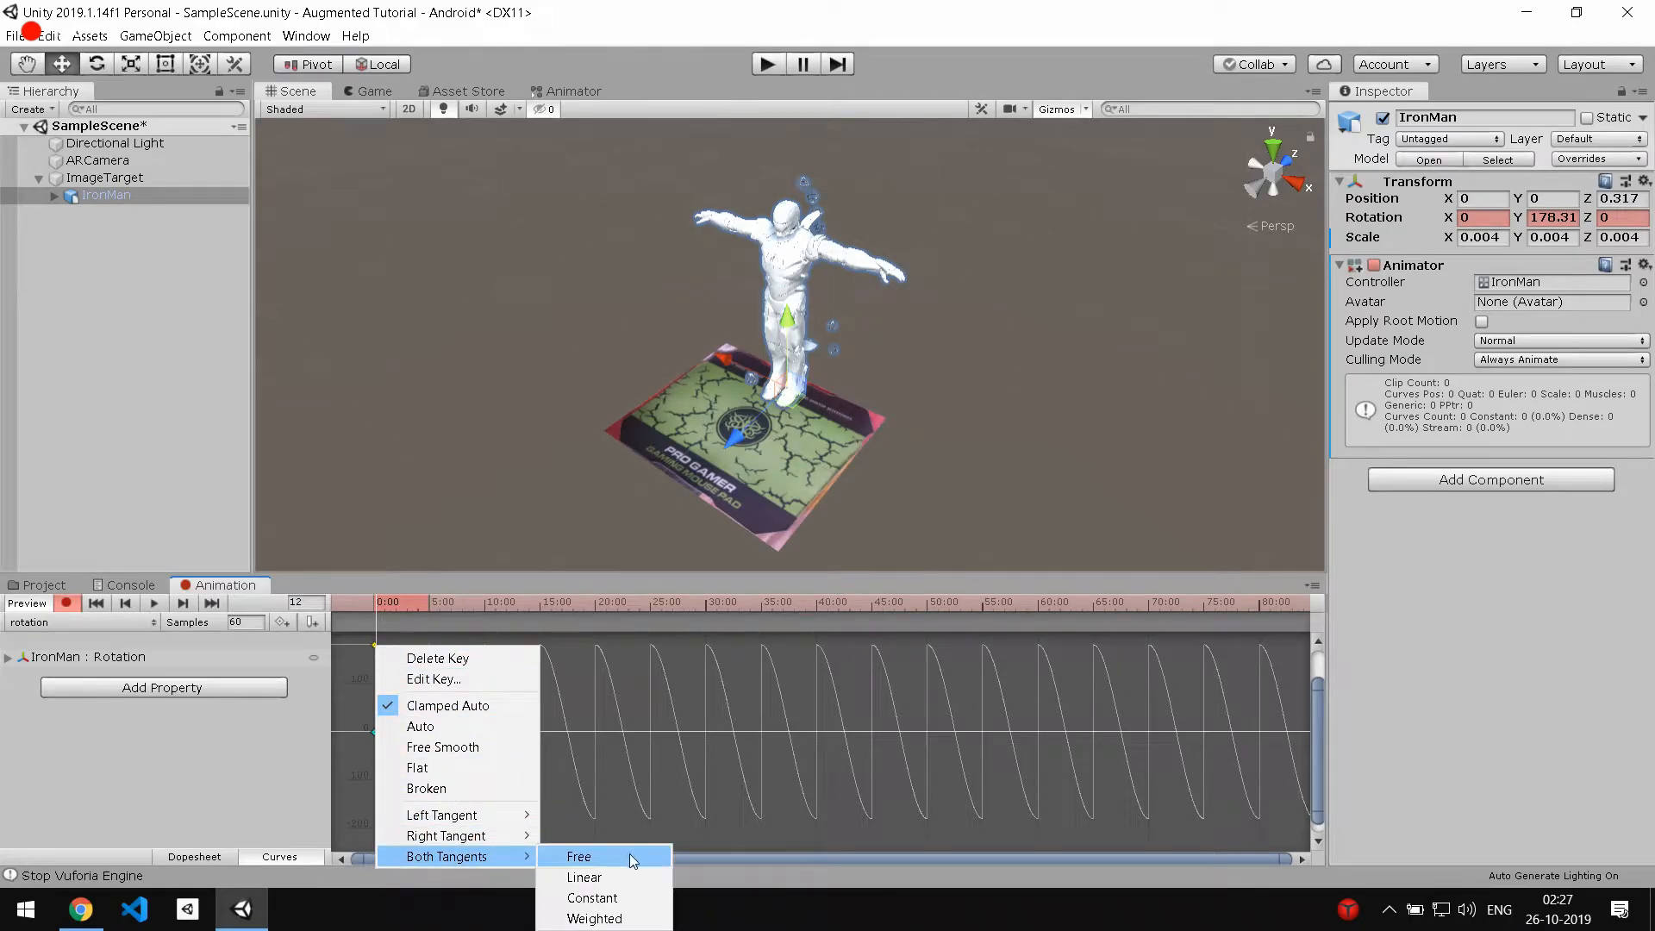
{"action": "left_click", "coordinate": [579, 857]}
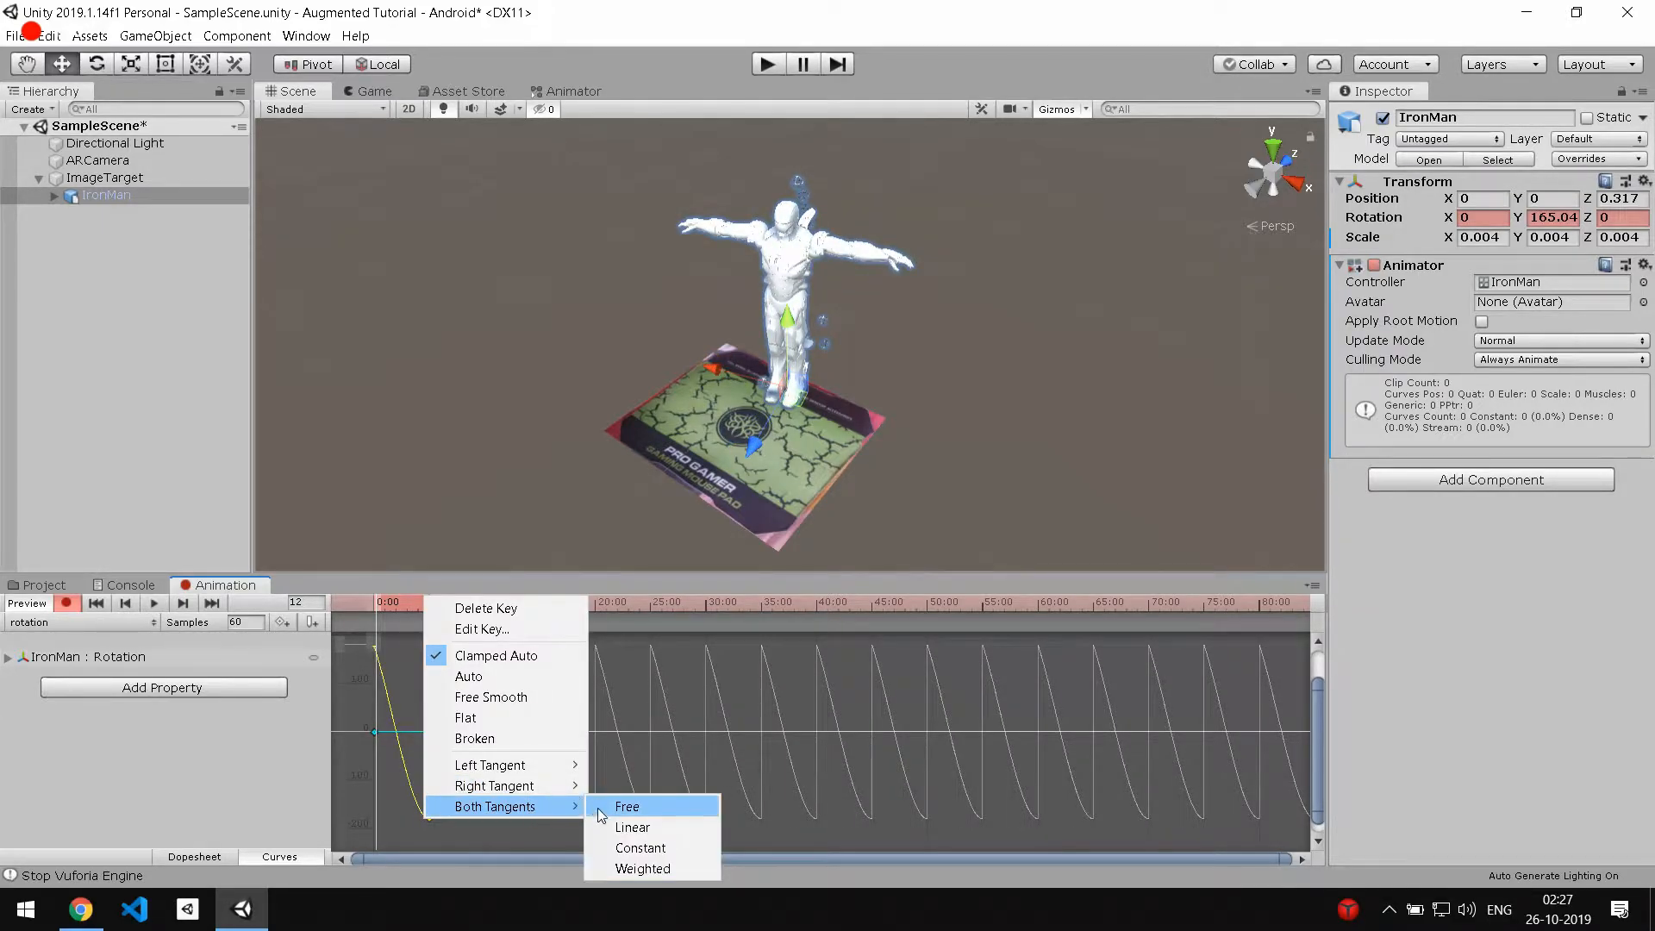
{"action": "left_click", "coordinate": [633, 828]}
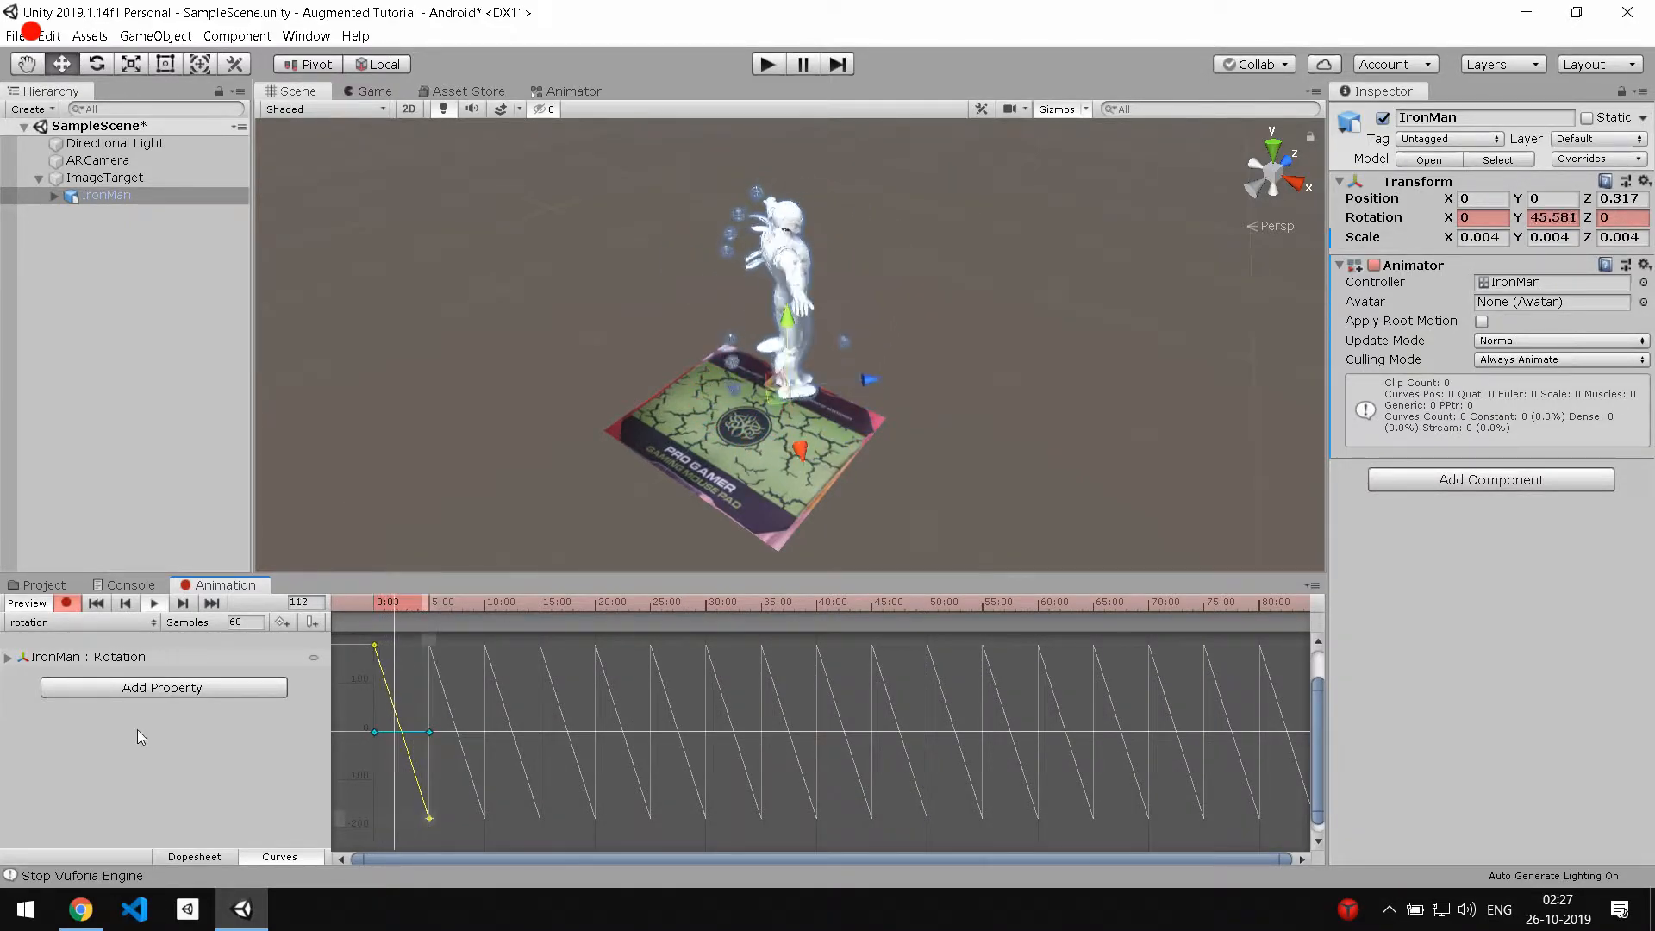
Return to the Dopesheet, stop recording and run the scene to test the spin.
{"action": "left_click", "coordinate": [194, 857]}
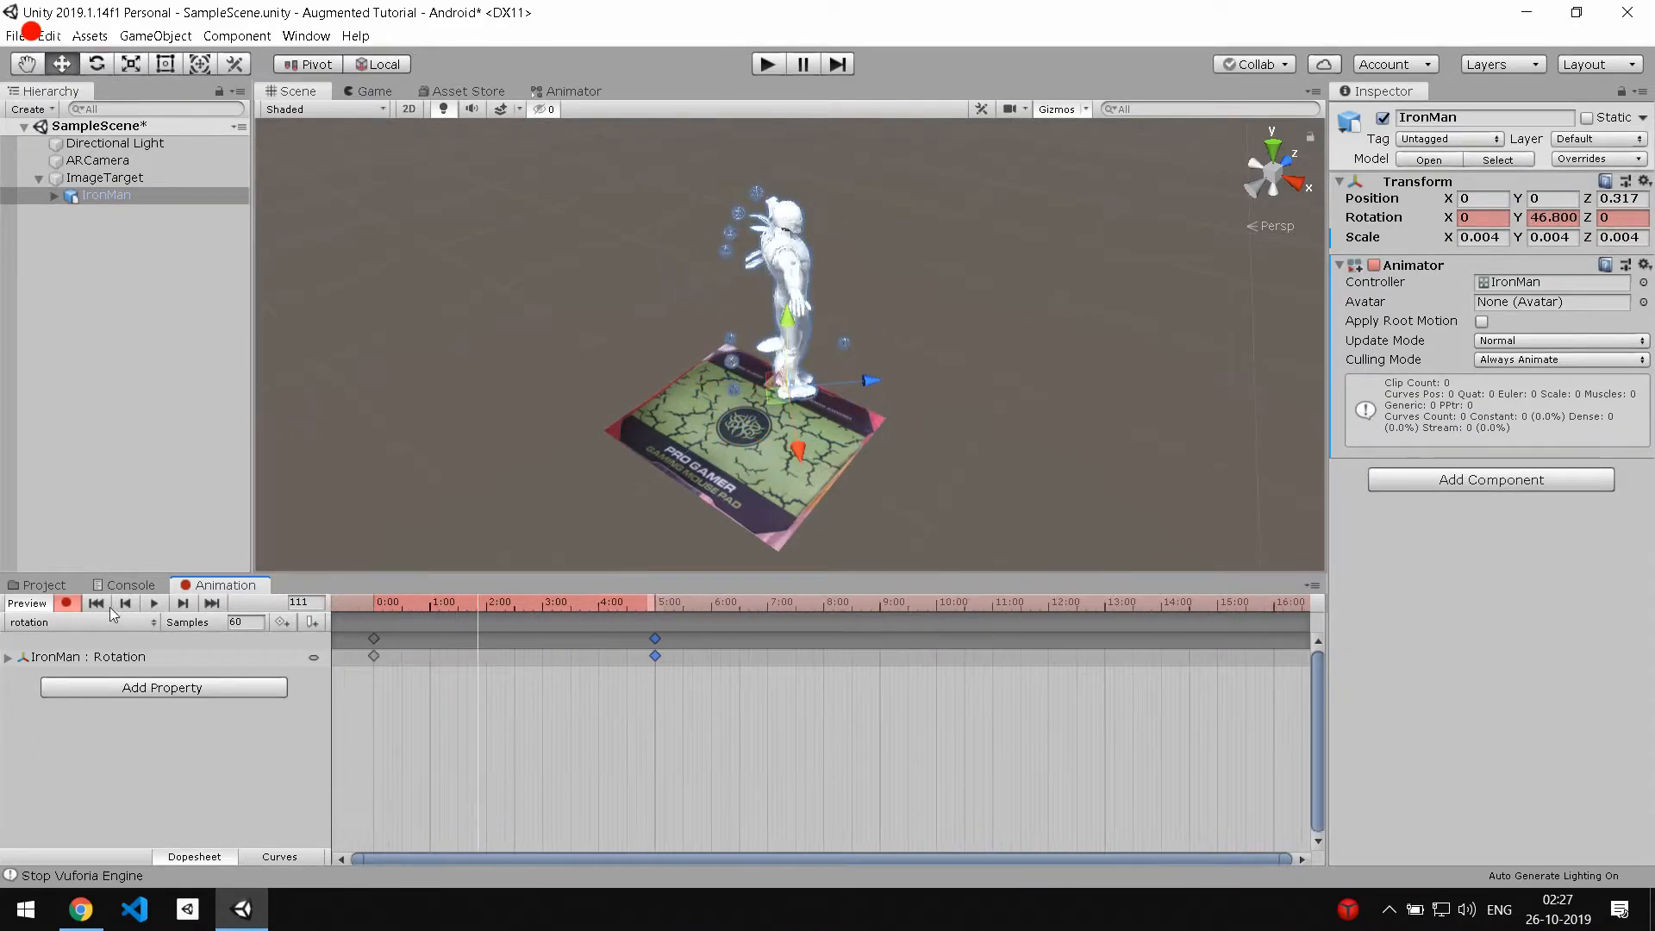
{"action": "left_click", "coordinate": [106, 178]}
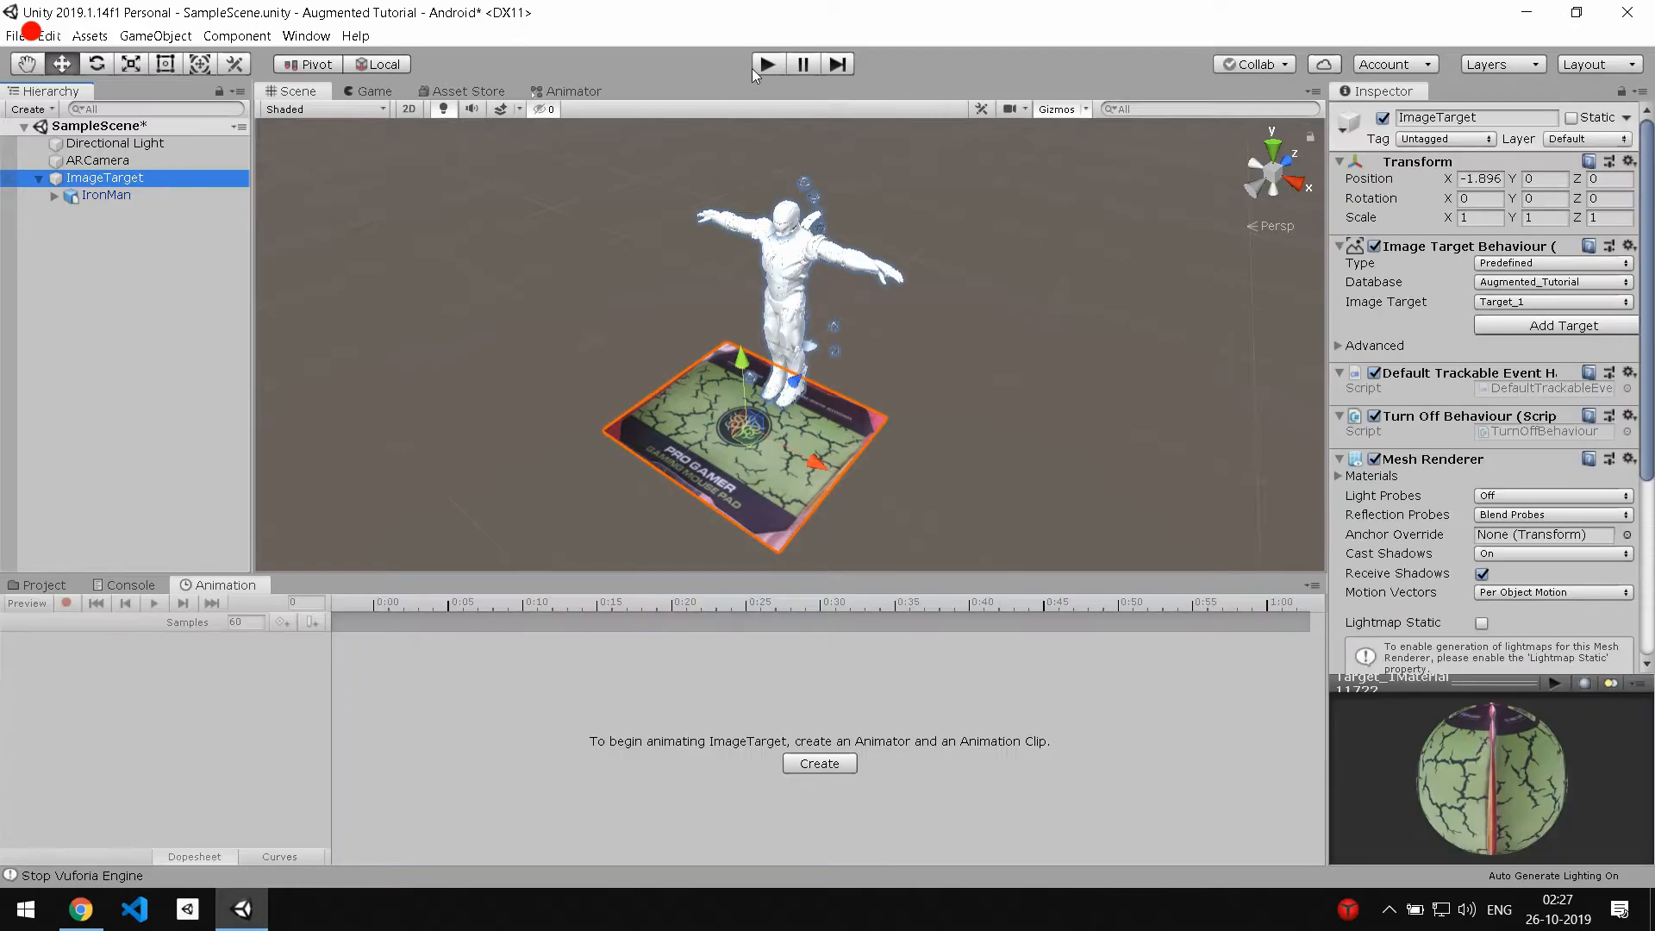
{"action": "left_click", "coordinate": [767, 64]}
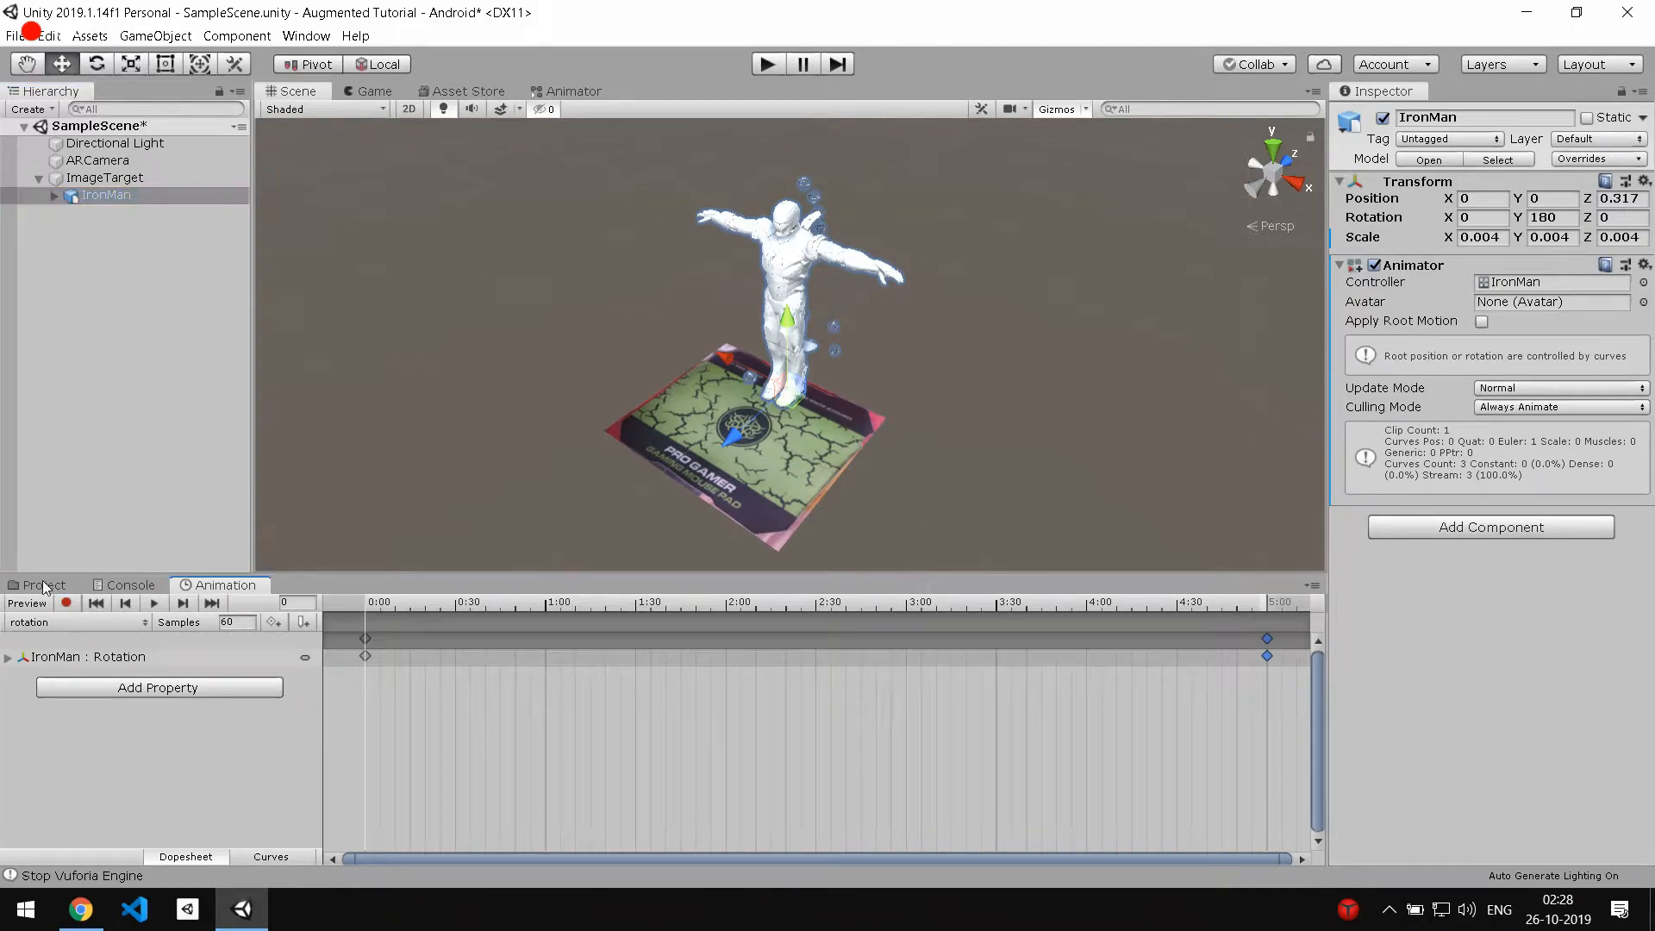
Add a Virtual Button to the ImageTarget from its Advanced settings.
{"action": "left_click", "coordinate": [41, 585]}
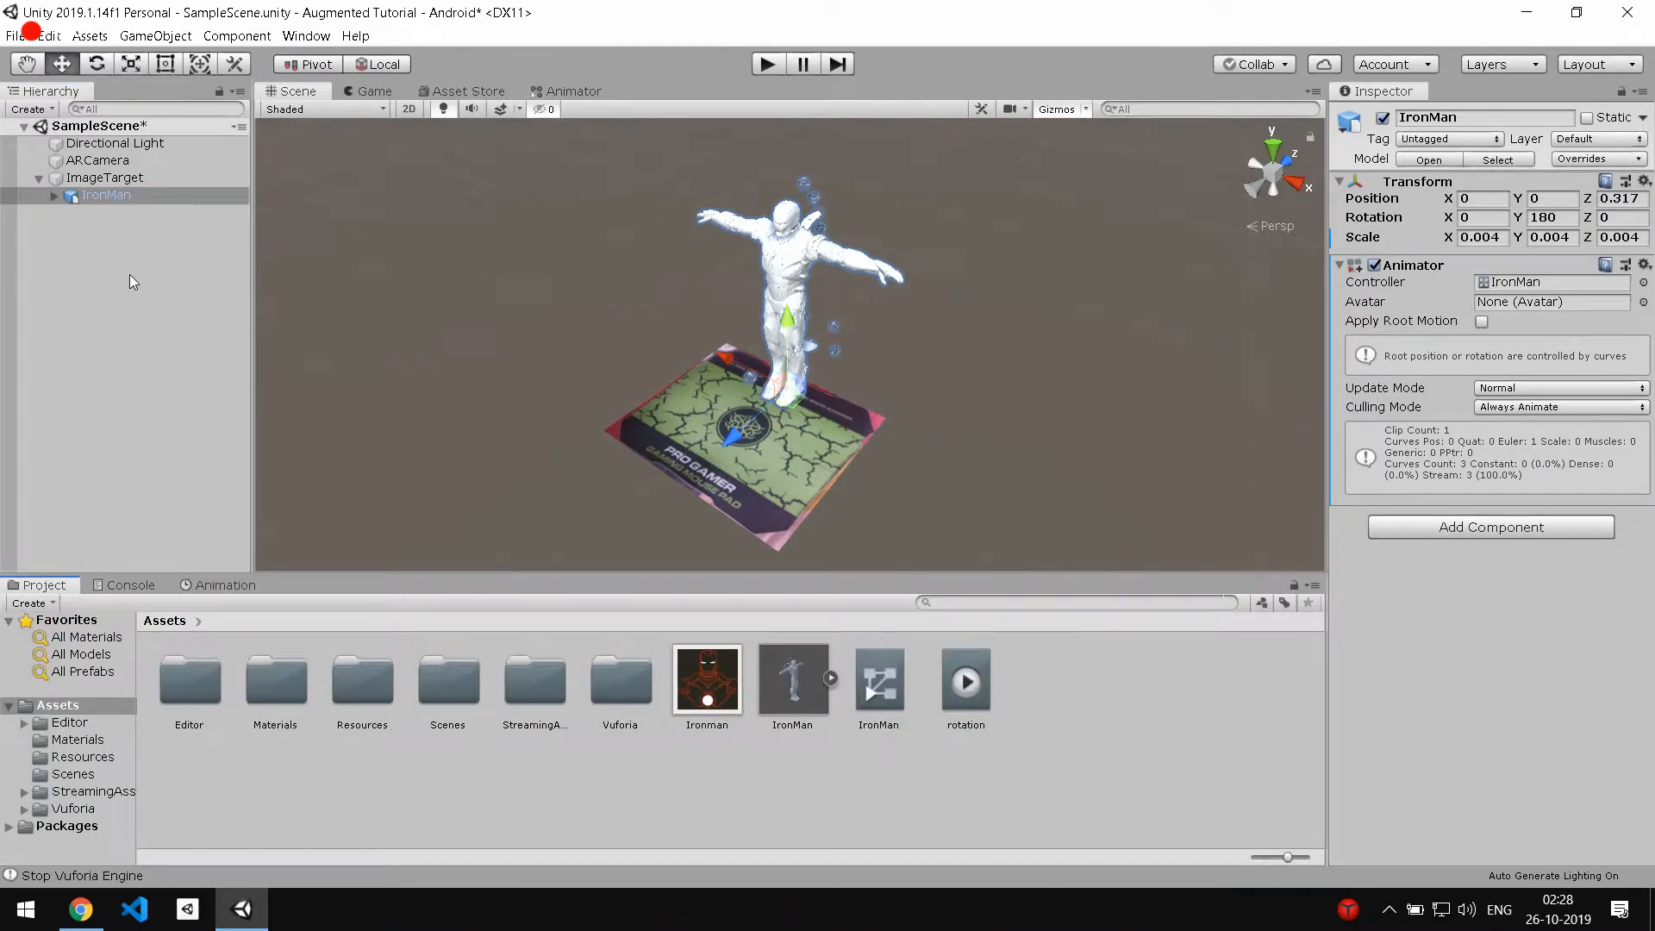
{"action": "left_click", "coordinate": [105, 178]}
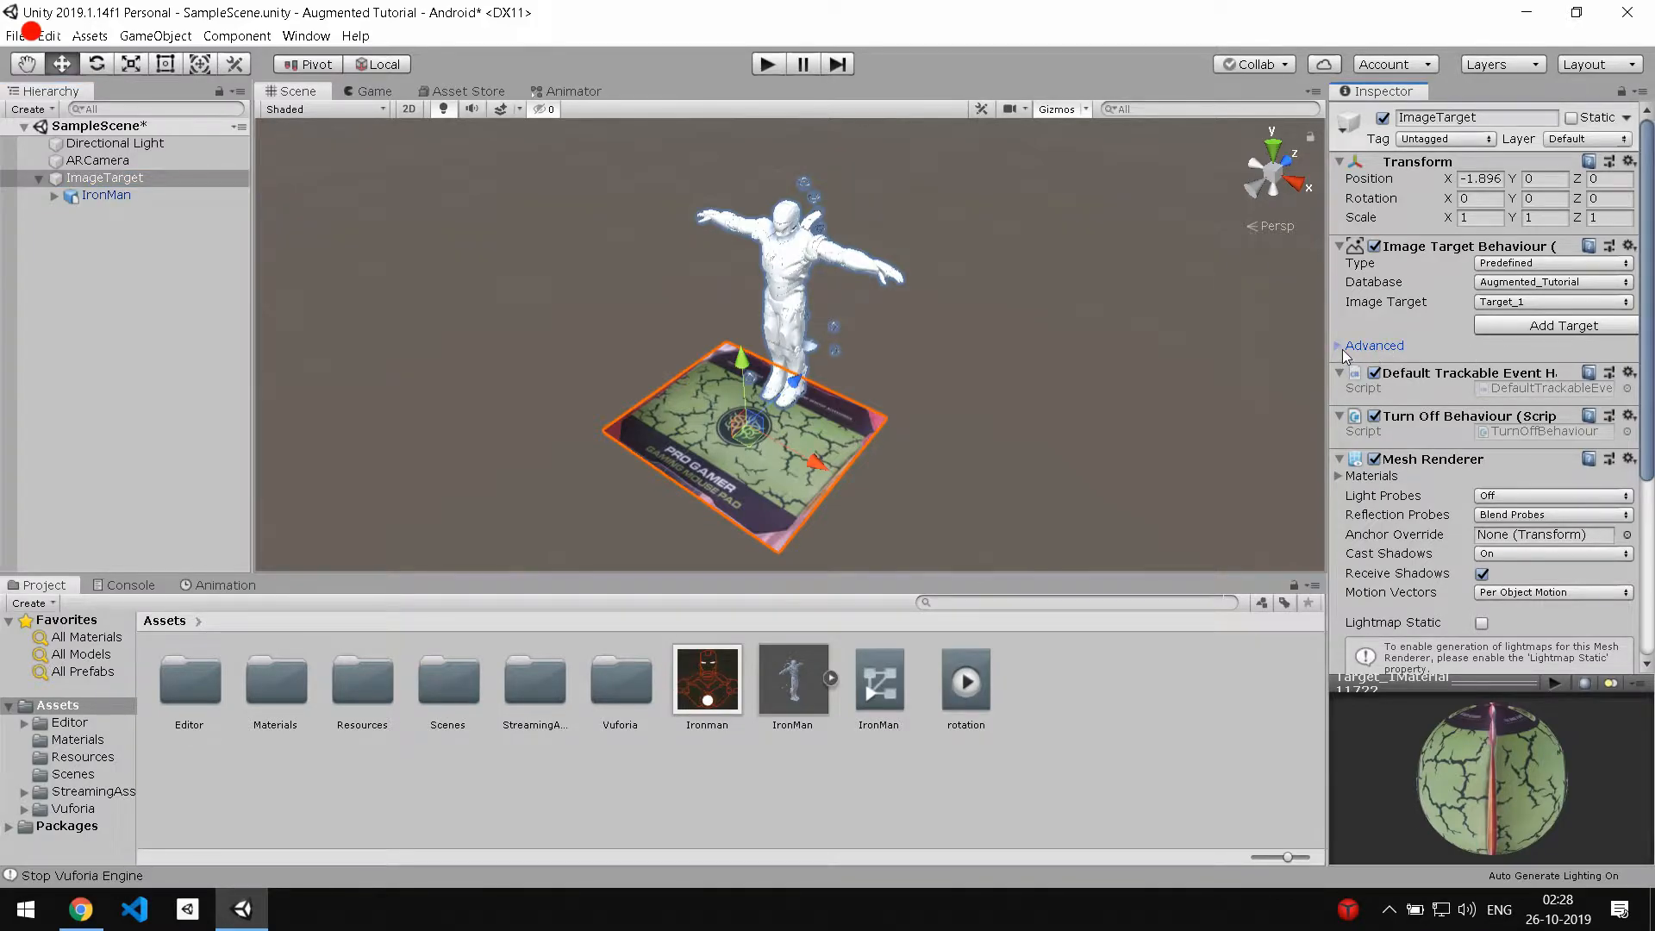
{"action": "left_click", "coordinate": [1374, 345]}
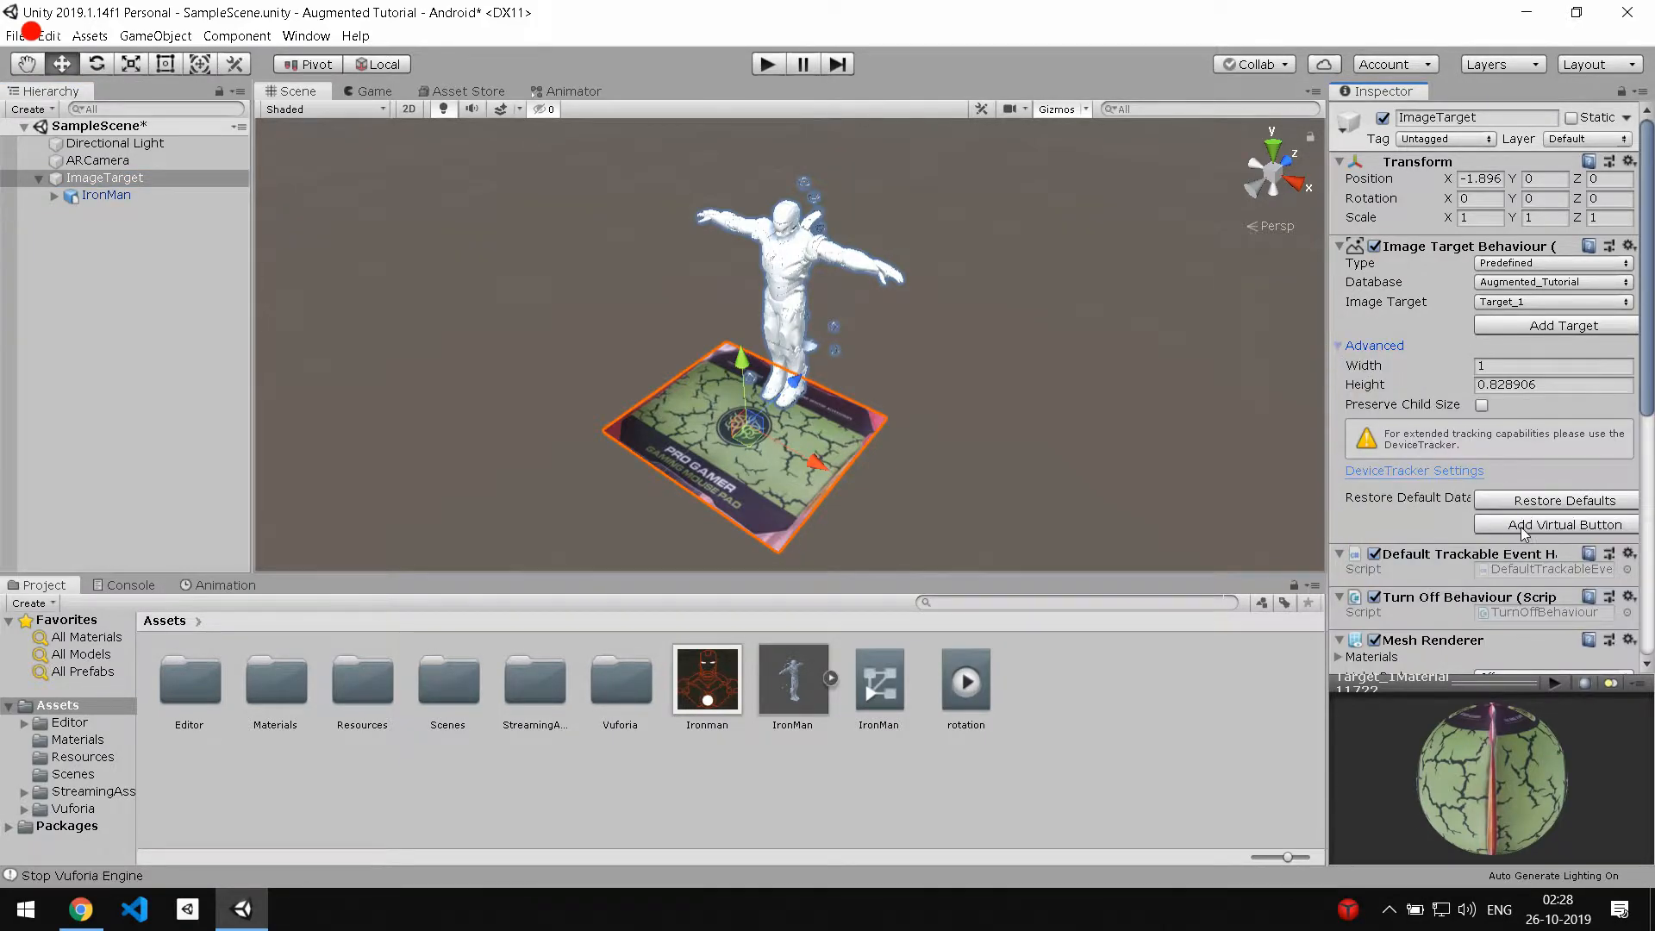
{"action": "left_click", "coordinate": [1553, 524]}
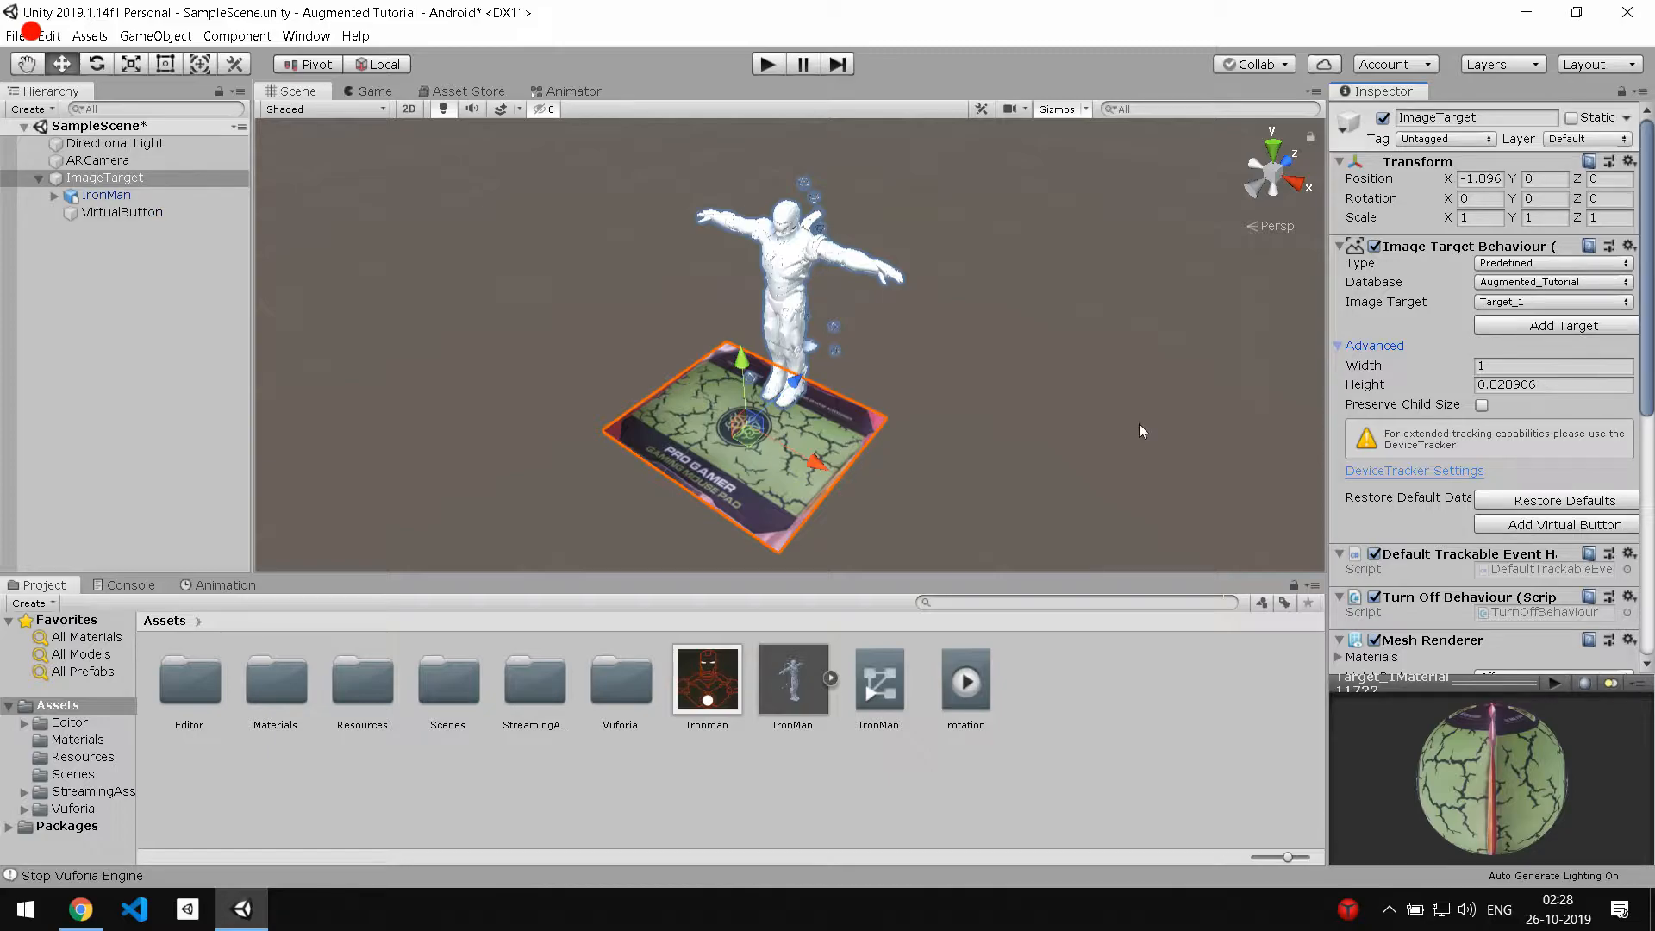
Check the target's feature points on the Vuforia site and place VirtualButton over the emblem.
{"action": "left_click", "coordinate": [122, 212]}
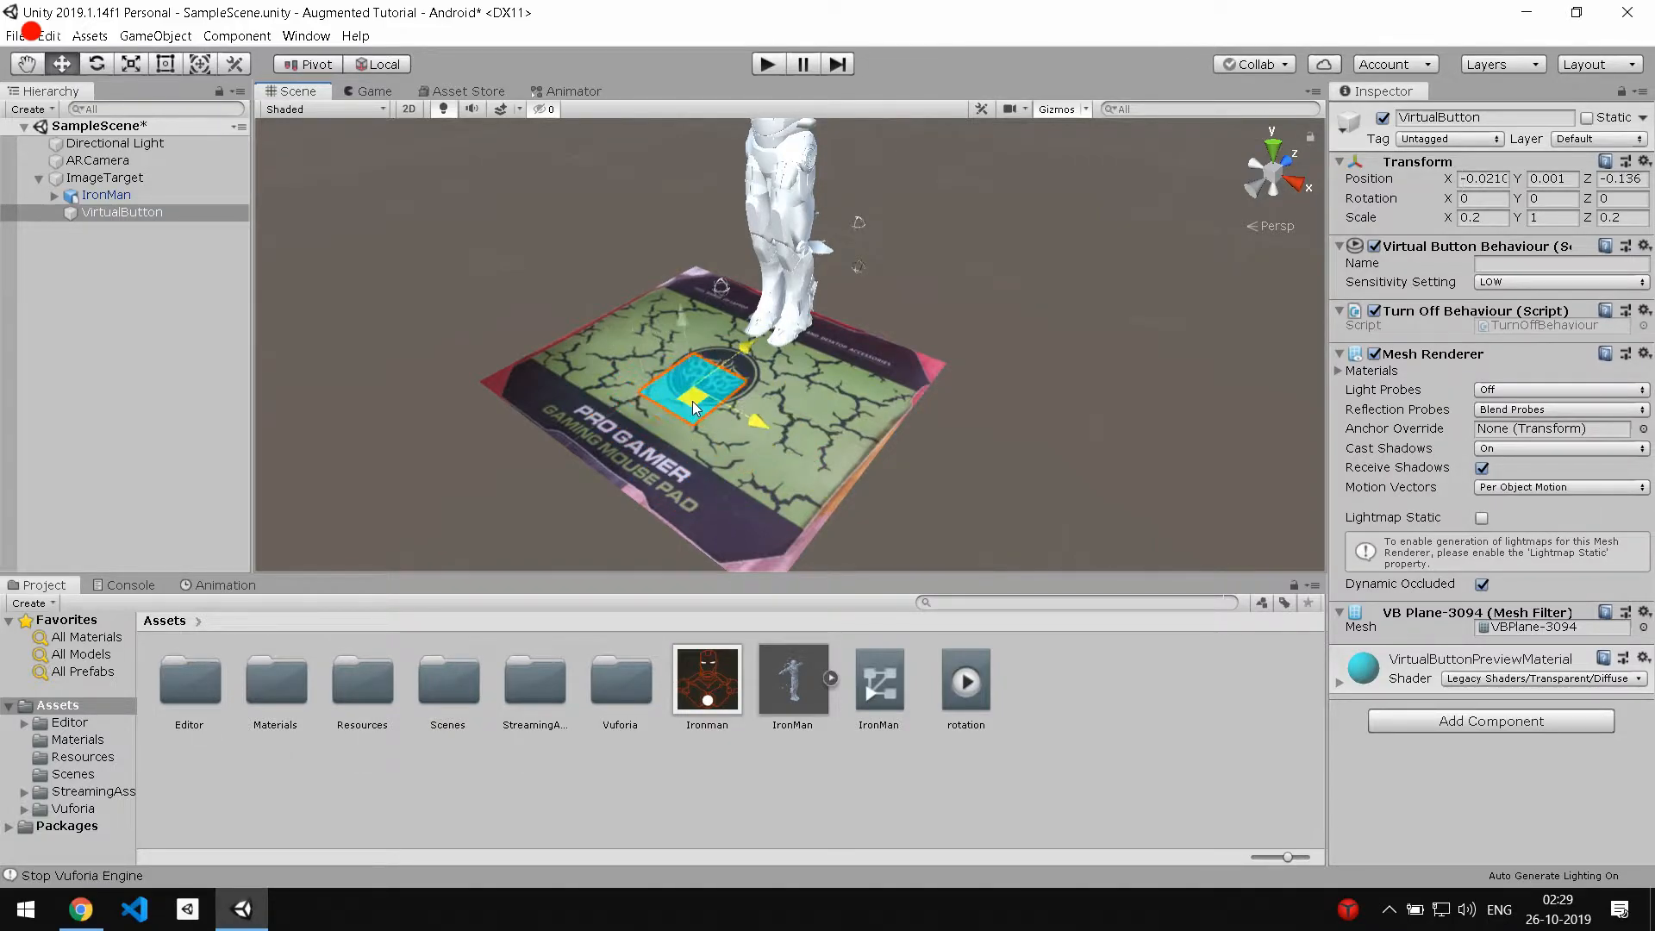
{"action": "left_click", "coordinate": [79, 909]}
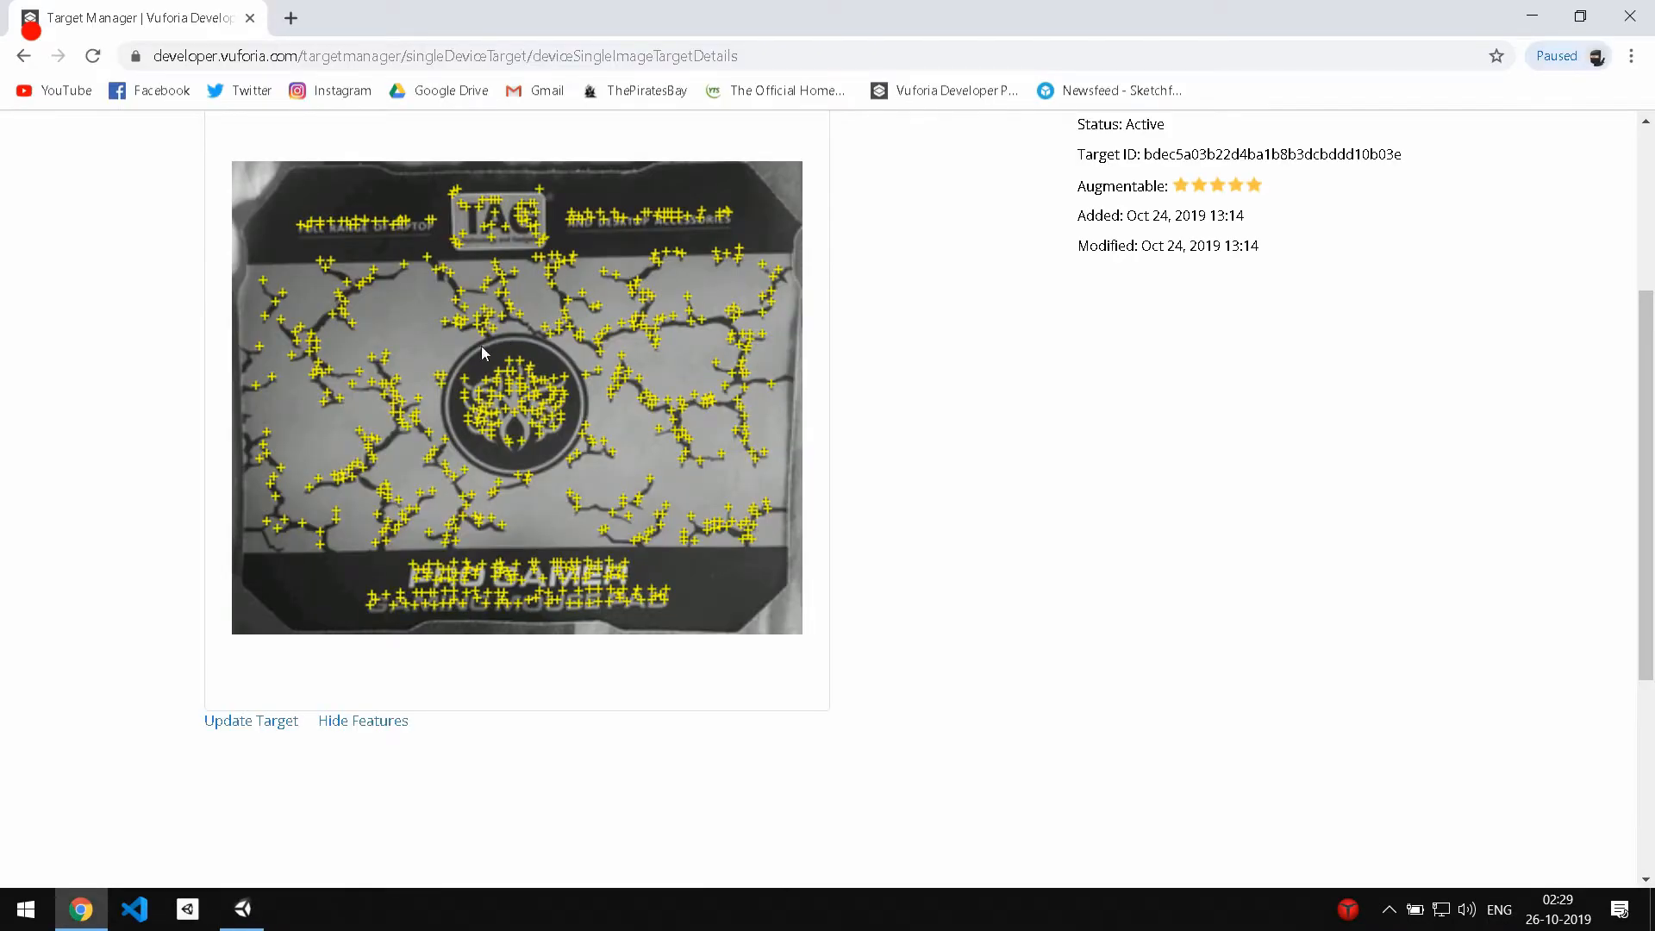
{"action": "mouse_move", "coordinate": [538, 397]}
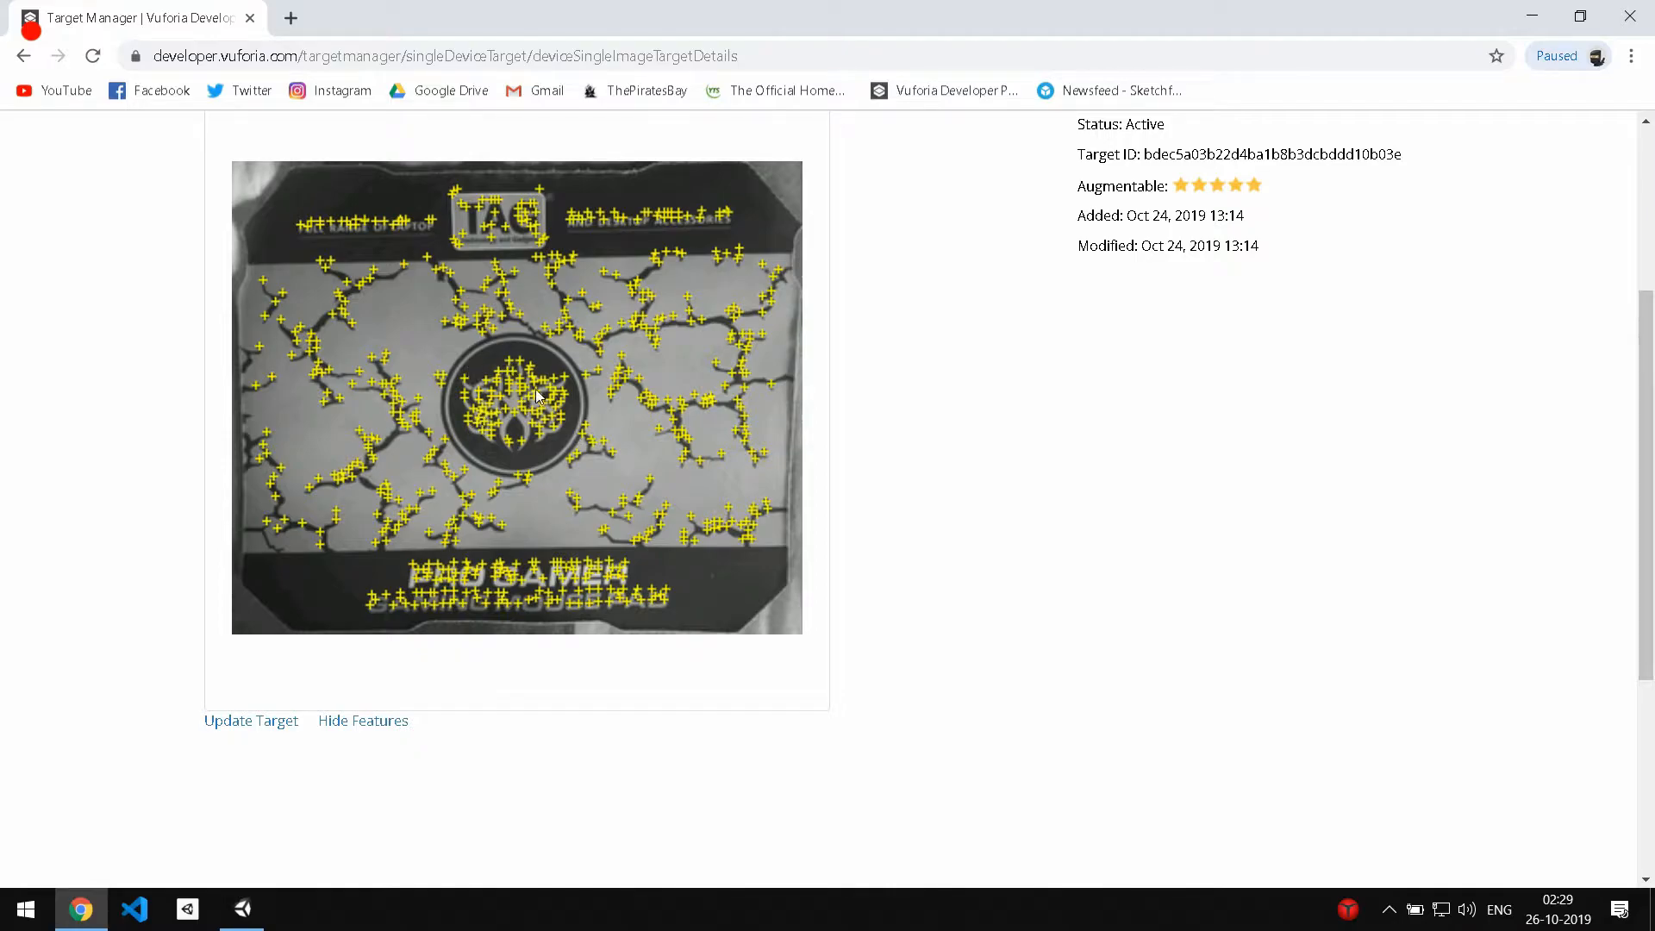
{"action": "left_click", "coordinate": [186, 909]}
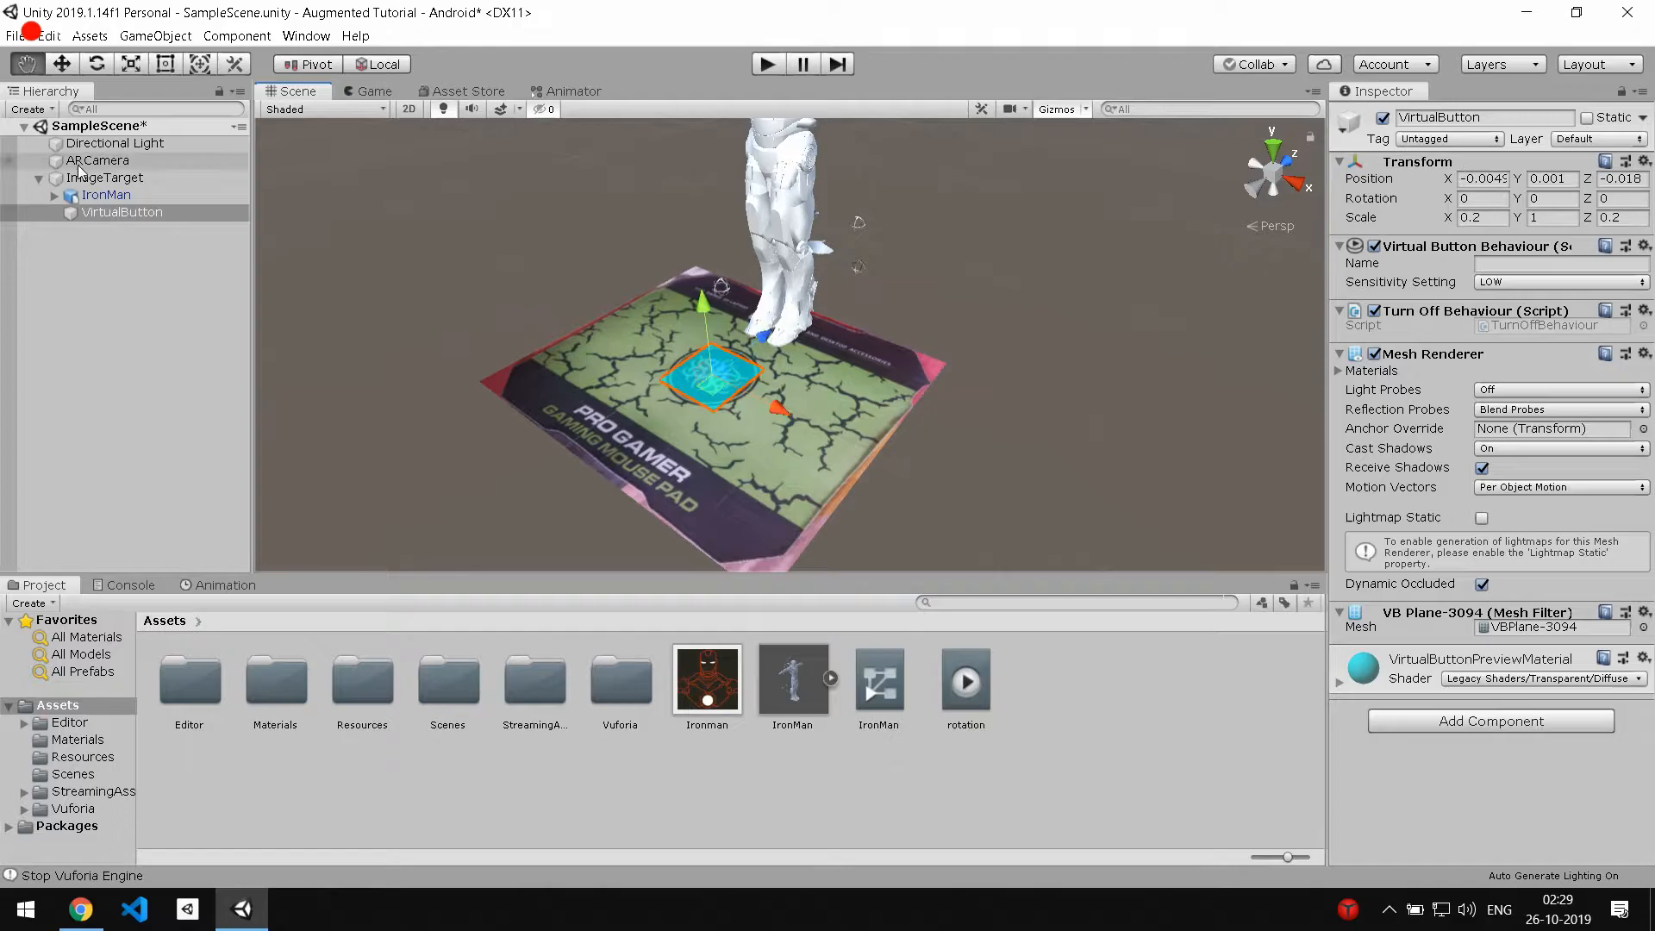
Add a Quad child under VirtualButton and create a material named QuadMaterial.
{"action": "right_click", "coordinate": [119, 211]}
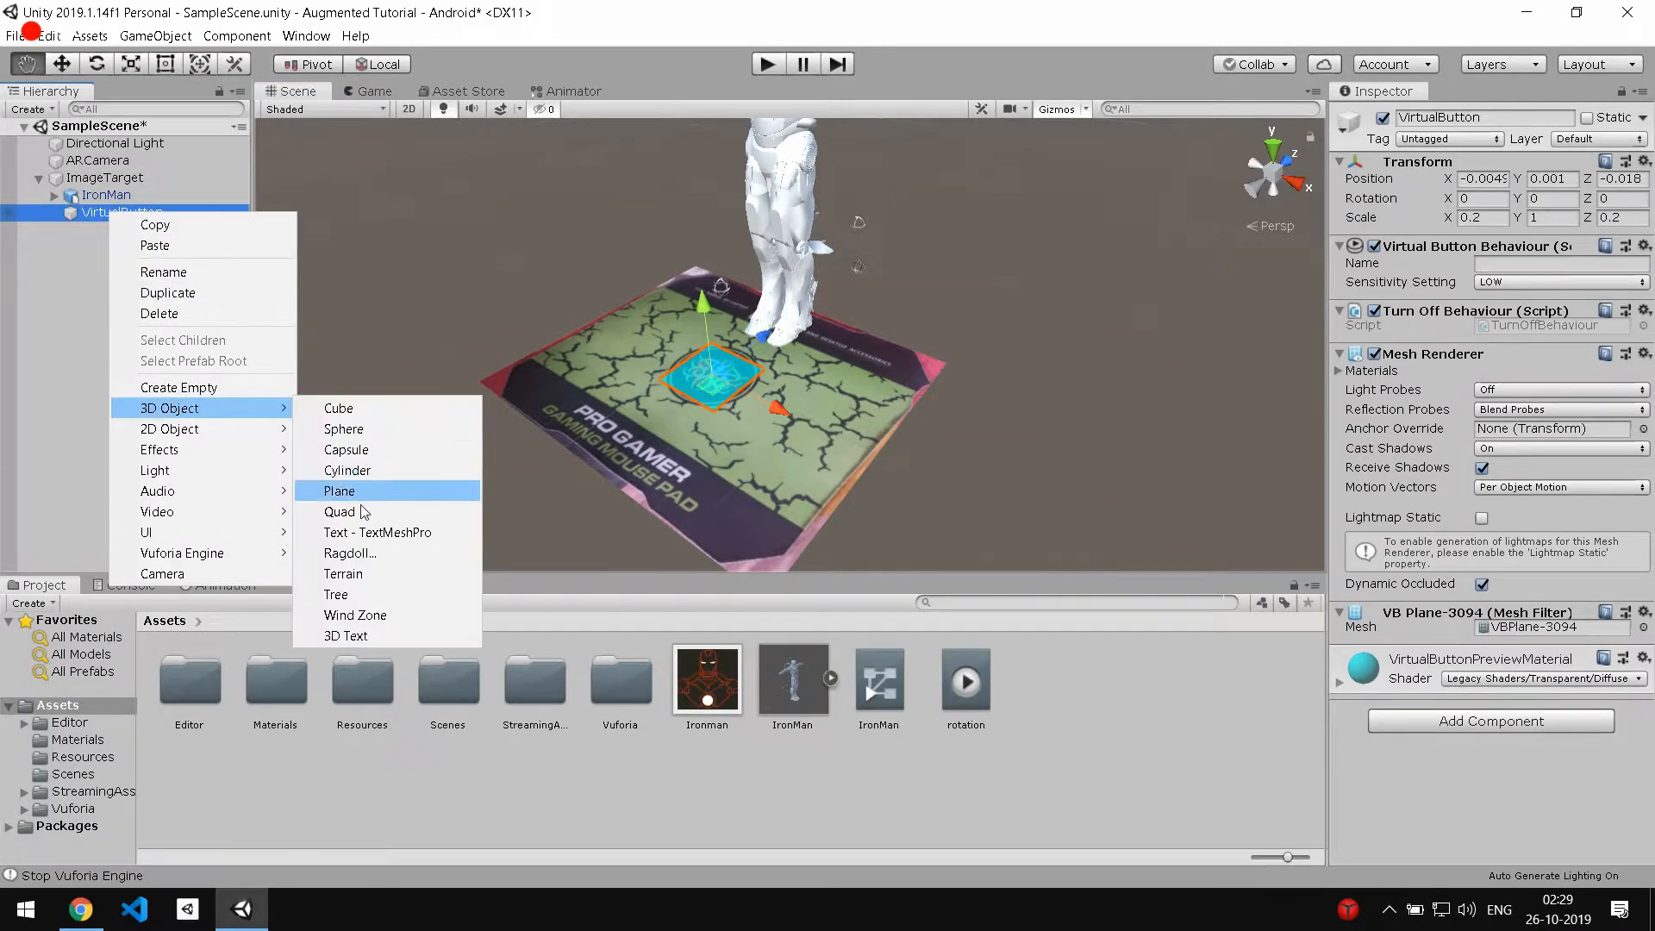
{"action": "left_click", "coordinate": [340, 512]}
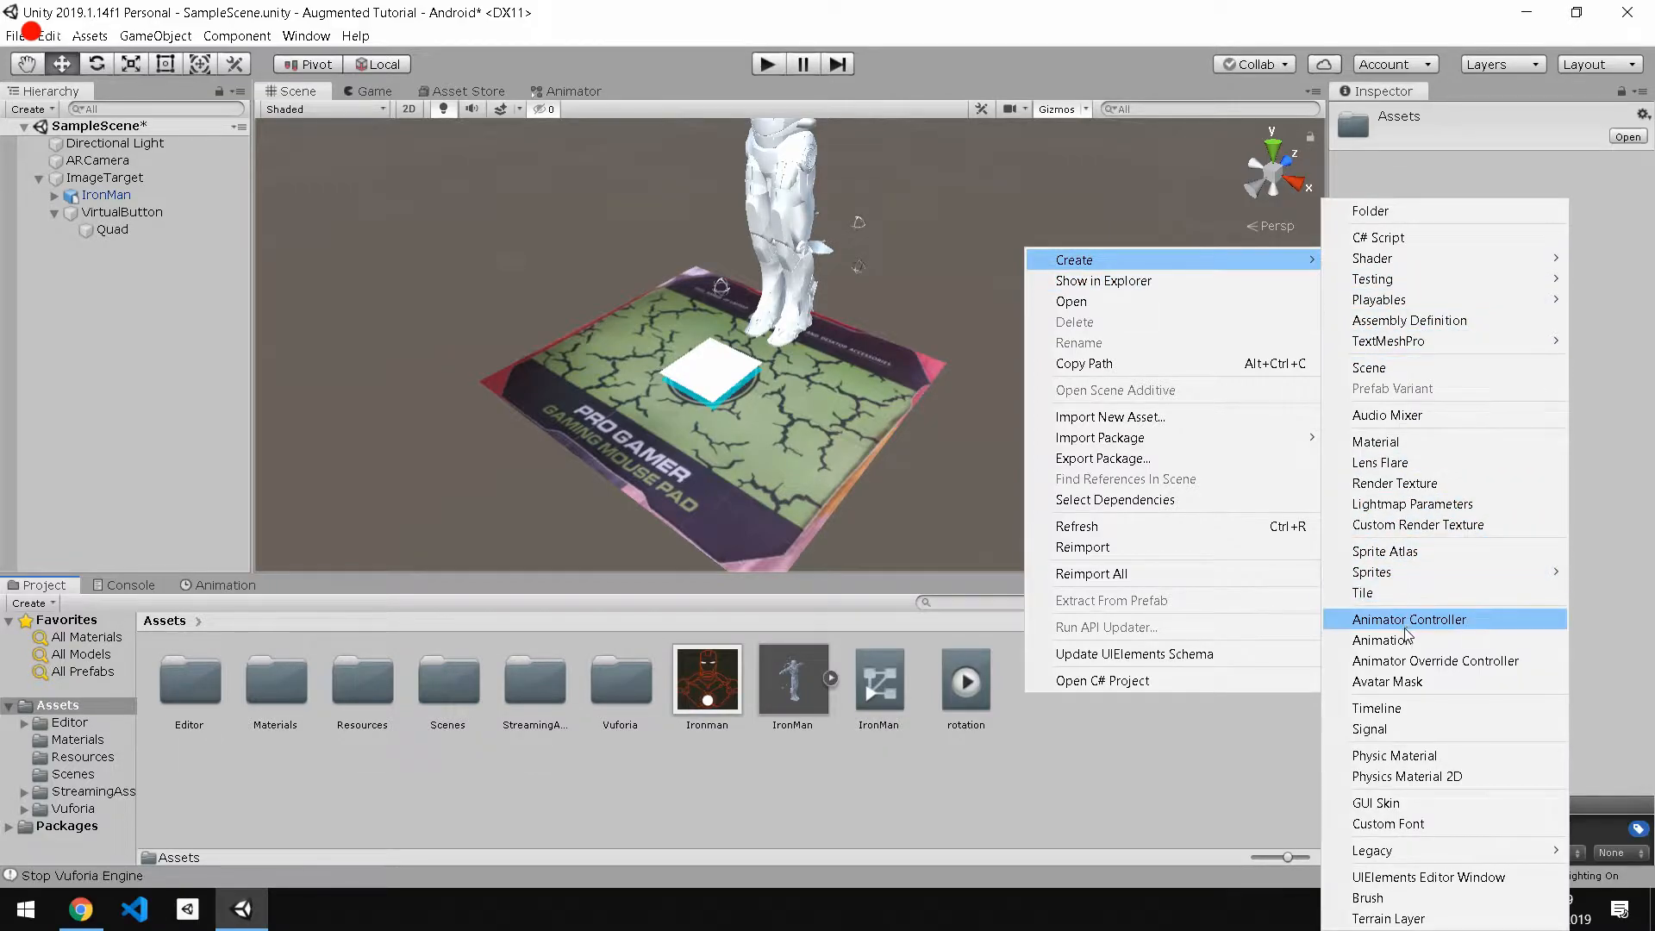
{"action": "left_click", "coordinate": [1374, 442]}
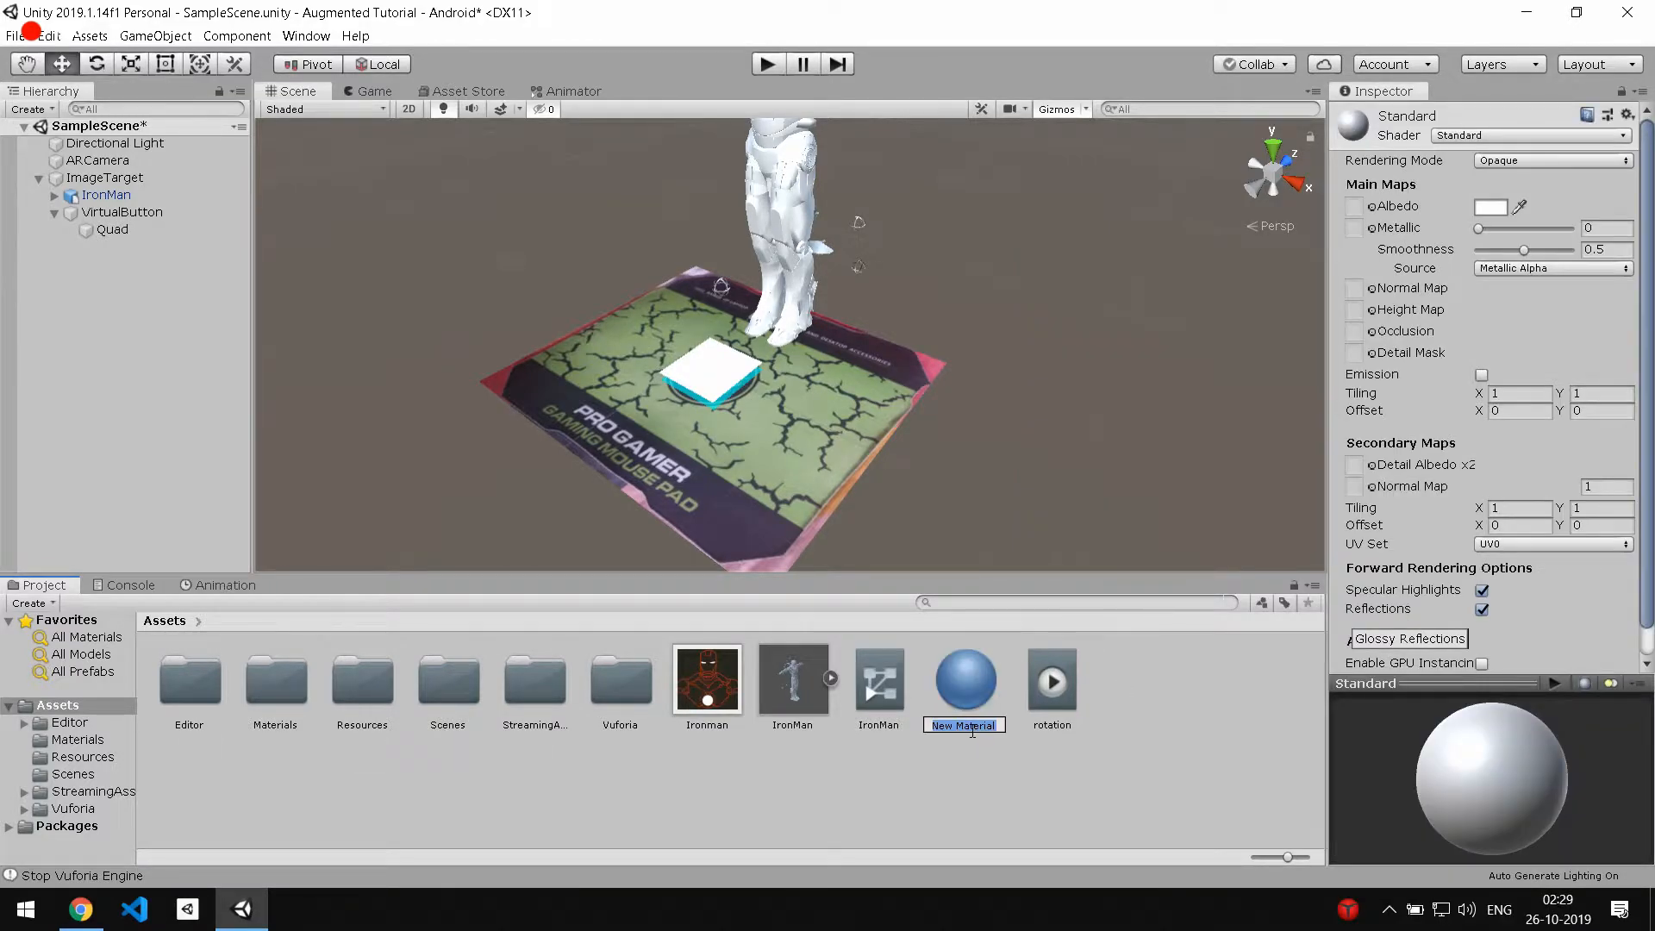
{"action": "type", "text": "QuadM"}
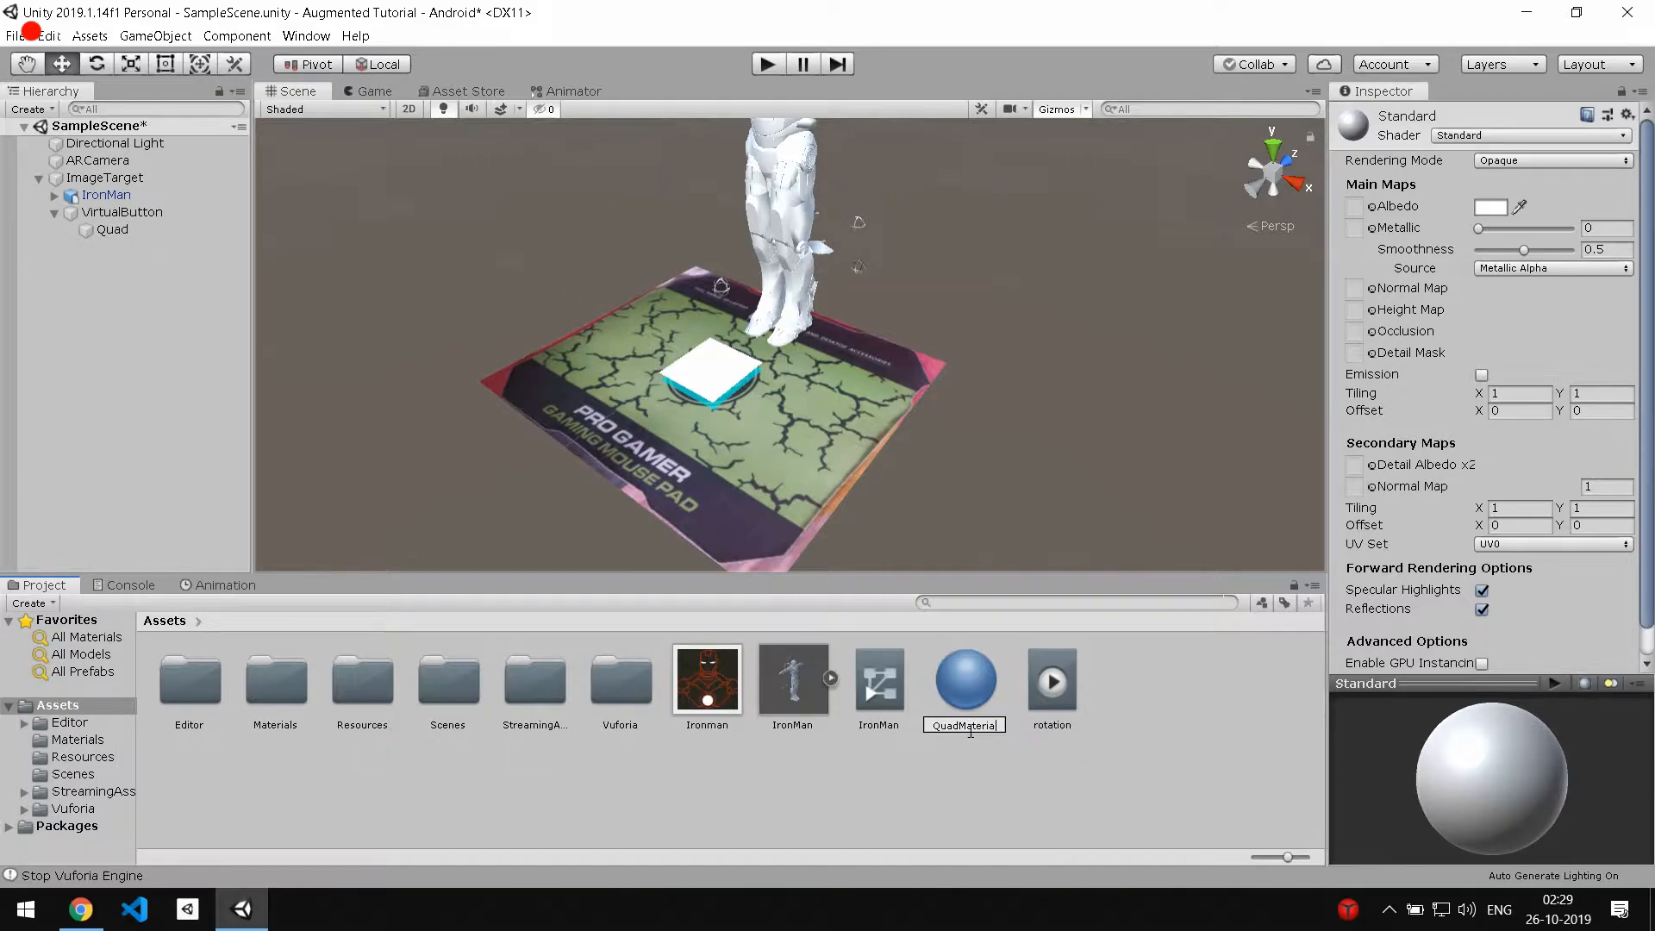
Set QuadMaterial's albedo to dark grey, apply it to the Quad and play the scene.
{"action": "left_click", "coordinate": [1490, 205]}
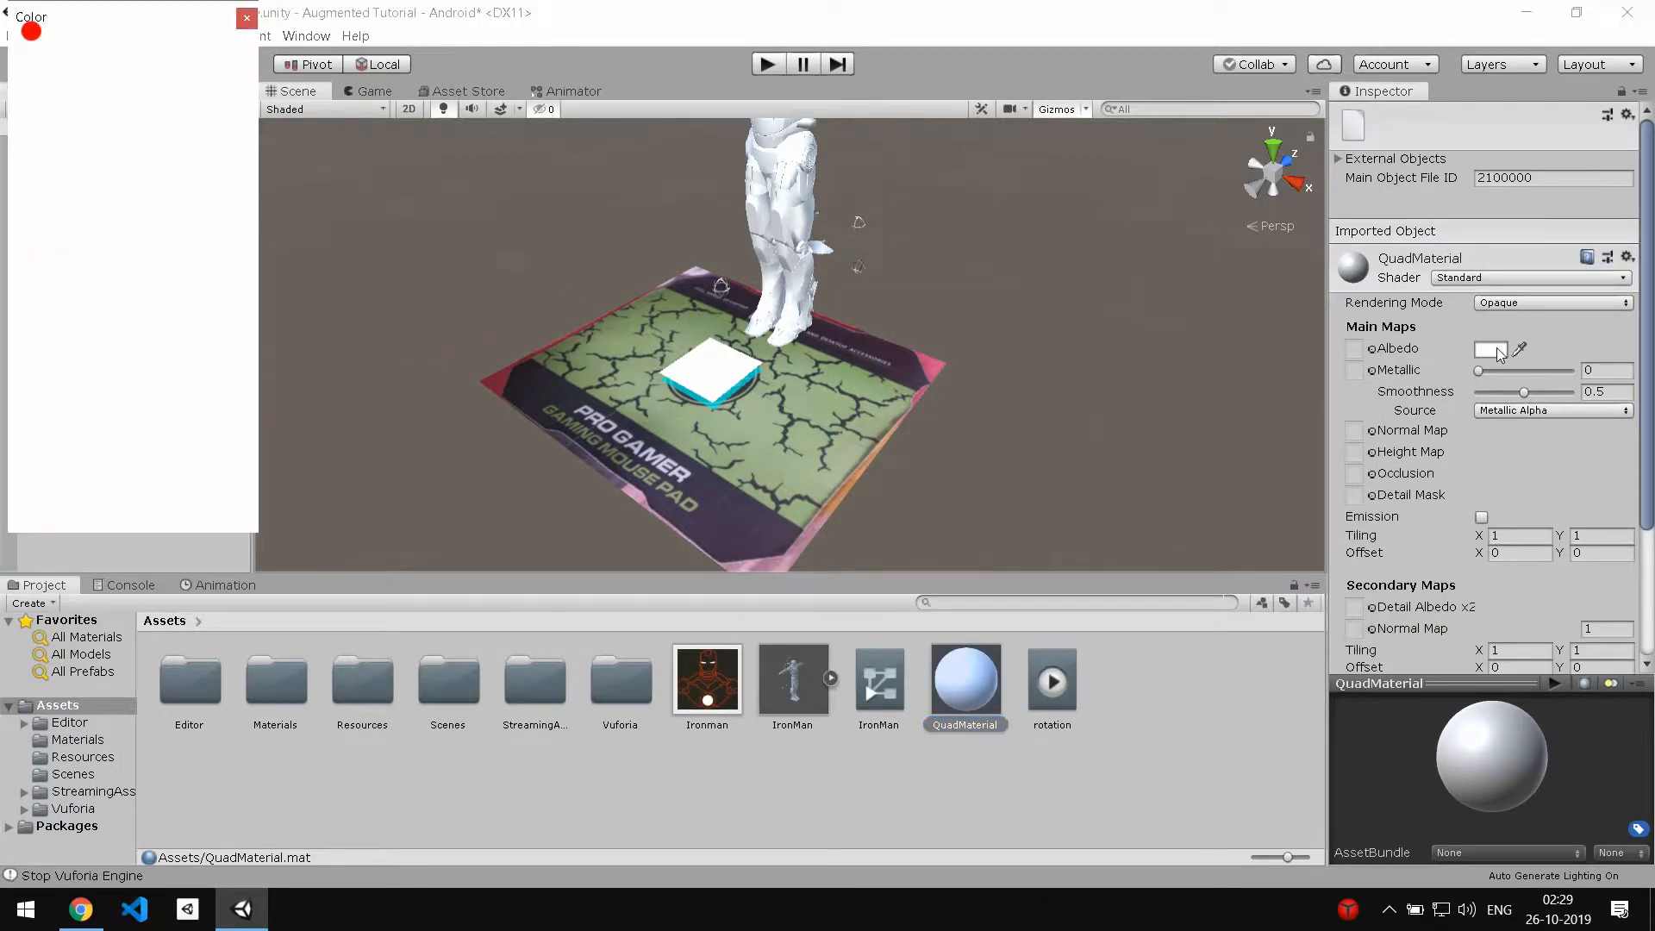
{"action": "left_click", "coordinate": [1492, 349]}
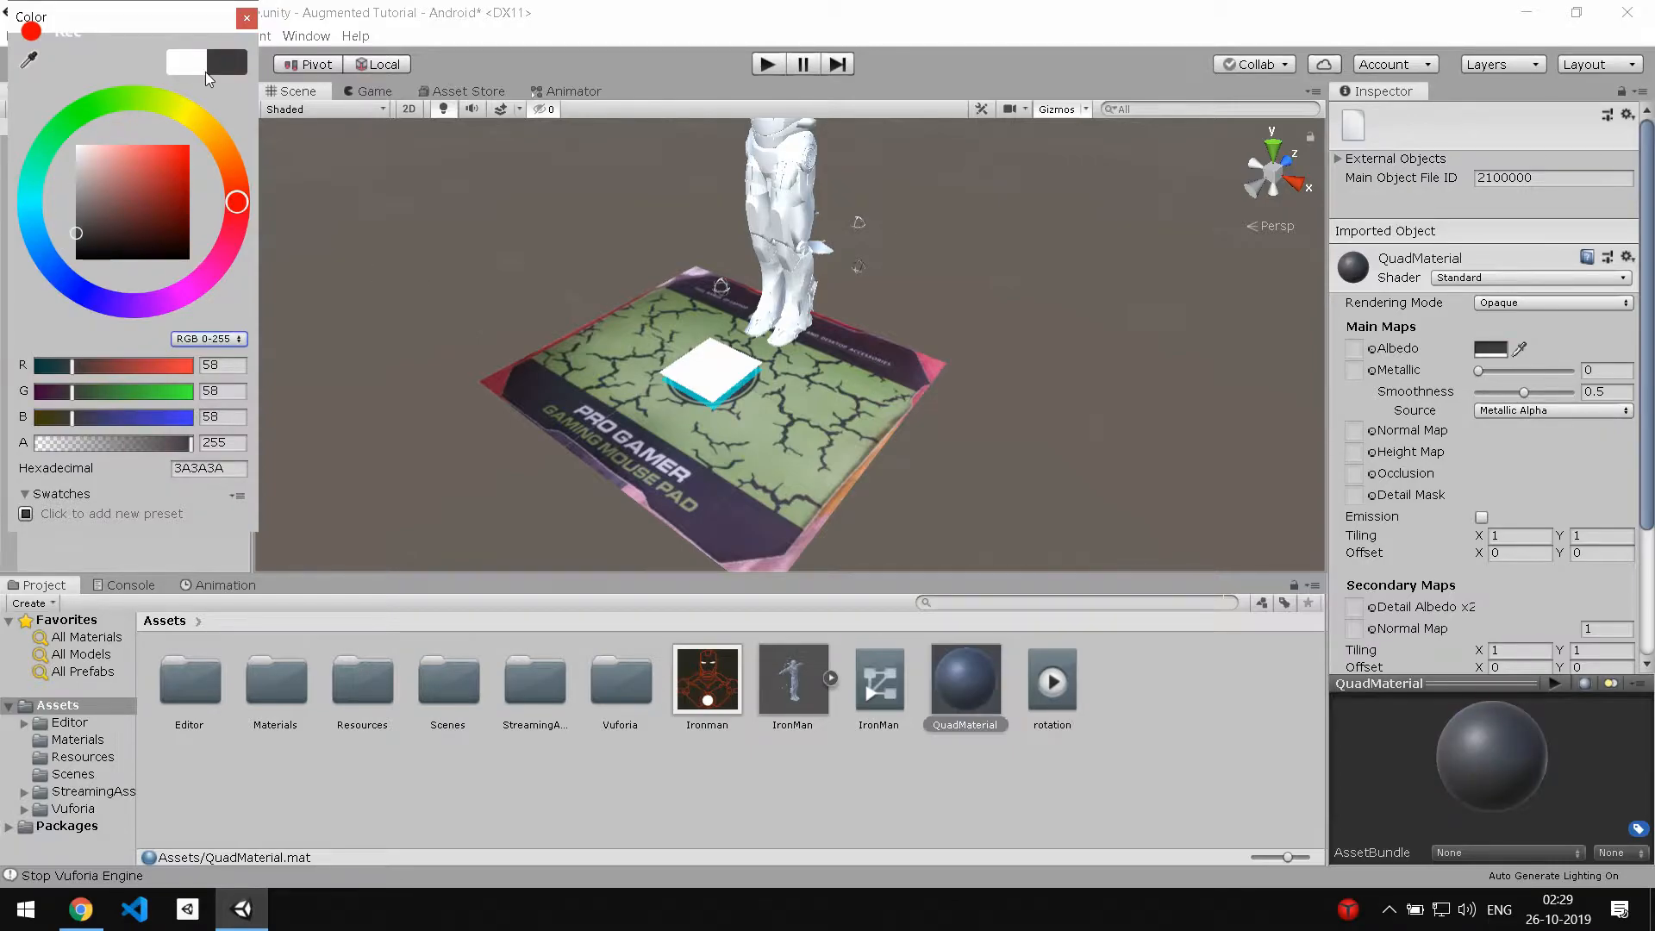
{"action": "left_click", "coordinate": [247, 17]}
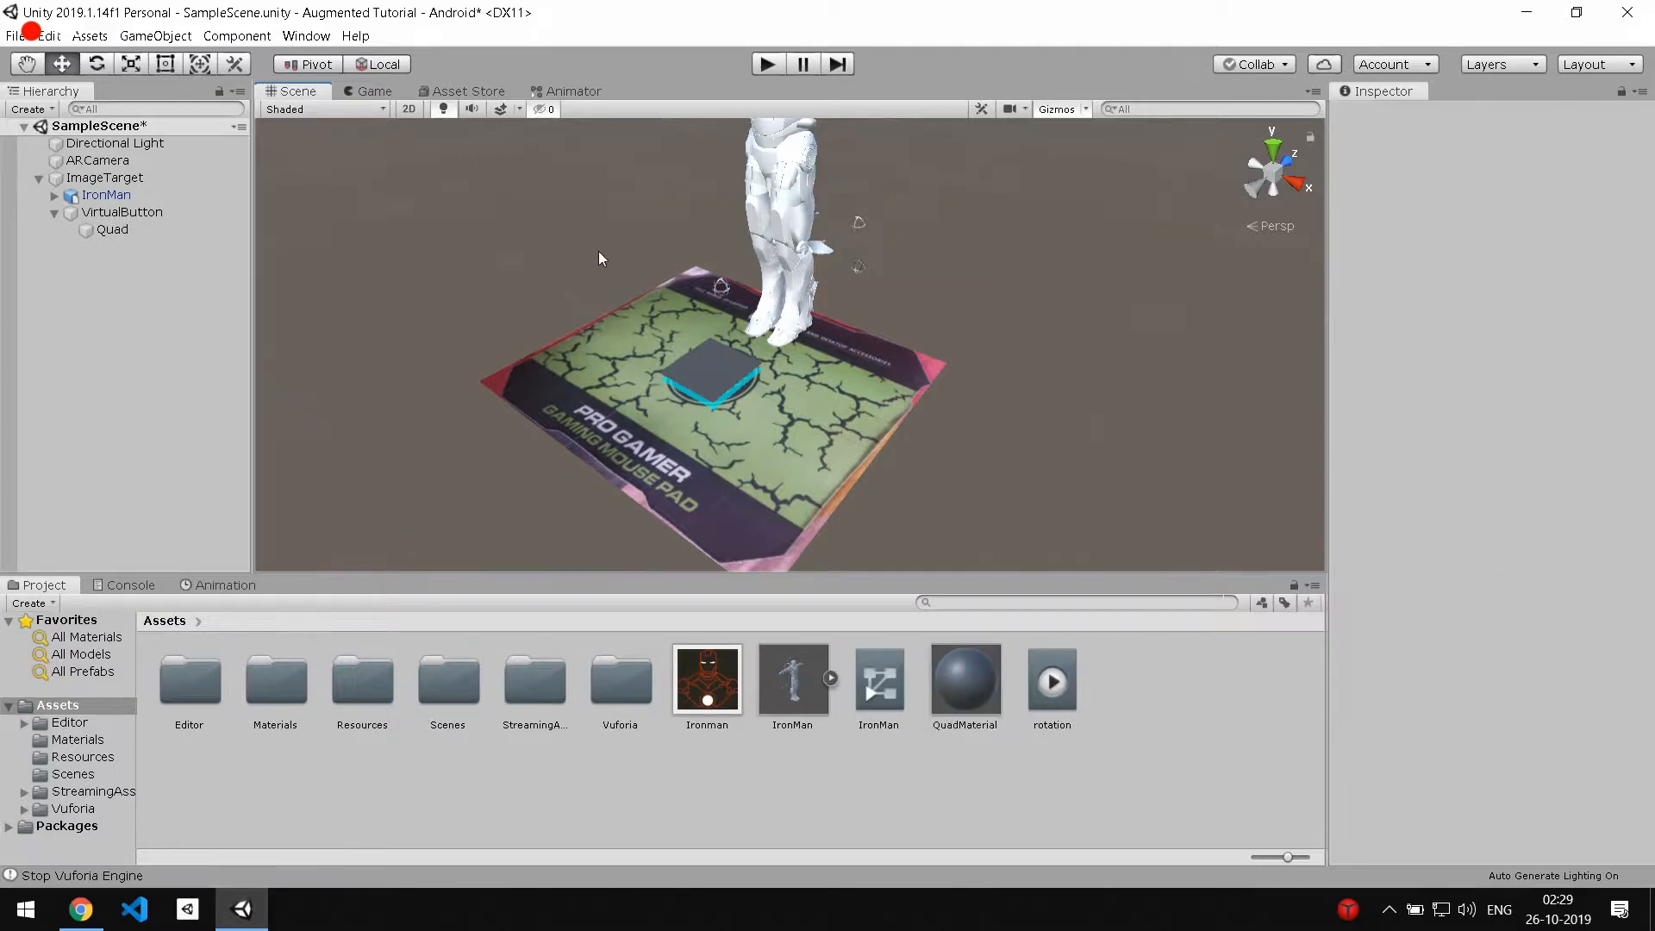
{"action": "left_click", "coordinate": [767, 63]}
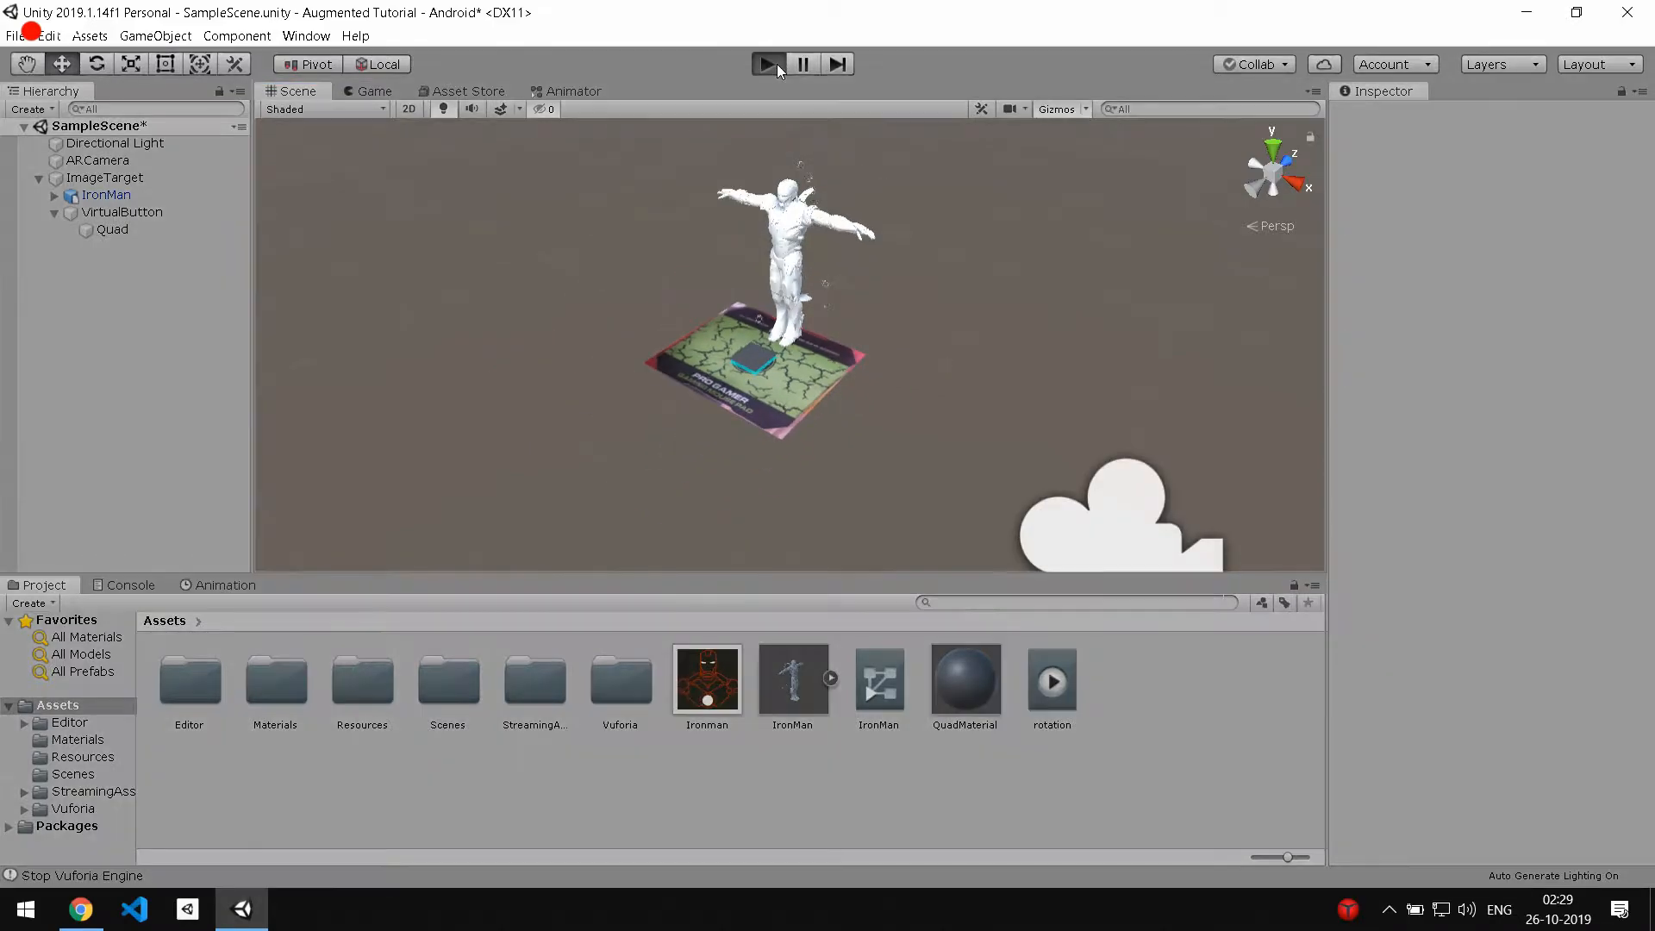
{"action": "left_click", "coordinate": [765, 64]}
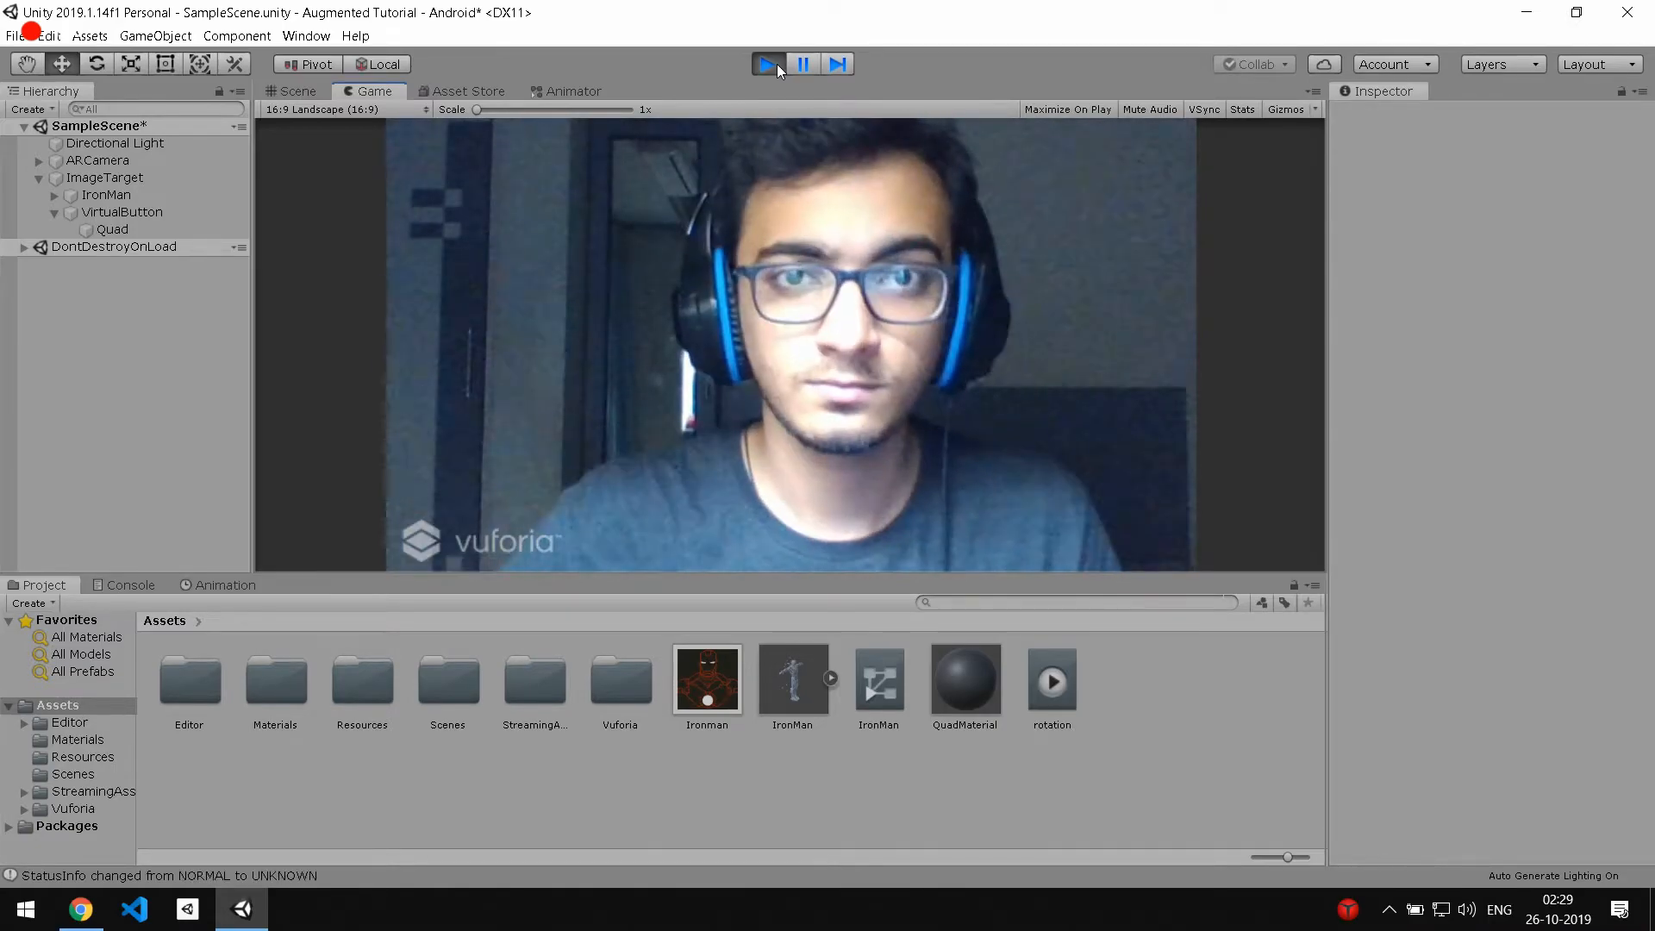
{"action": "left_click", "coordinate": [767, 64]}
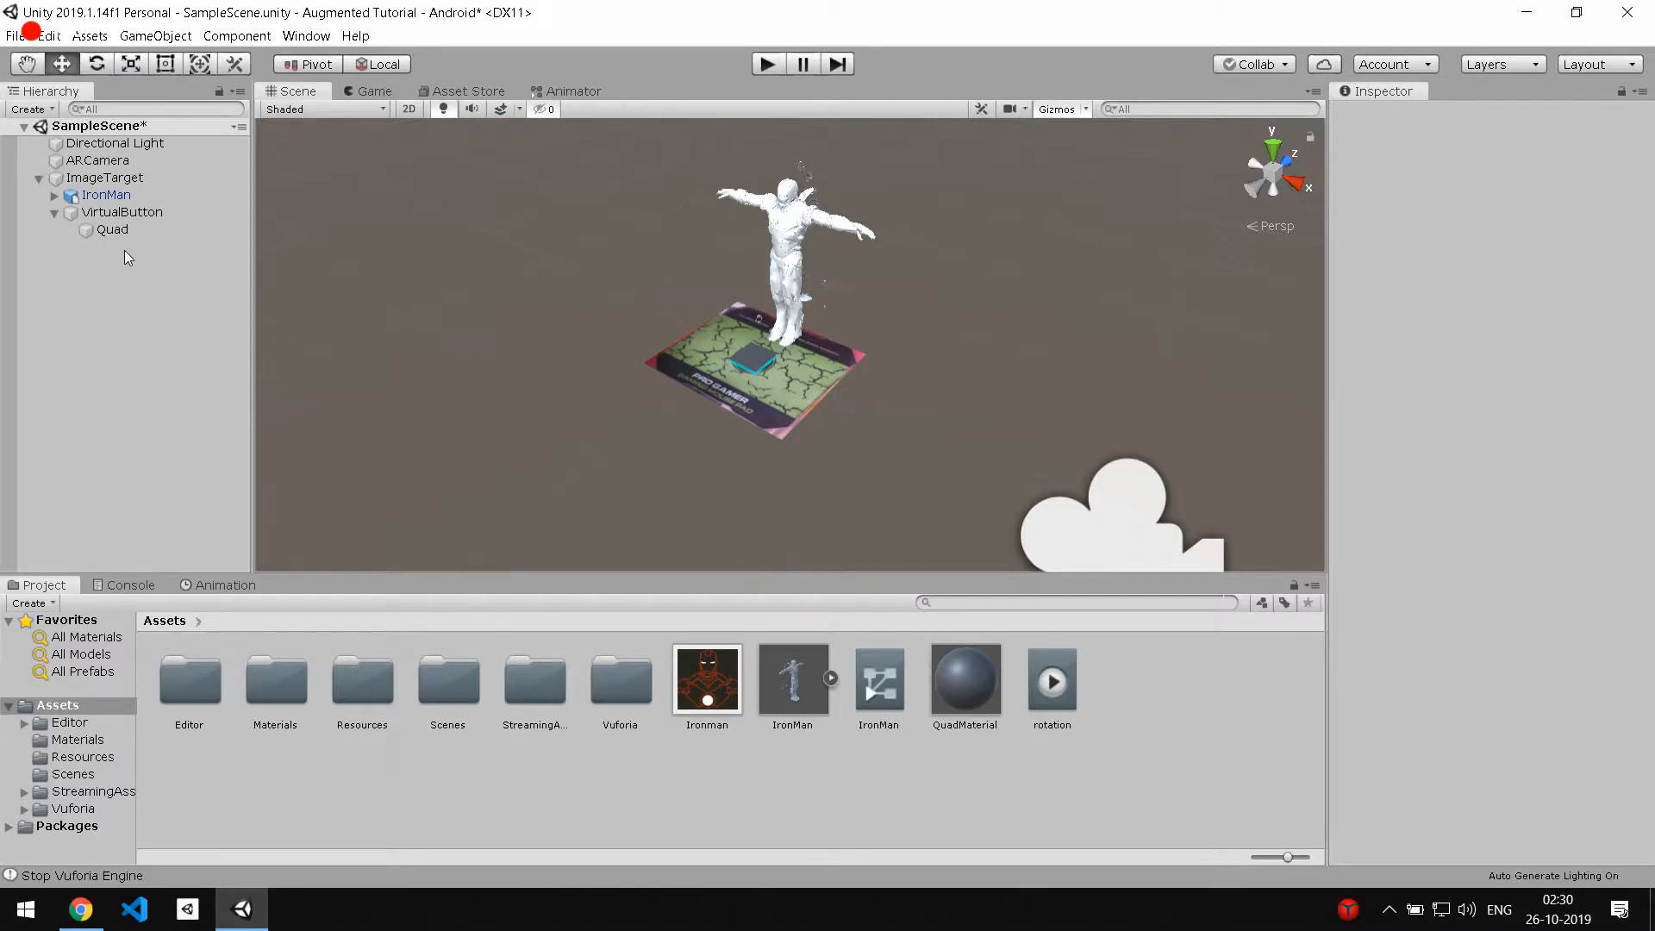
Add a new vbScript component to ImageTarget and open it in Visual Studio.
{"action": "left_click", "coordinate": [105, 178]}
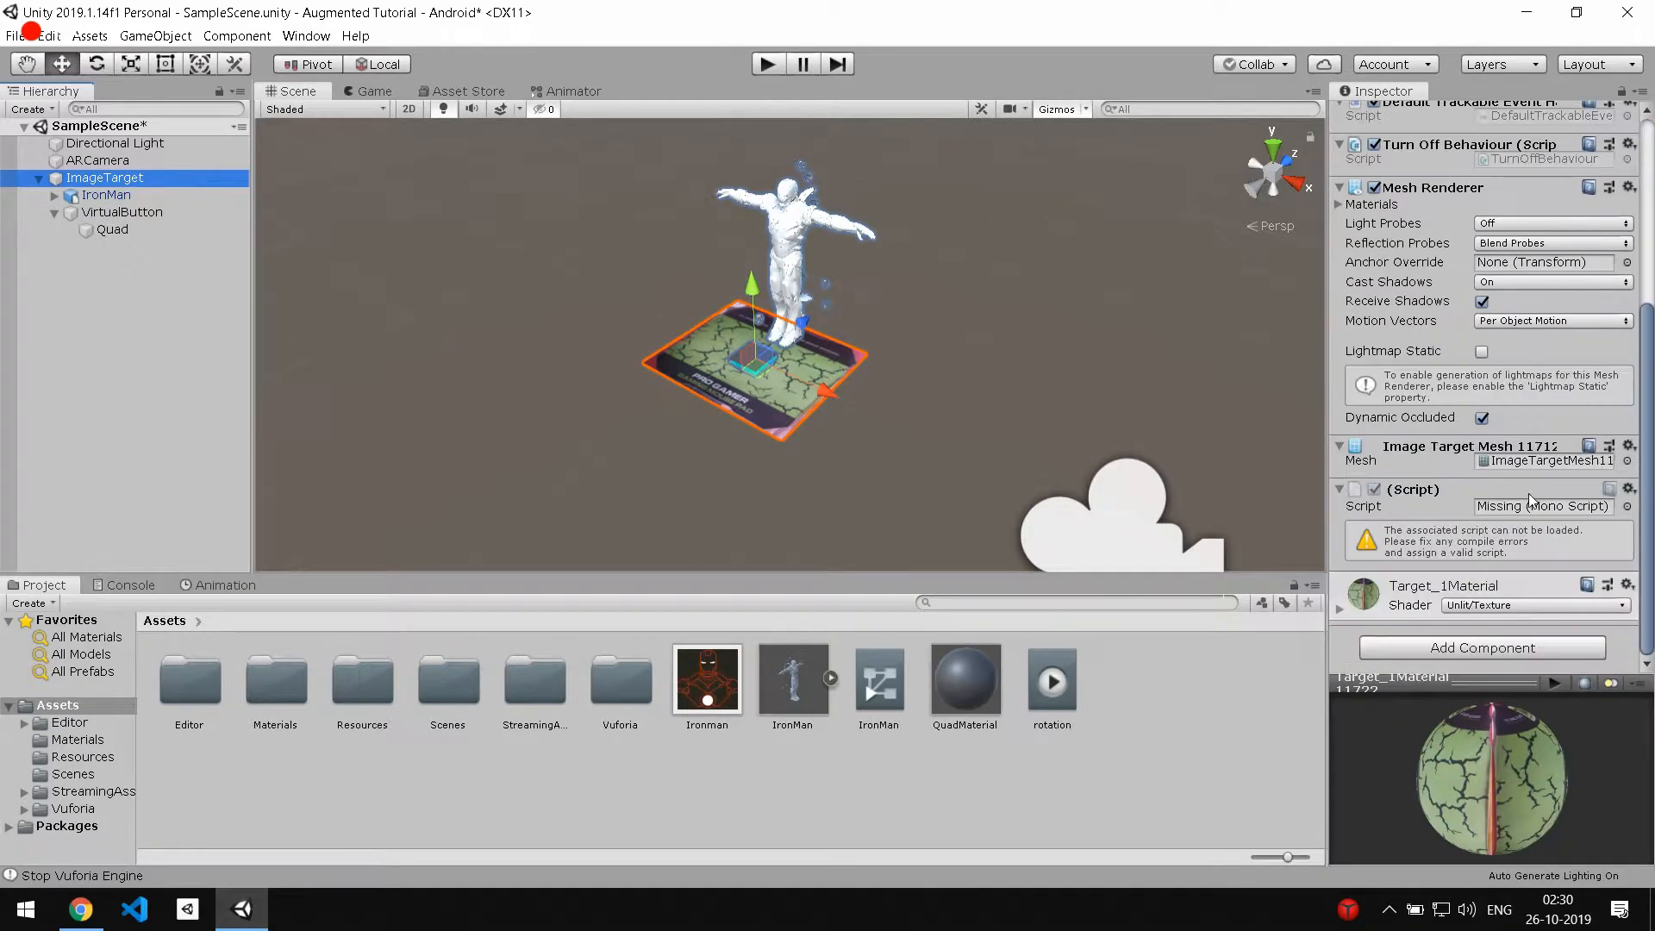
{"action": "left_click", "coordinate": [1481, 647]}
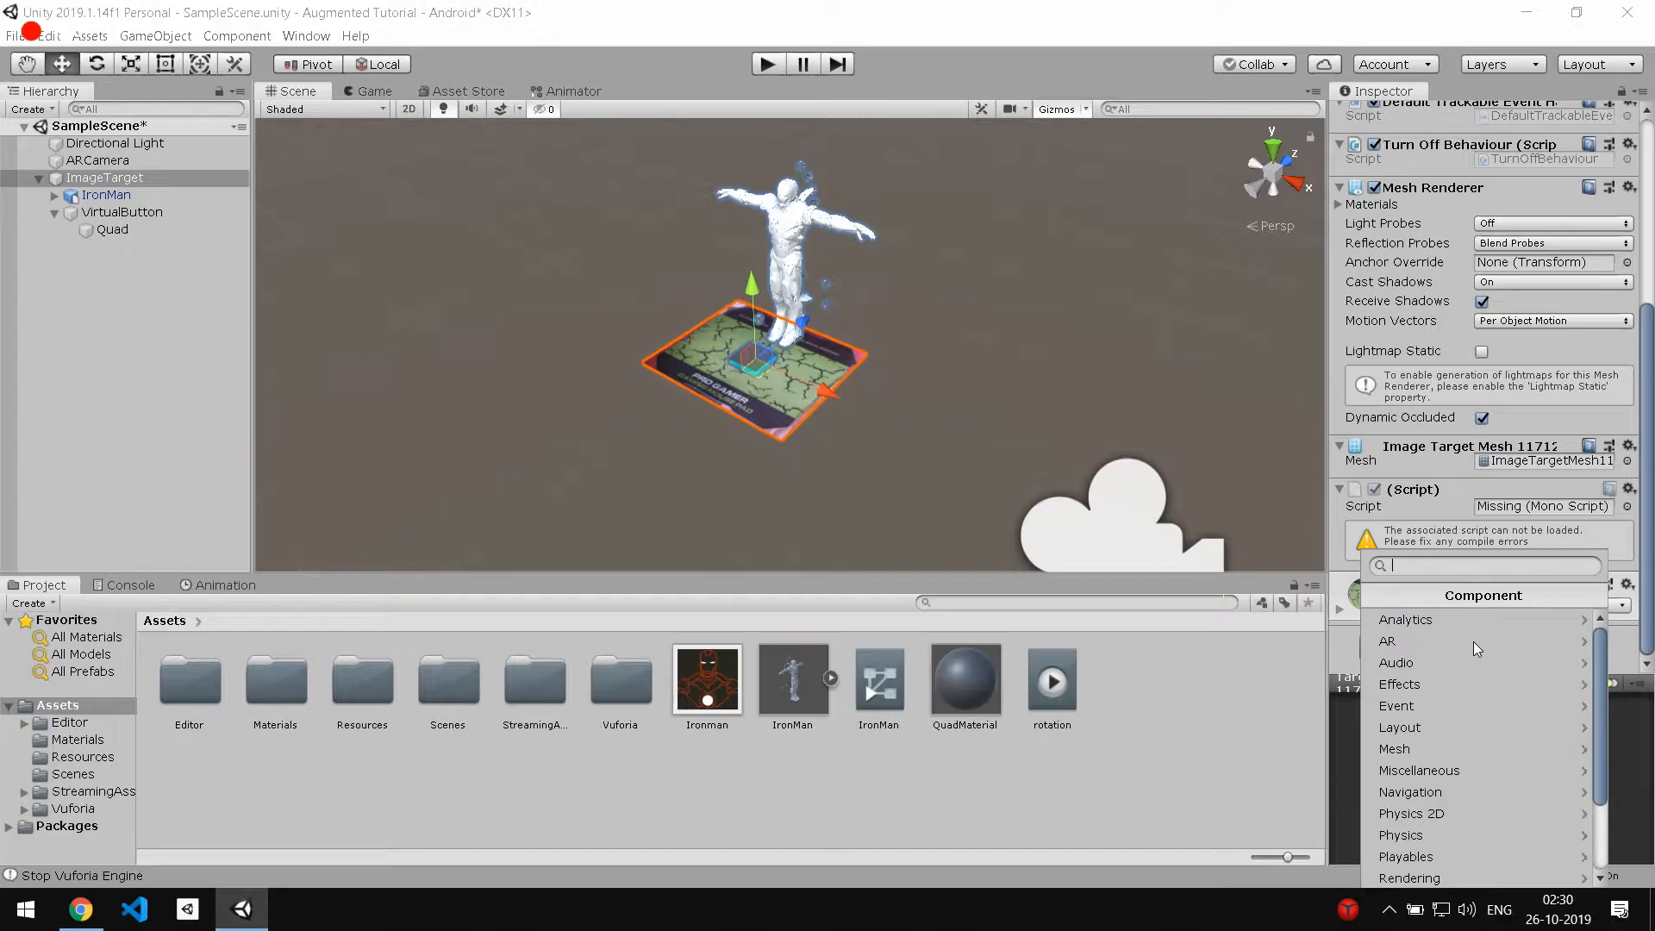
{"action": "type", "text": "vbScrip"}
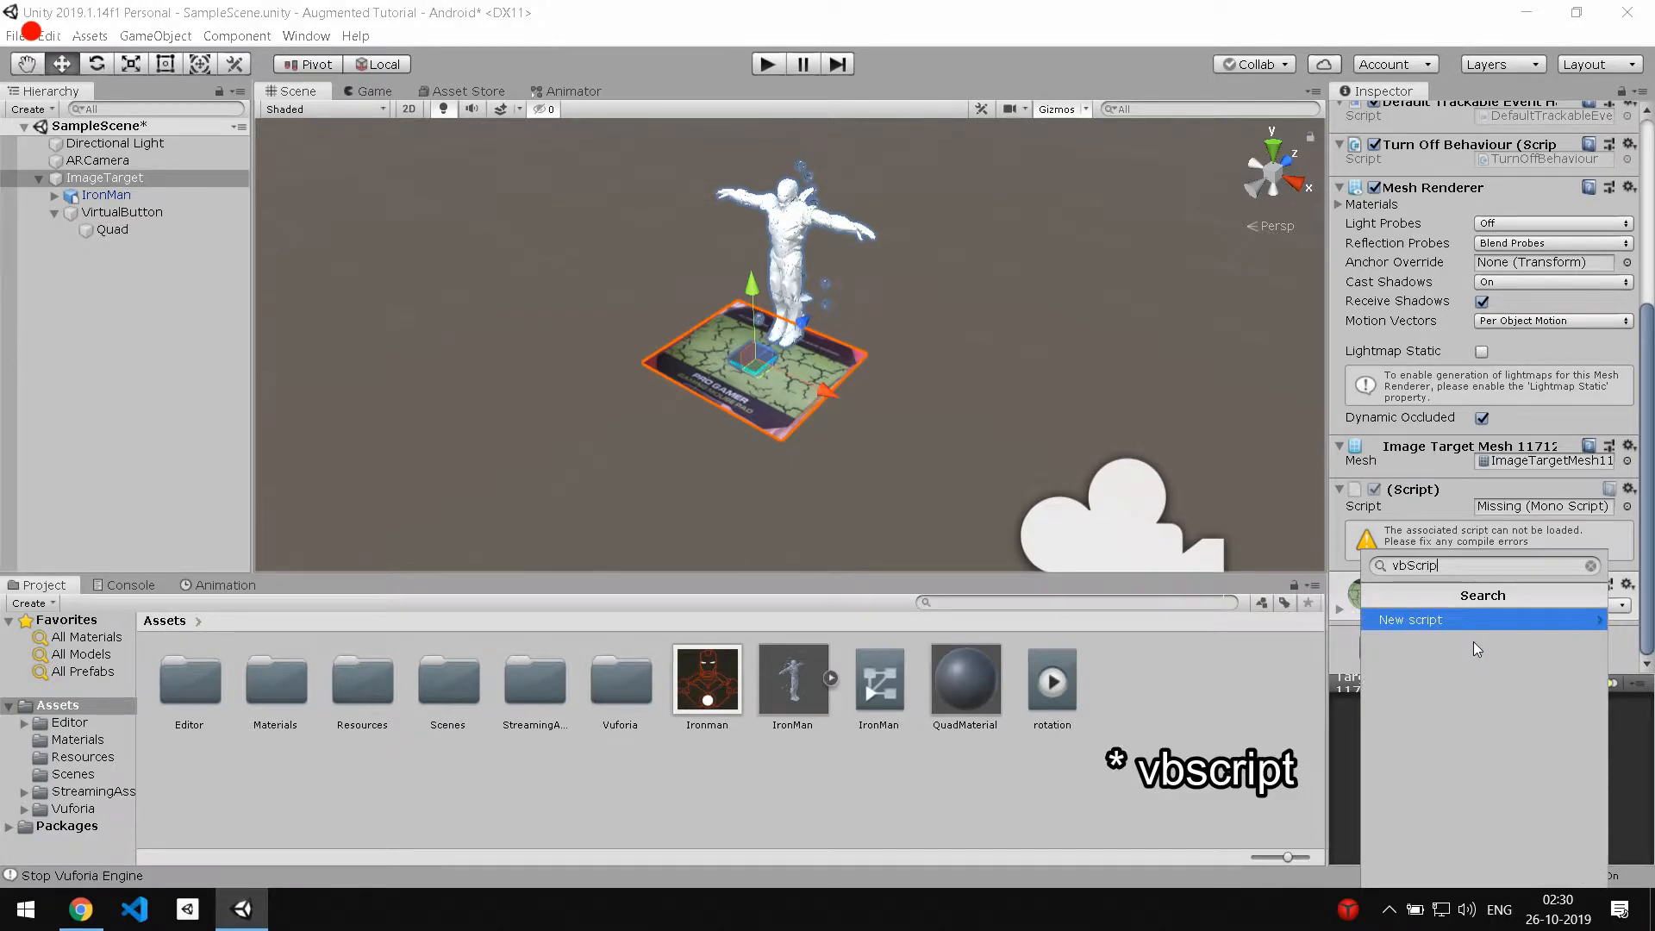
{"action": "left_click", "coordinate": [1412, 619]}
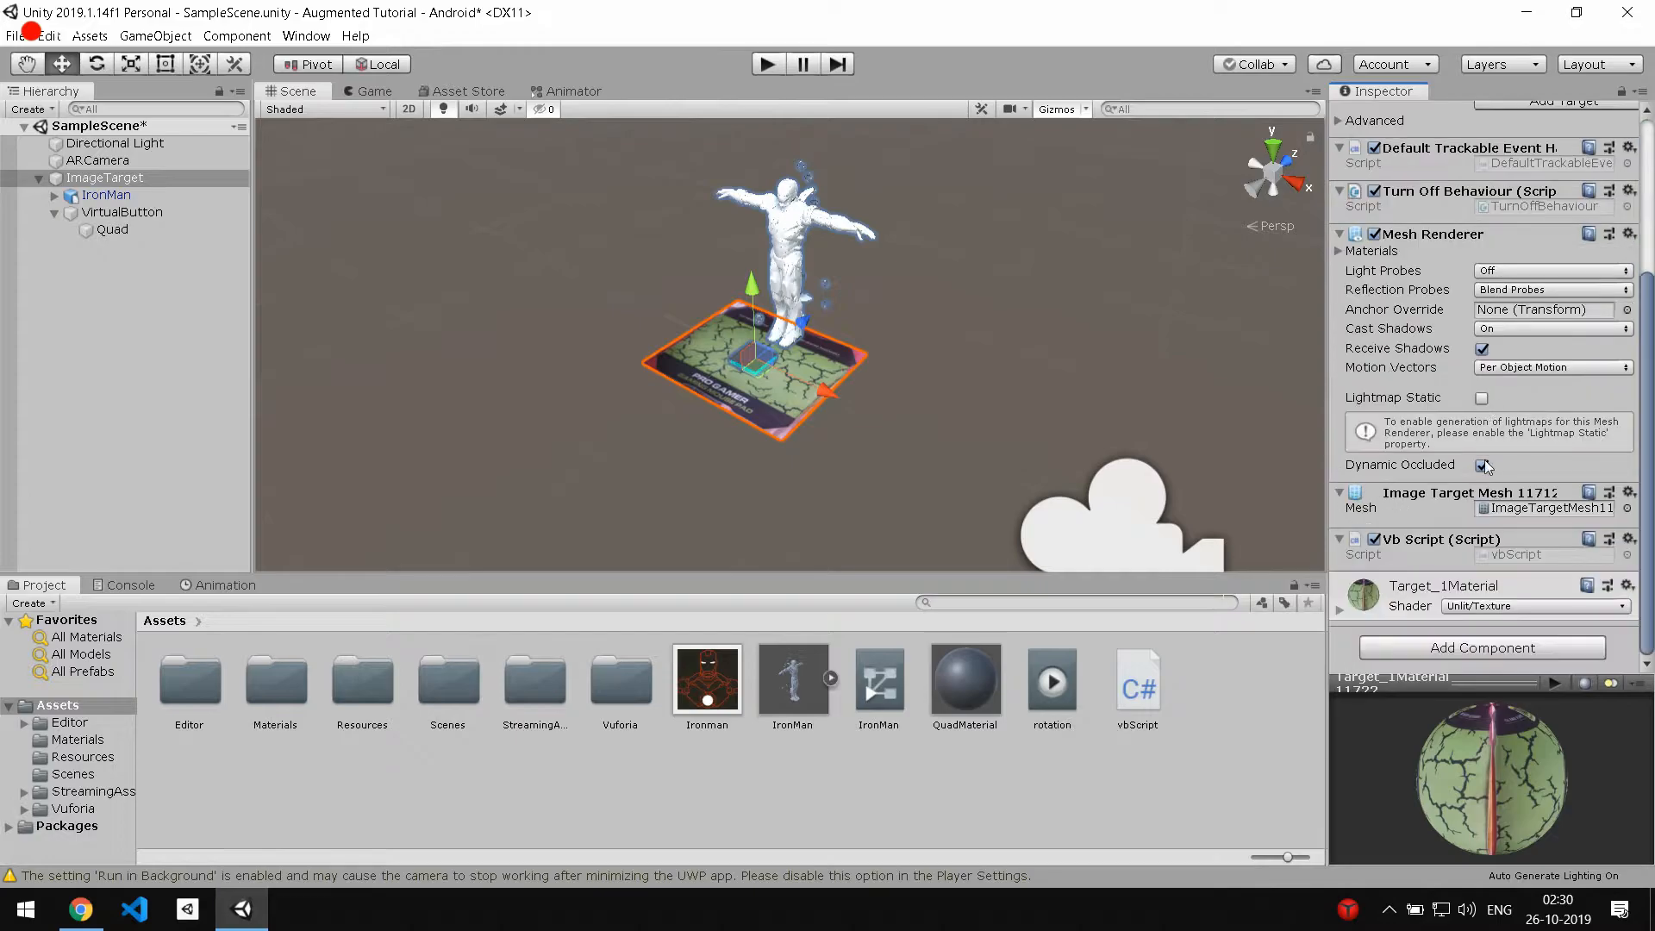
{"action": "double_click", "coordinate": [1138, 680]}
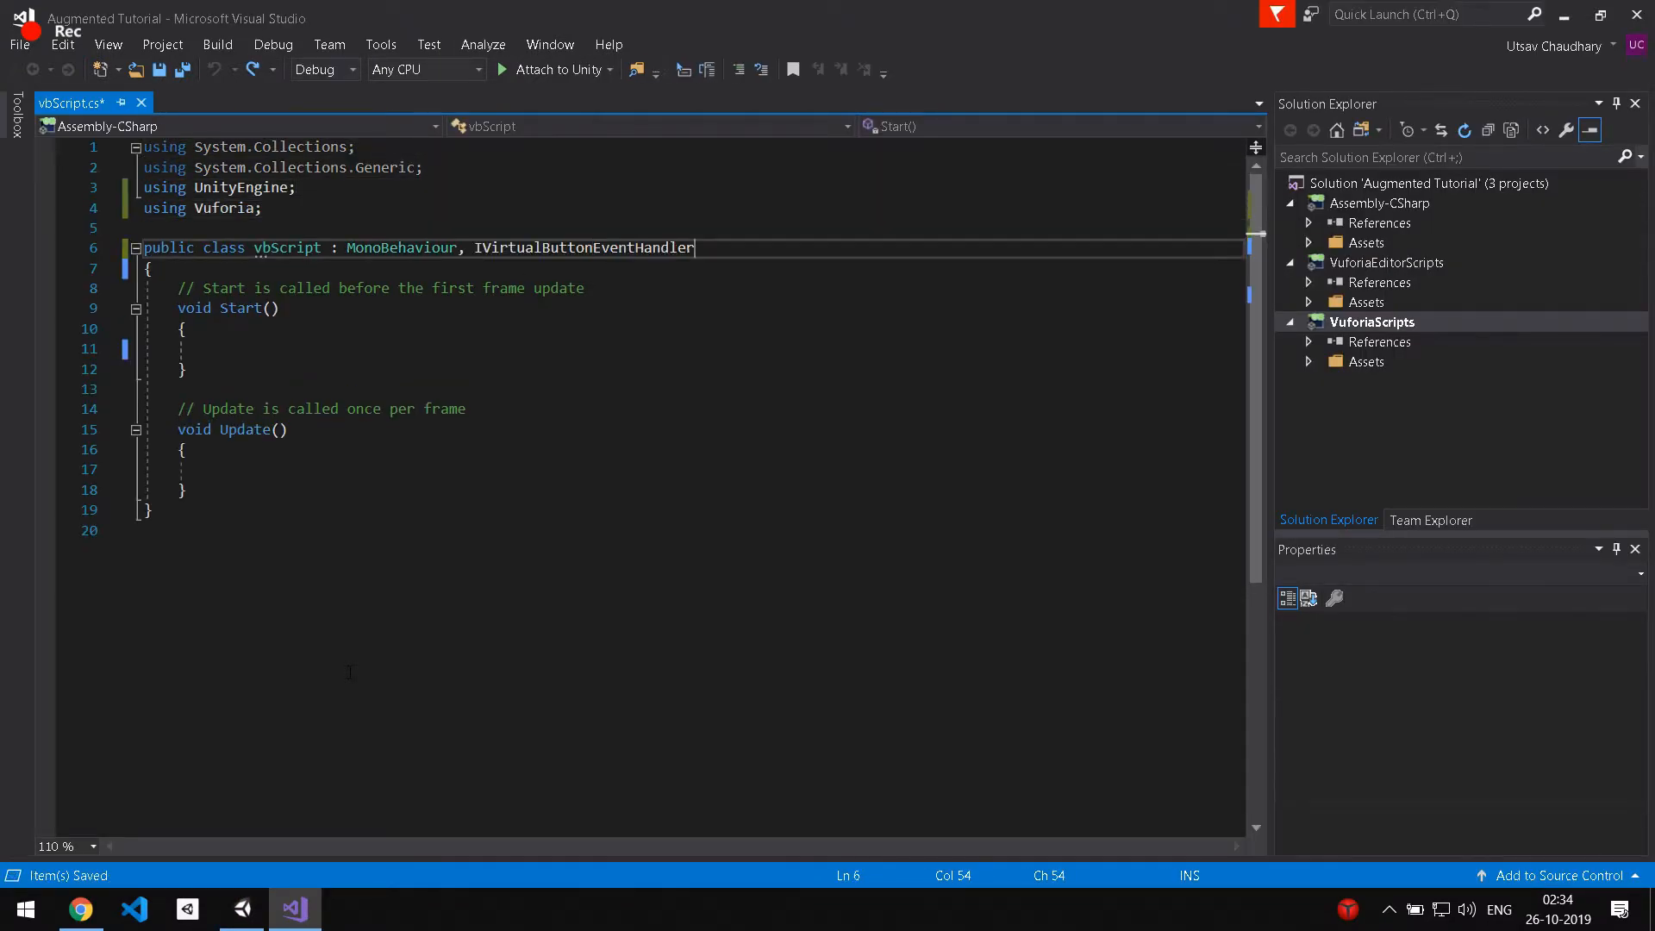
Declare public GameObject vbutton and public Animator animation fields.
{"action": "type", "text": "public GameObject vbutton;"}
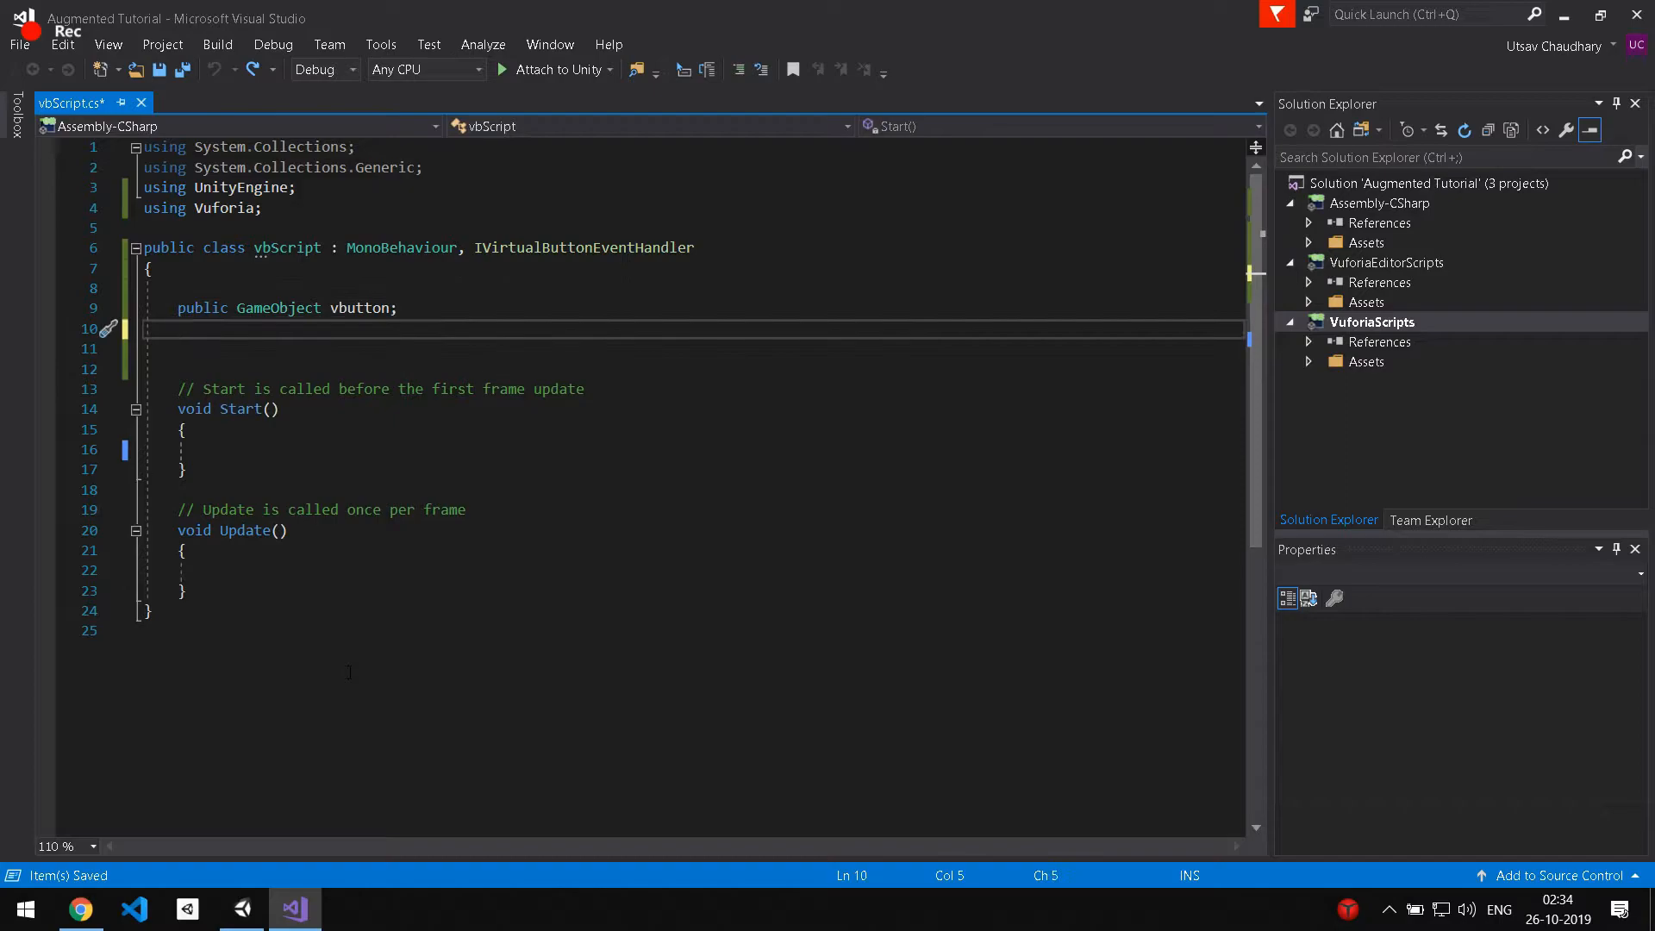
{"action": "type", "text": "public Animator"}
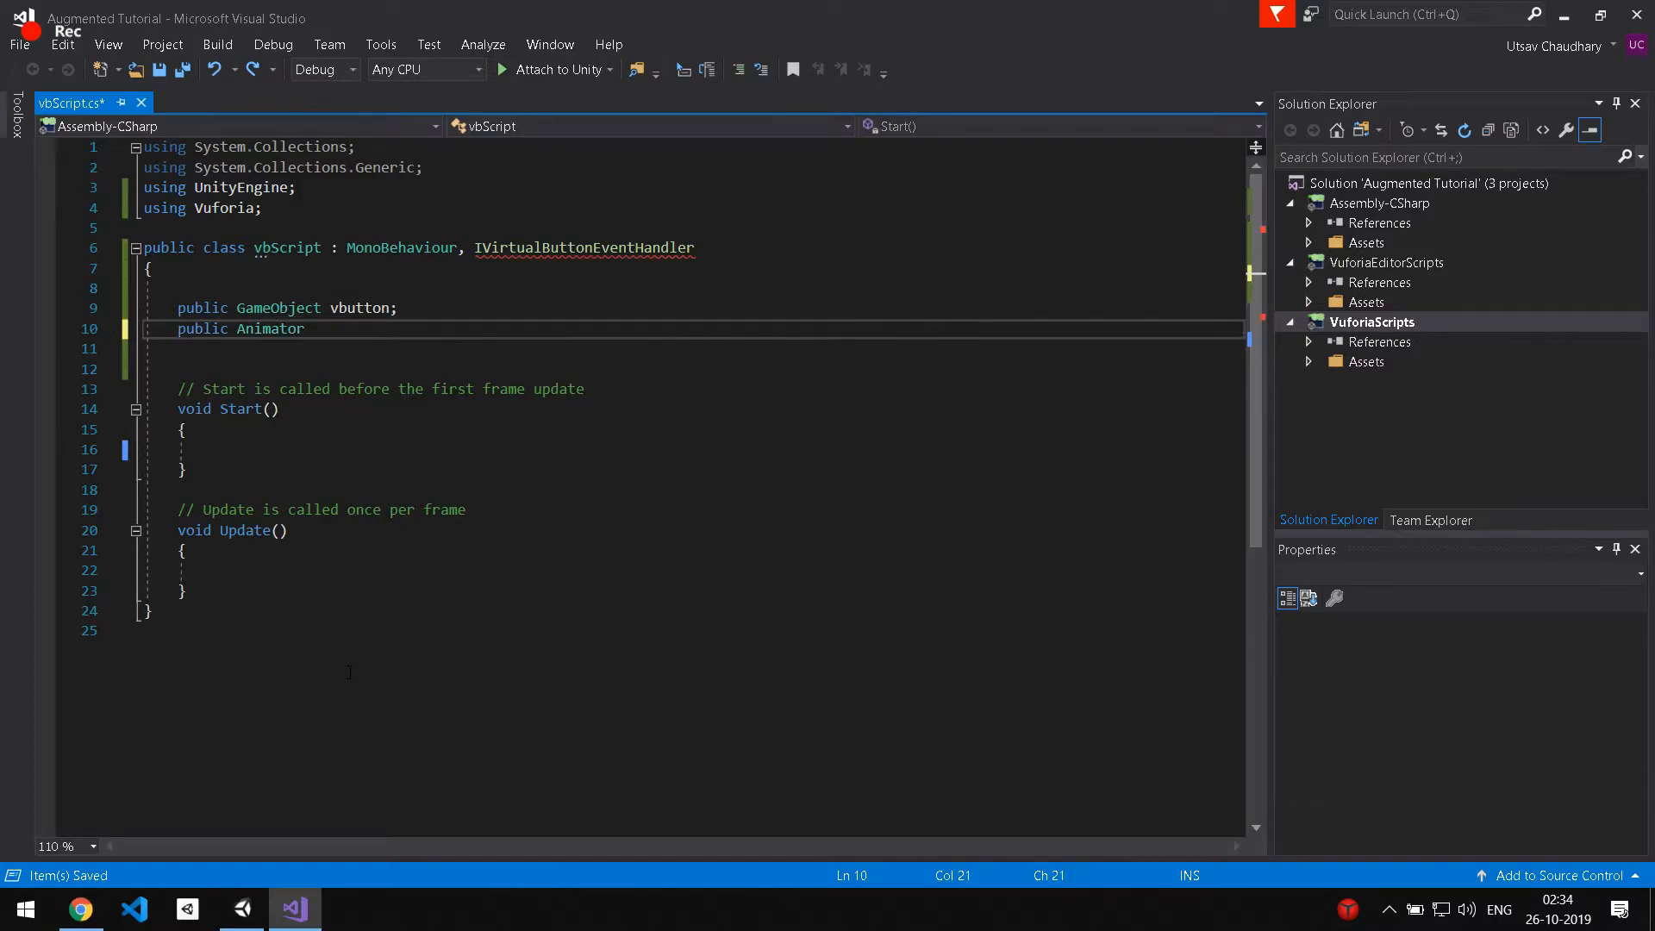
{"action": "type", "text": "animation;"}
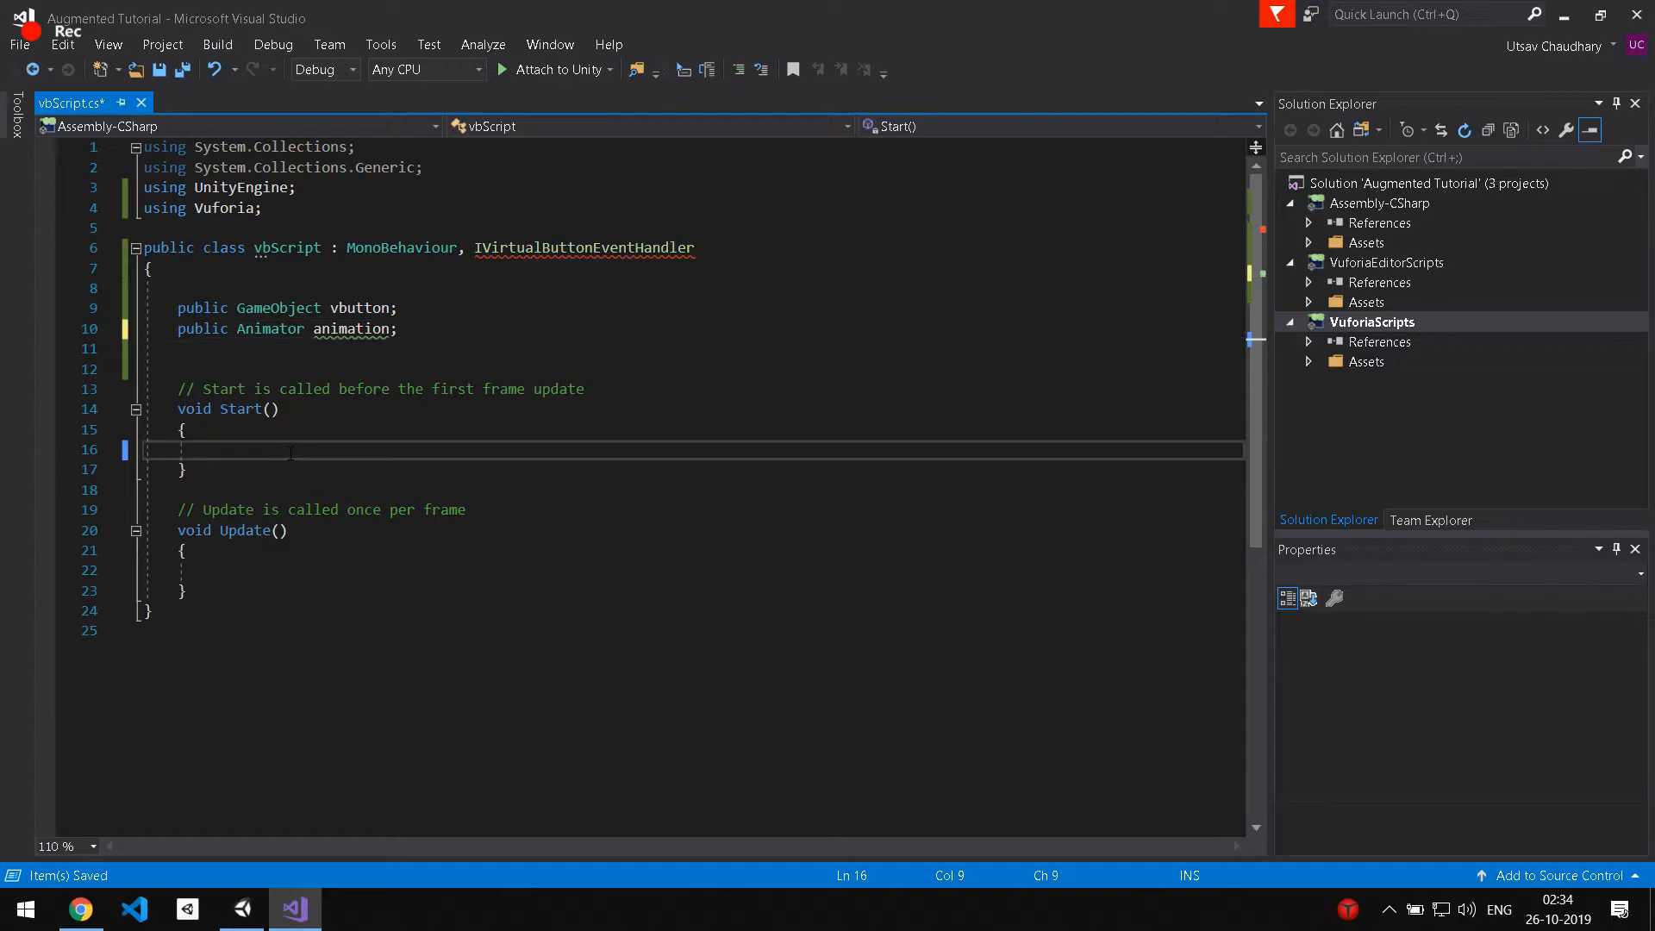
In Start, find the 'VirtualButton' GameObject and register this script as its event handler.
{"action": "type", "text": "vbutton ="}
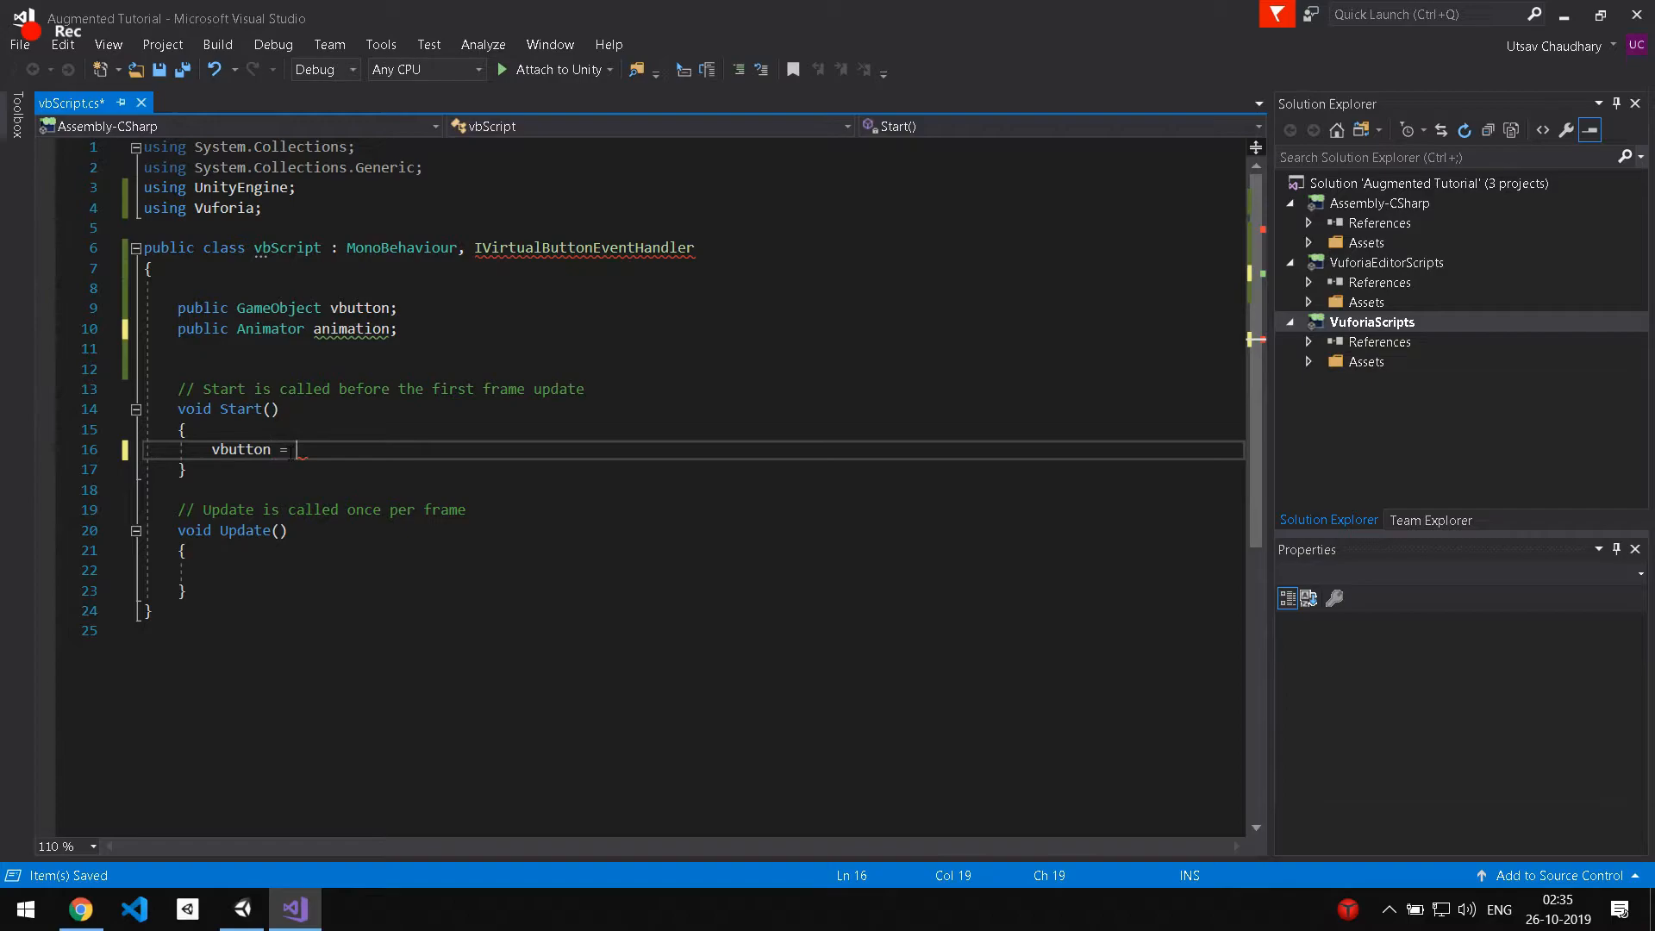
{"action": "type", "text": "GetComponent.Fi"}
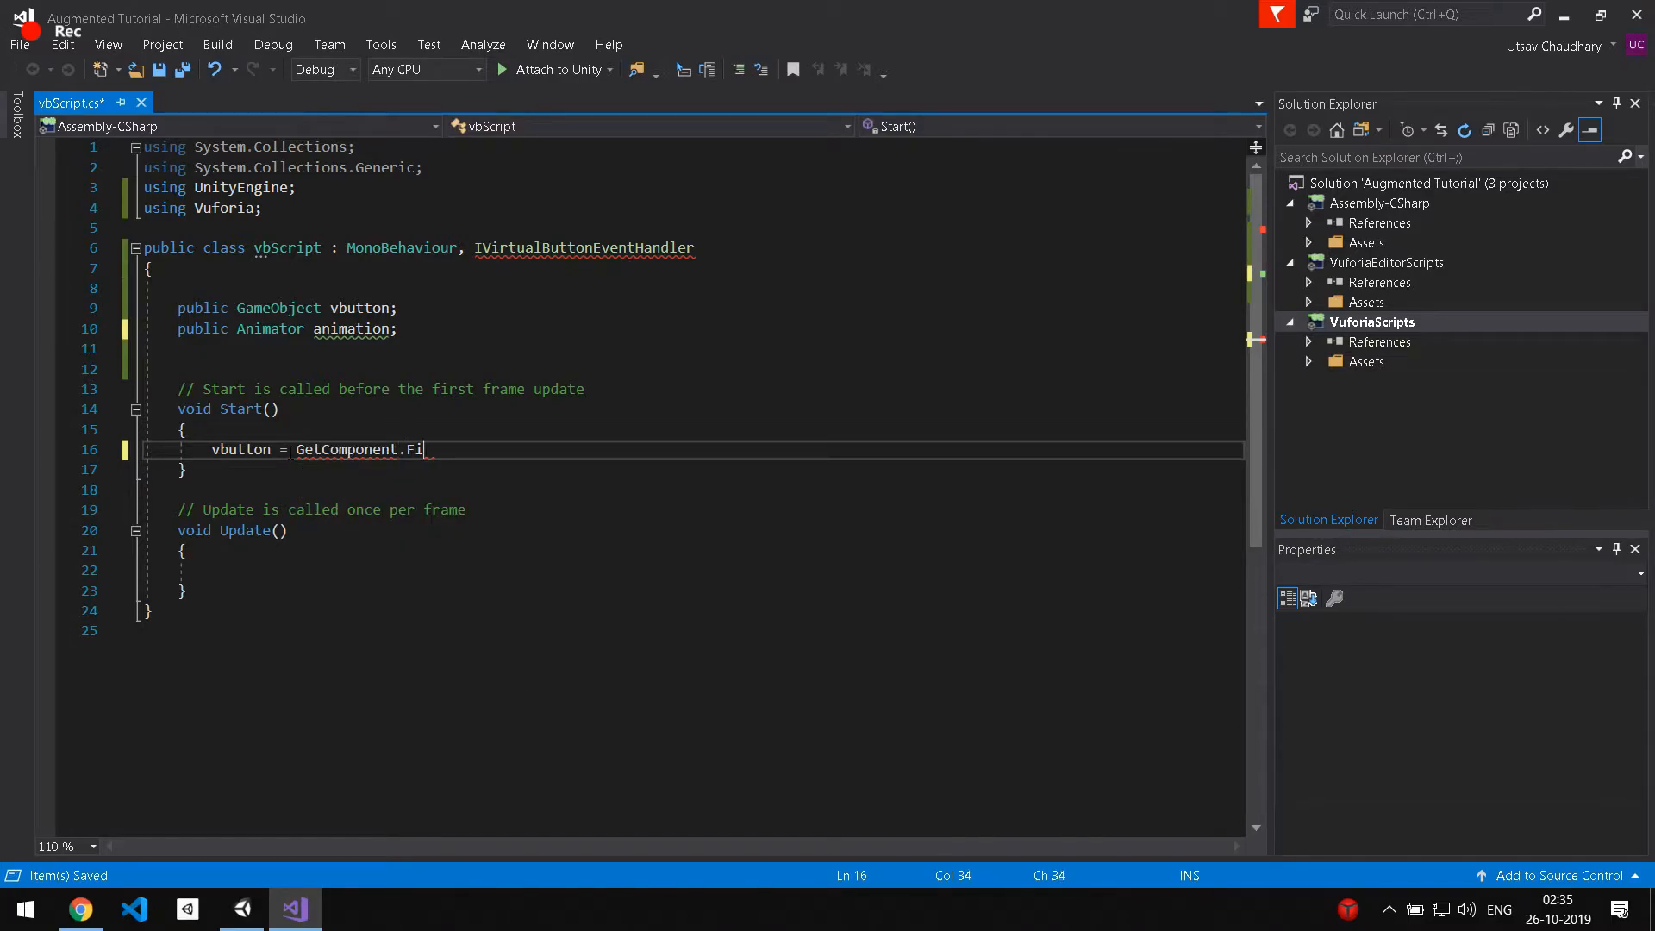
{"action": "key", "text": "backspace"}
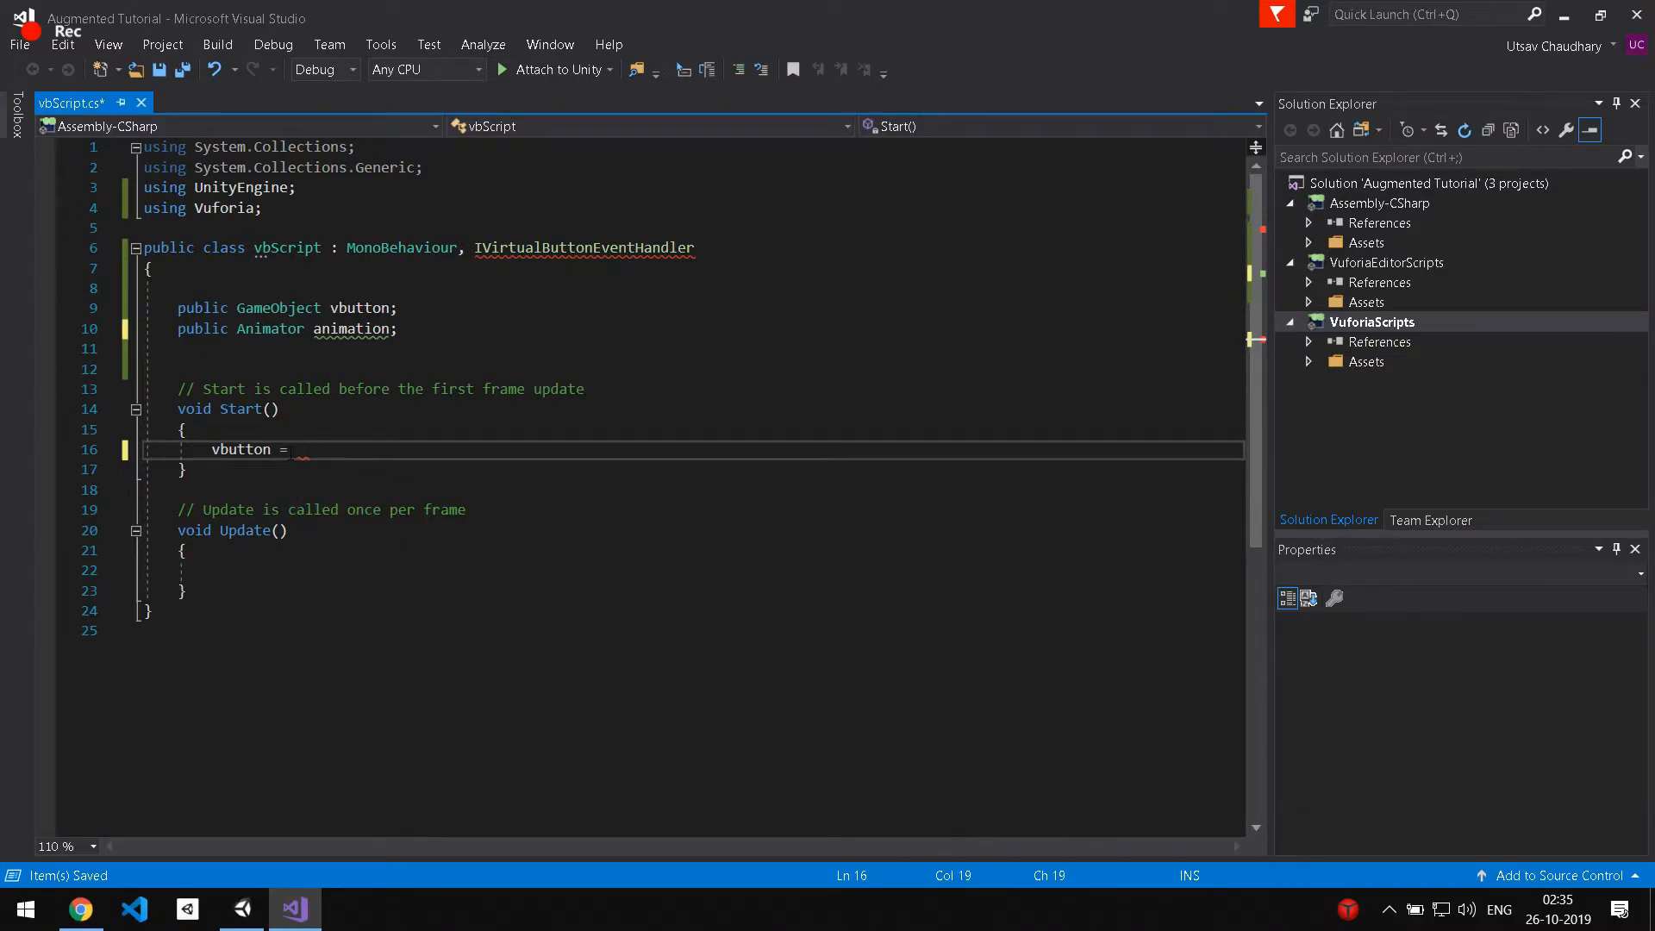
{"action": "type", "text": "GameObject.Find(\""}
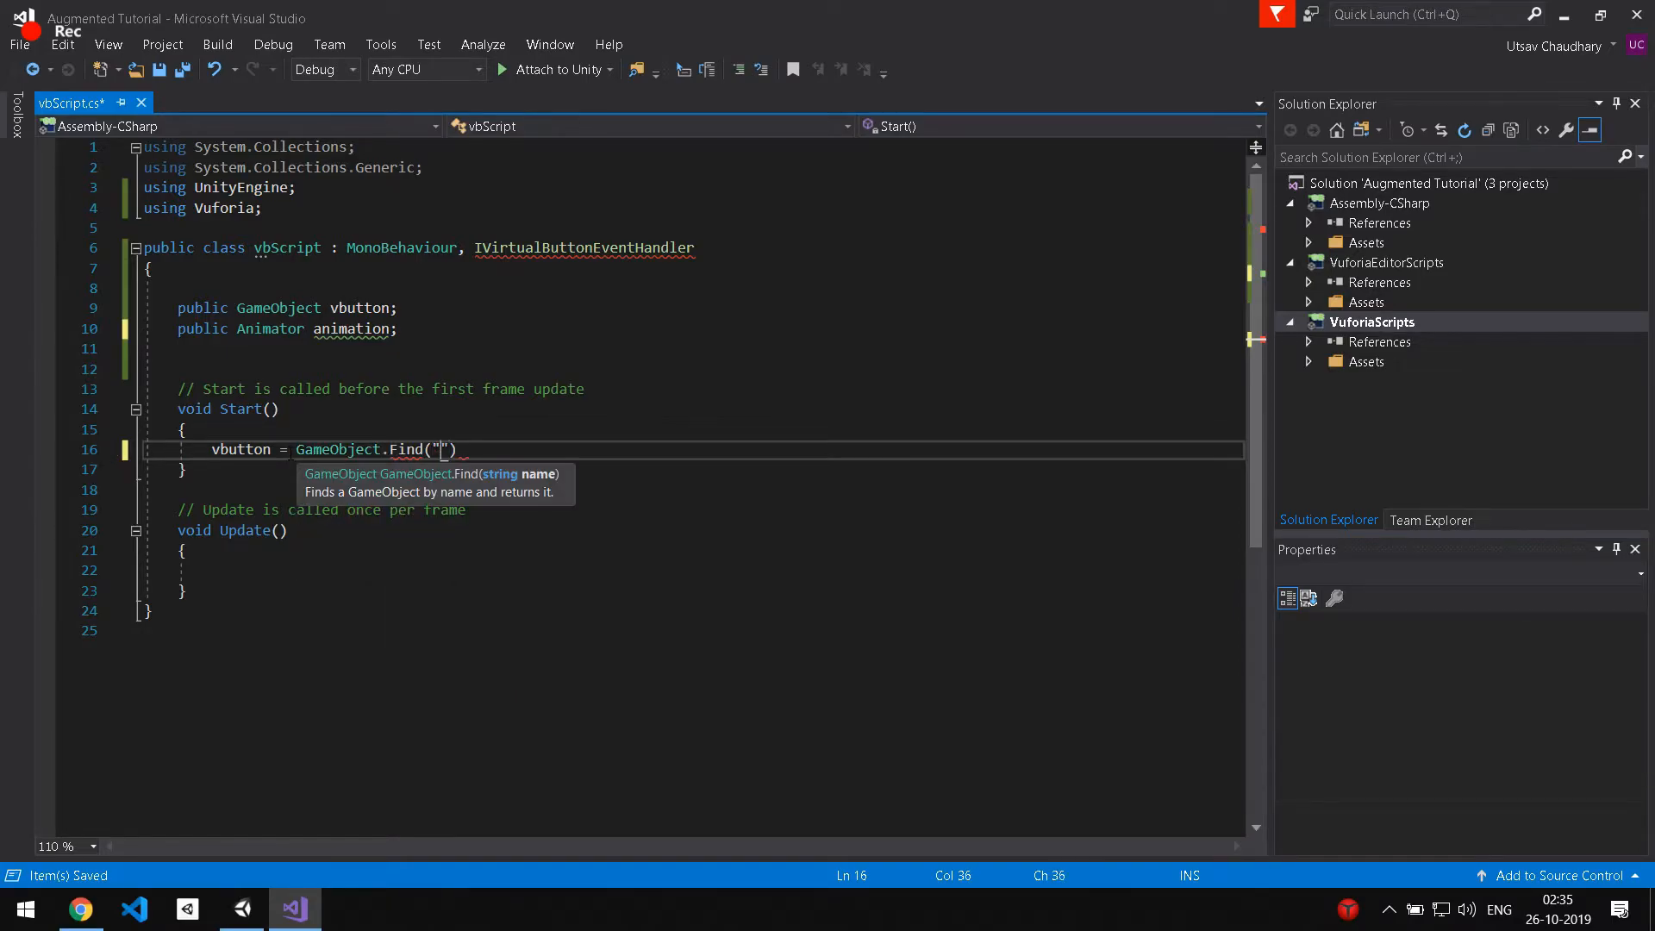
{"action": "type", "text": "VirtualButton"}
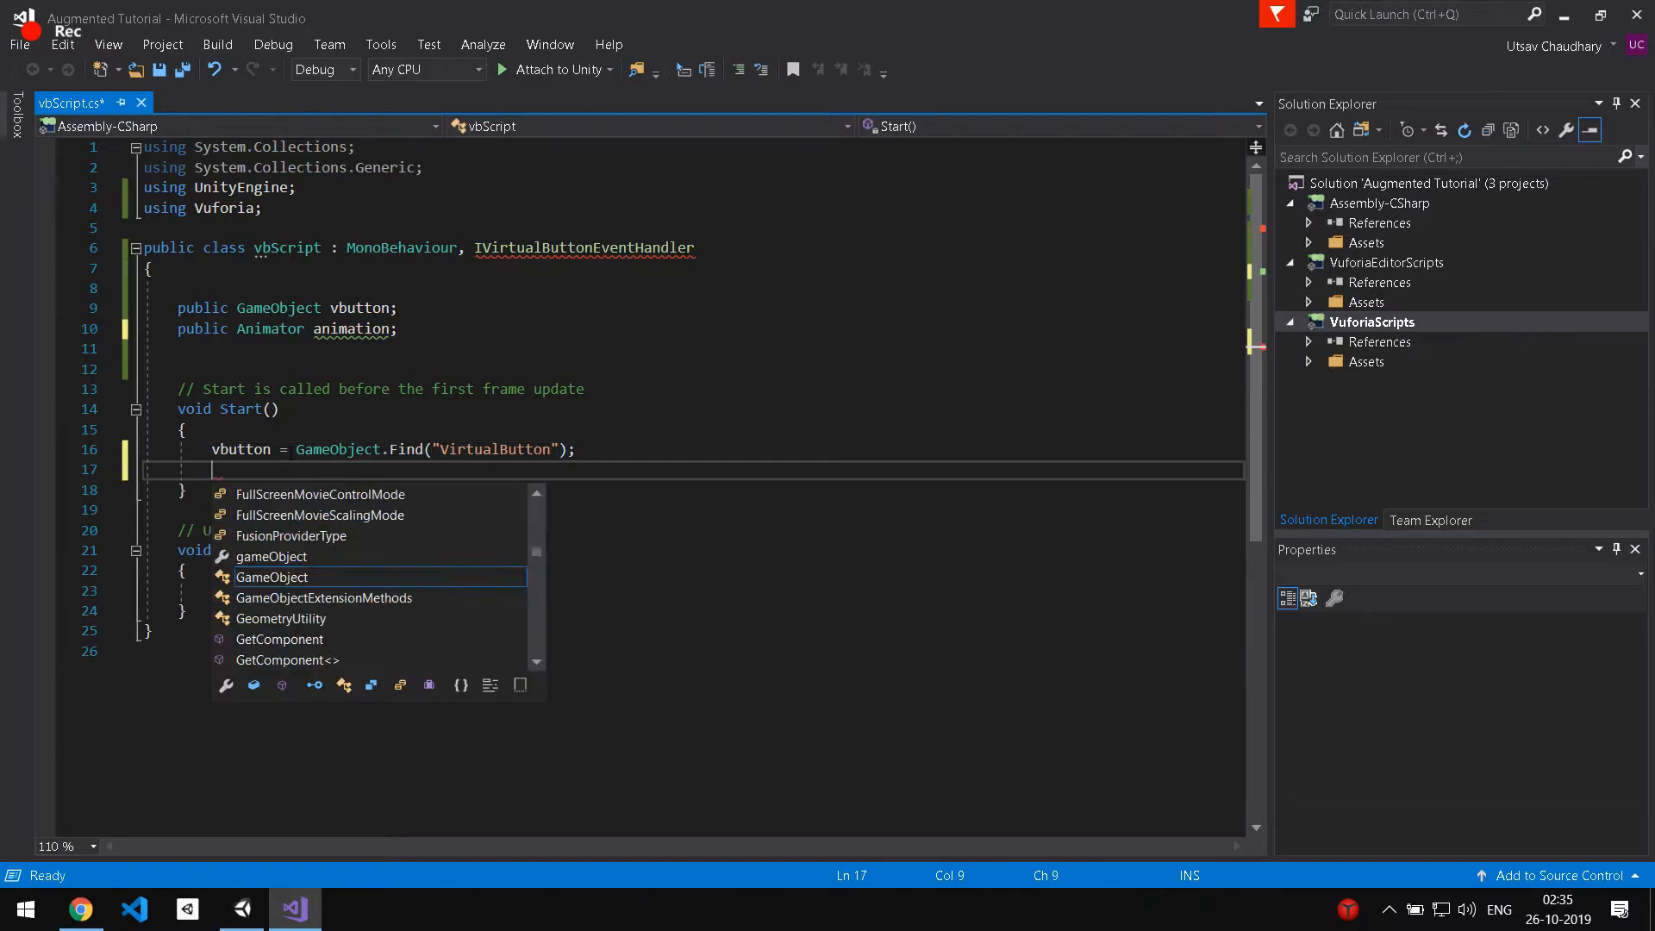
{"action": "type", "text": "vbutton.GetComponent<VirtualButtonBehaviour>("}
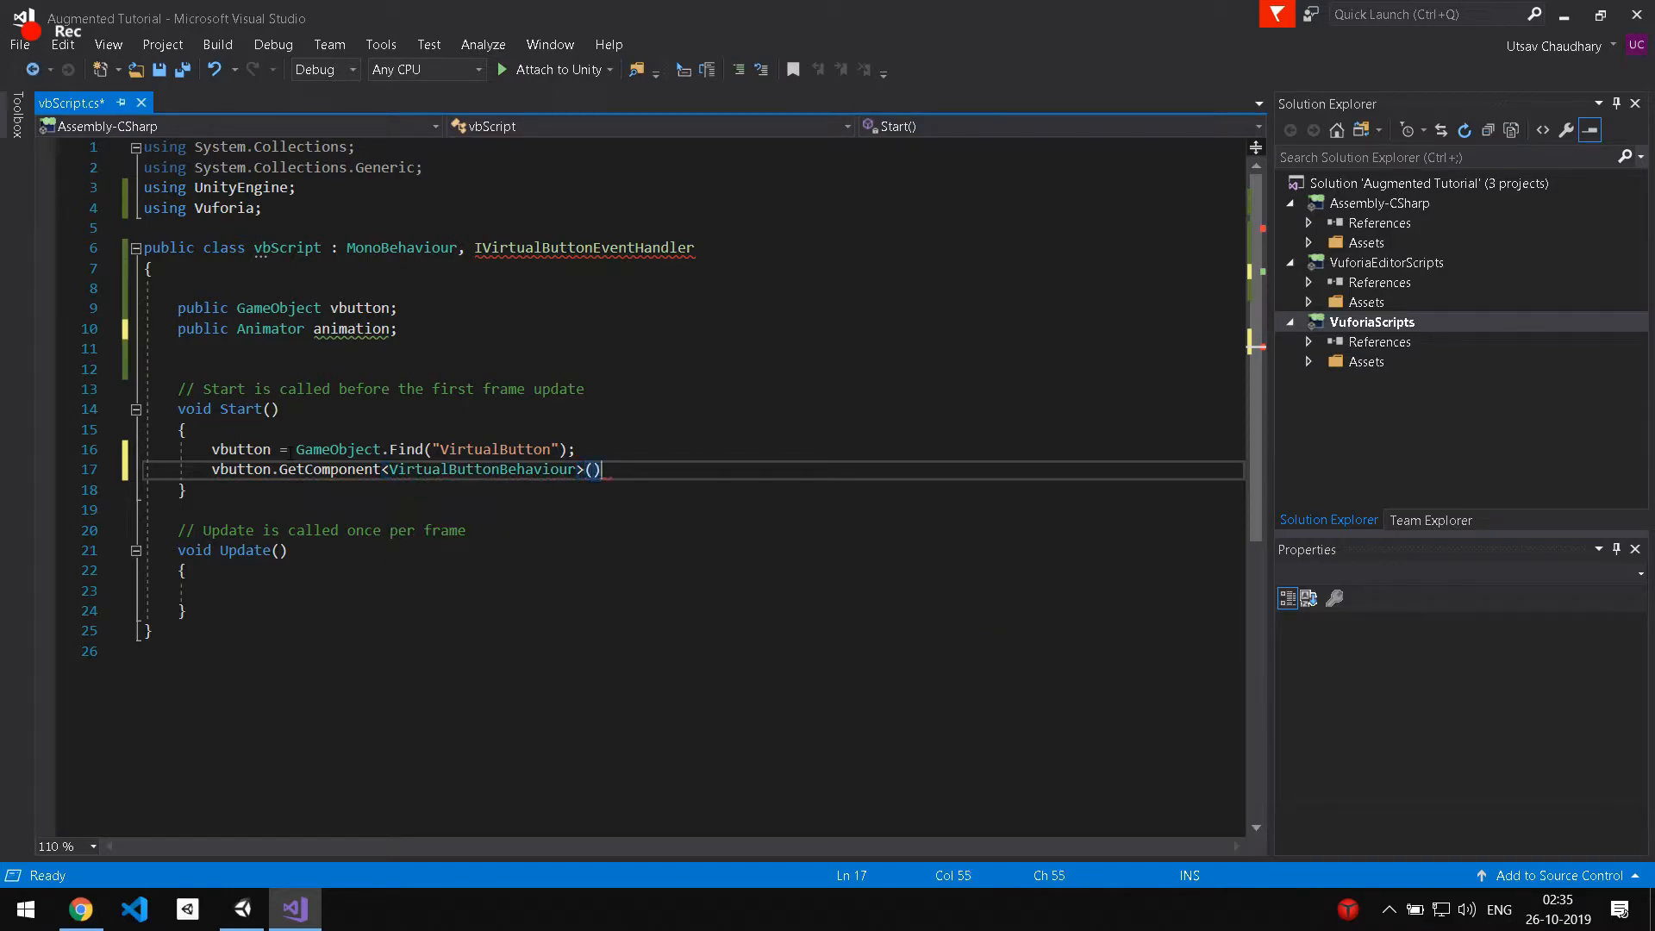
{"action": "type", "text": ".RegisterEventHandler(this);"}
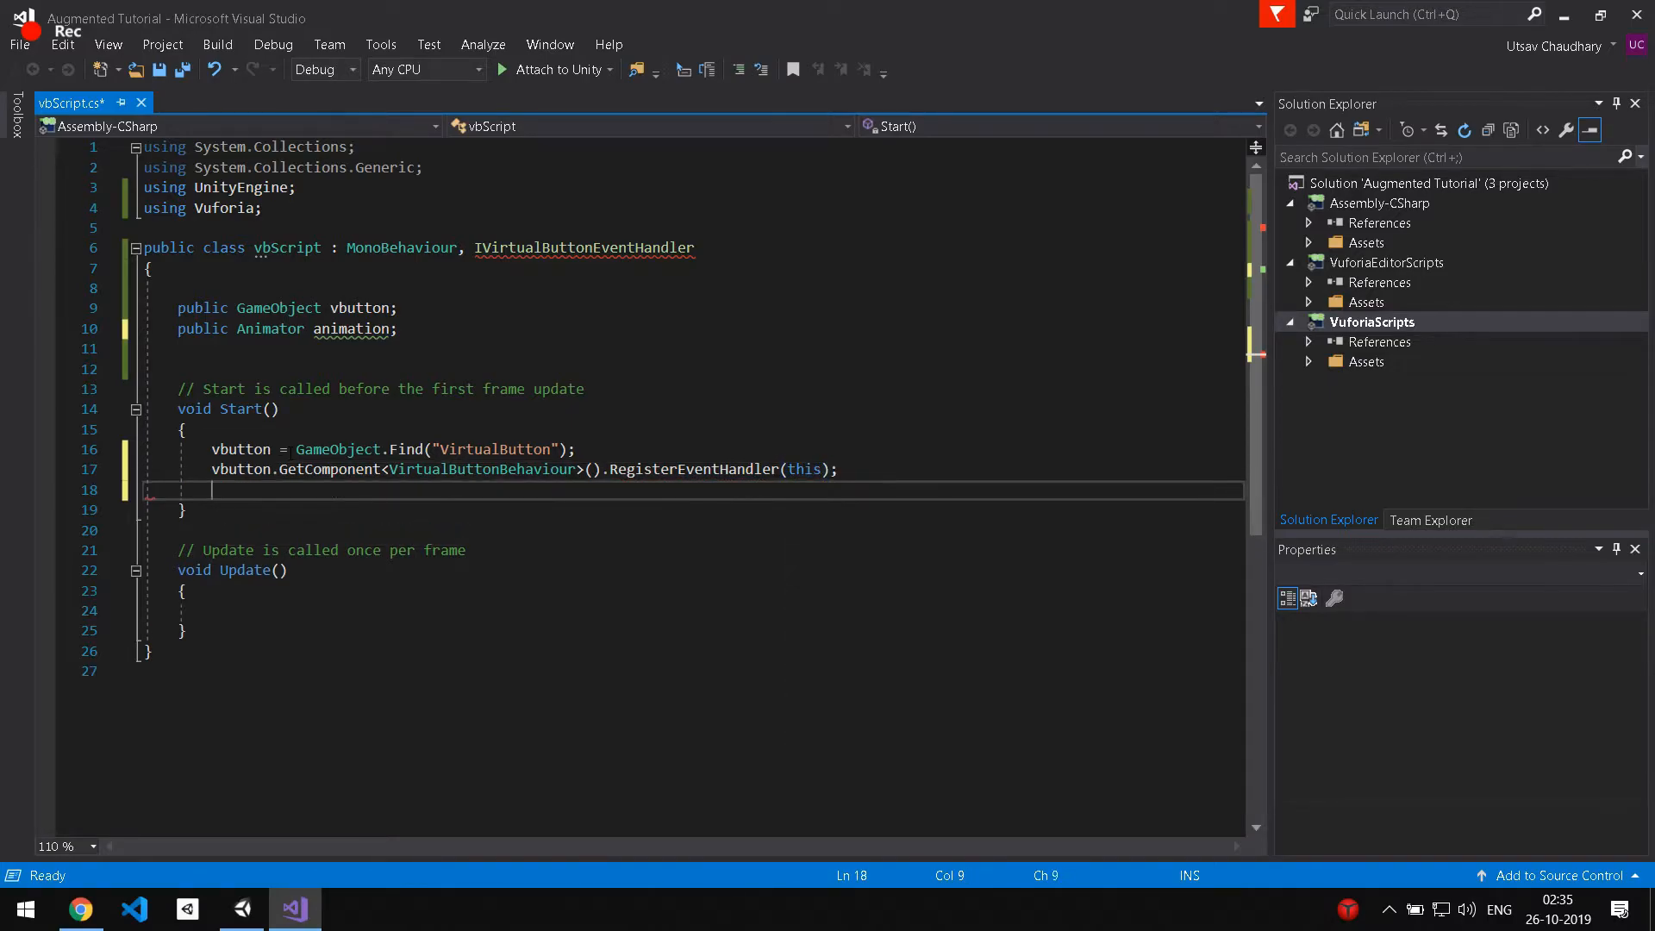
Fetch the Animator with GetComponent<Animator>() into the animation field.
{"action": "type", "text": "animation"}
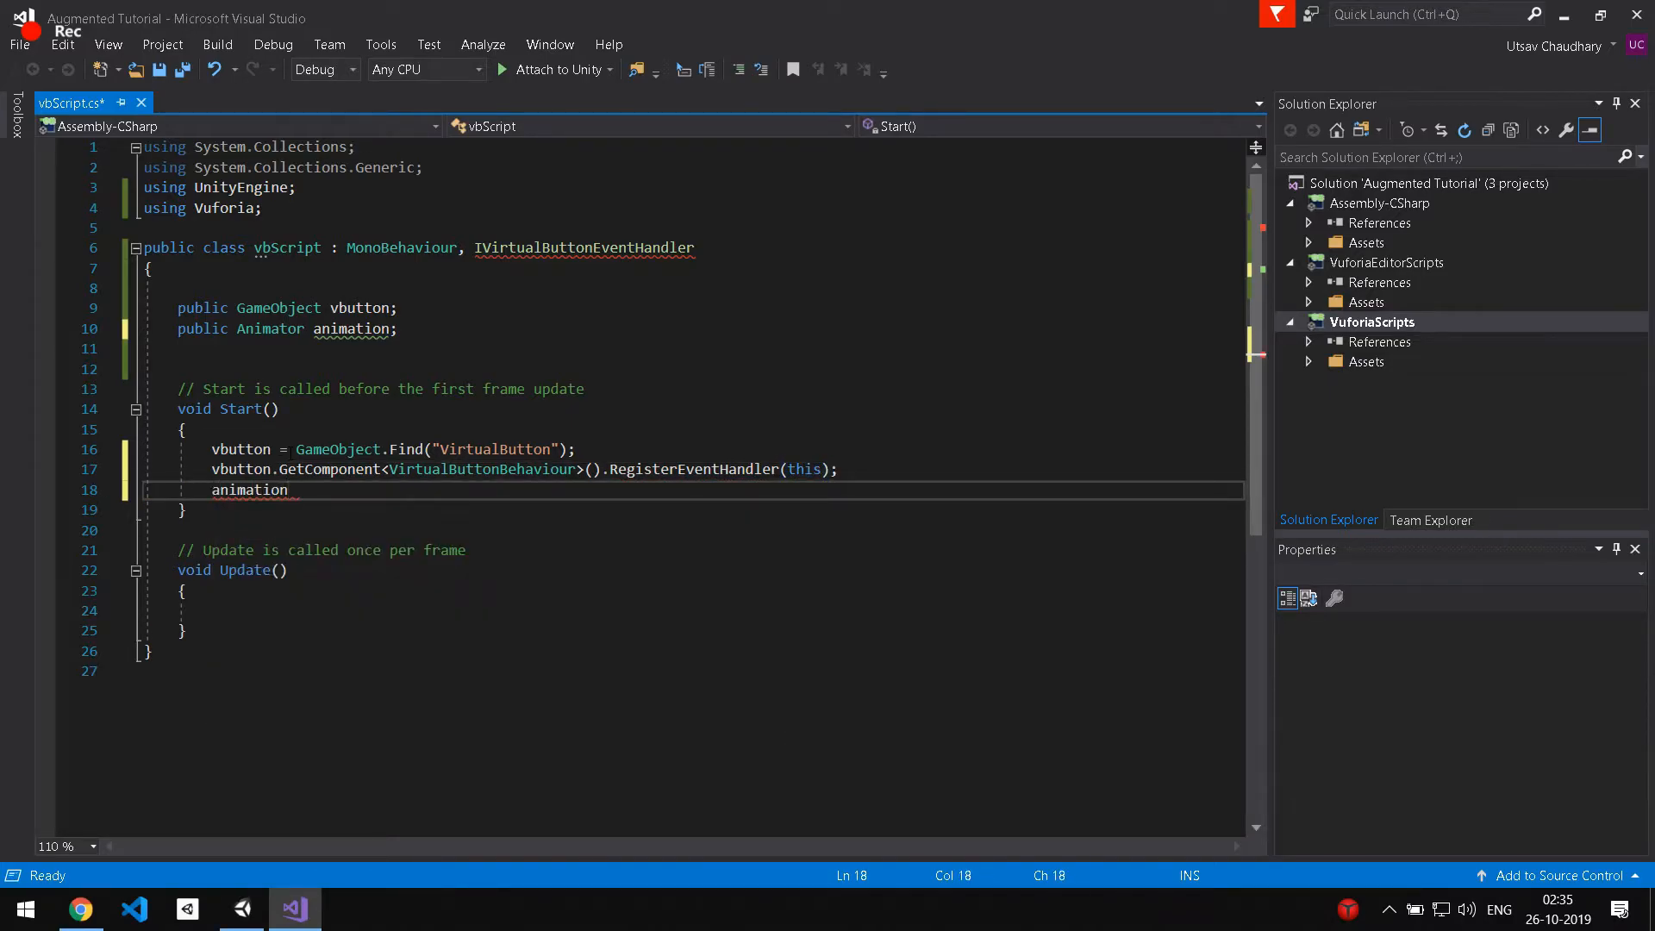
{"action": "type", "text": "."}
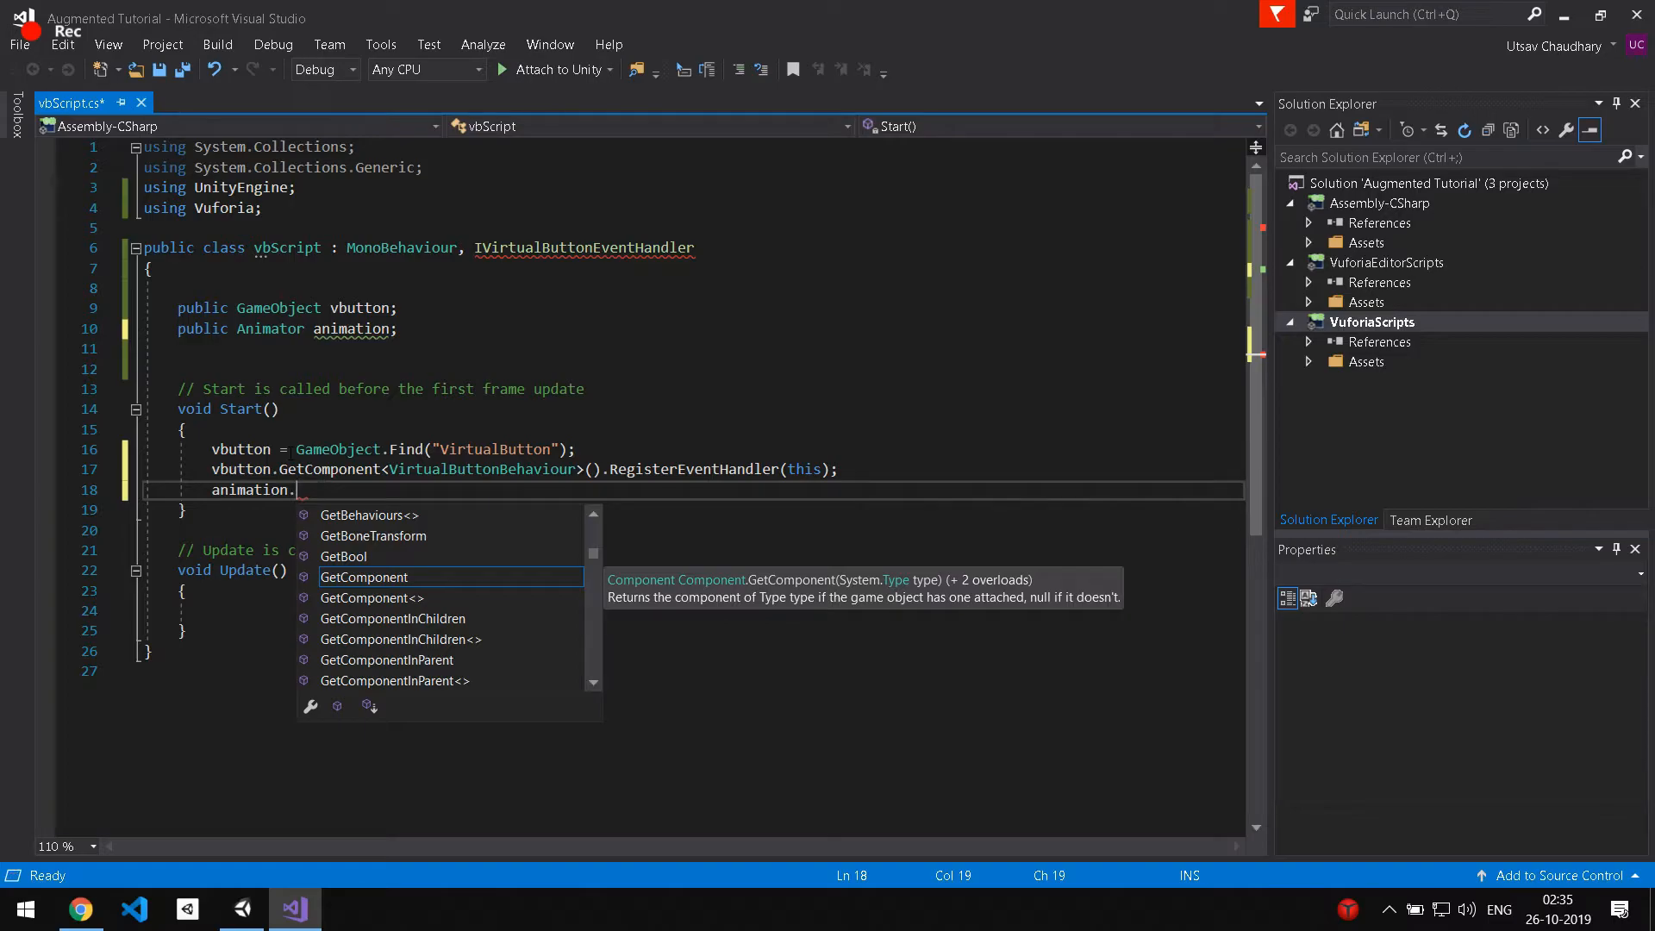
{"action": "type", "text": "GetComponent<Animation\\>"}
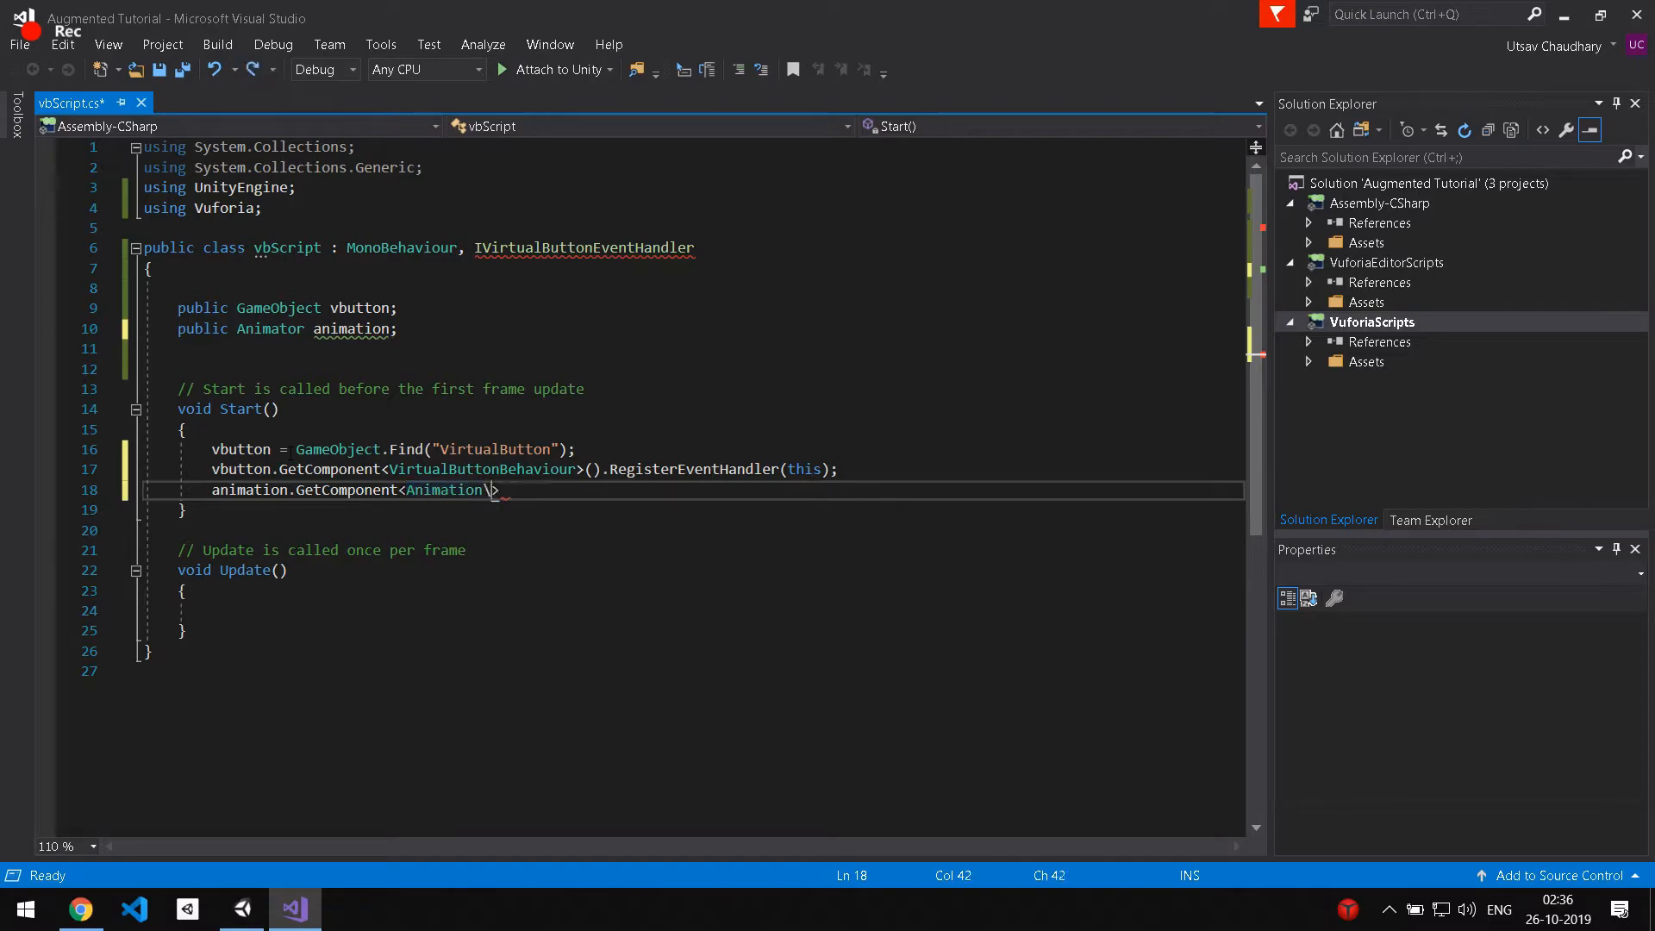
{"action": "type", "text": "Aniat"}
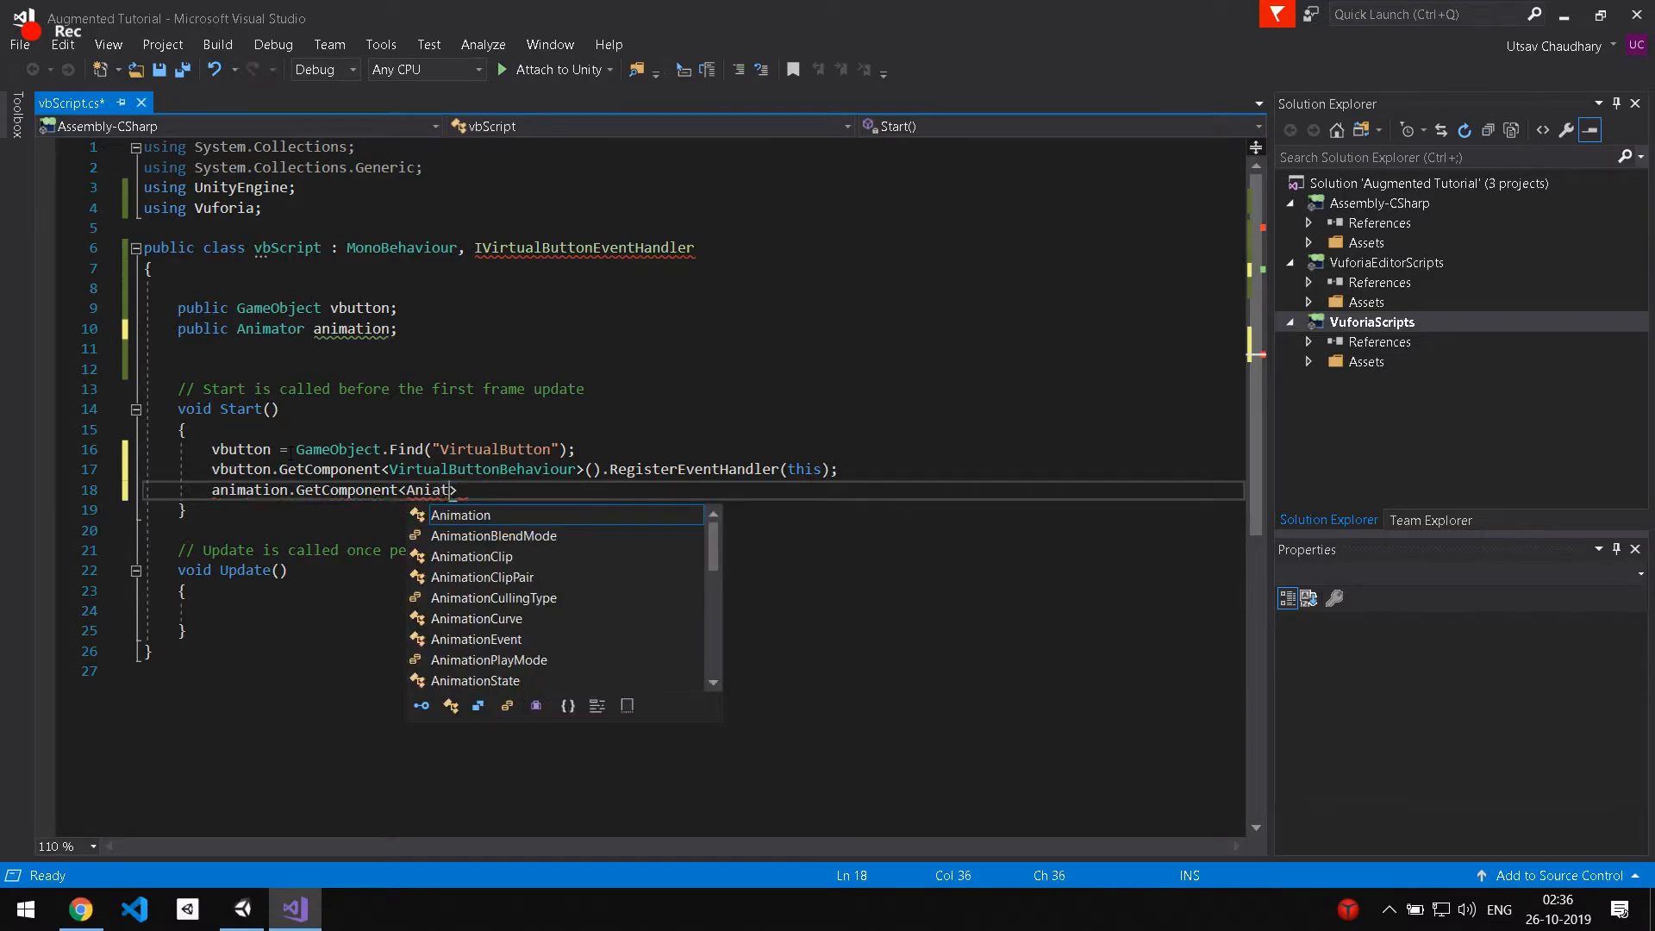
{"action": "type", "text": "or"}
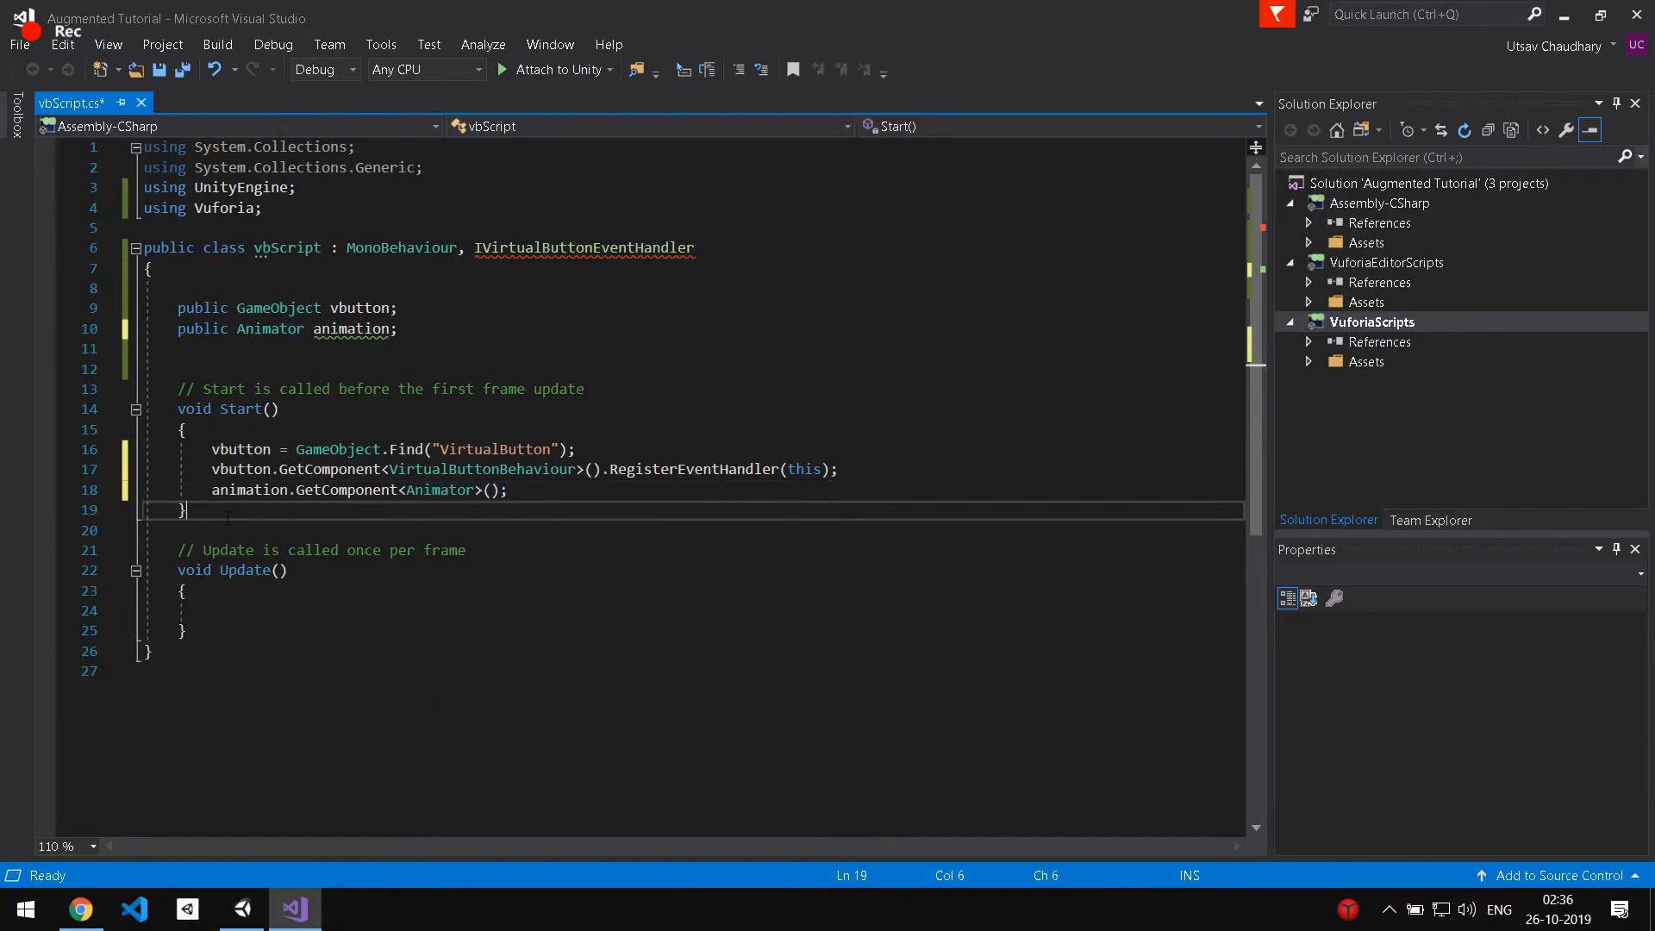
Write OnButtonPressed(VirtualButtonBehaviour vb) logging "ButtonPressed".
{"action": "type", "text": "public"}
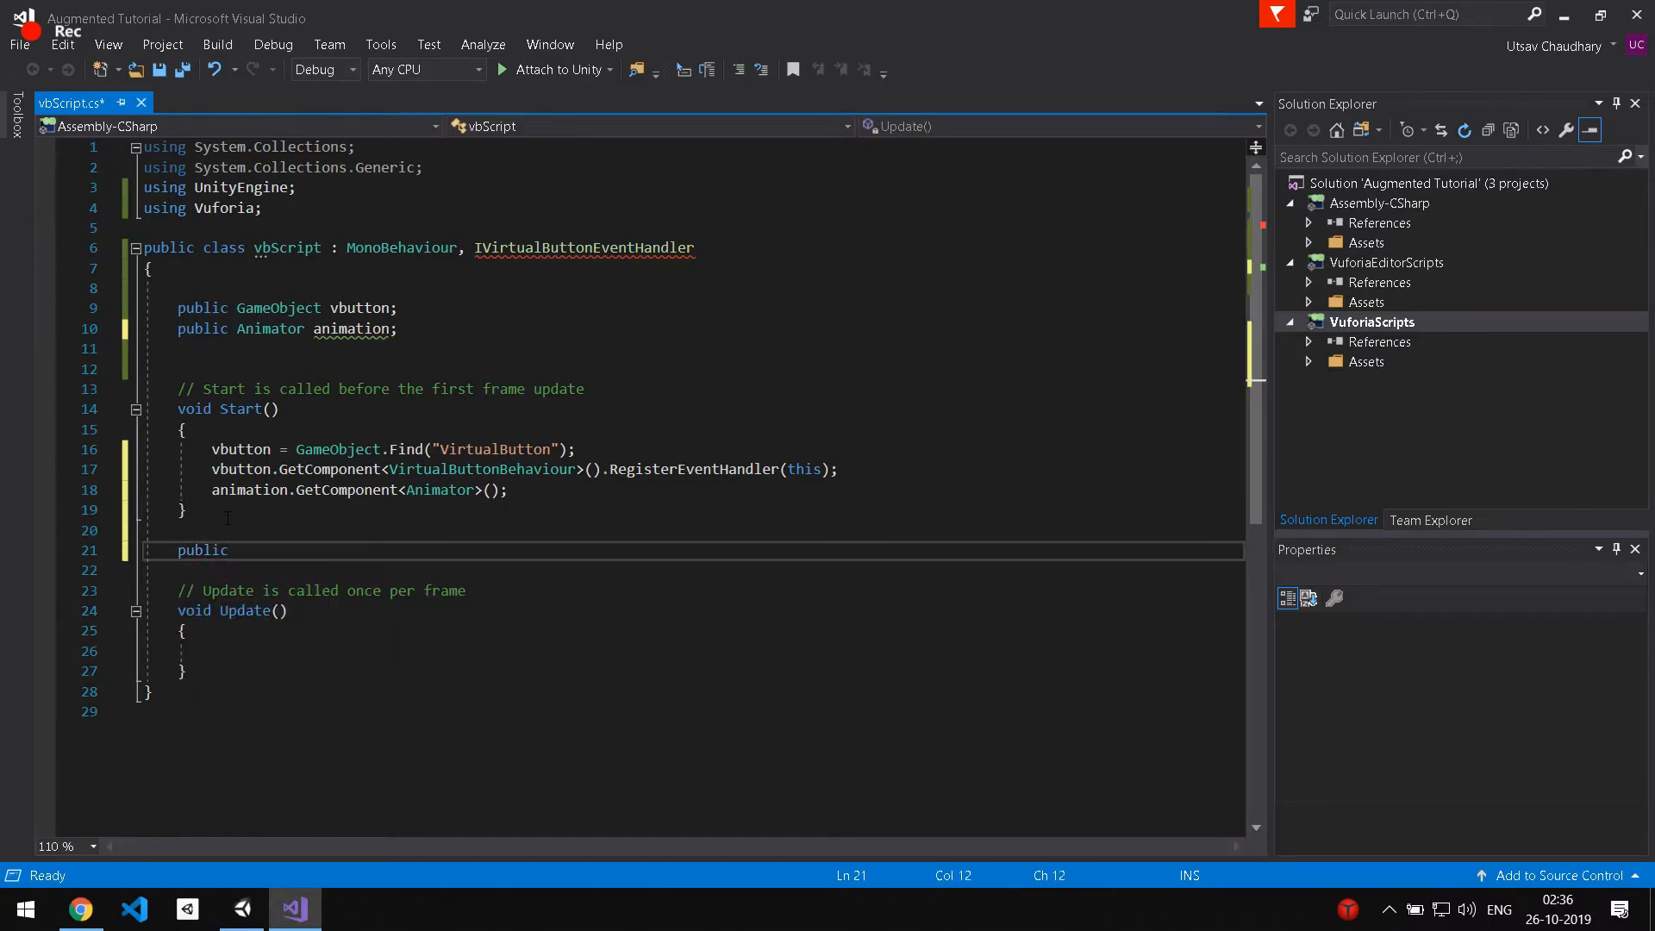
{"action": "type", "text": "void OnButton"}
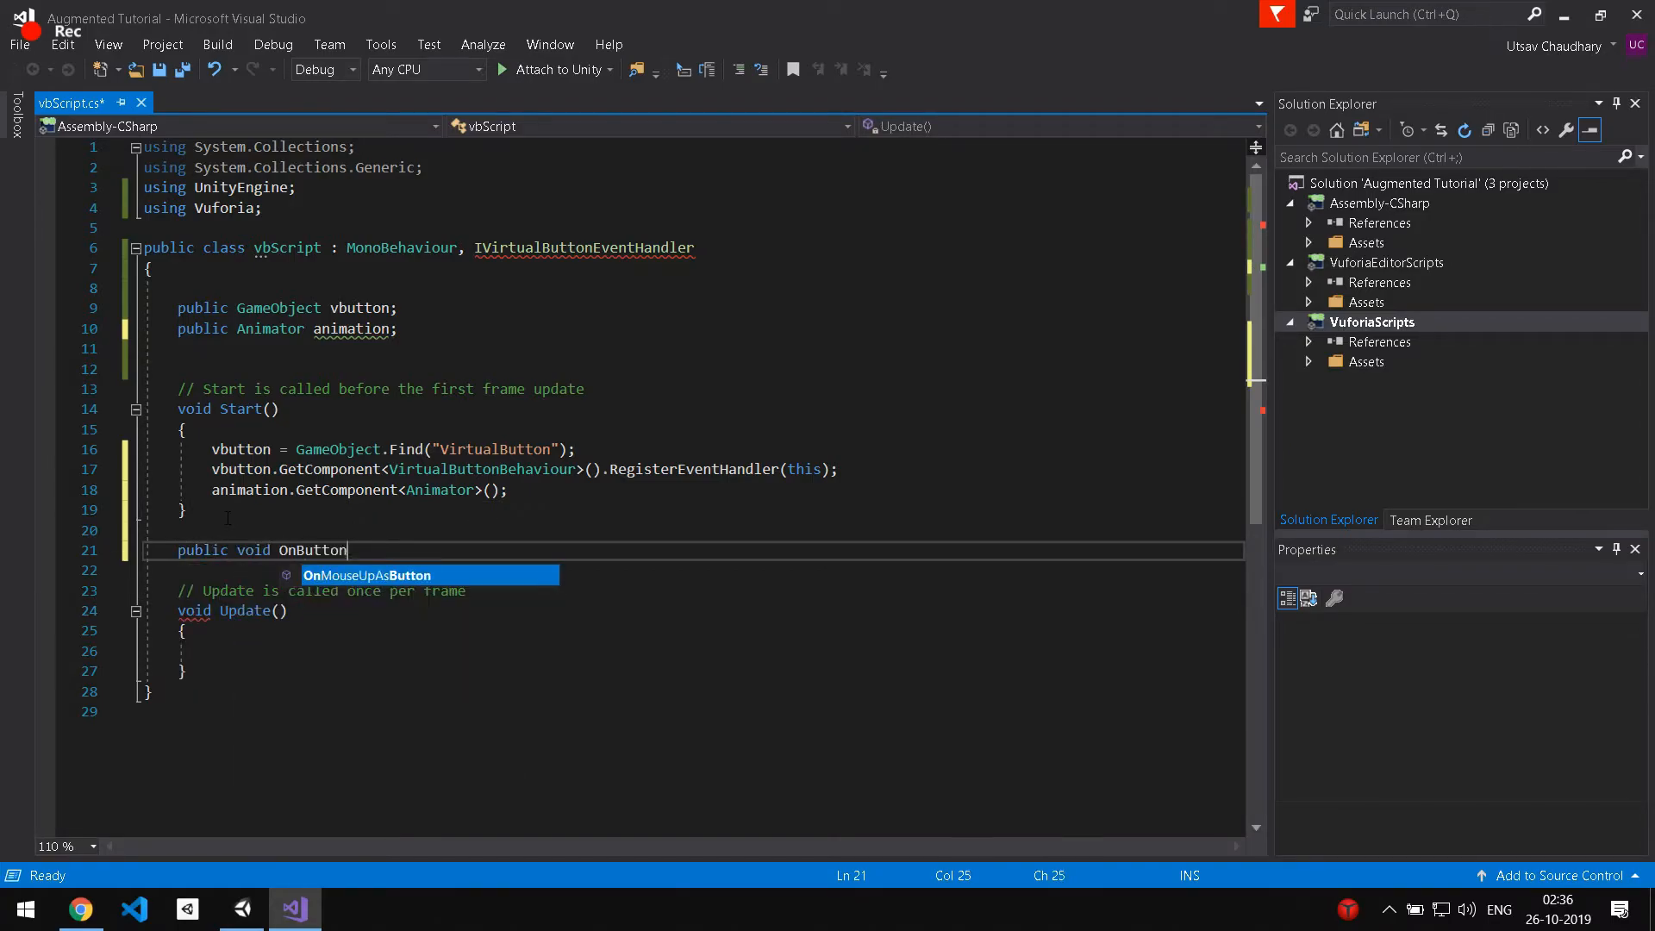
{"action": "type", "text": "Pressed(virtualButtonBehaviour vb"}
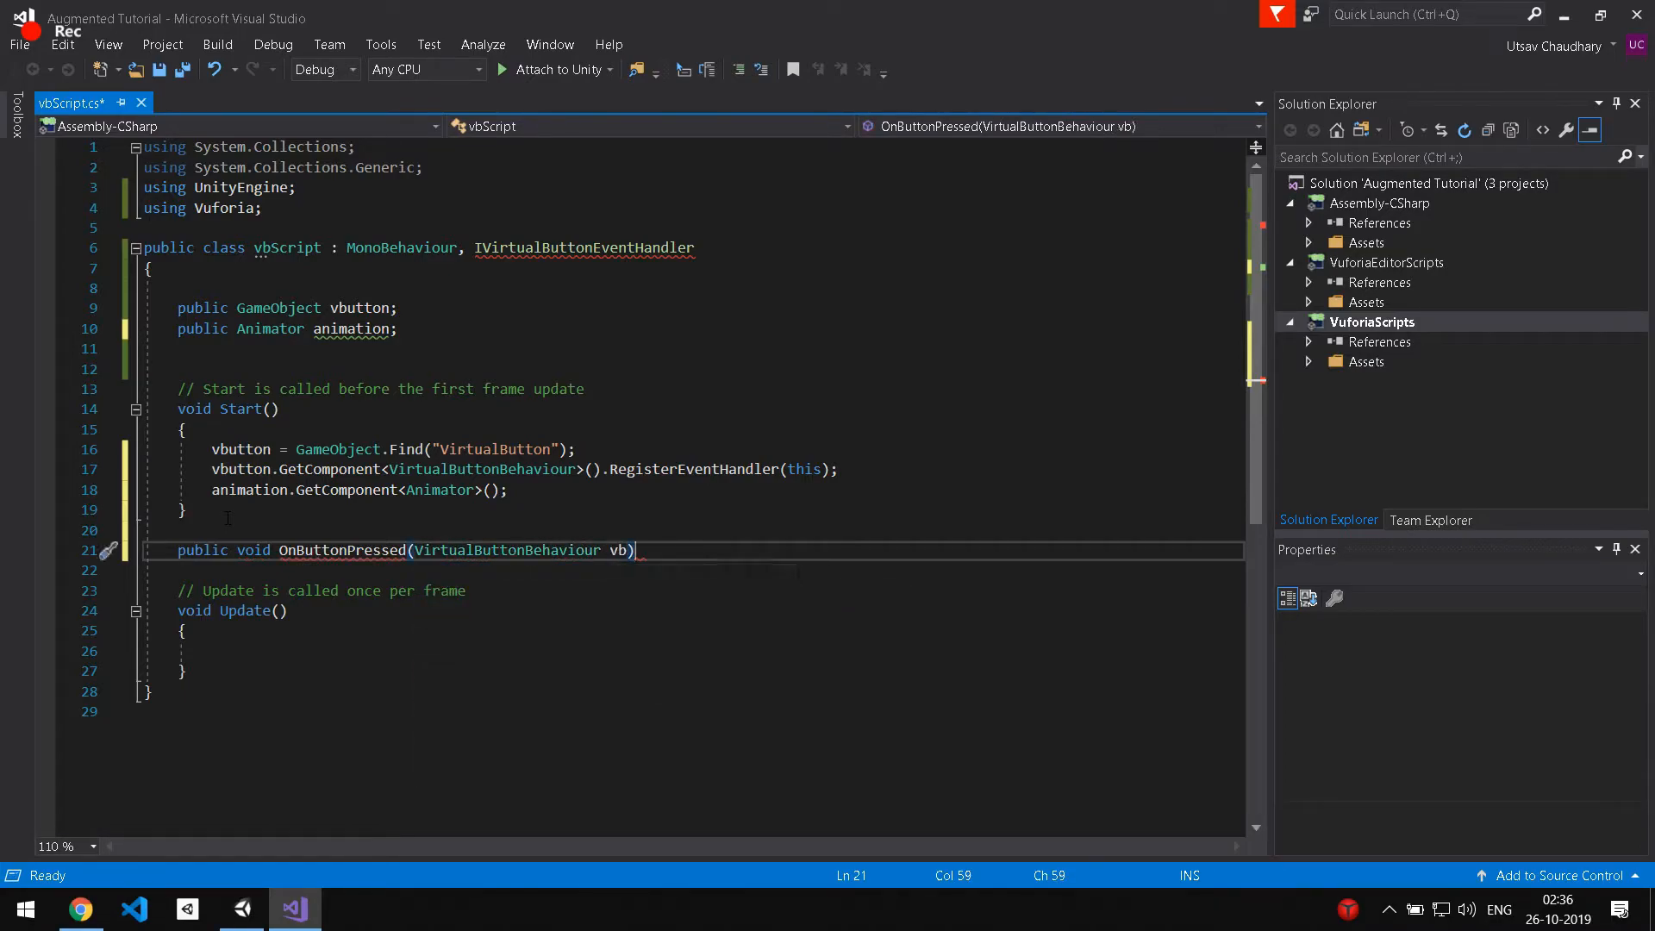
{"action": "type", "text": "Debug.Log()    }"}
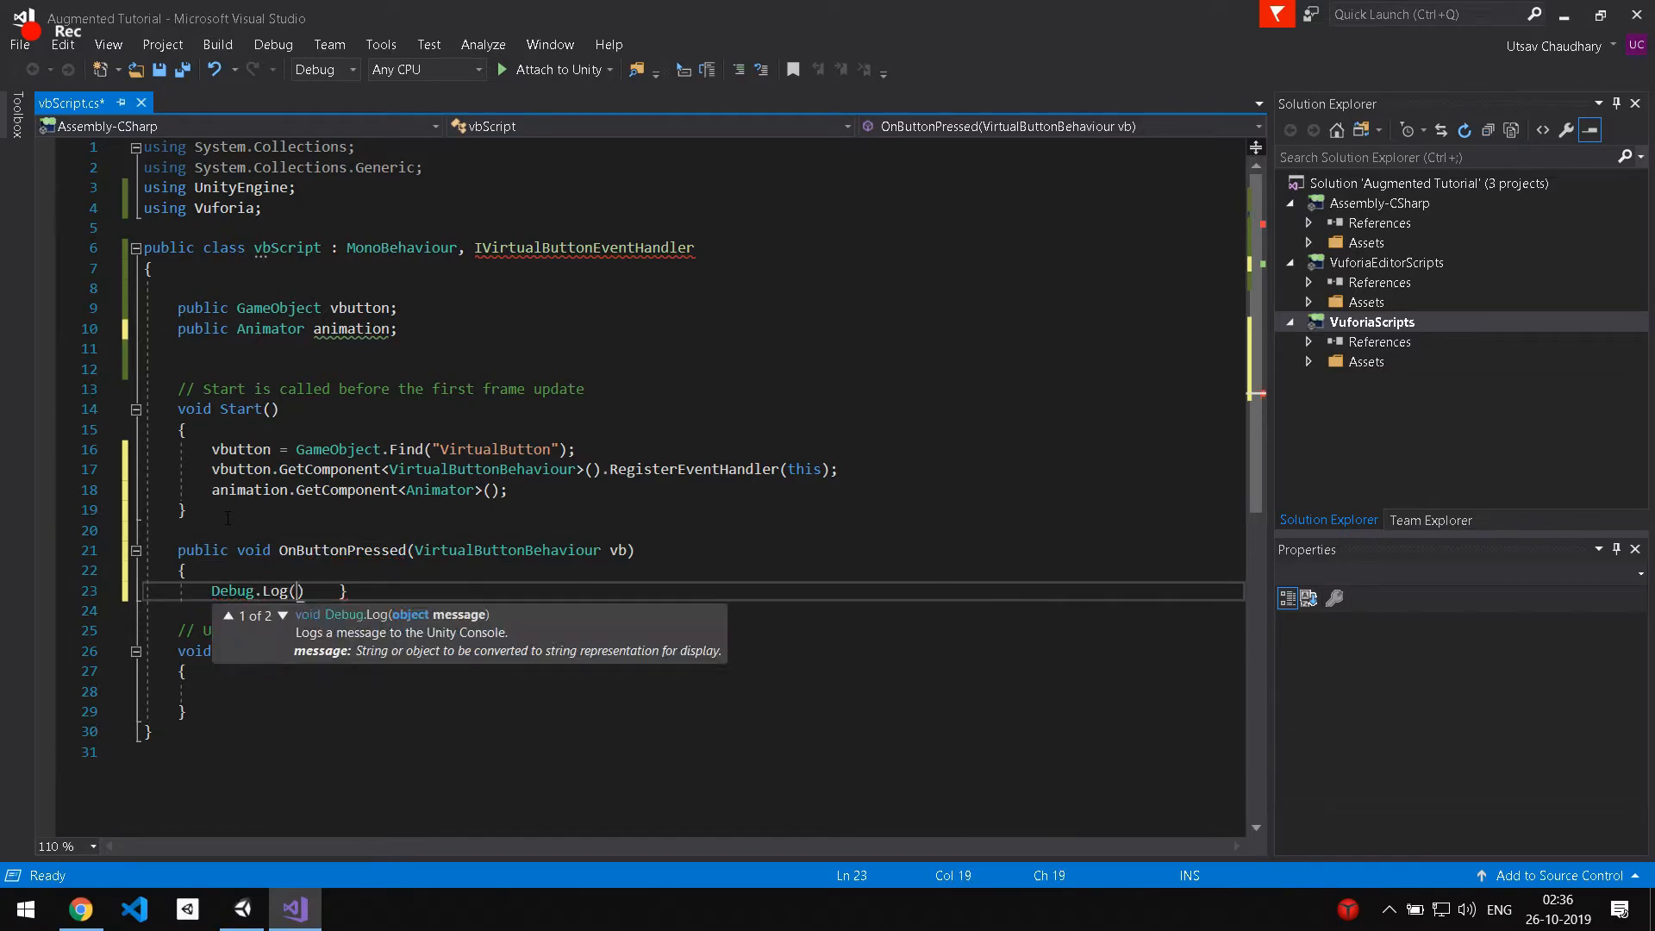
{"action": "type", "text": "\"ButtonPresse\""}
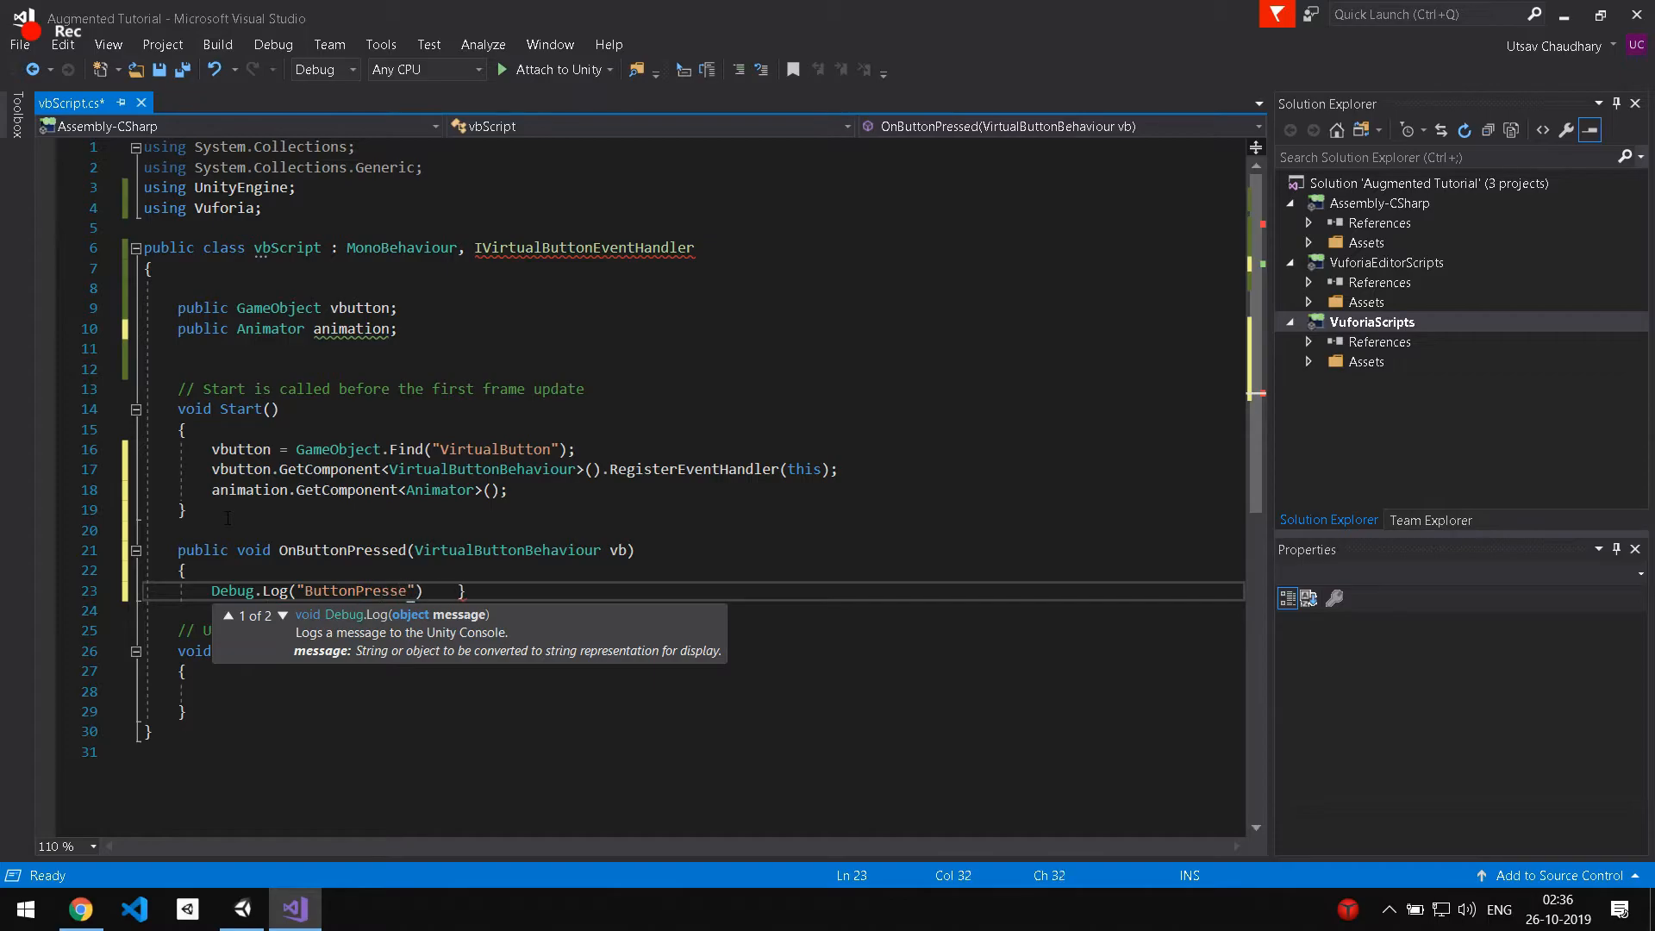
{"action": "type", "text": "d"}
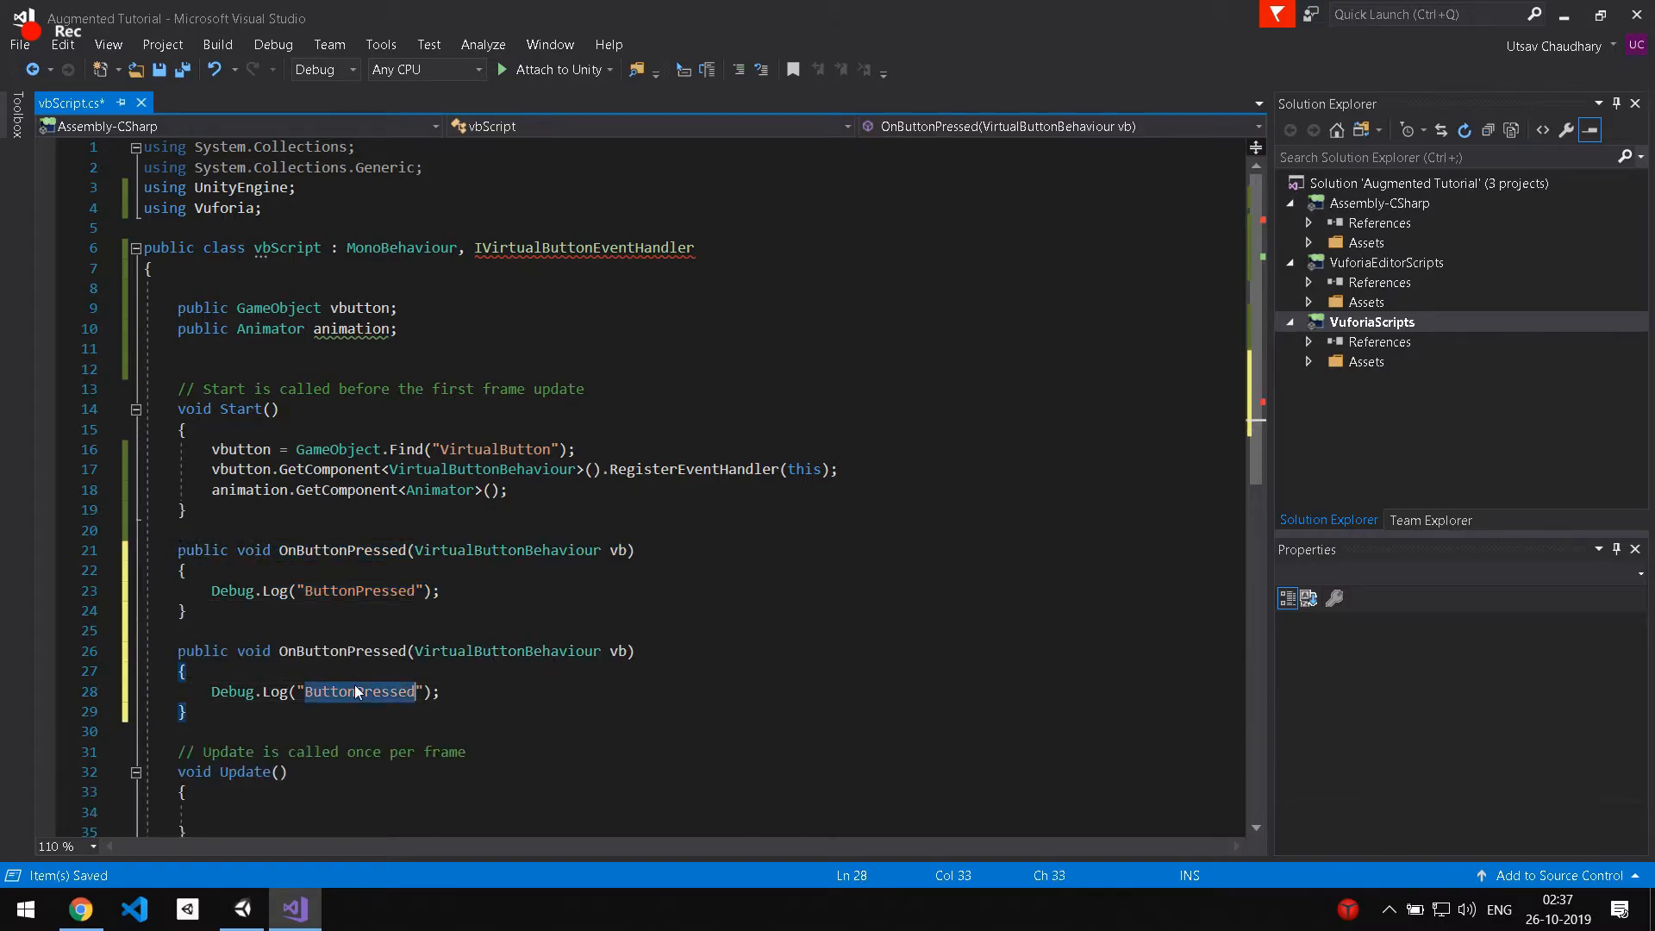
Write OnButtonReleased logging "ButtonReleased" and save the script.
{"action": "type", "text": "ButtonRelease"}
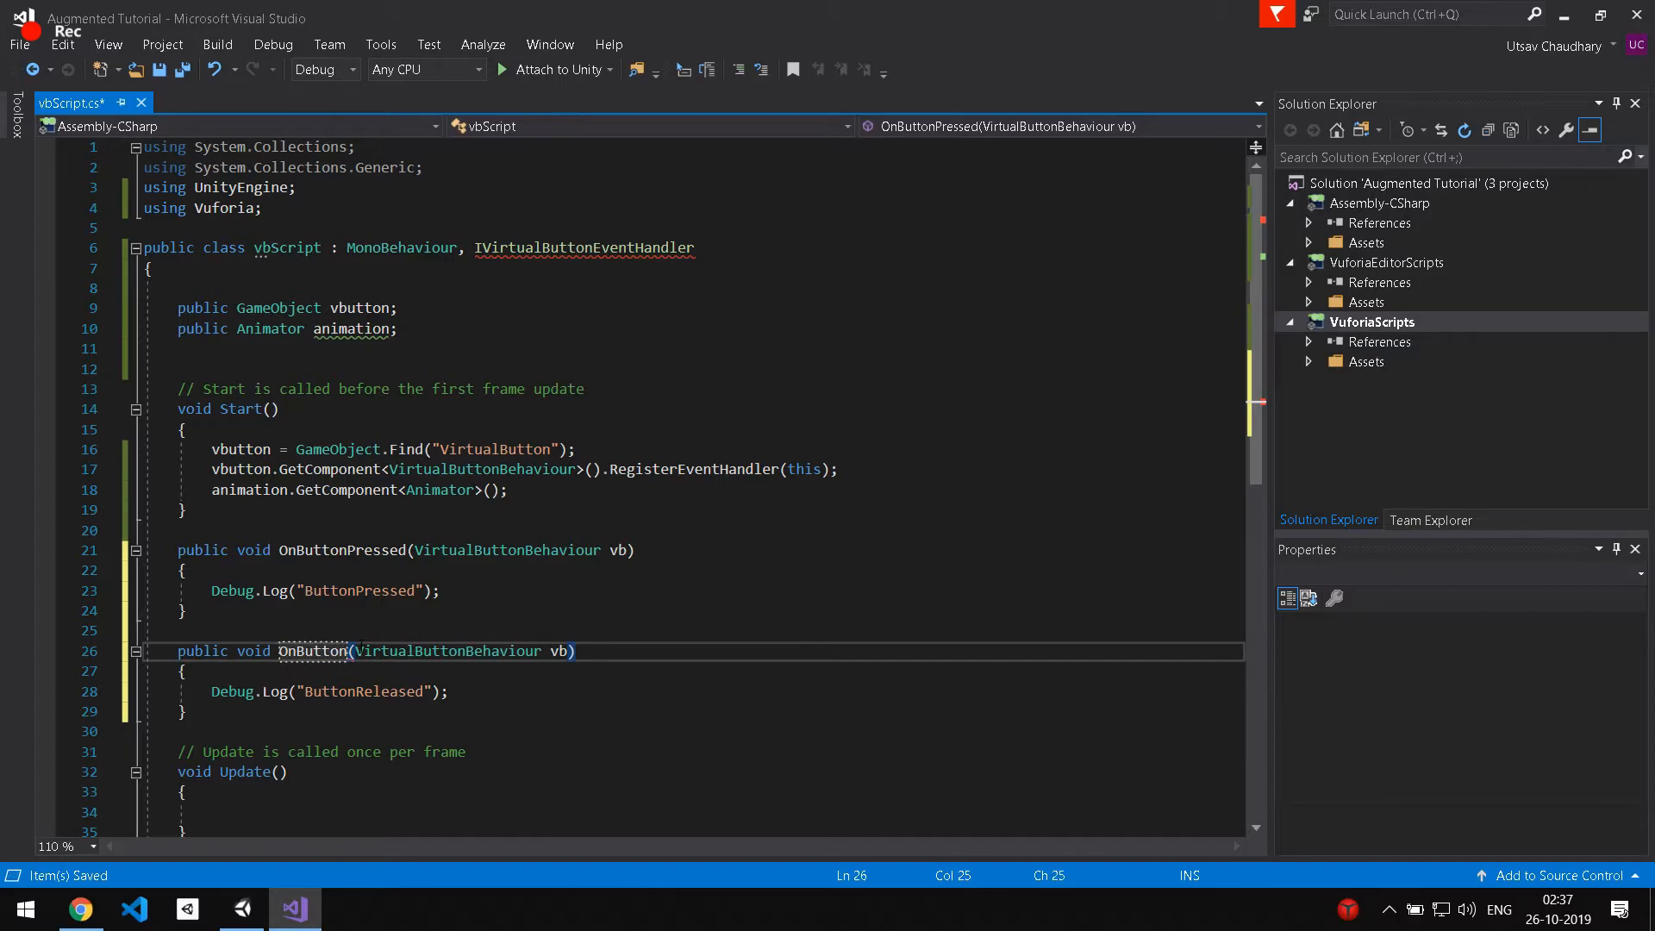
{"action": "type", "text": "Released"}
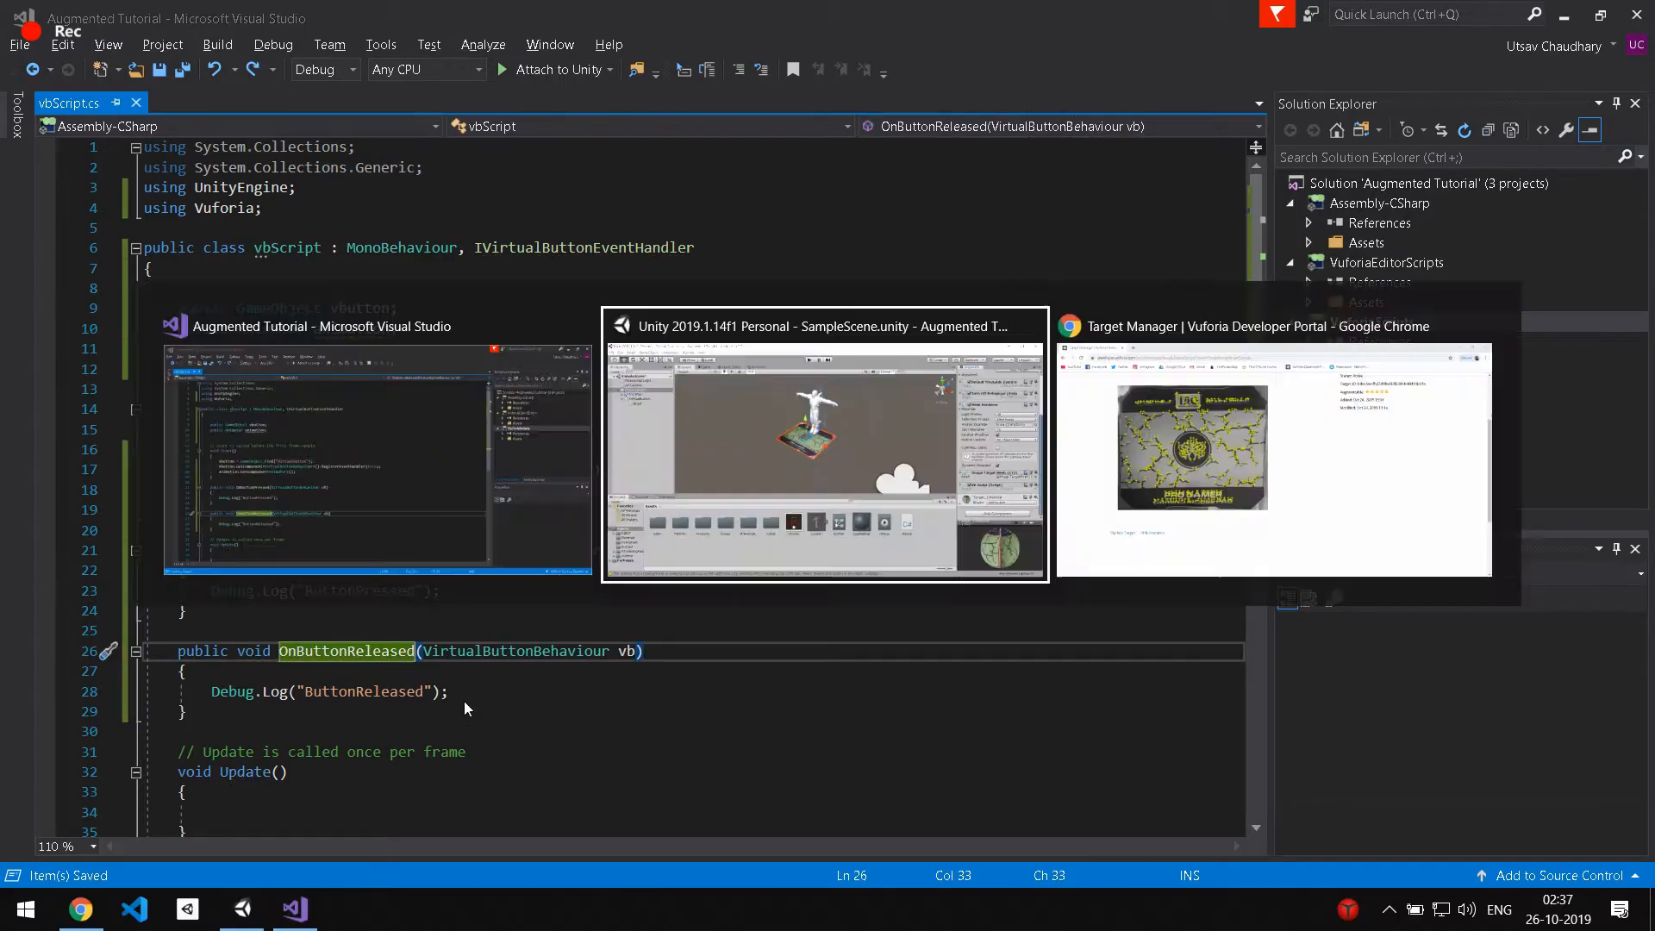
Assign VirtualButton to Vbutton and IronMan's Animator to Animation on the Vb Script.
{"action": "left_click", "coordinate": [824, 443]}
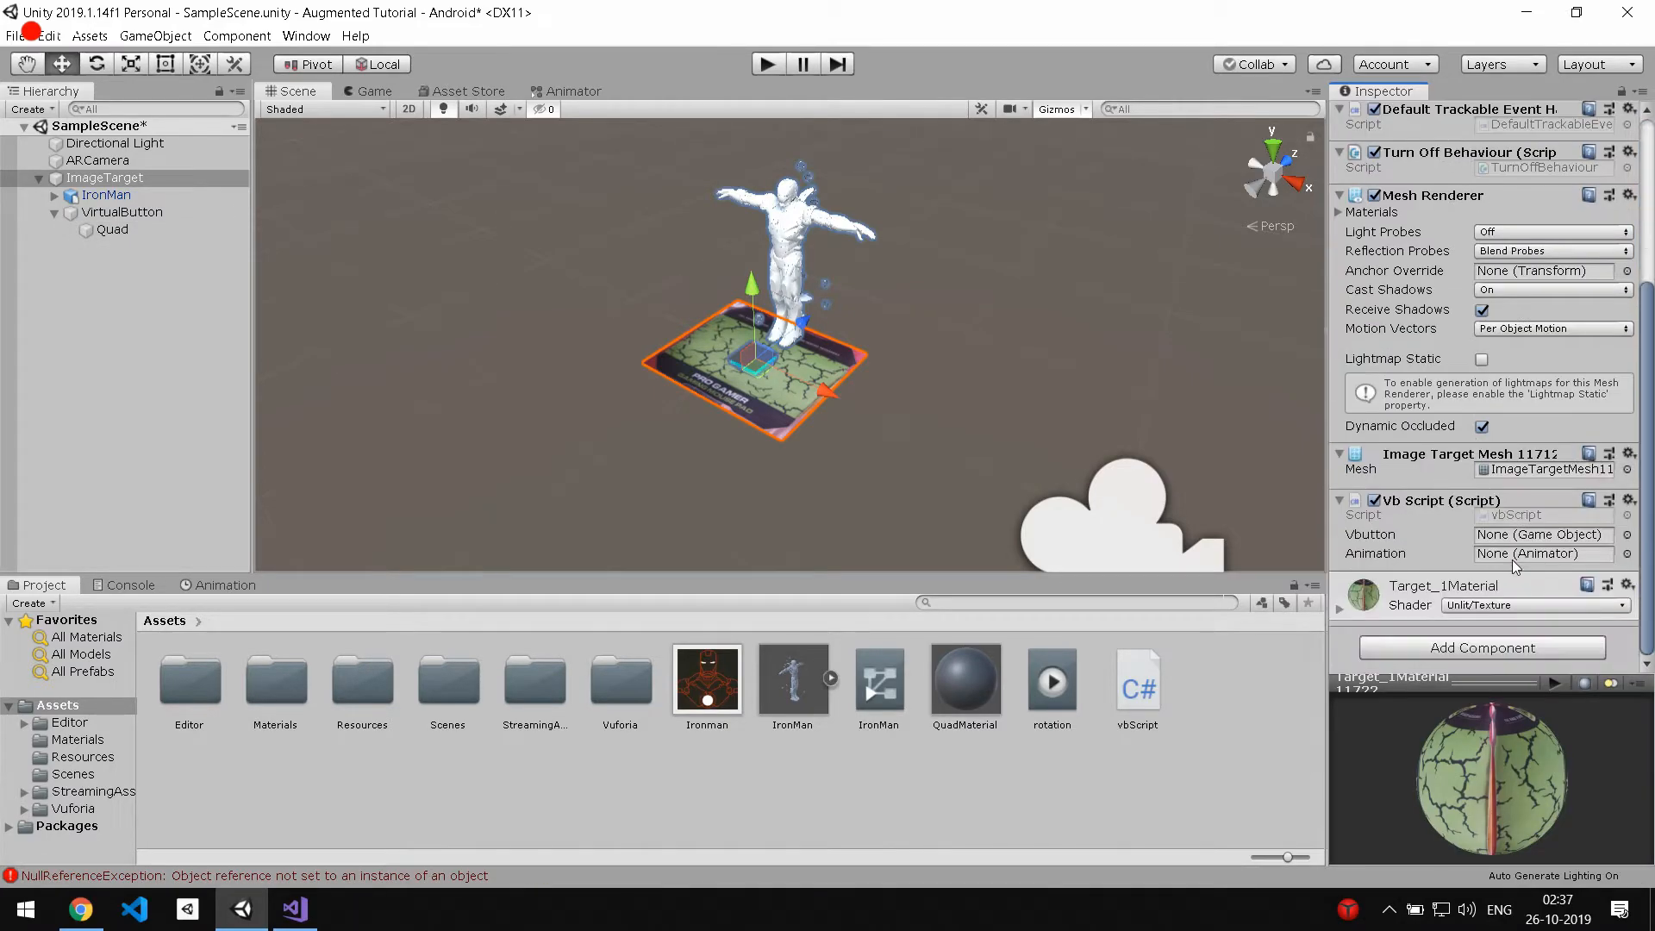
{"action": "left_click", "coordinate": [1541, 535]}
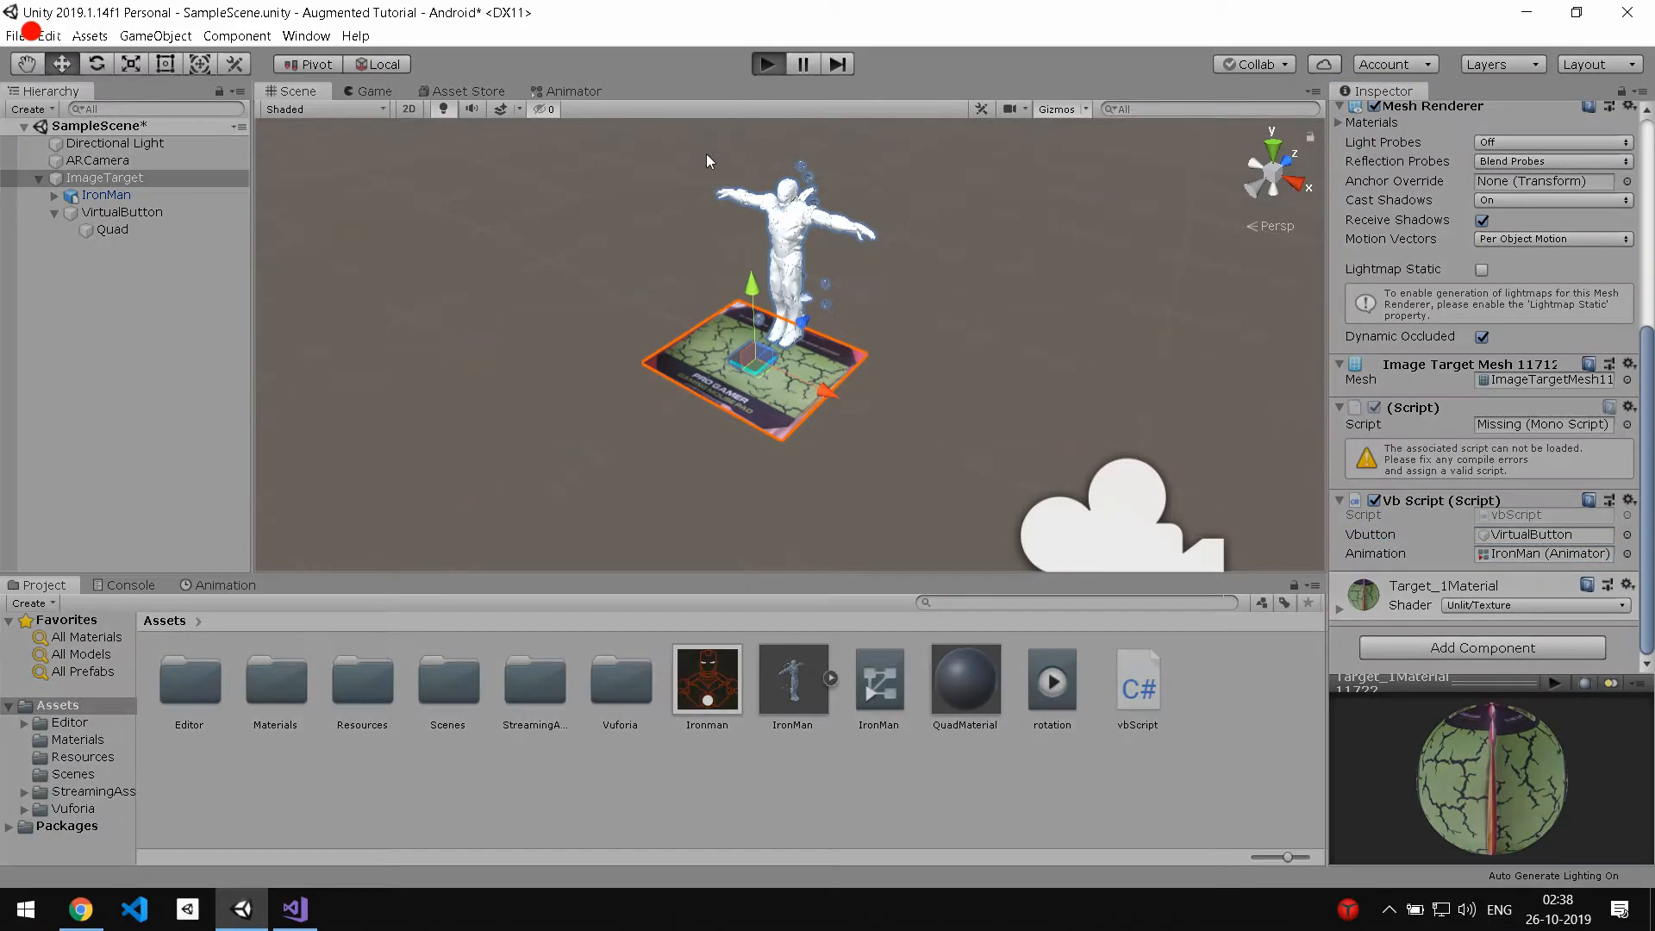
{"action": "mouse_move", "coordinate": [538, 237]}
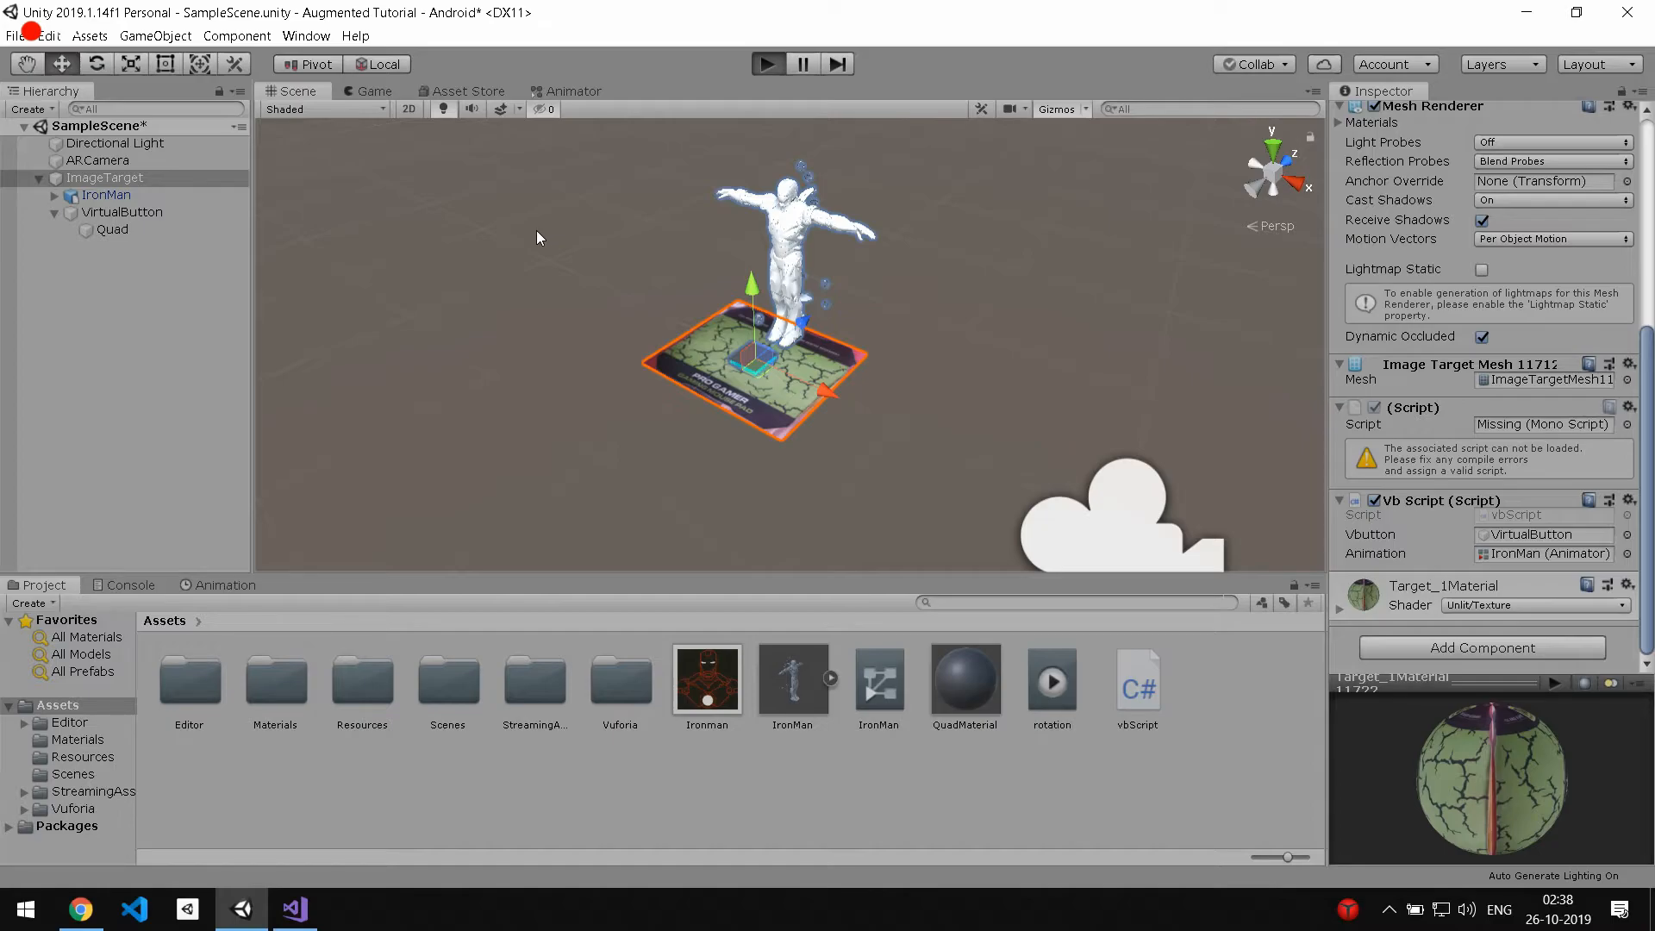
Play the scene and verify ButtonPressed/ButtonReleased appear in the Console, then stop.
{"action": "left_click", "coordinate": [768, 63]}
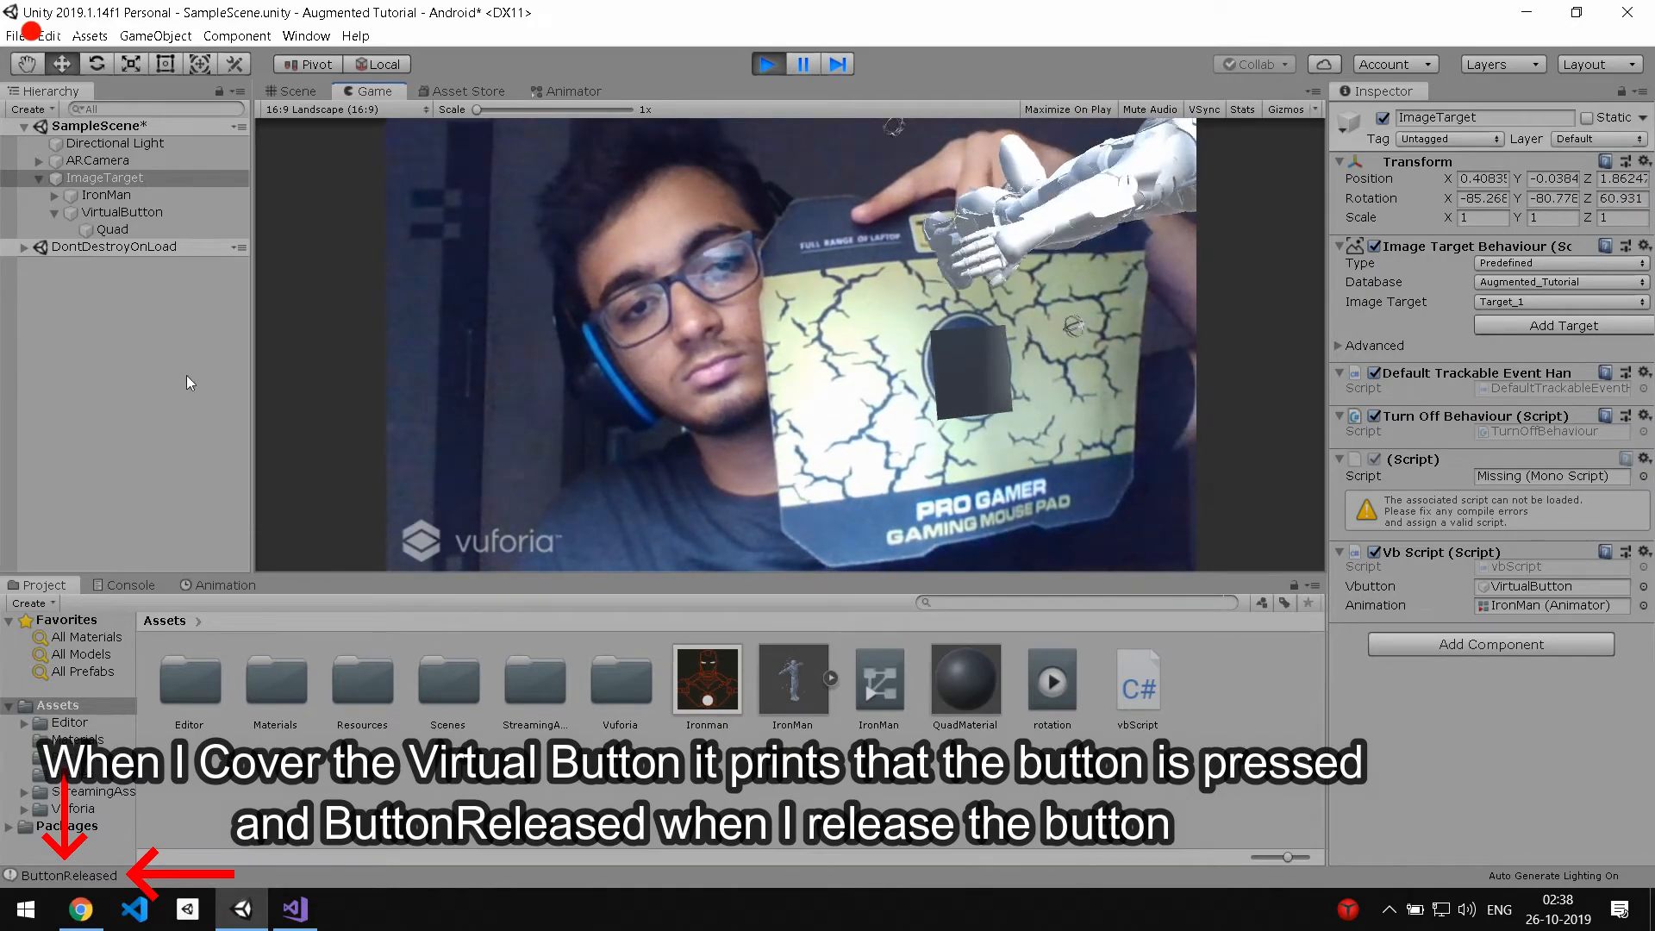
{"action": "left_click", "coordinate": [131, 584]}
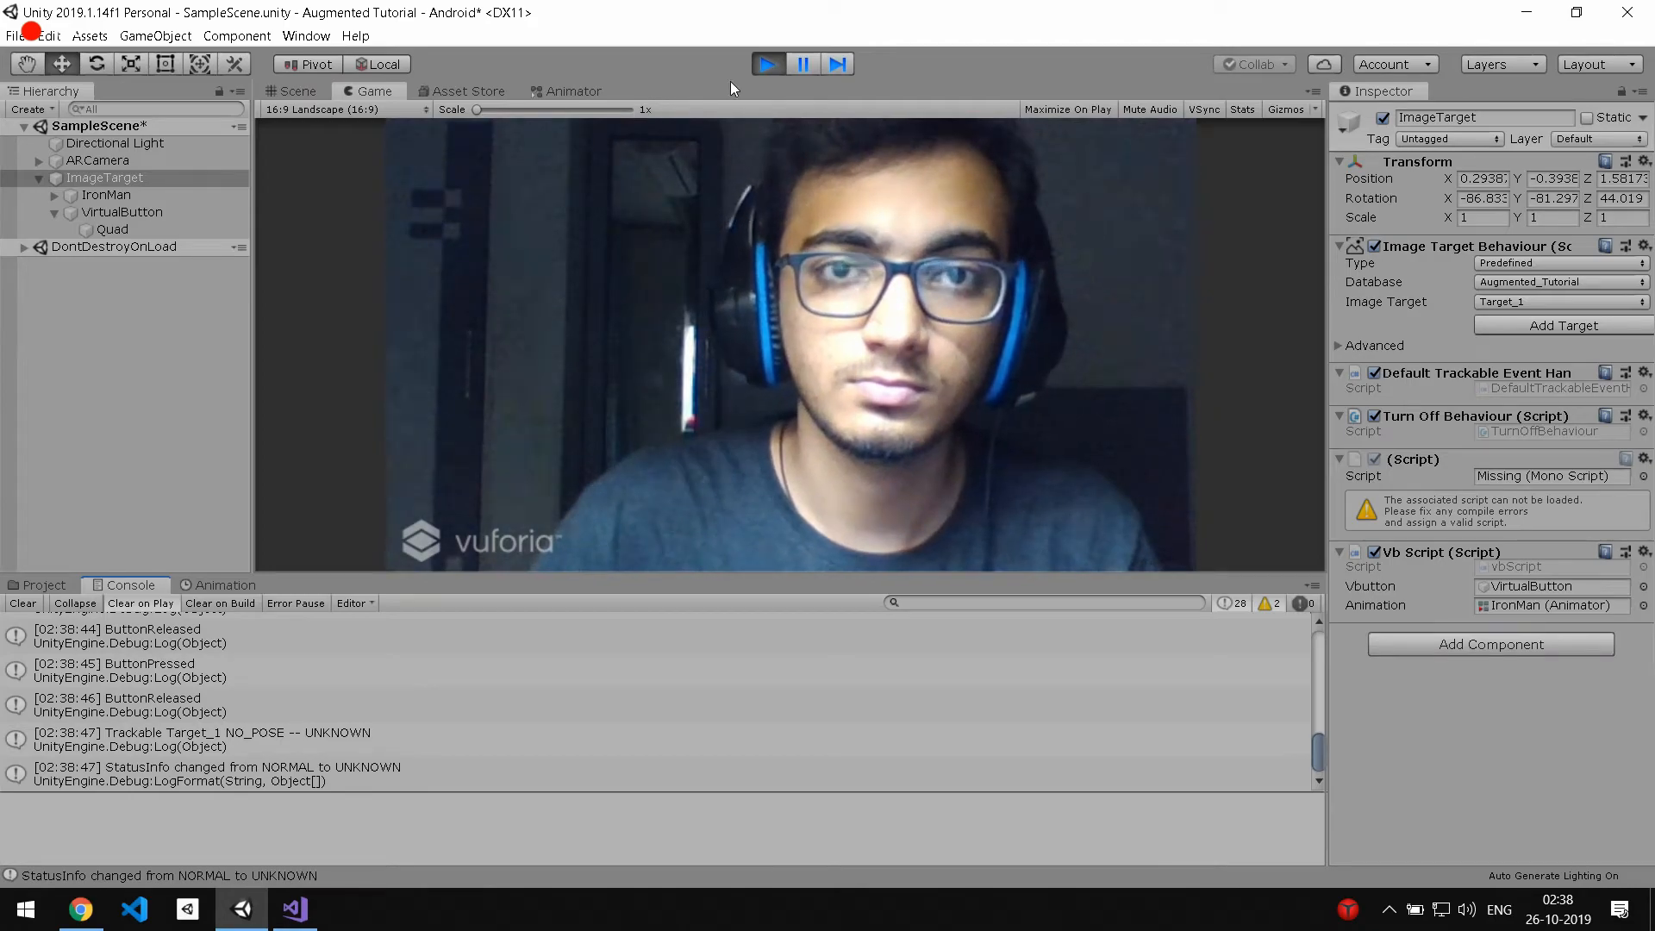
{"action": "left_click", "coordinate": [767, 63]}
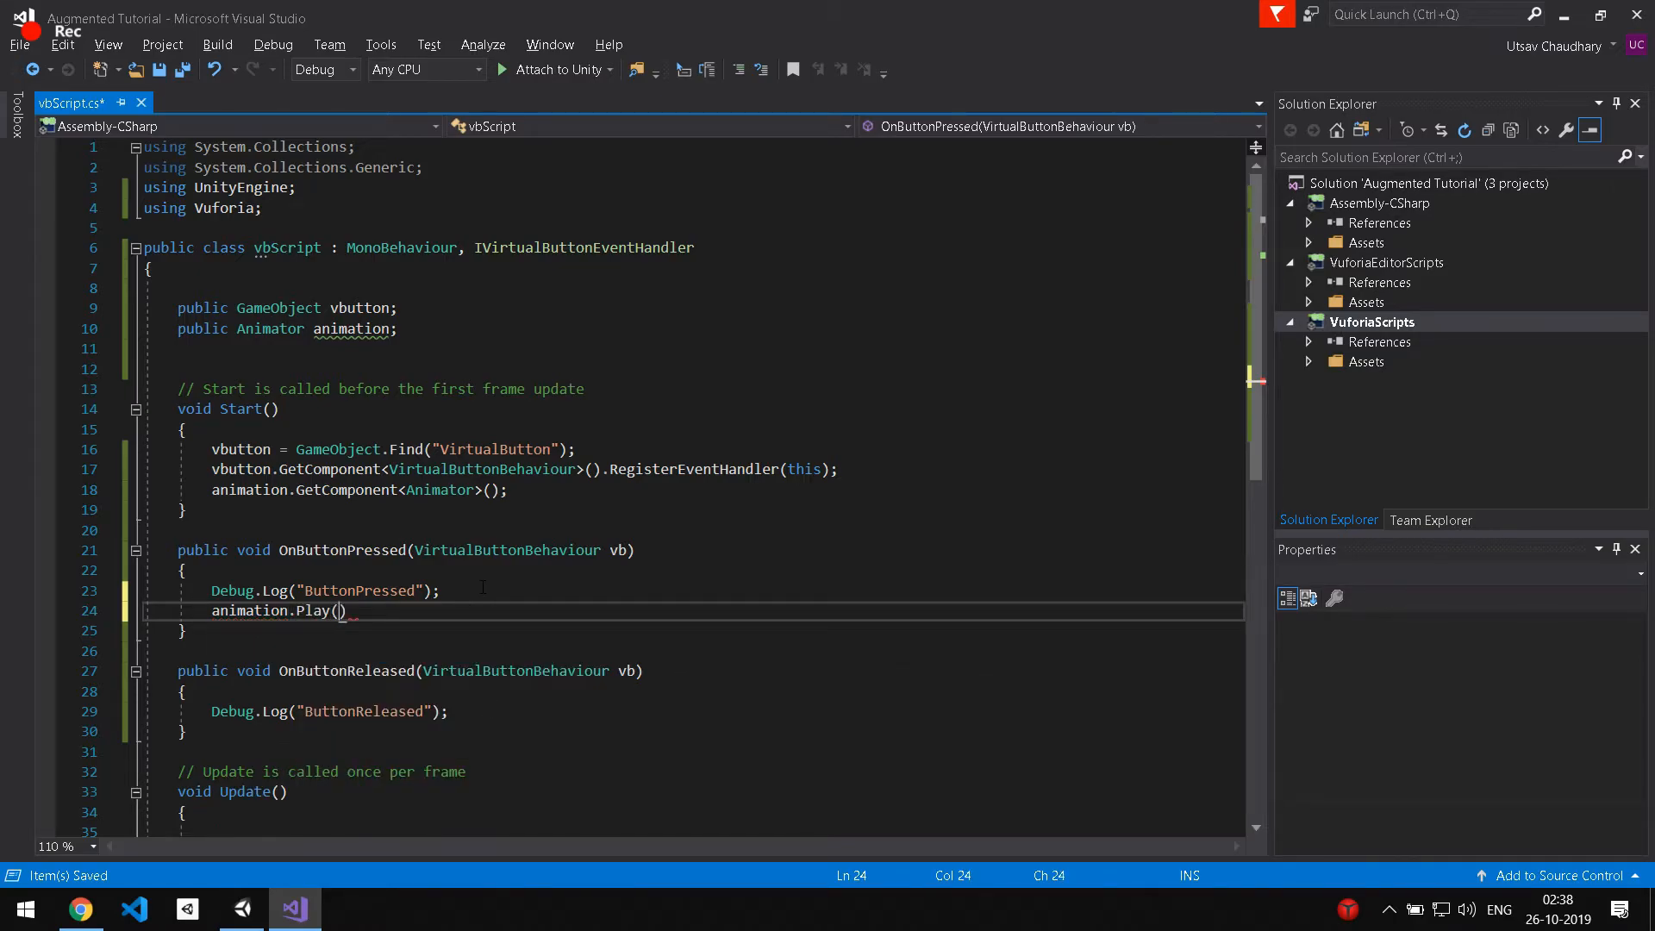
Write animation.Play("rotation") in OnButtonPressed and animation.Play("none") in OnButtonReleased.
{"action": "type", "text": "\"r\""}
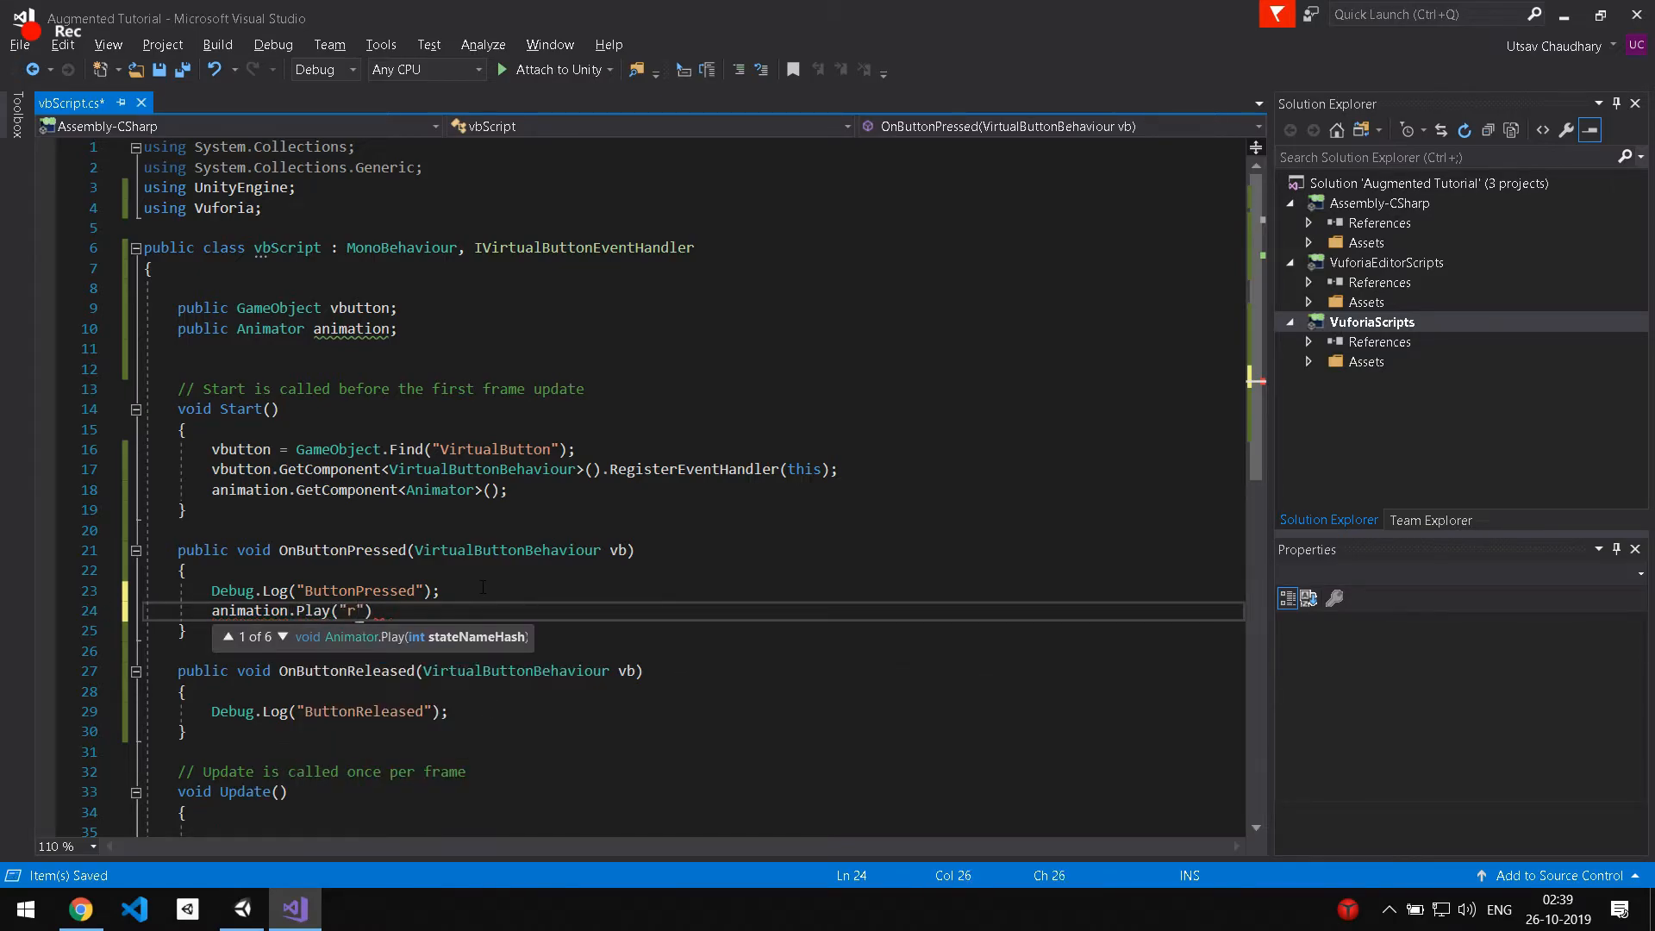
{"action": "type", "text": "otation"}
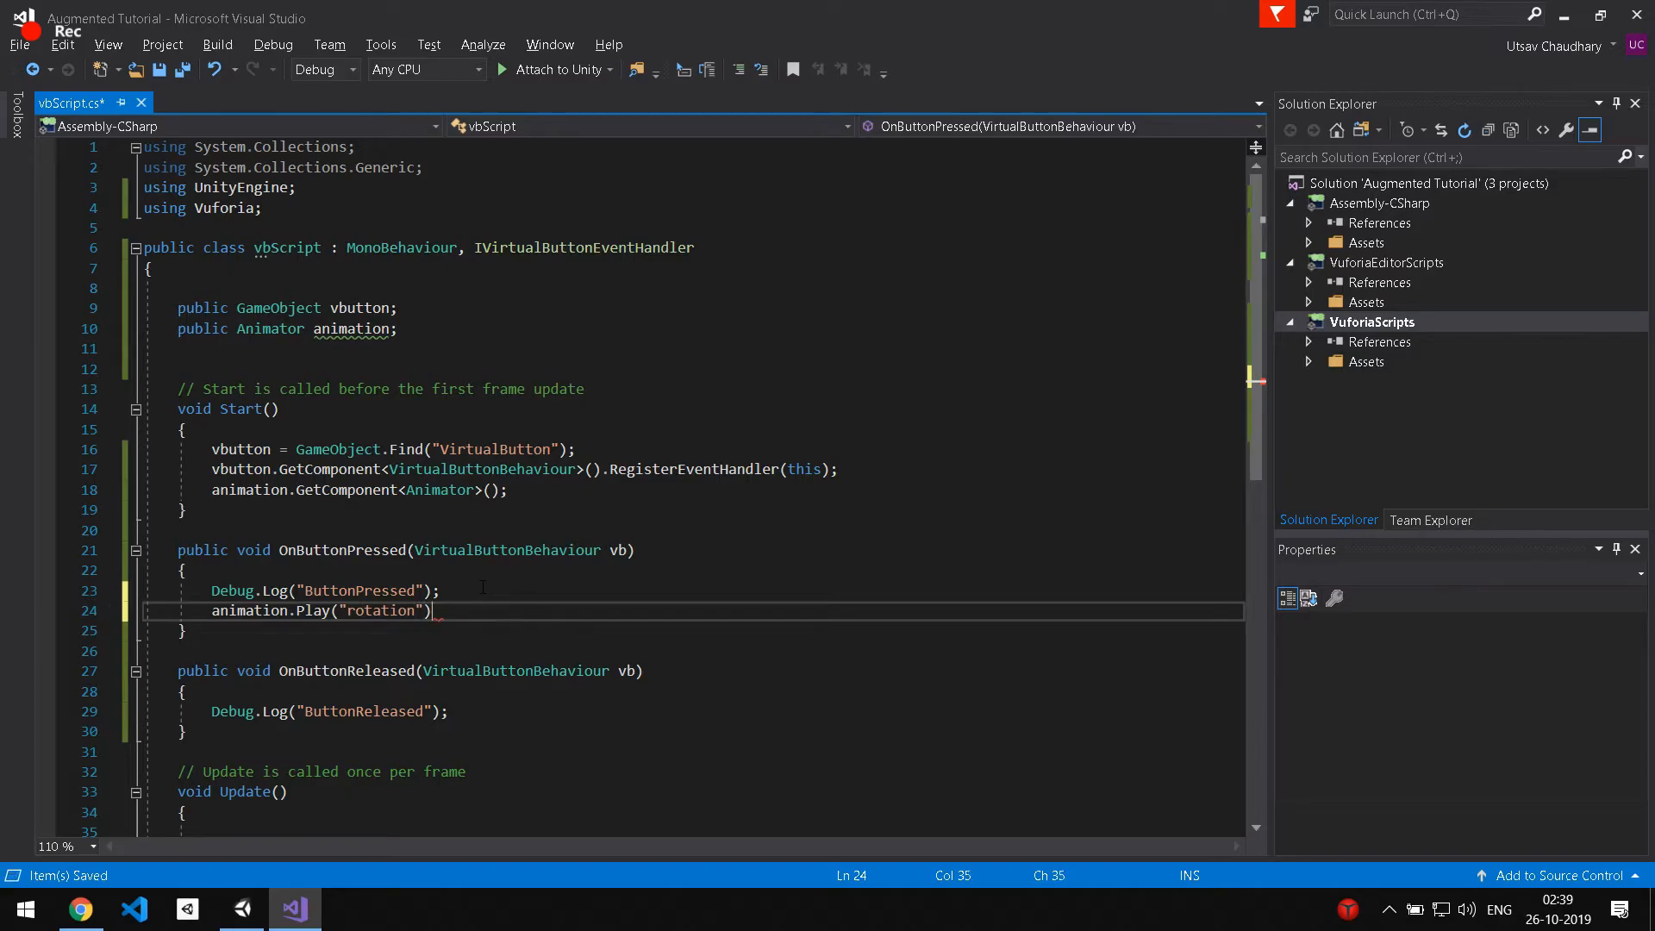
{"action": "type", "text": "animation"}
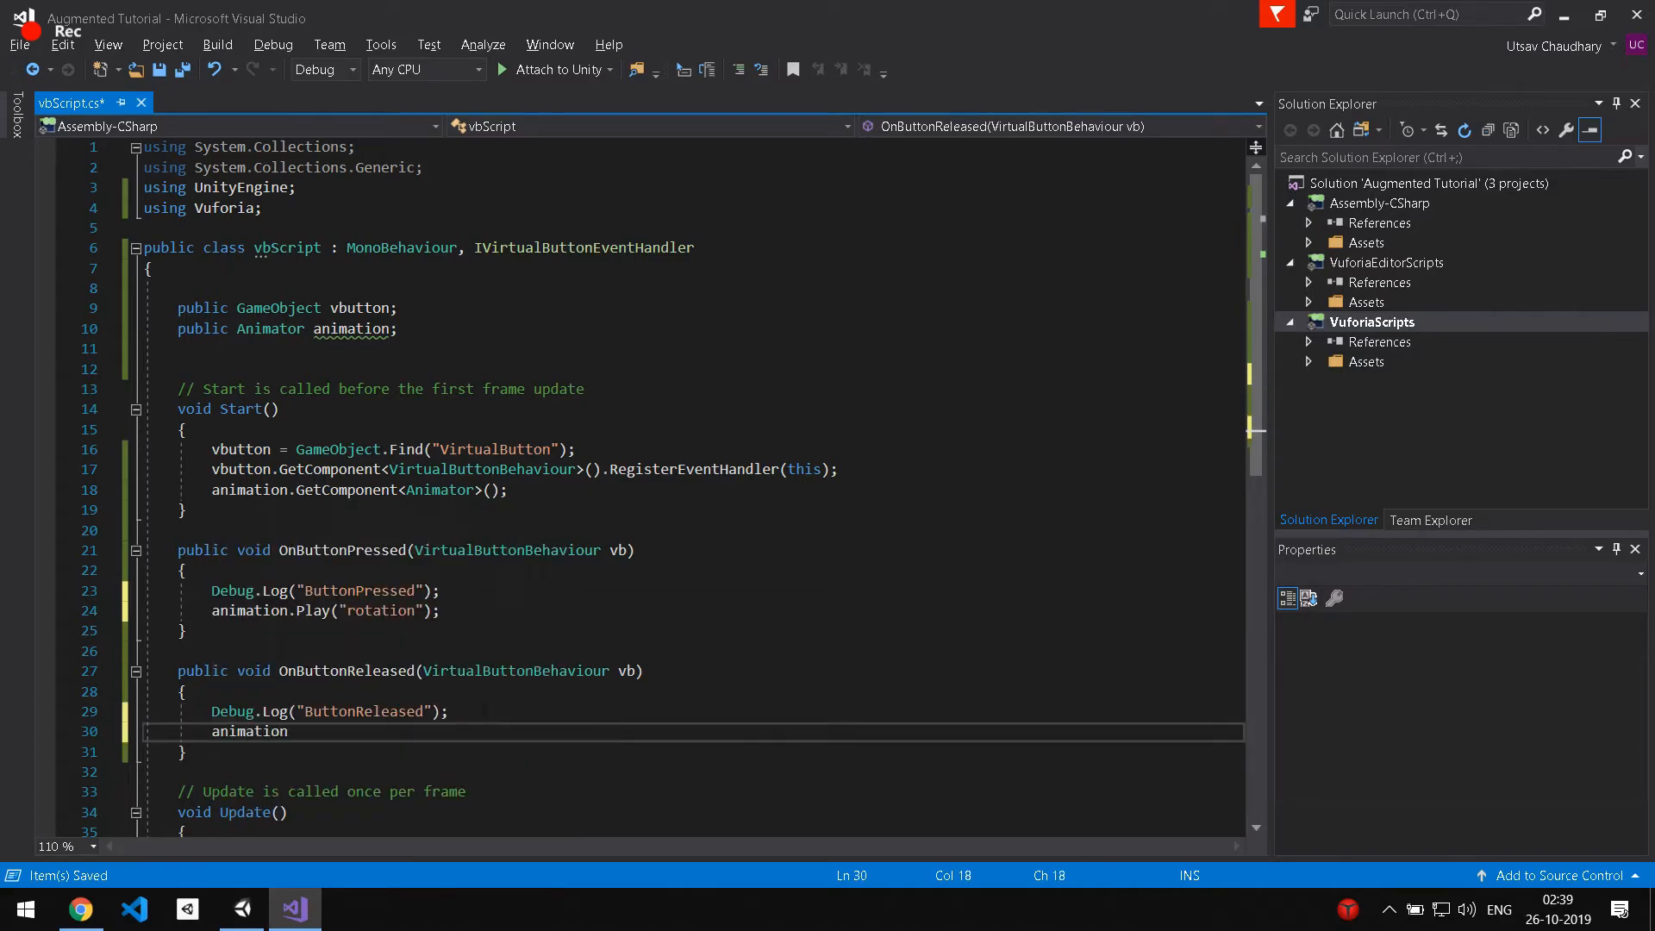
{"action": "type", "text": ".Play()"}
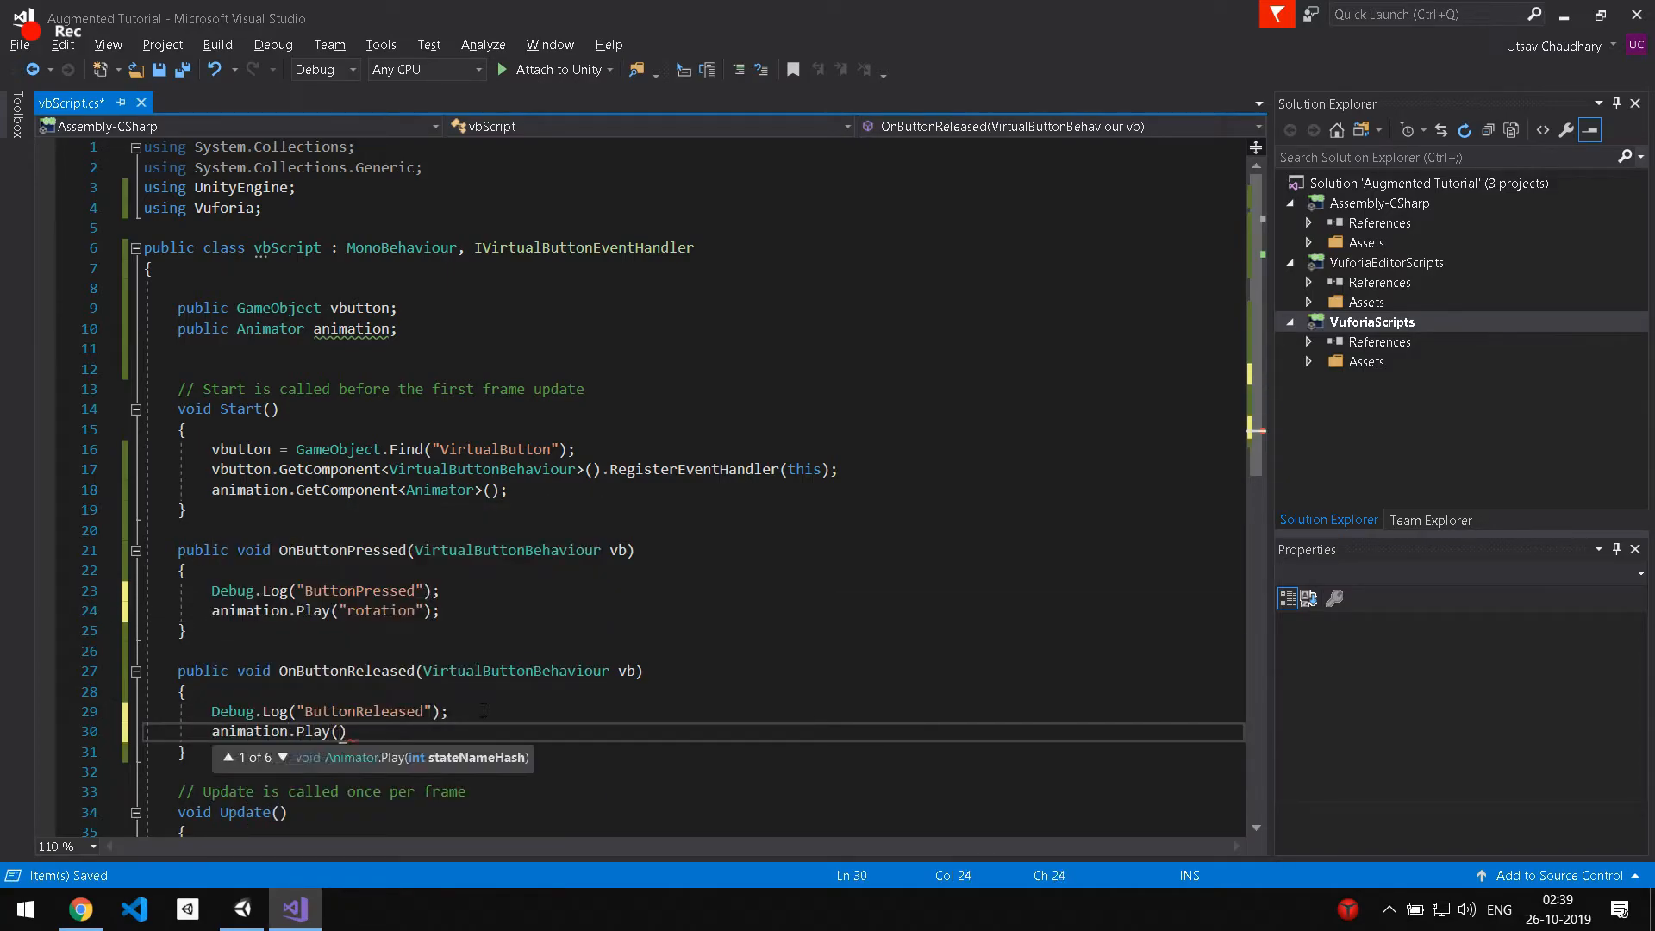
{"action": "type", "text": "\"none\""}
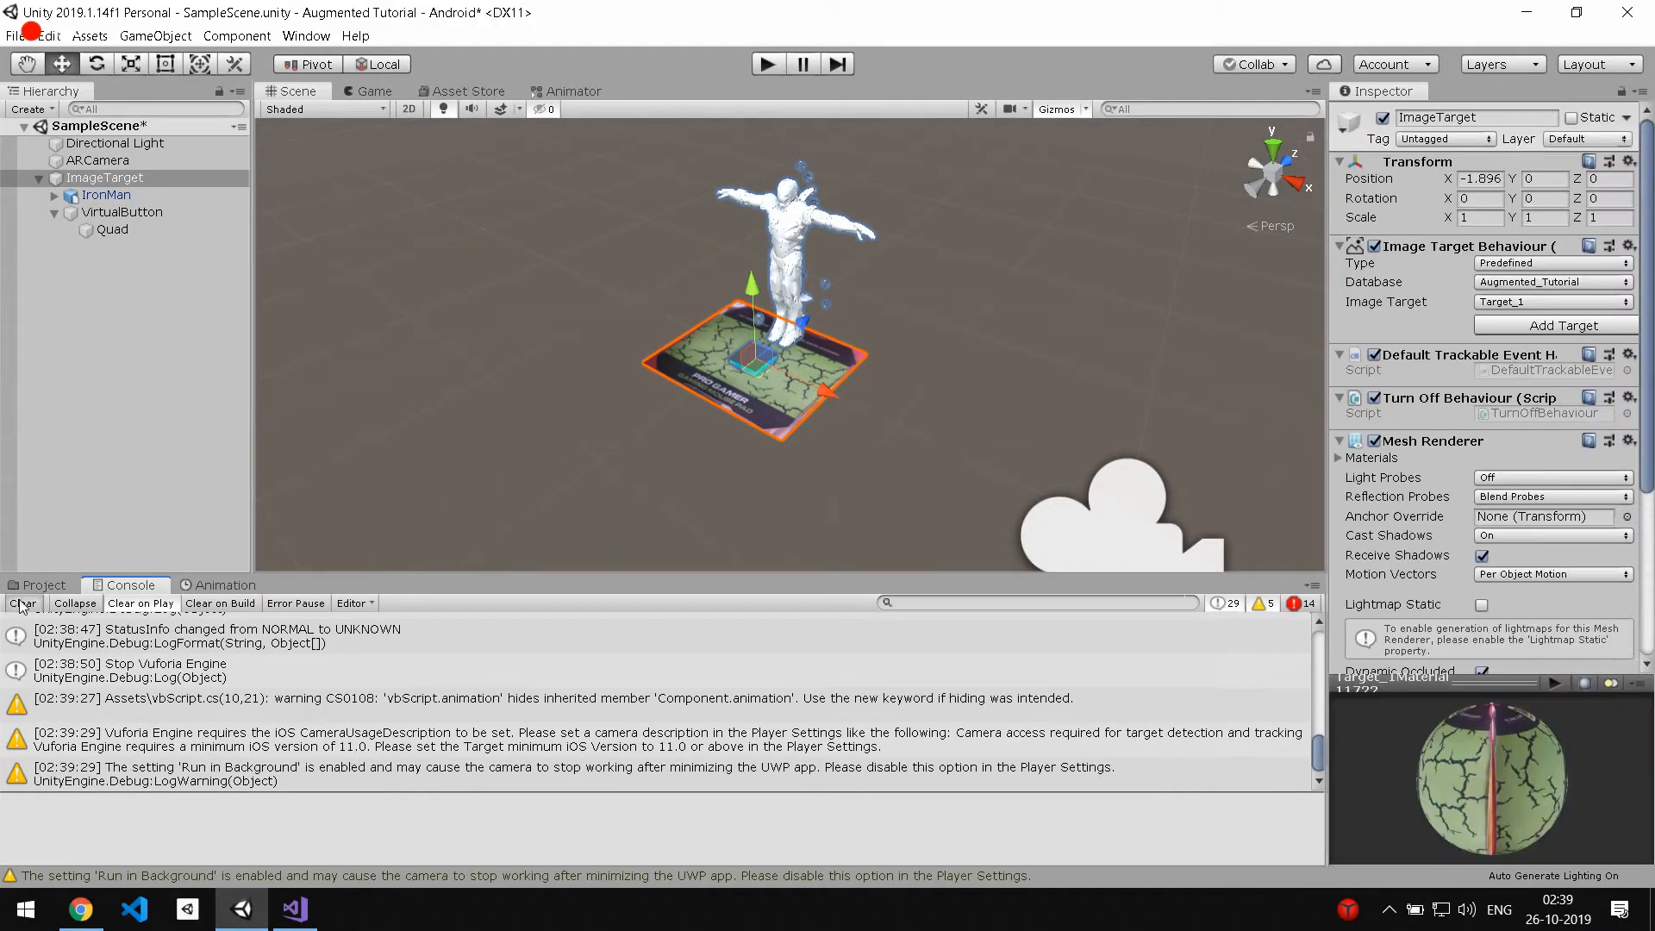
Return to Unity and show the IronMan controller's Animator state graph.
{"action": "left_click", "coordinate": [43, 584]}
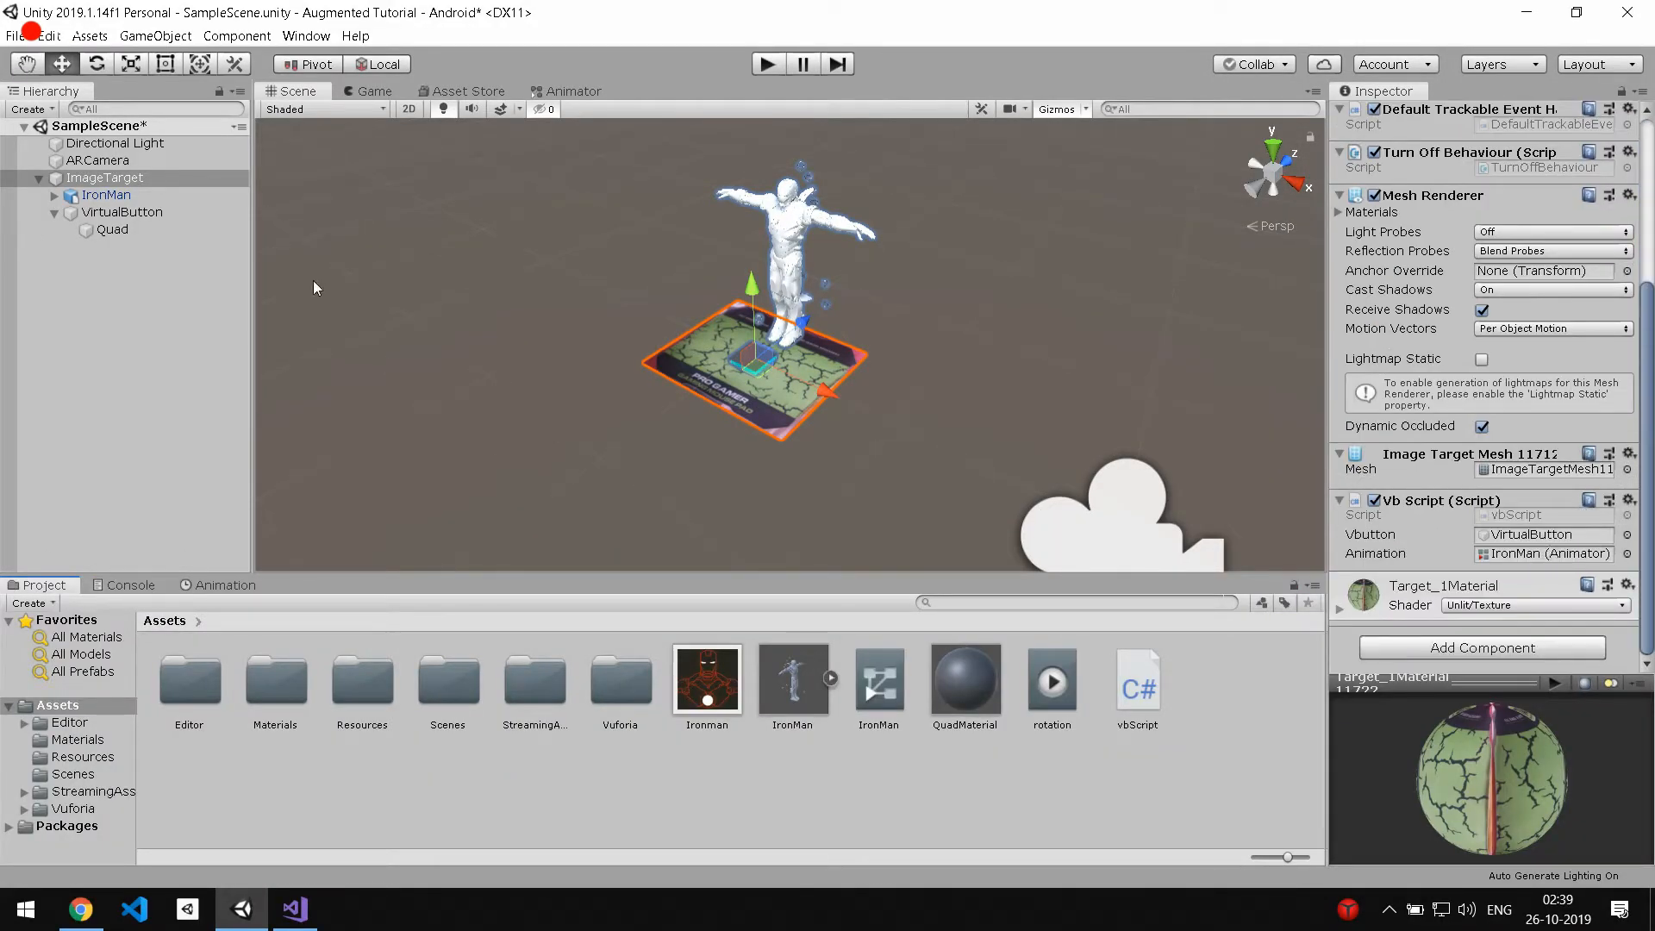
{"action": "left_click", "coordinate": [305, 35]}
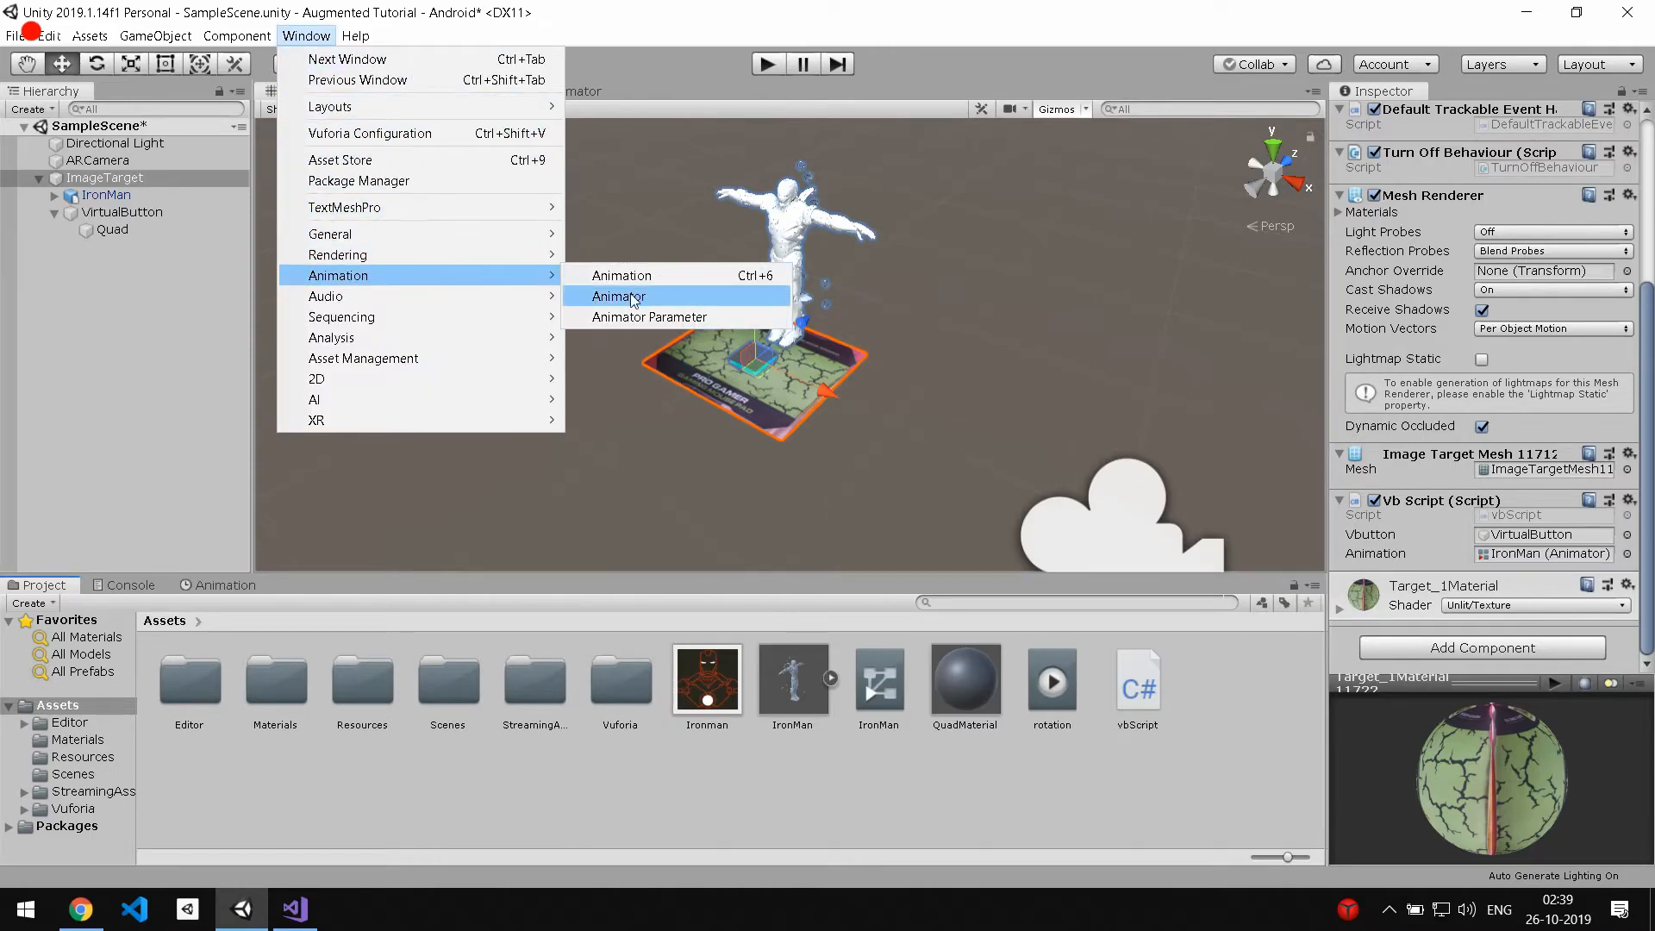
{"action": "left_click", "coordinate": [621, 297]}
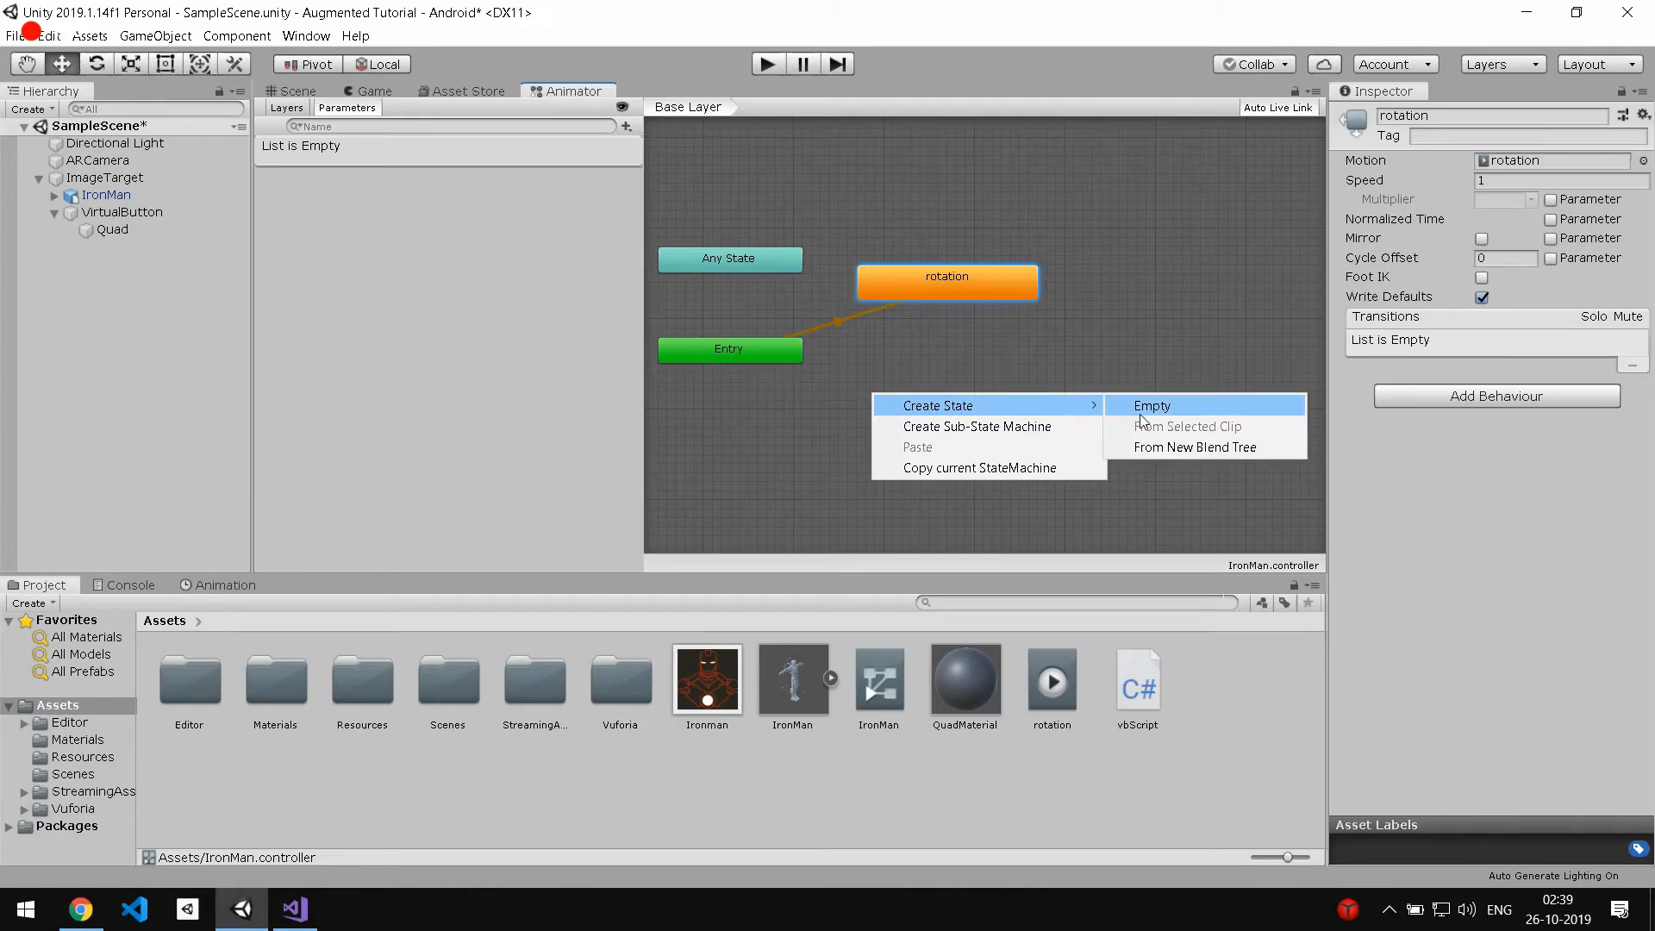
Add an empty default state named 'none' and play-test the scene.
{"action": "left_click", "coordinate": [1151, 405]}
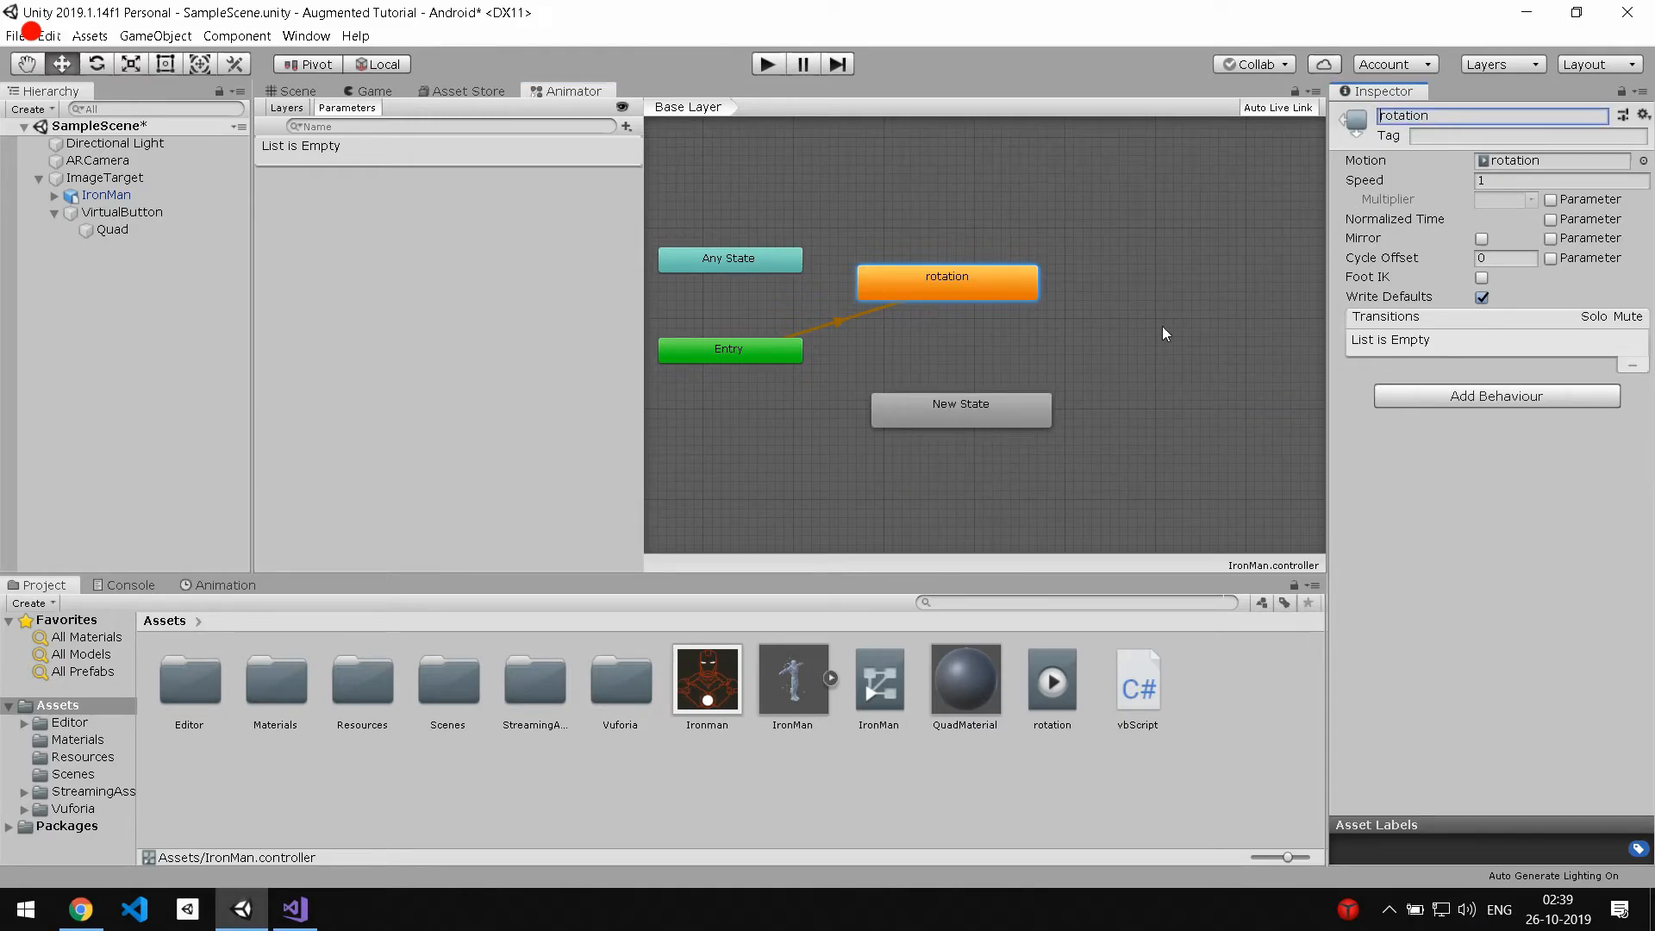
{"action": "left_click", "coordinate": [960, 410]}
{"action": "type", "text": "n"}
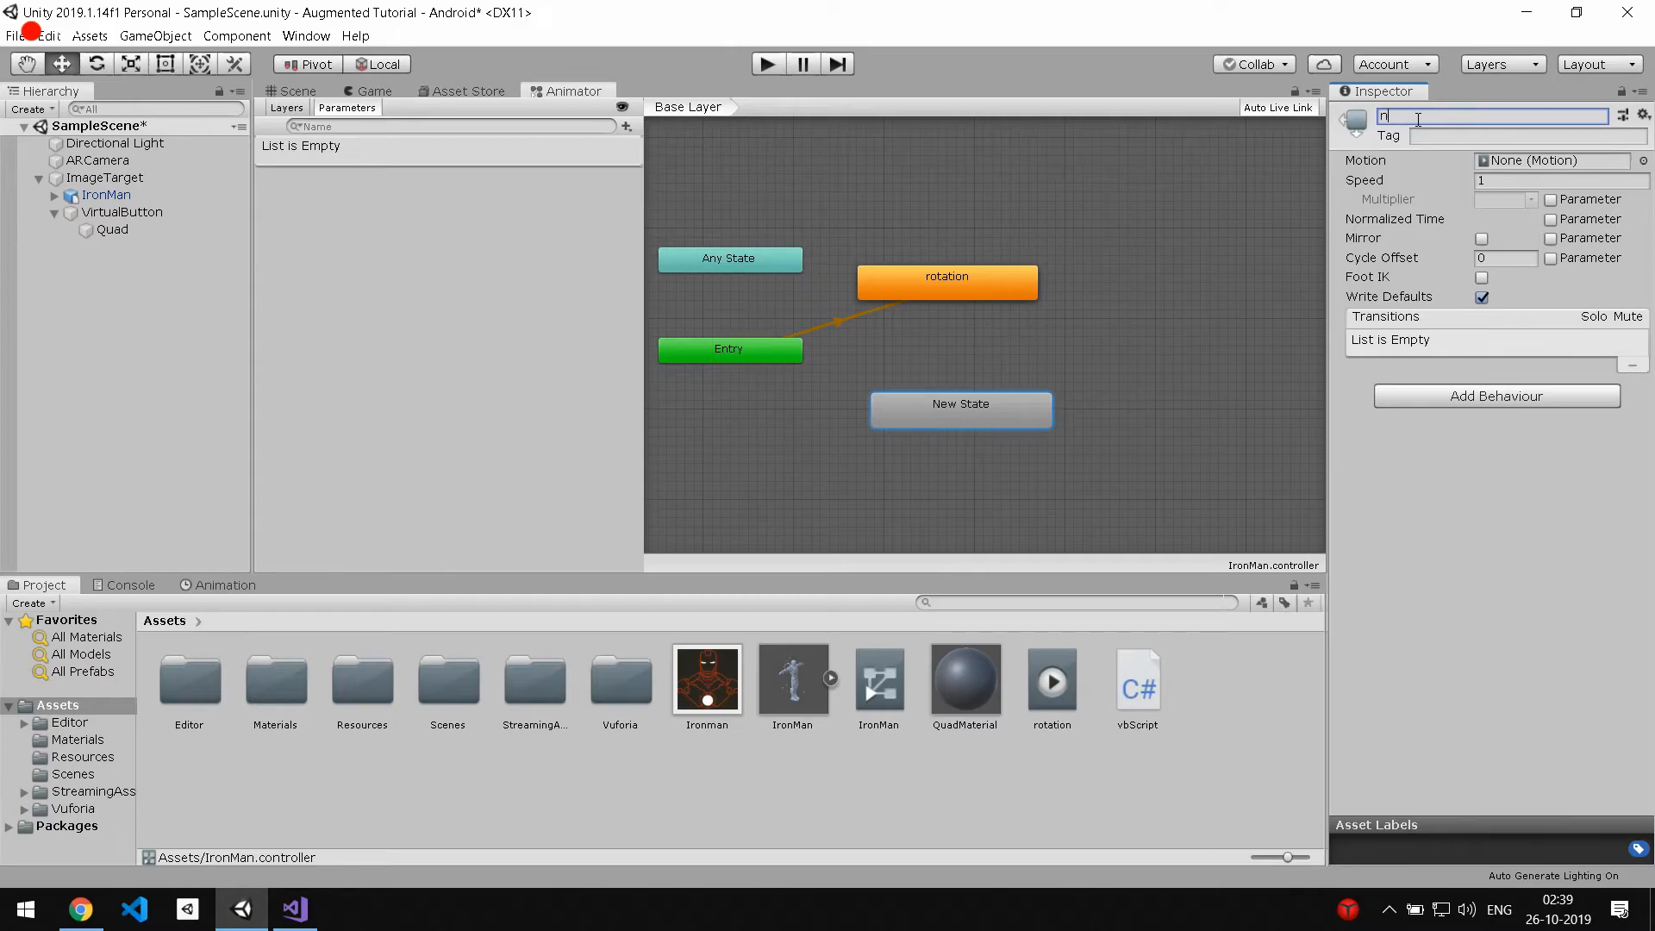
{"action": "type", "text": "one"}
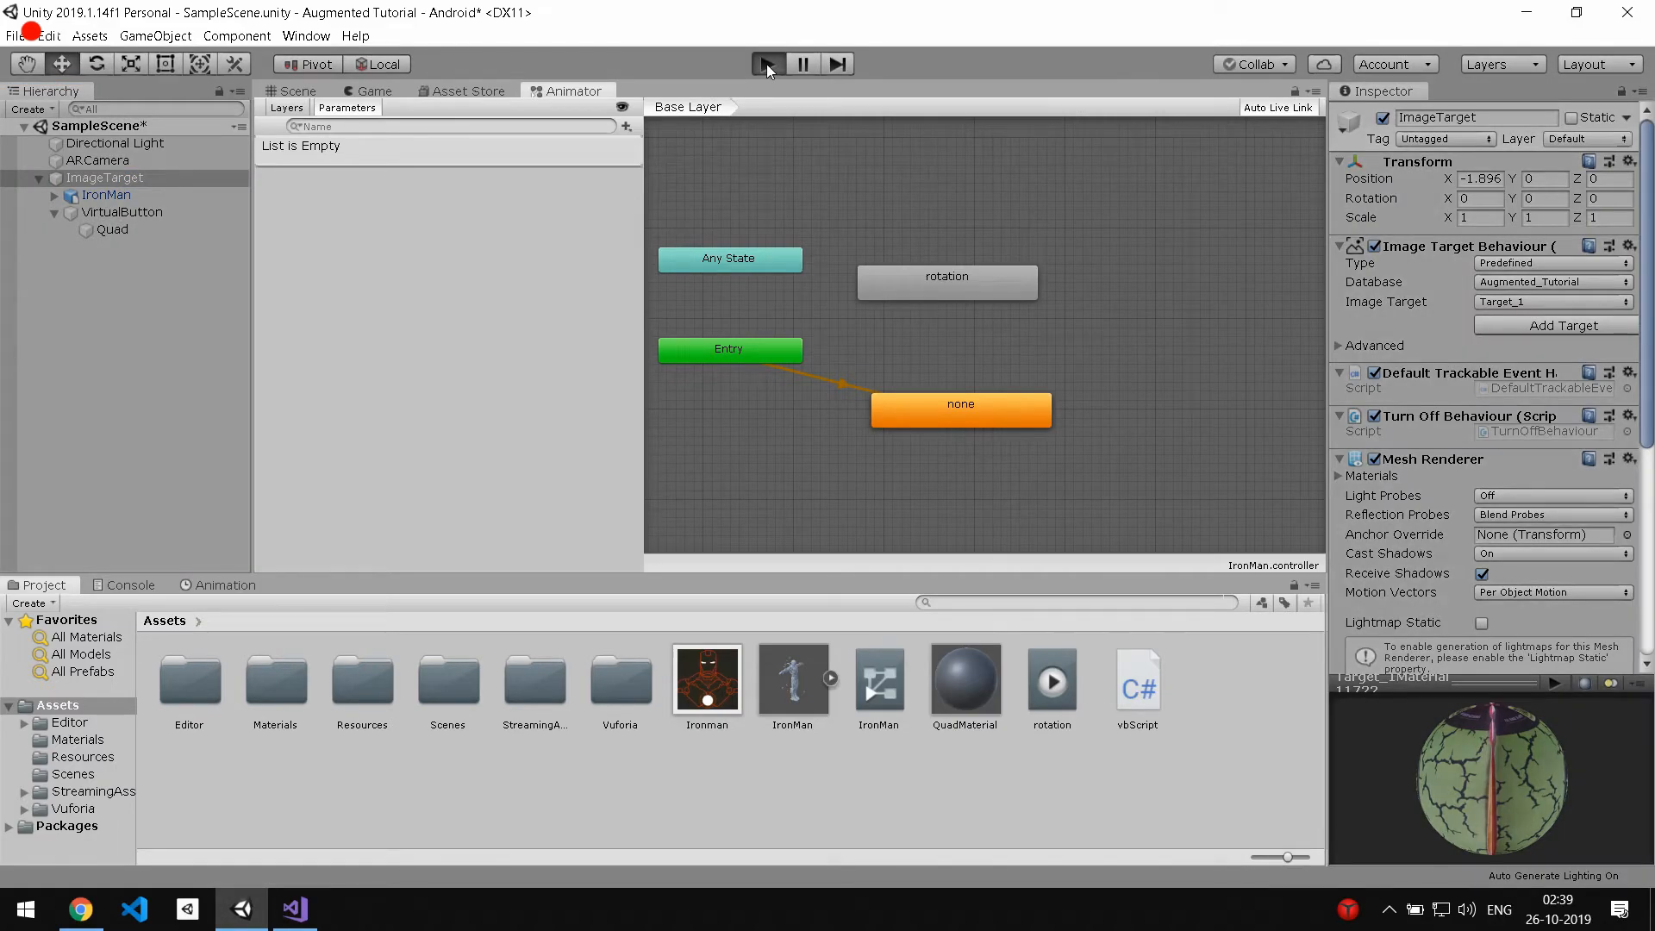
{"action": "left_click", "coordinate": [766, 64]}
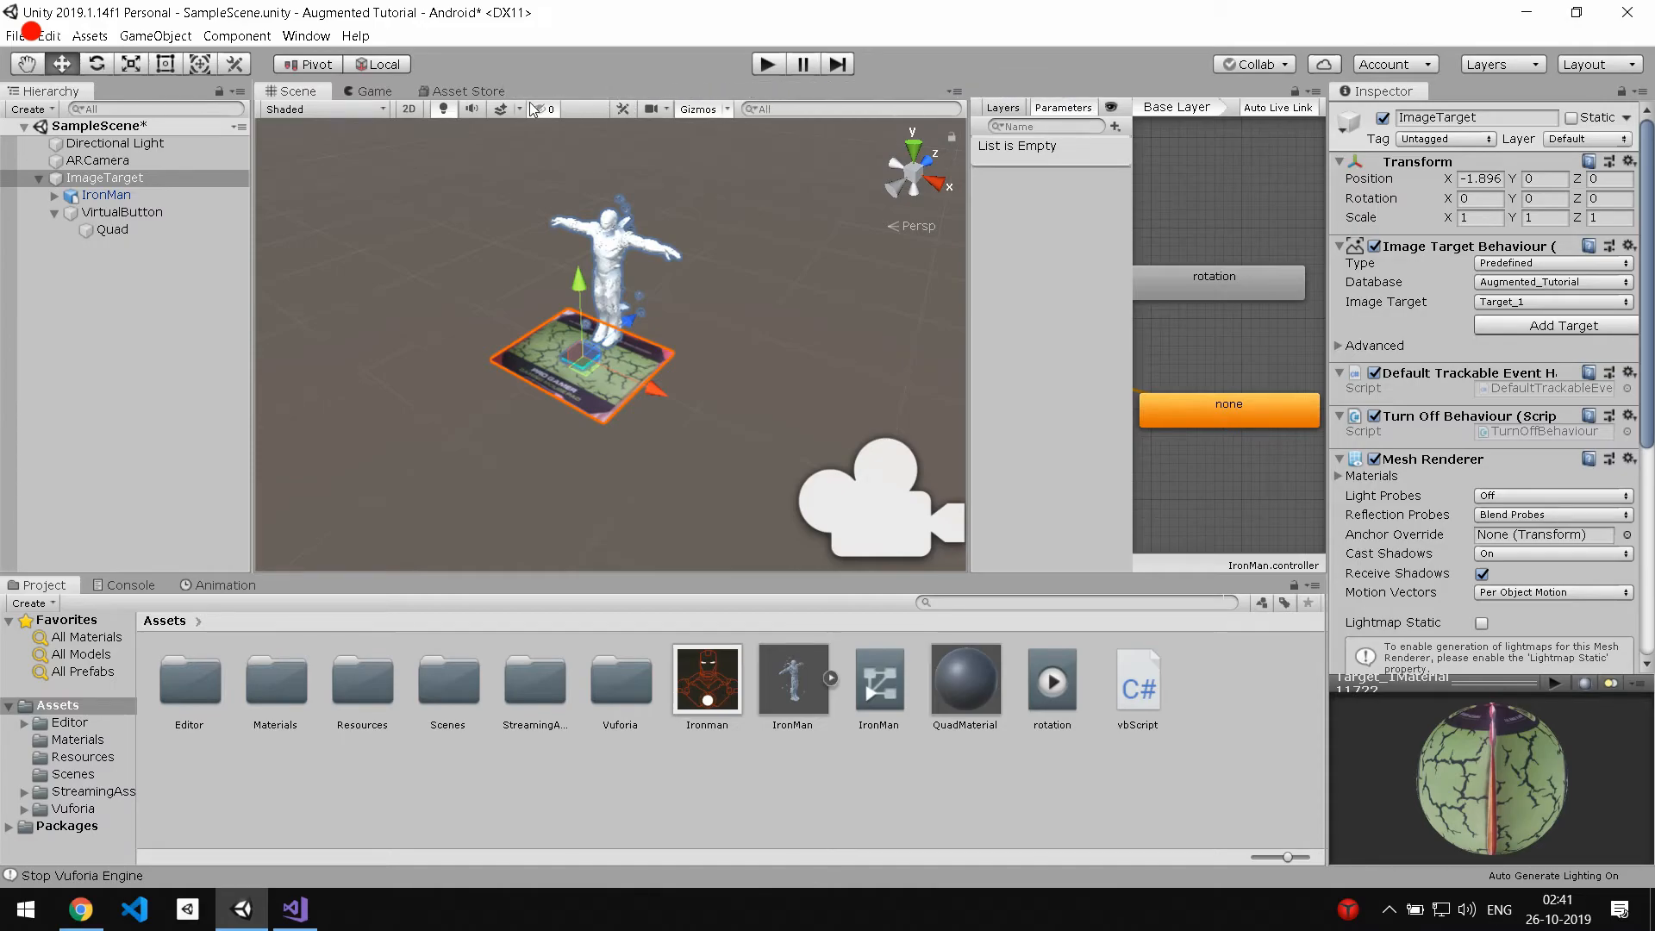
Leave Play mode and show Build Settings with Android as the target platform.
{"action": "left_click", "coordinate": [374, 91]}
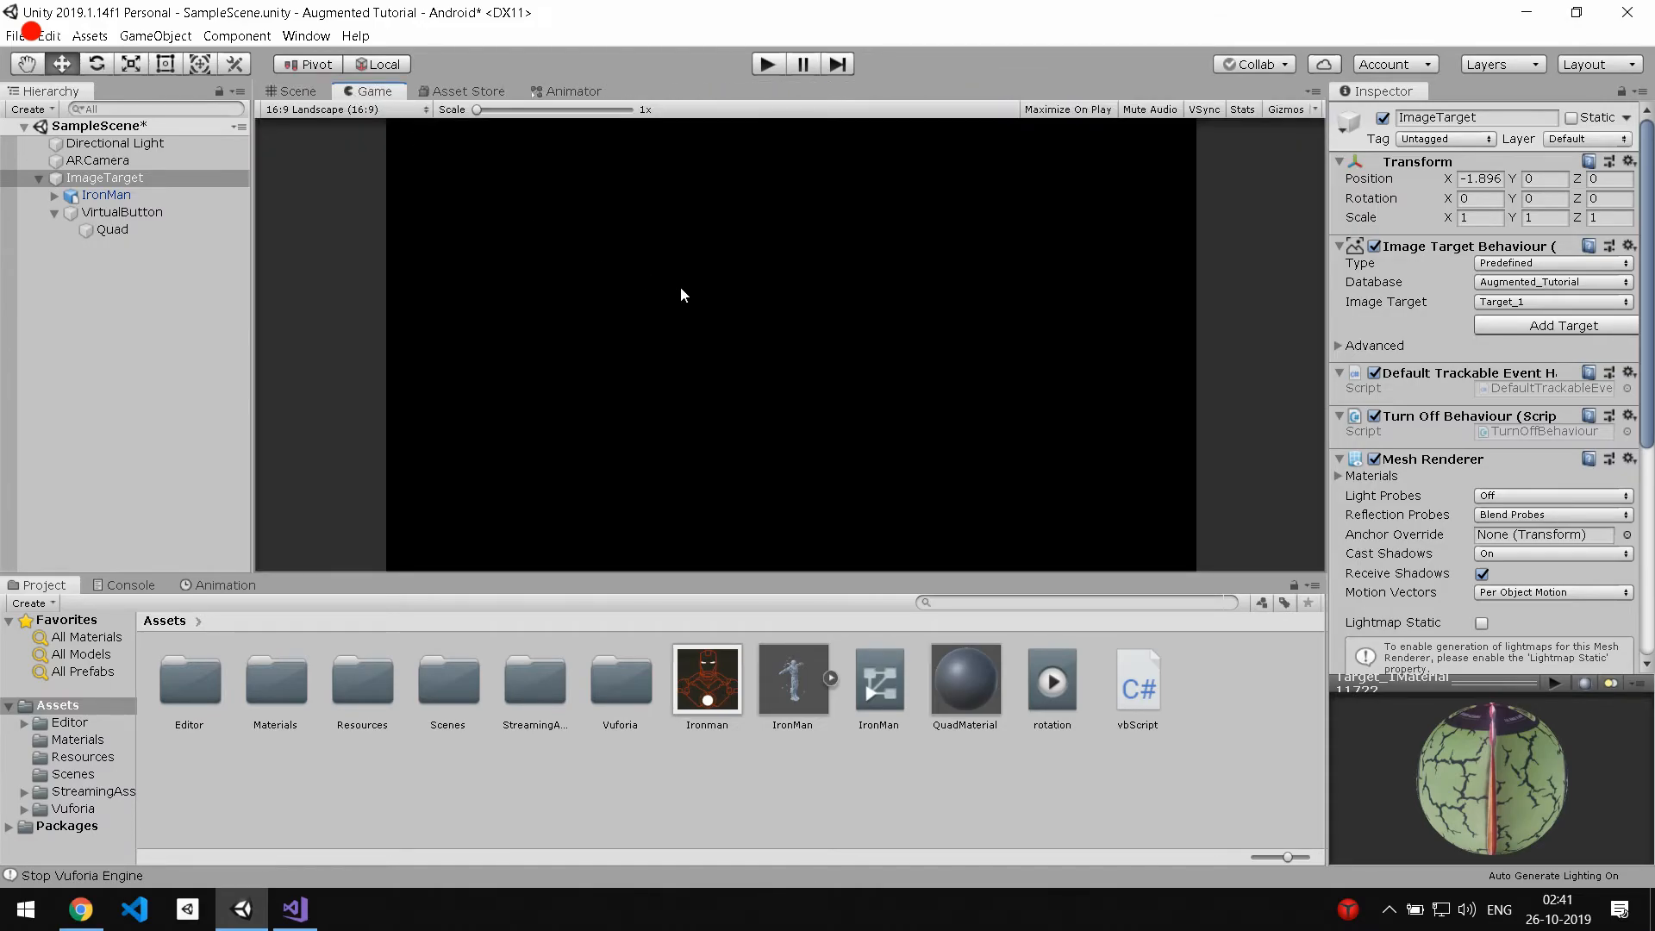
{"action": "left_click", "coordinate": [296, 91]}
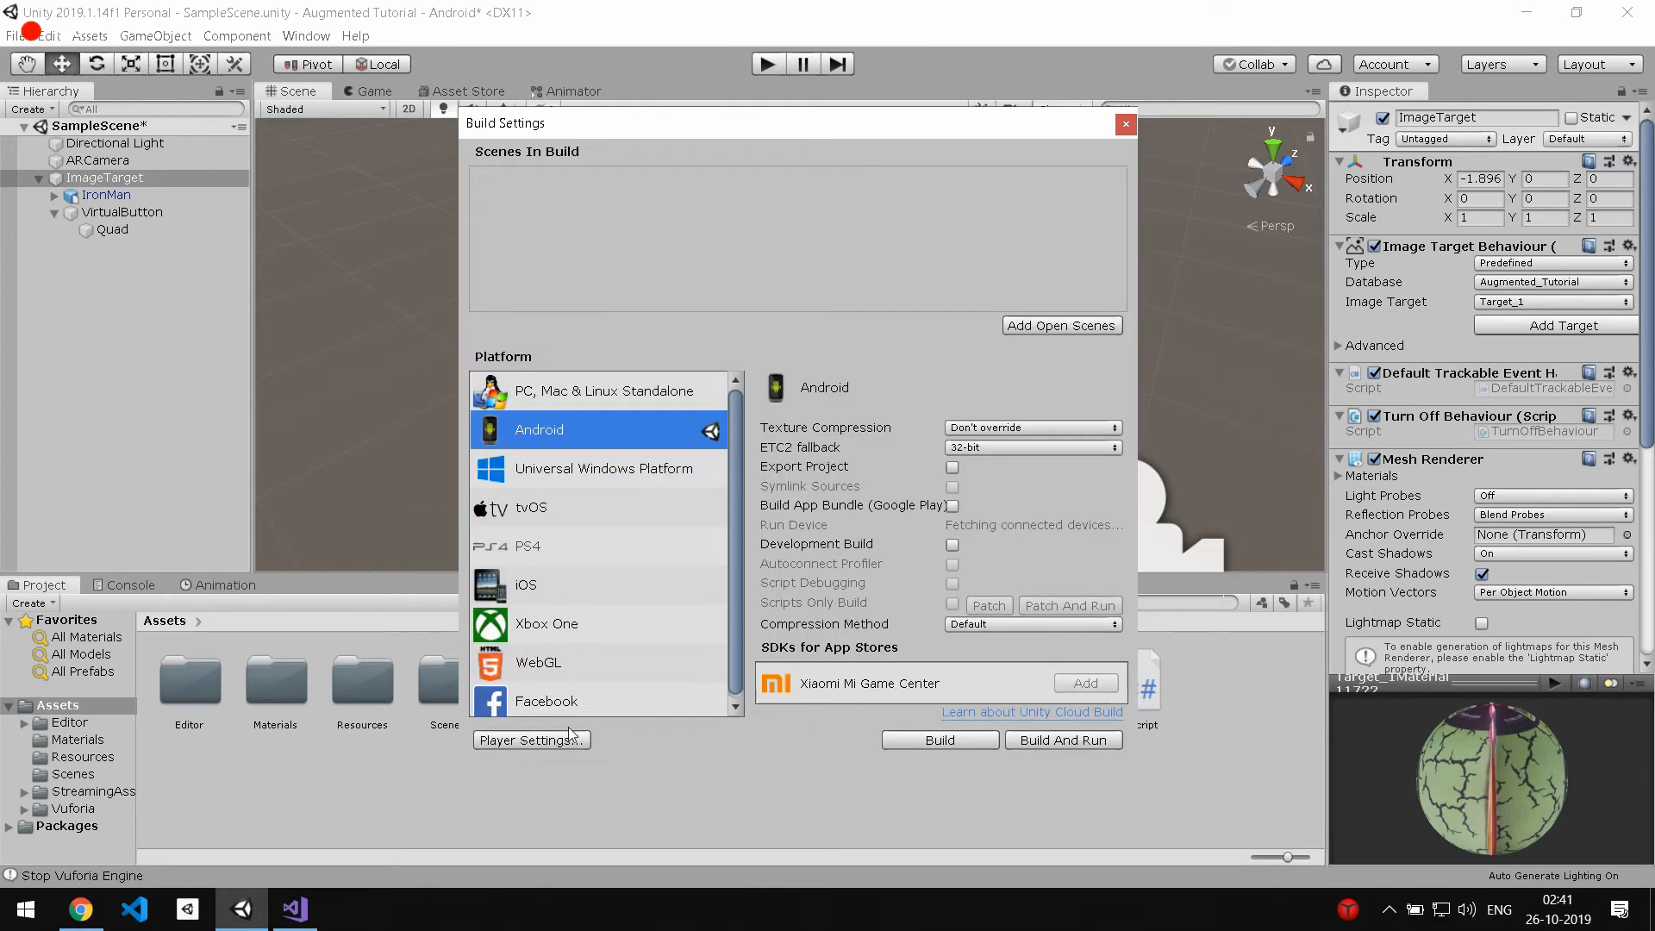
Build the Android APK, saving it to the Desktop as 'AR'.
{"action": "left_click", "coordinate": [938, 740]}
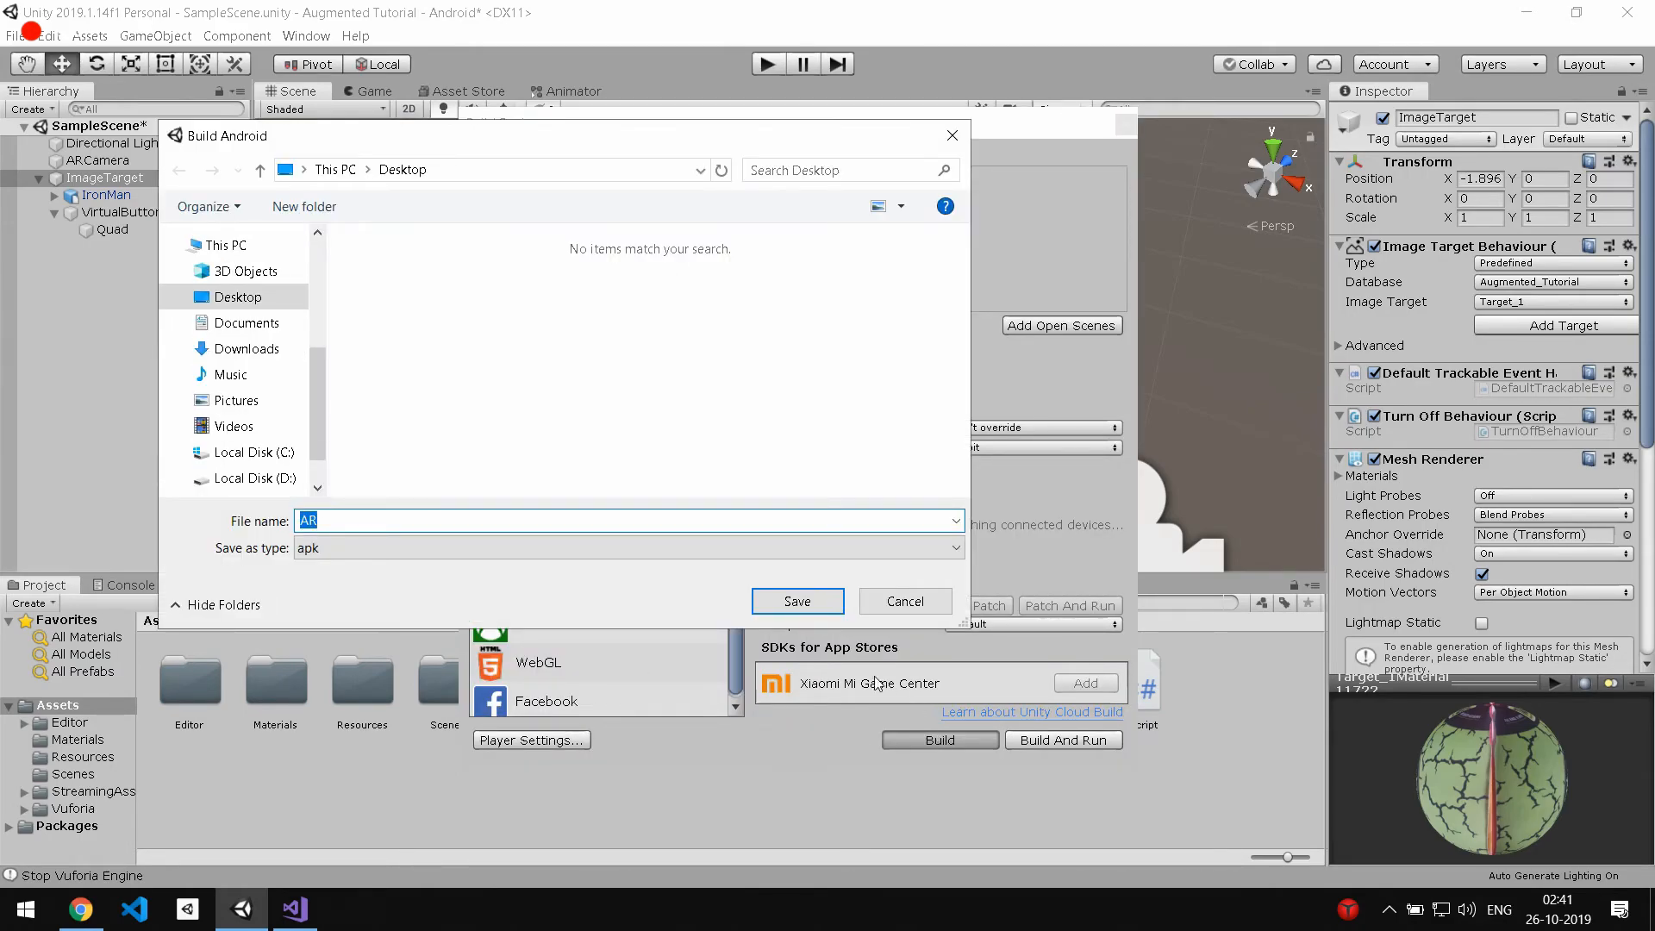
{"action": "left_click", "coordinate": [903, 600]}
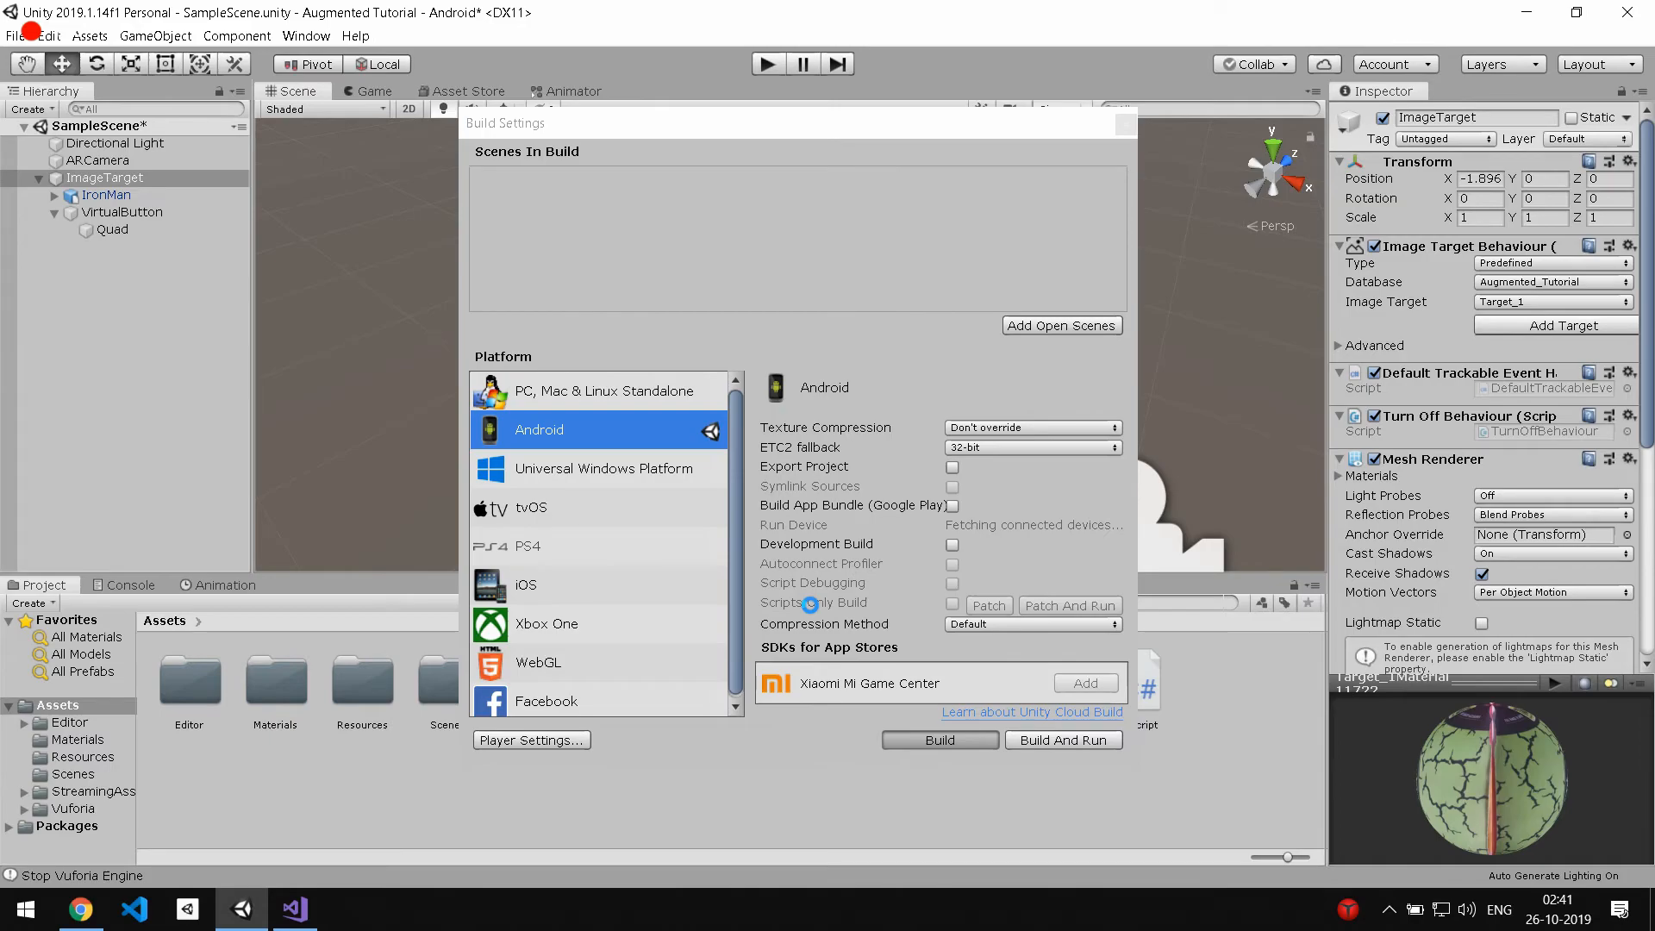